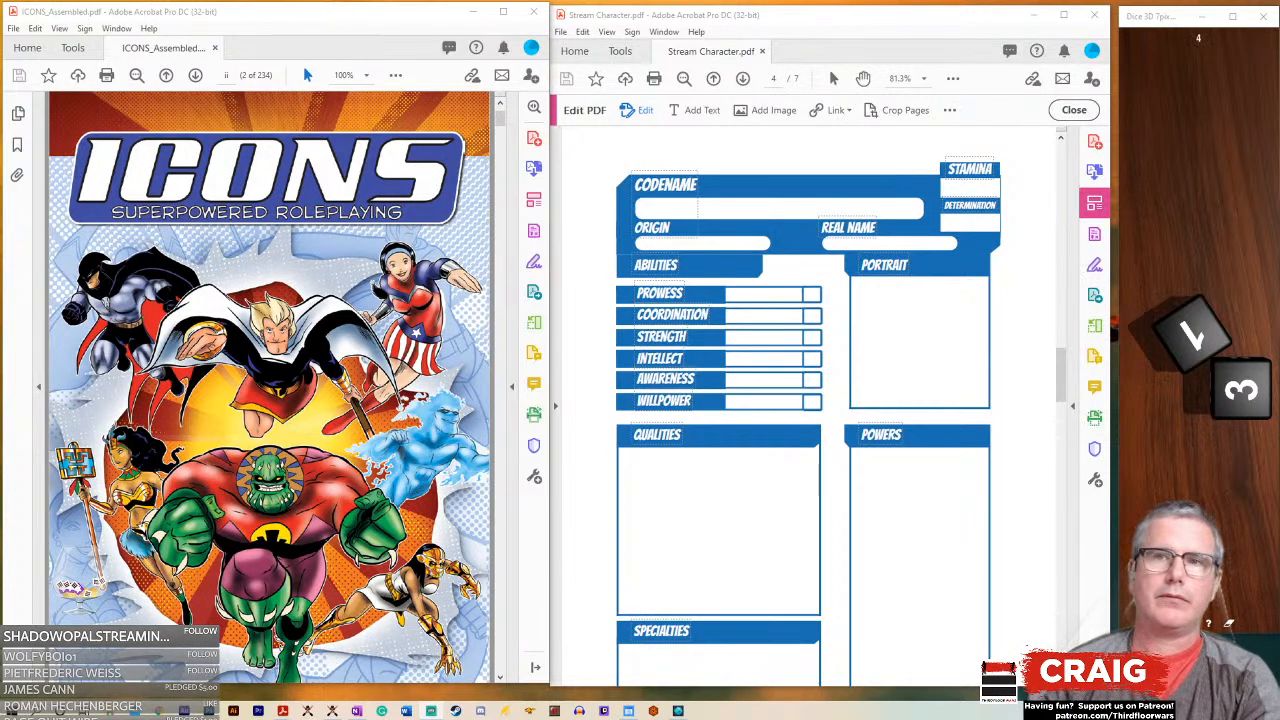
# - Switch the rulebook to Single Page view through View > Page Display
pyautogui.scroll(-3)
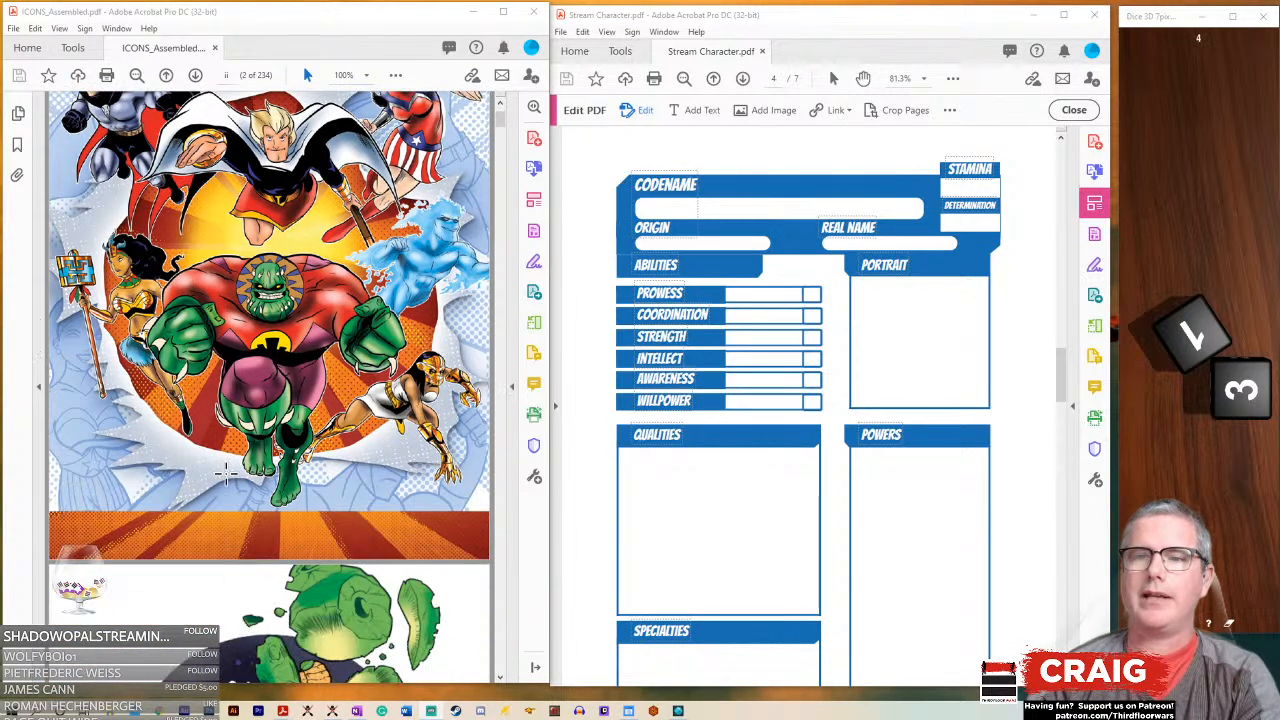
pyautogui.scroll(3)
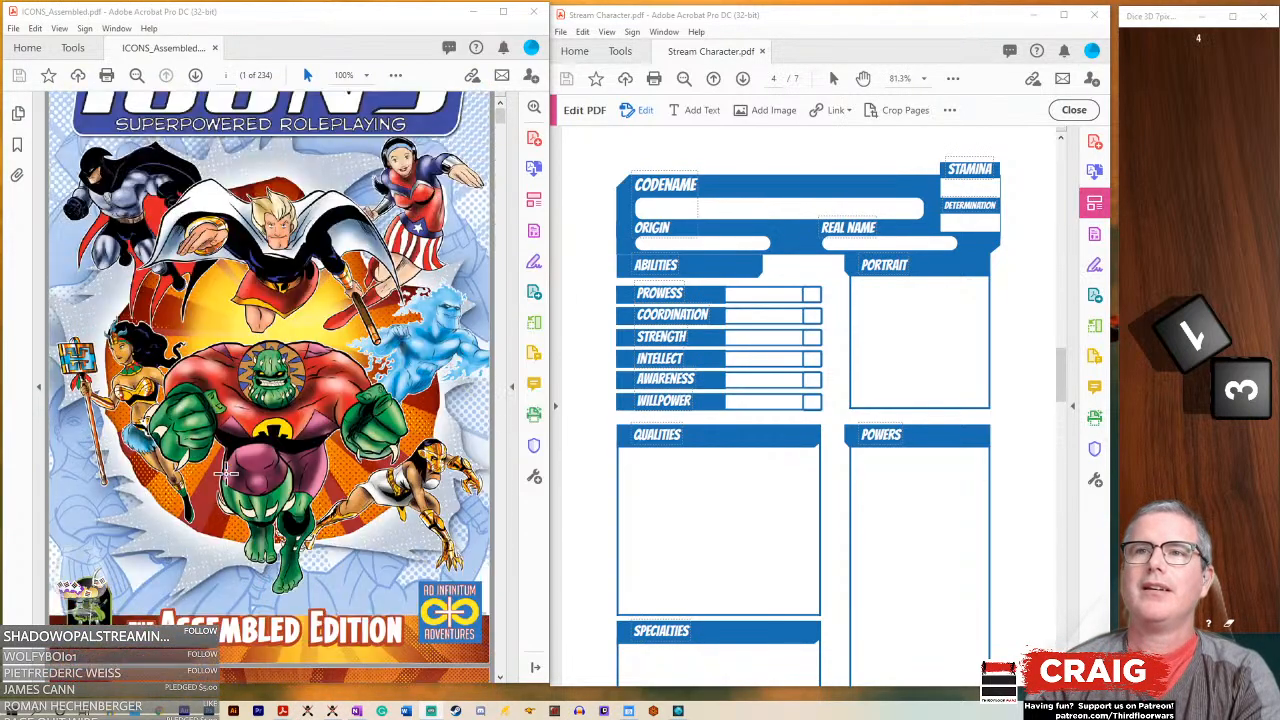
pyautogui.scroll(3)
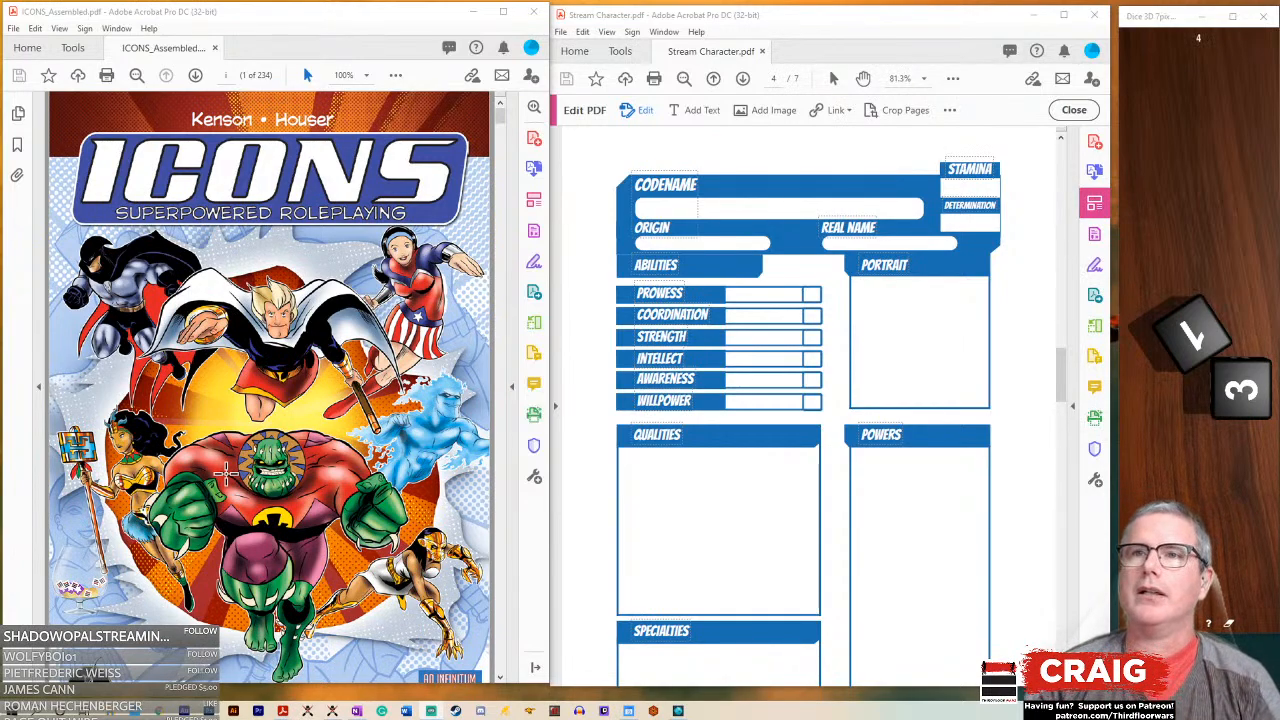
pyautogui.click(59, 28)
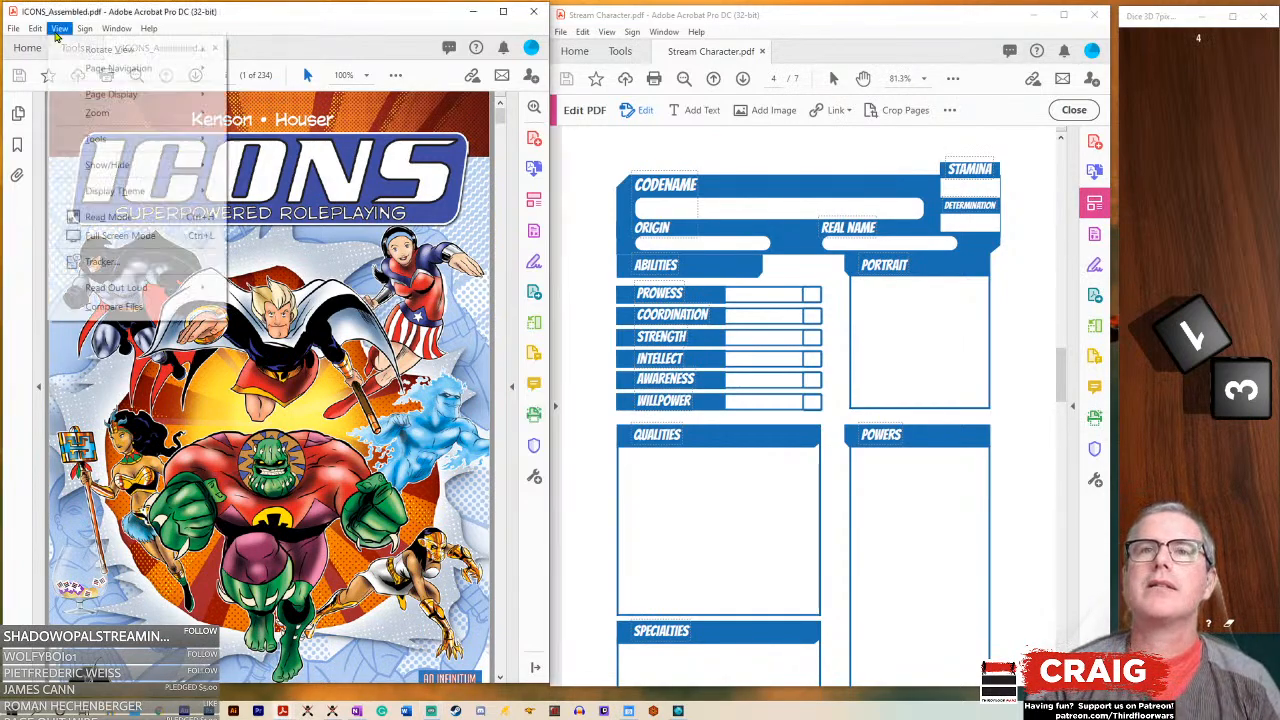
pyautogui.click(111, 94)
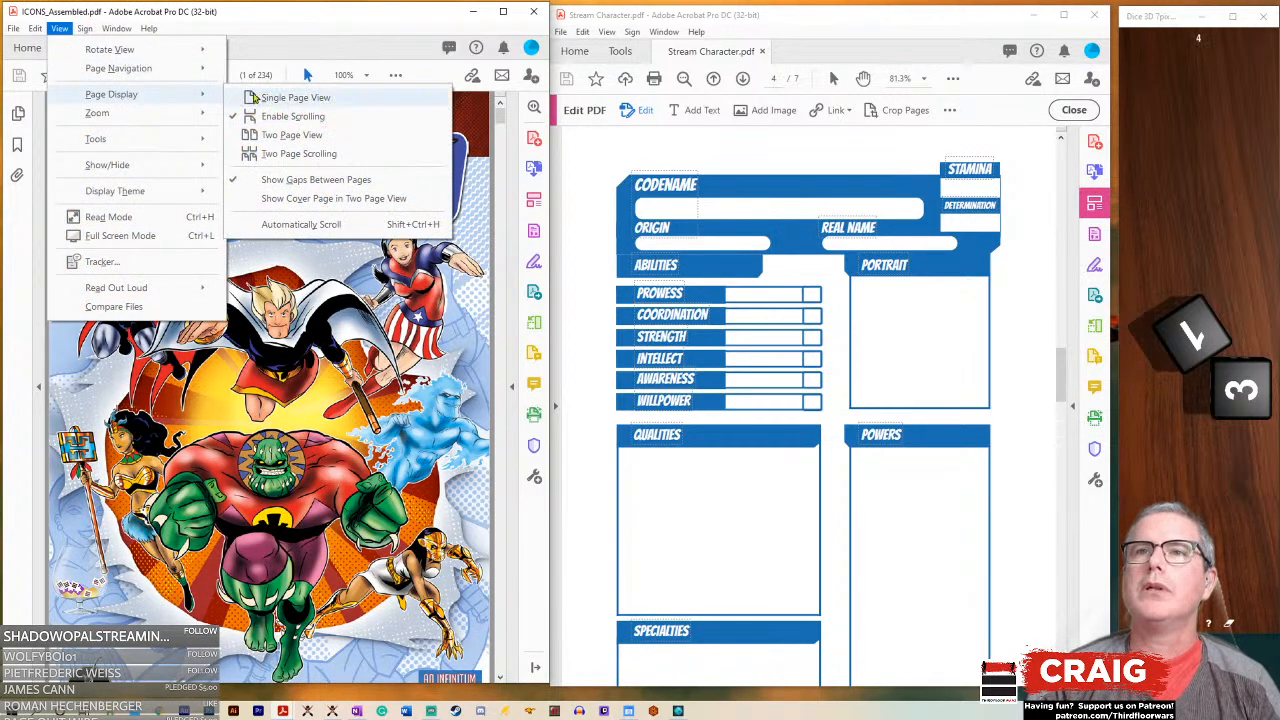
pyautogui.click(295, 97)
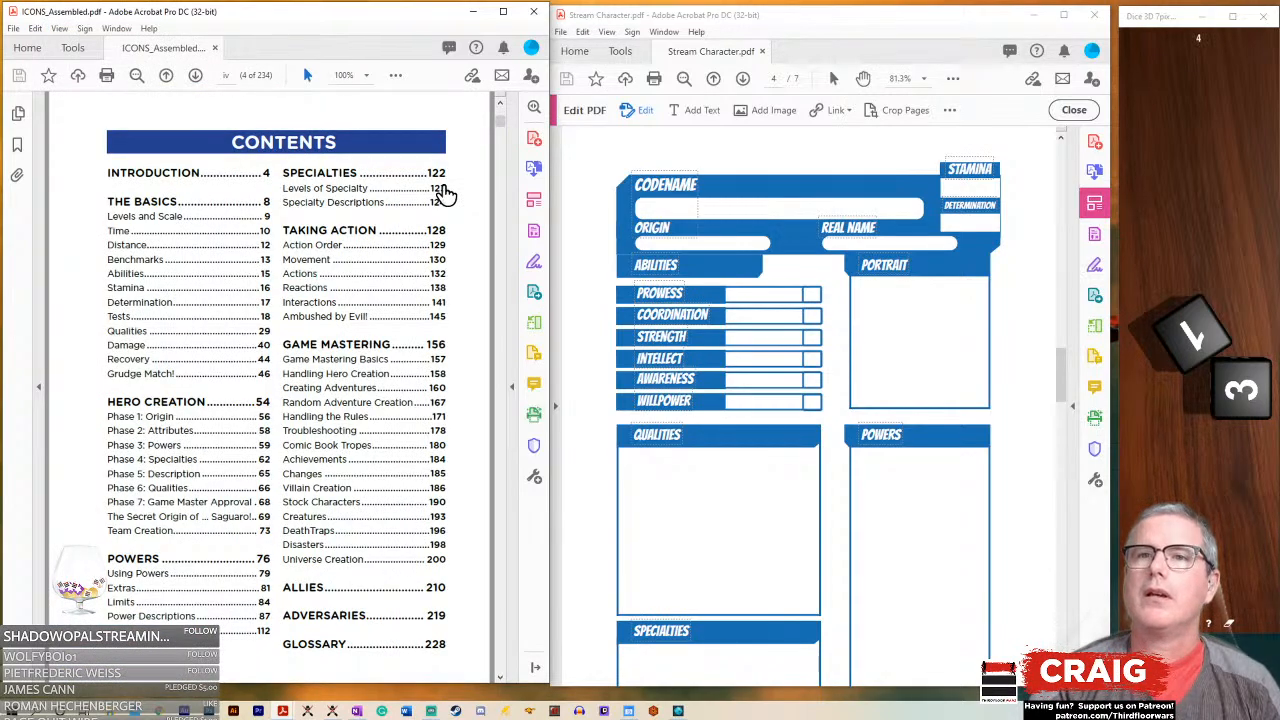
pyautogui.moveTo(177, 413)
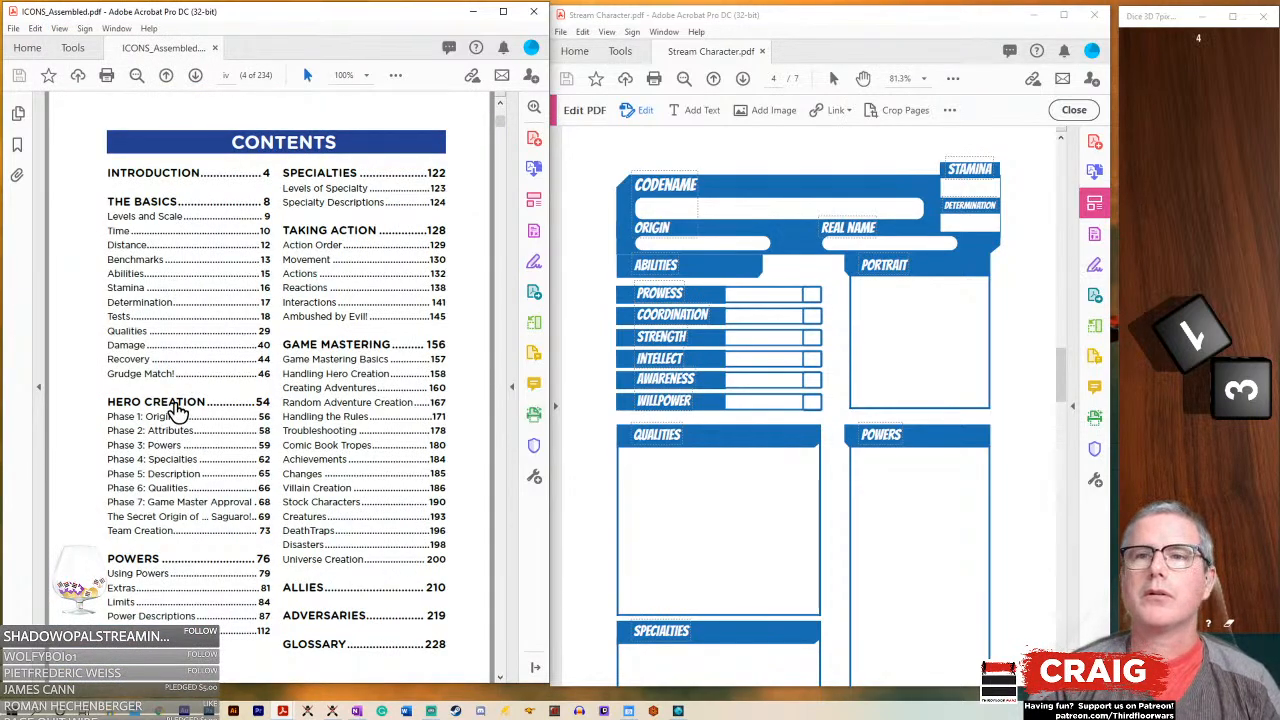
# - Jump to the Hero Creation chapter and scroll to the Phase 1: Origin table
pyautogui.click(155, 402)
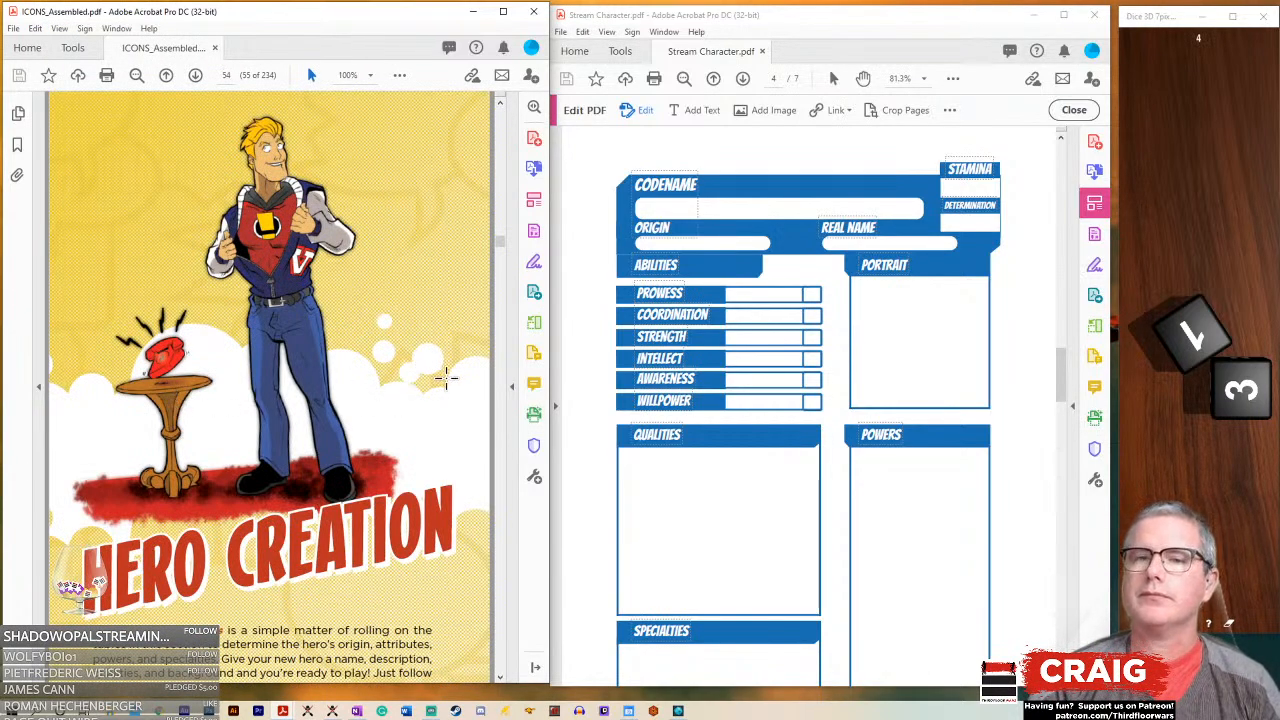
pyautogui.scroll(-3)
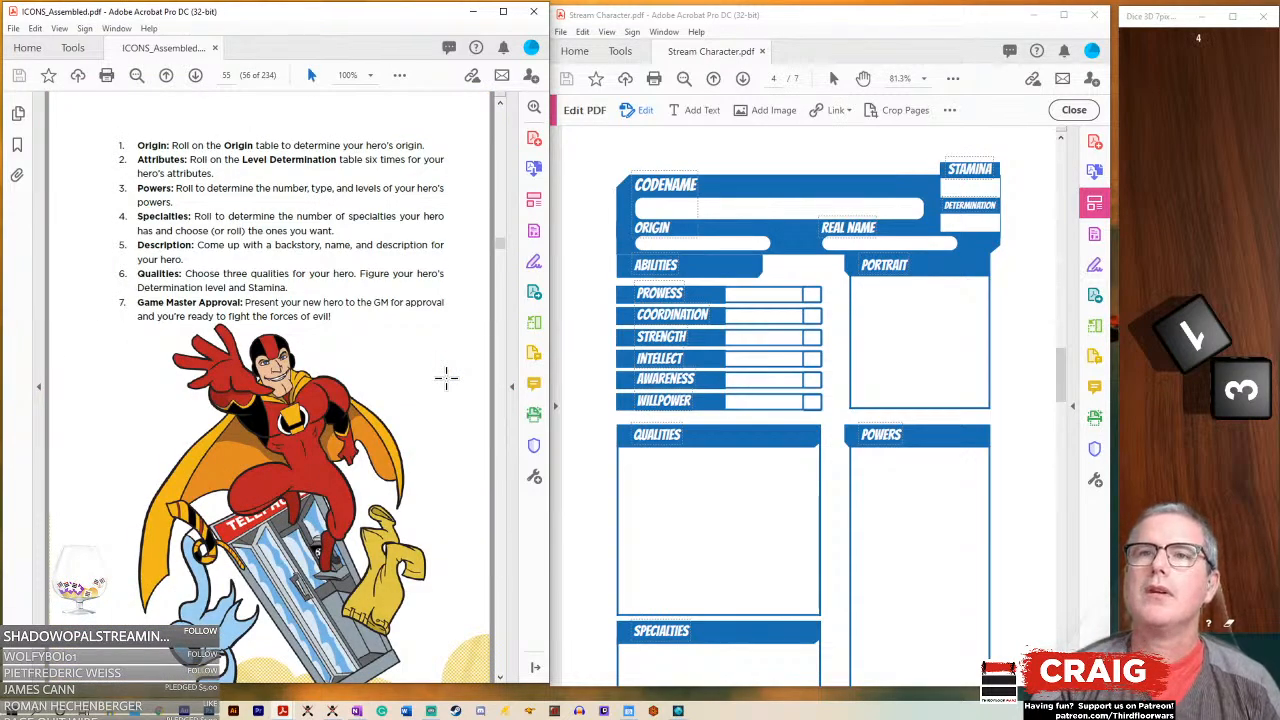
pyautogui.scroll(-3)
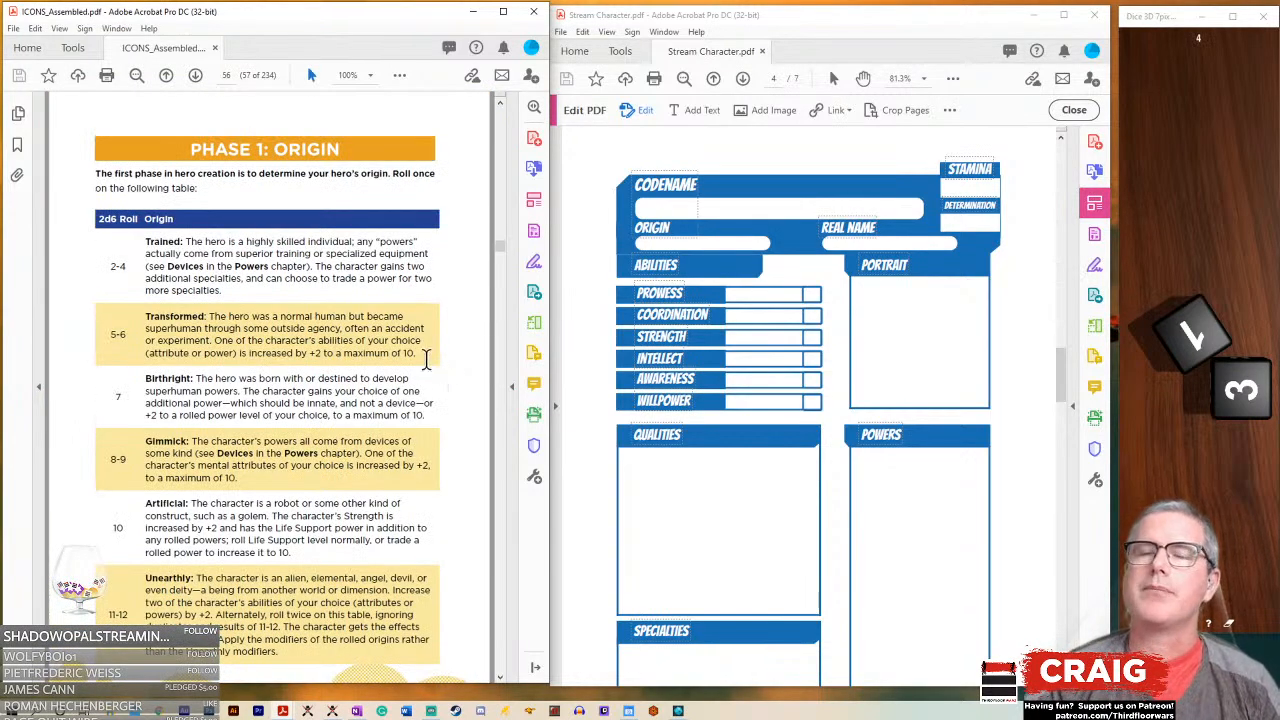
pyautogui.moveTo(300, 205)
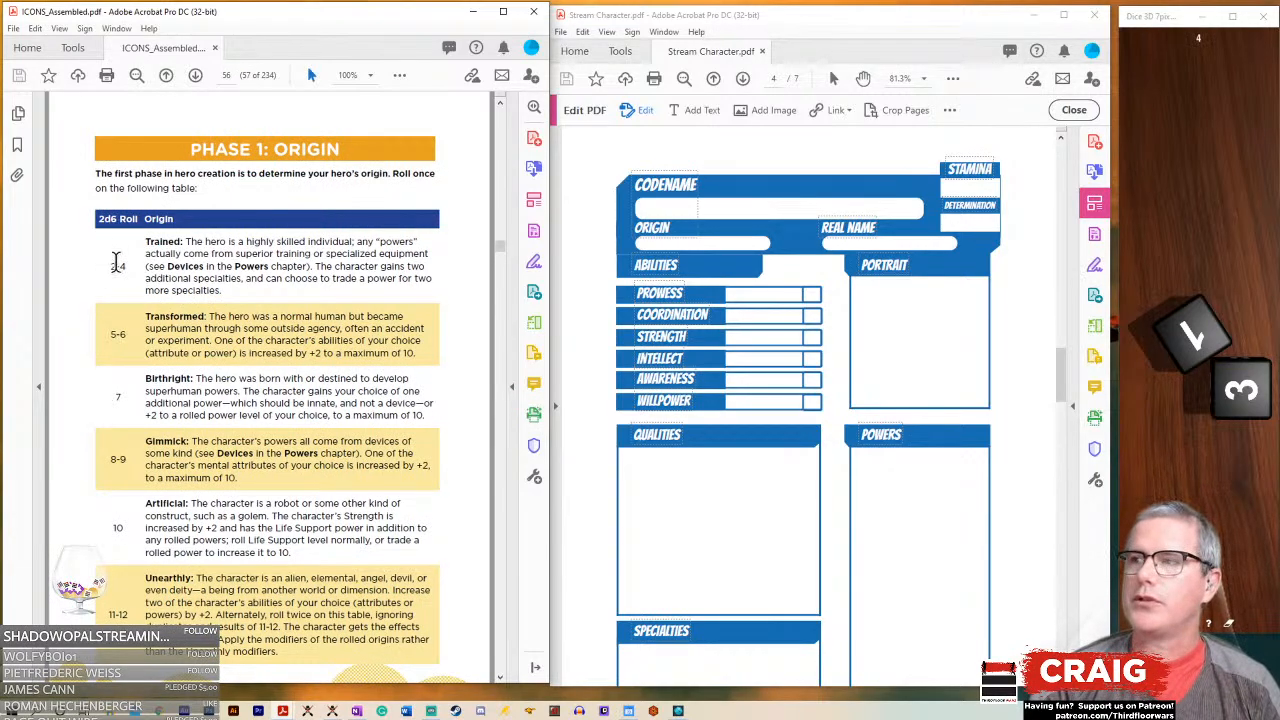
pyautogui.moveTo(1095, 448)
pyautogui.write('Trained')
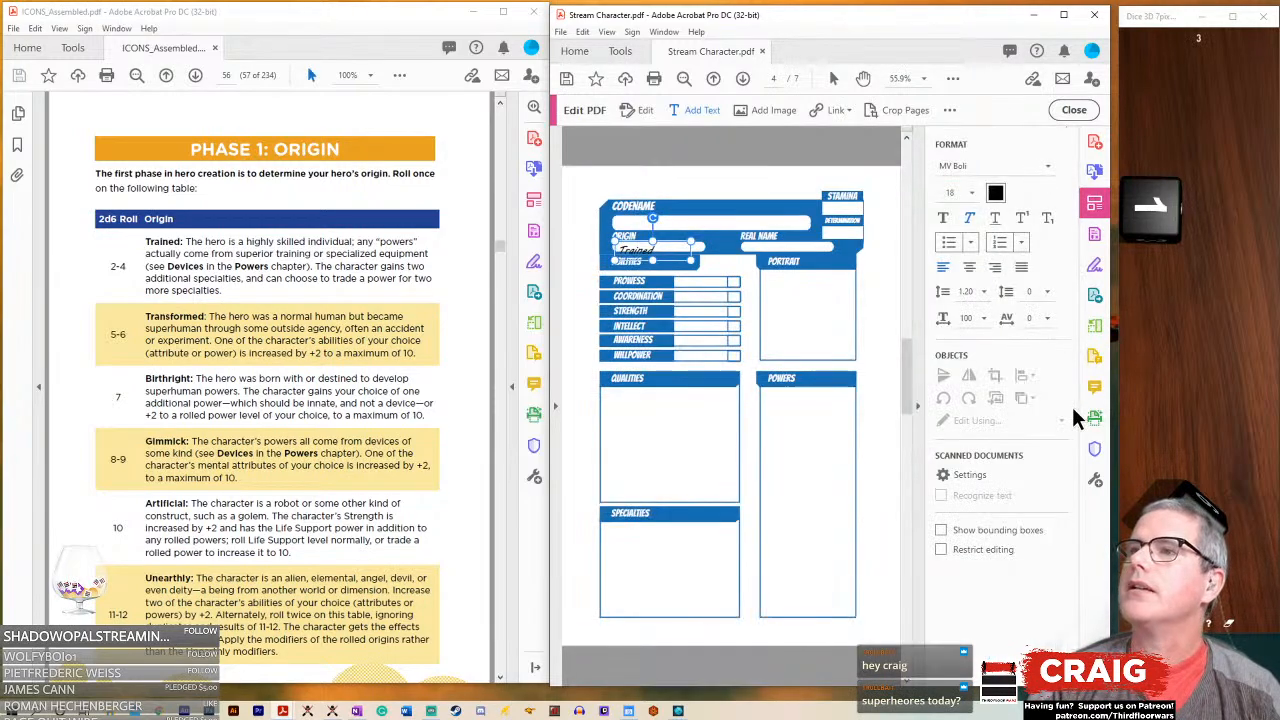
# - Resize the MV Boli 'Trained' text in the Origin field from the font size list
pyautogui.click(971, 192)
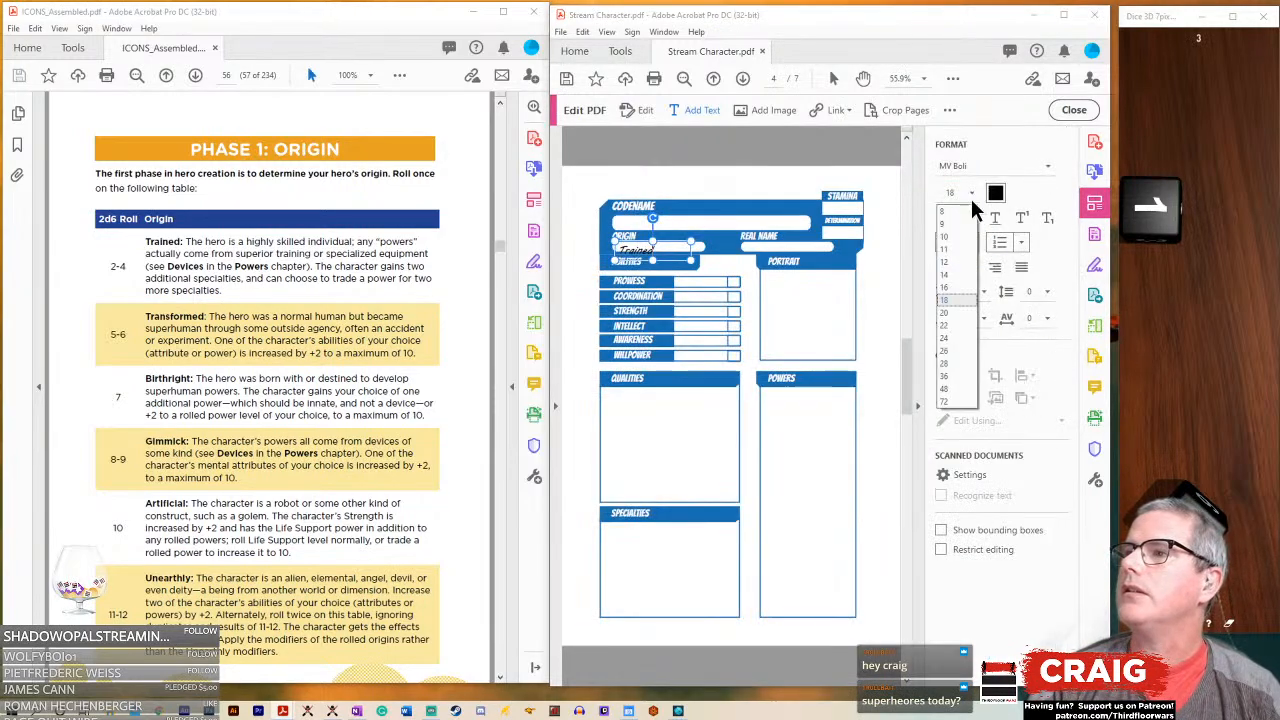
pyautogui.click(943, 287)
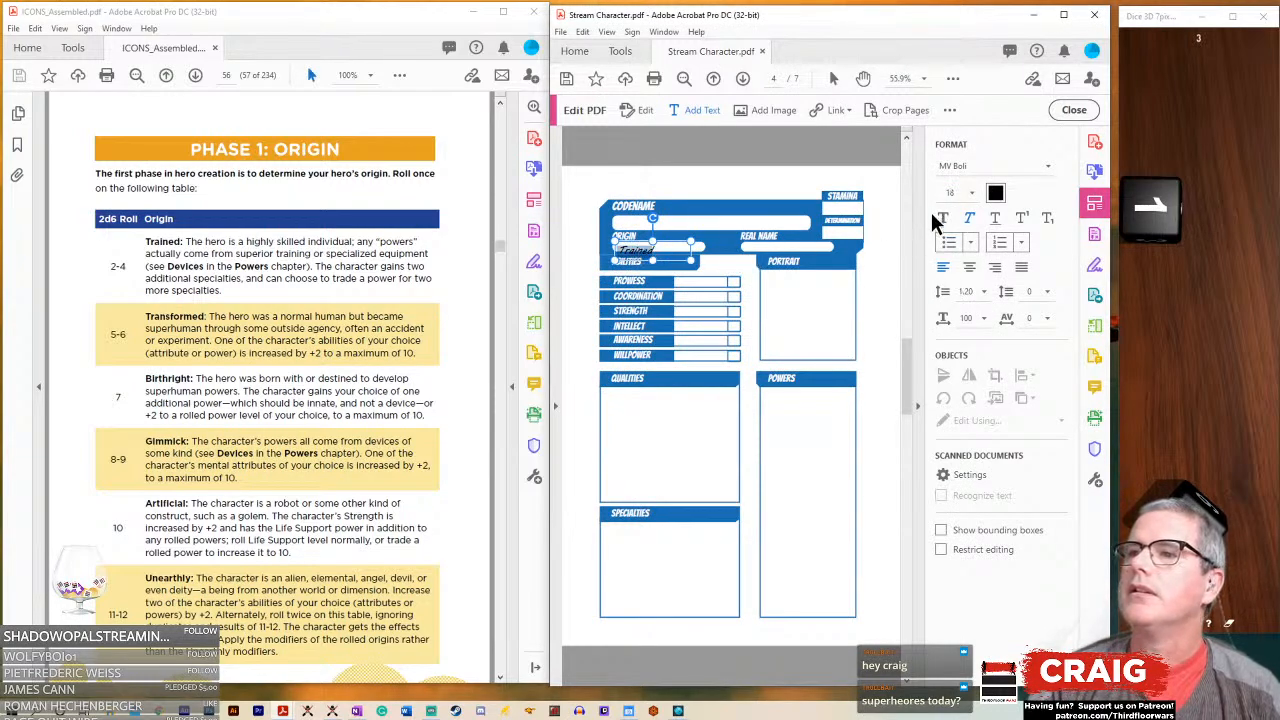
pyautogui.click(975, 192)
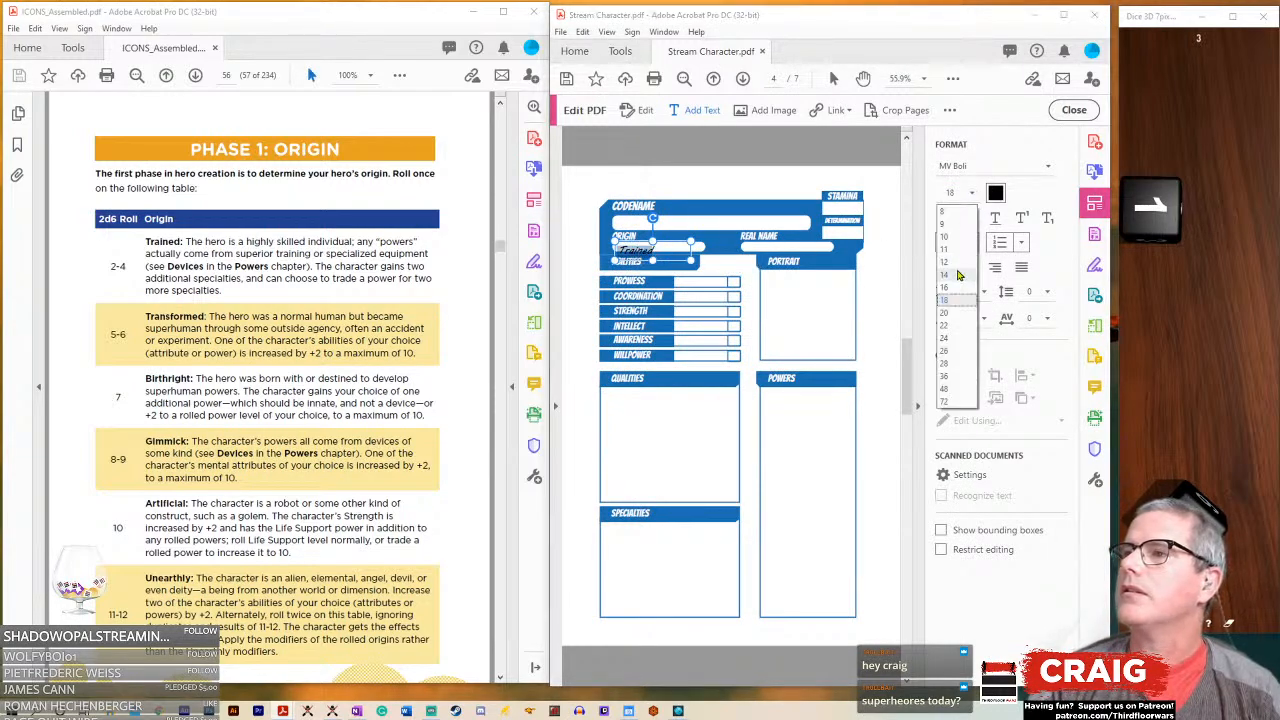
pyautogui.click(943, 274)
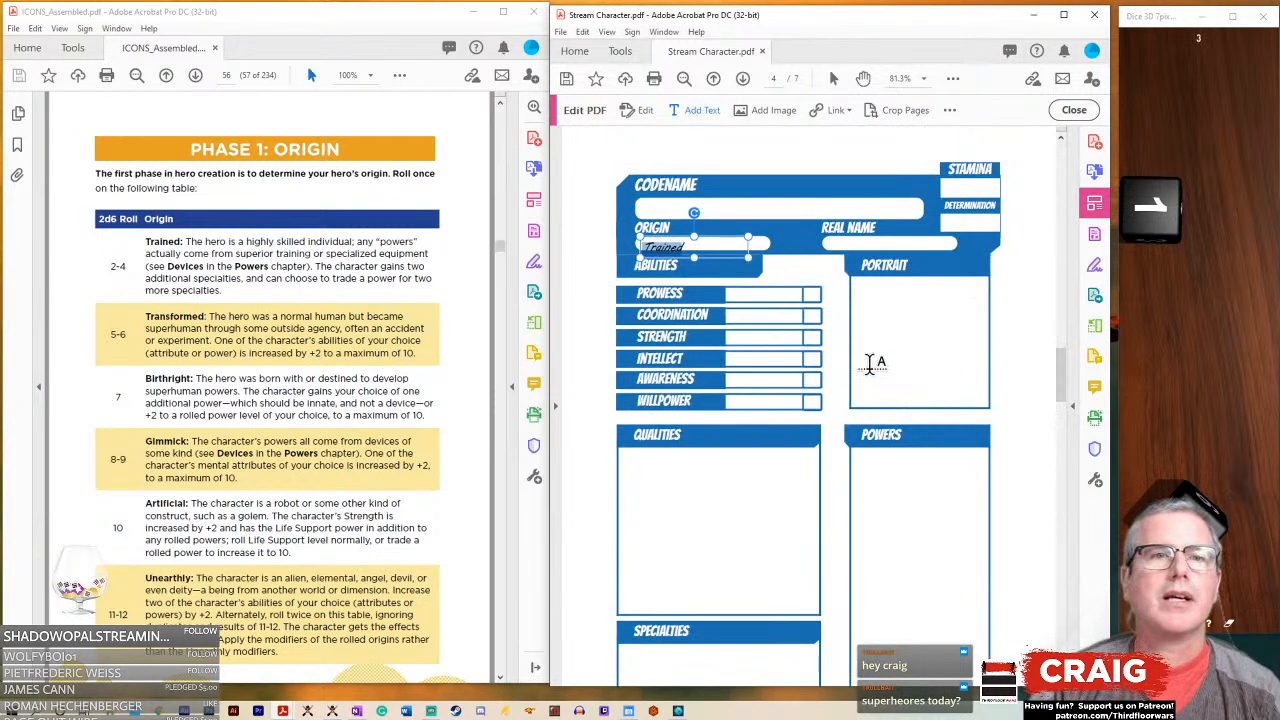
pyautogui.moveTo(610, 148)
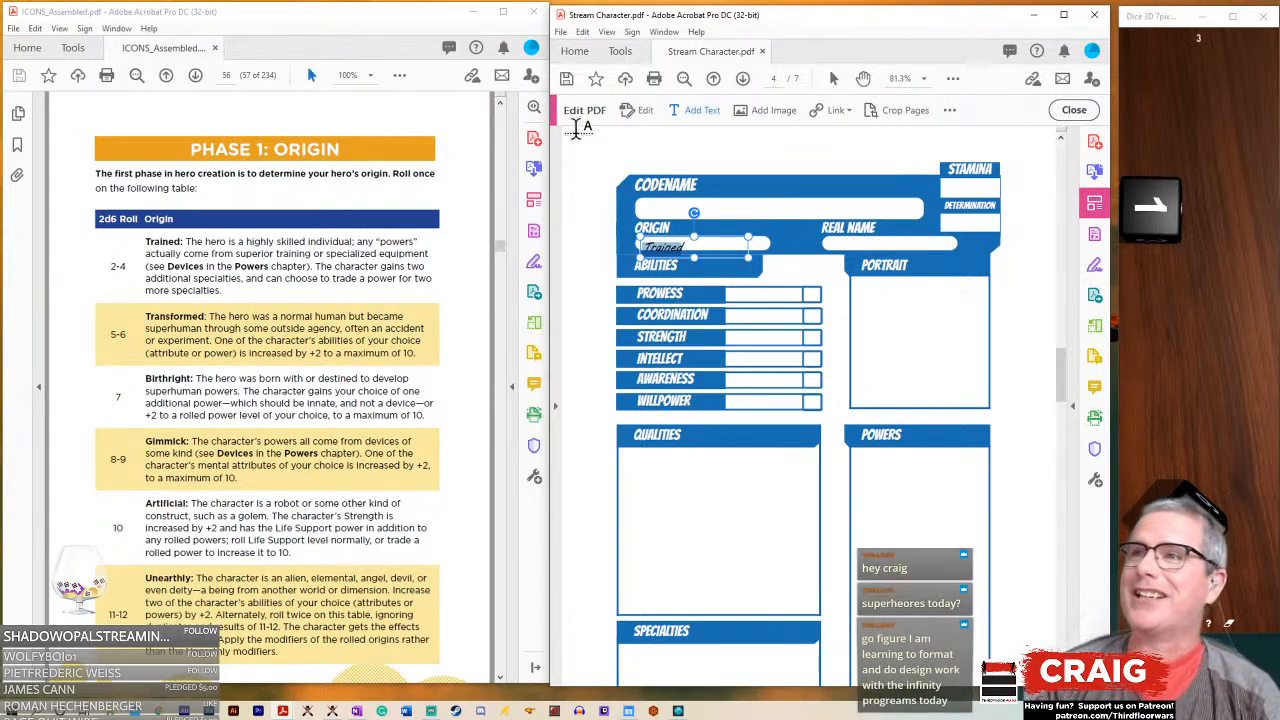
pyautogui.moveTo(840, 110)
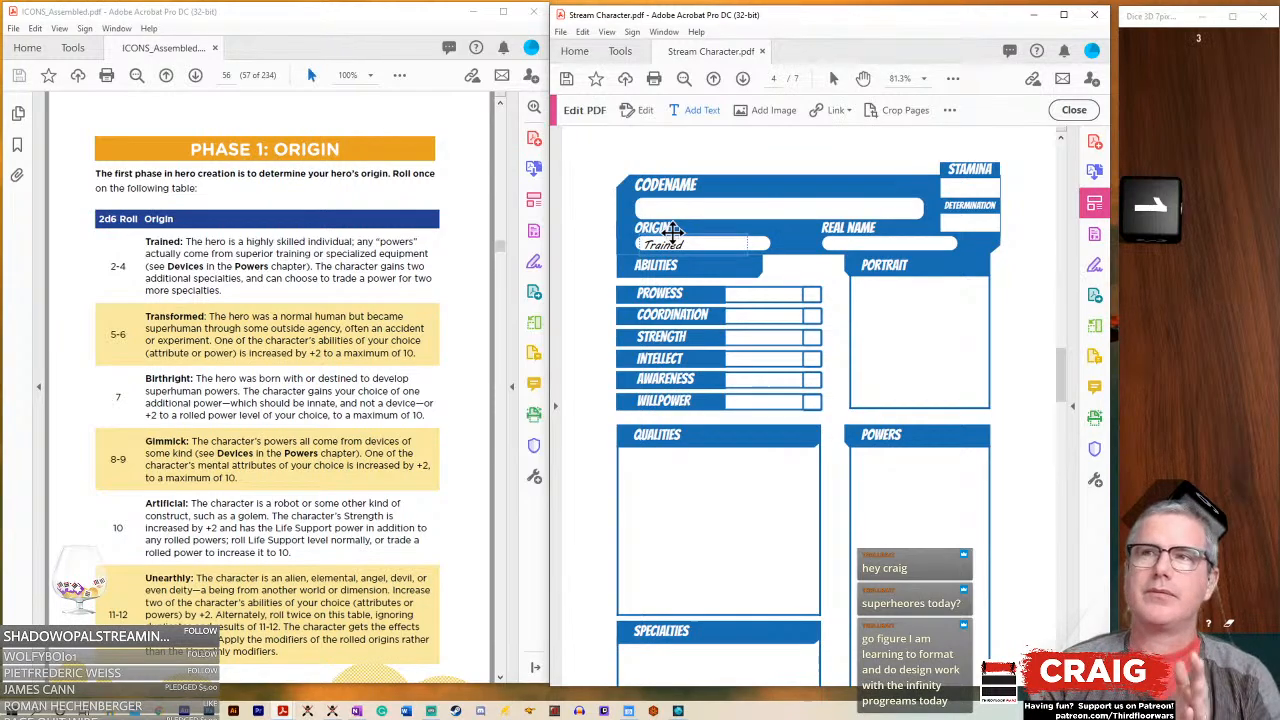
pyautogui.moveTo(497, 281)
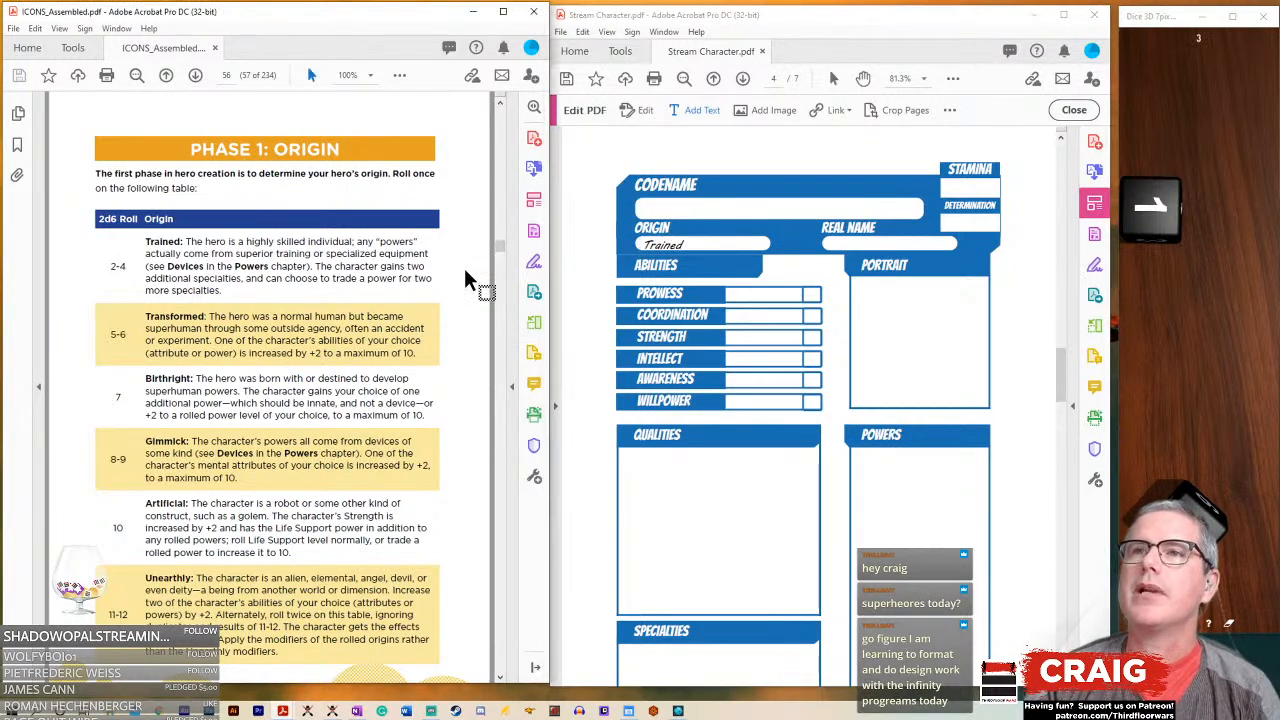
# - Settle the 'Trained' text inside the white Origin bar and deselect it
pyautogui.scroll(-3)
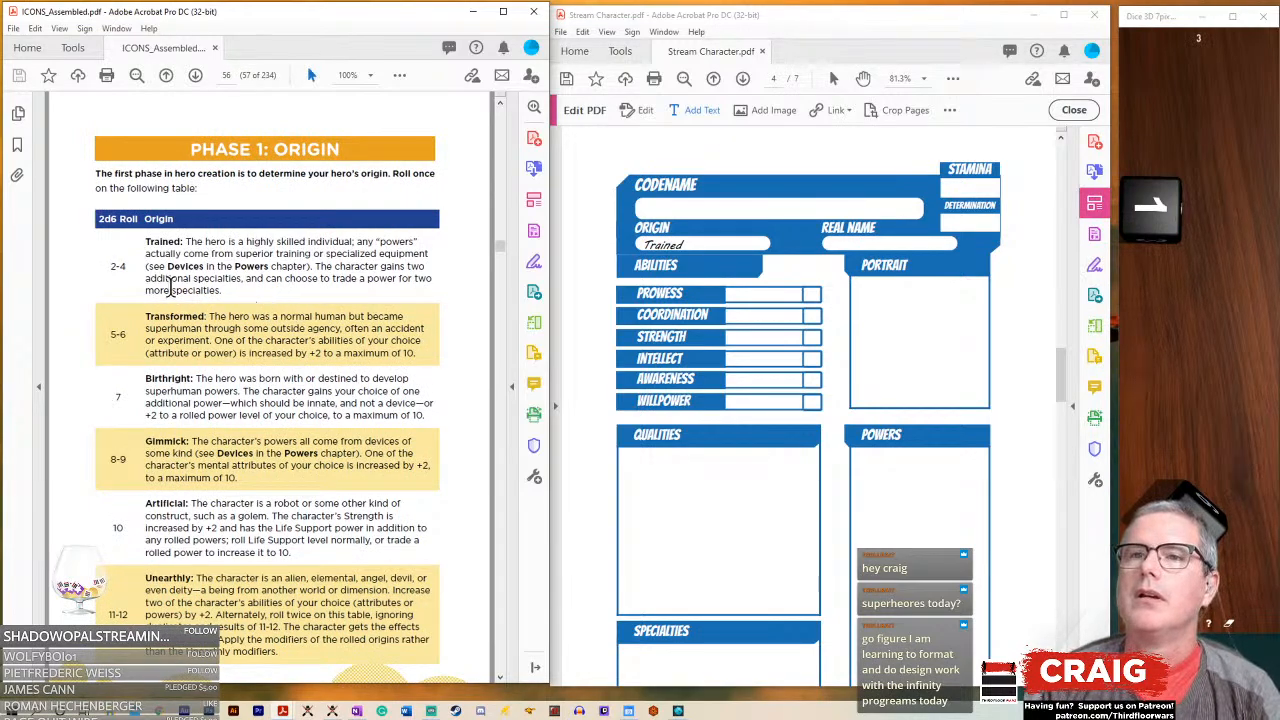
pyautogui.moveTo(200, 303)
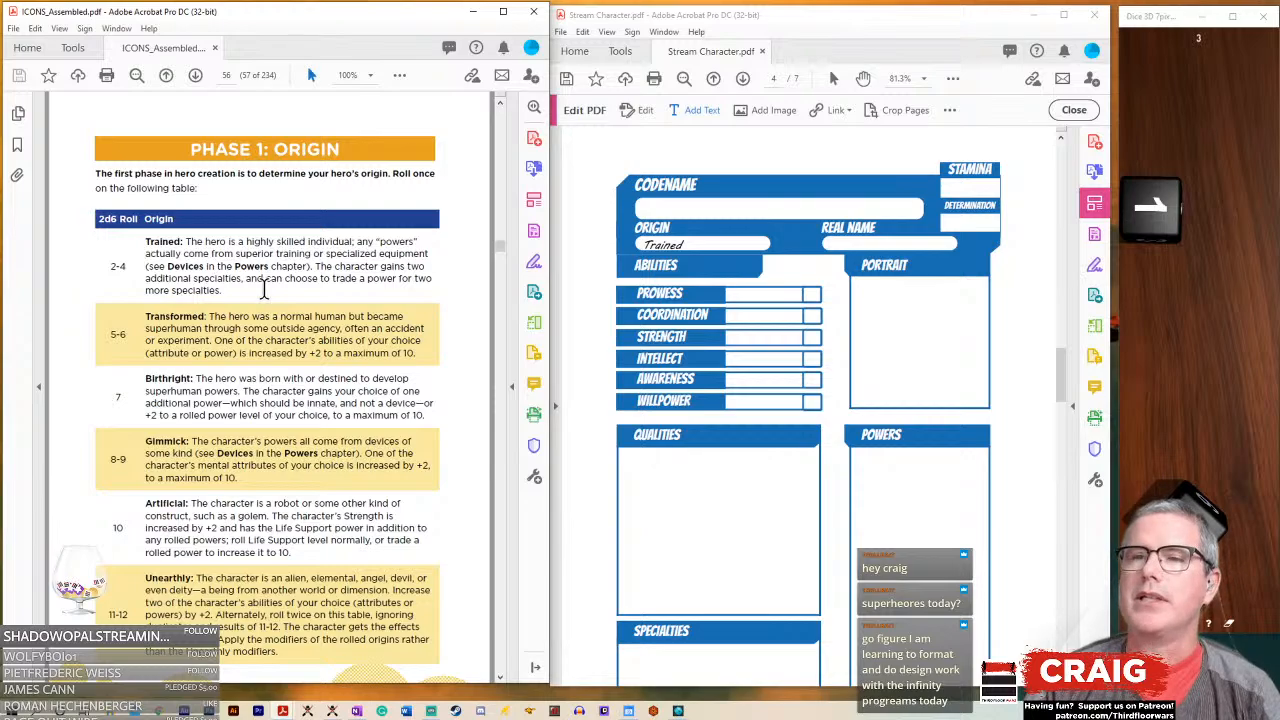
pyautogui.moveTo(425, 288)
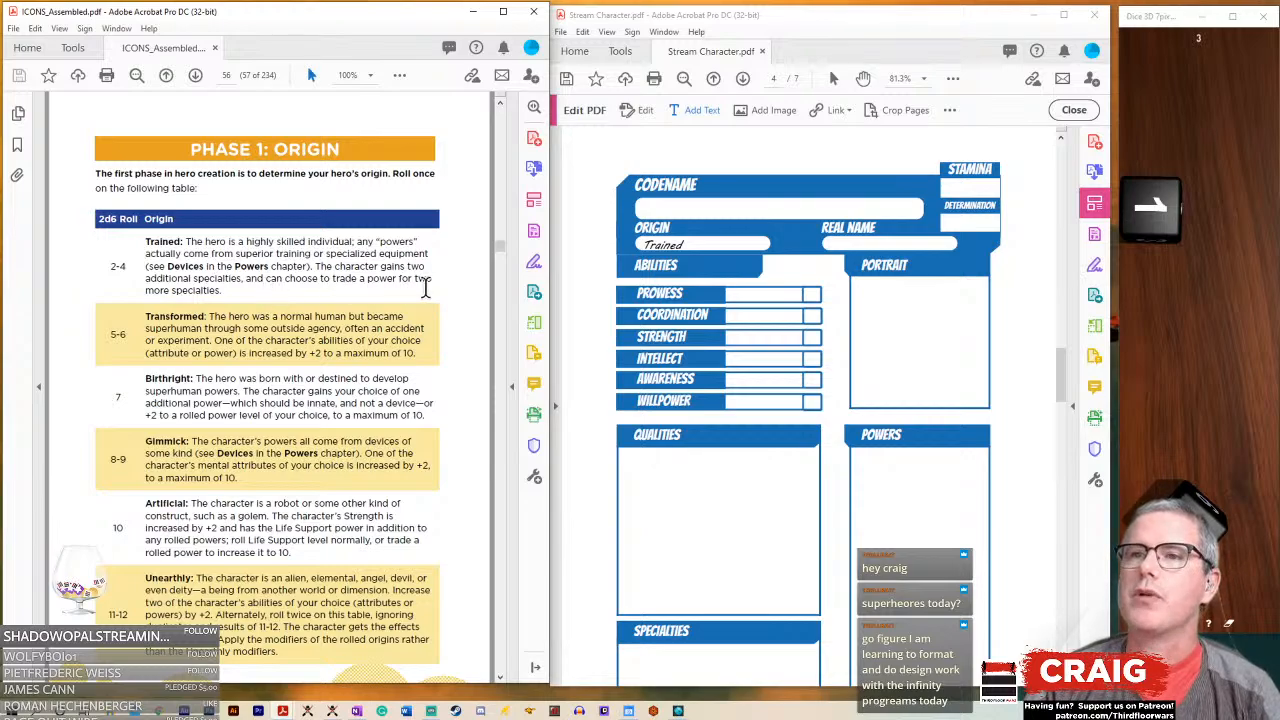
# - Paste the Trained origin's two-extra-specialties sentence into the Portrait box, narrowed to fit
pyautogui.scroll(3)
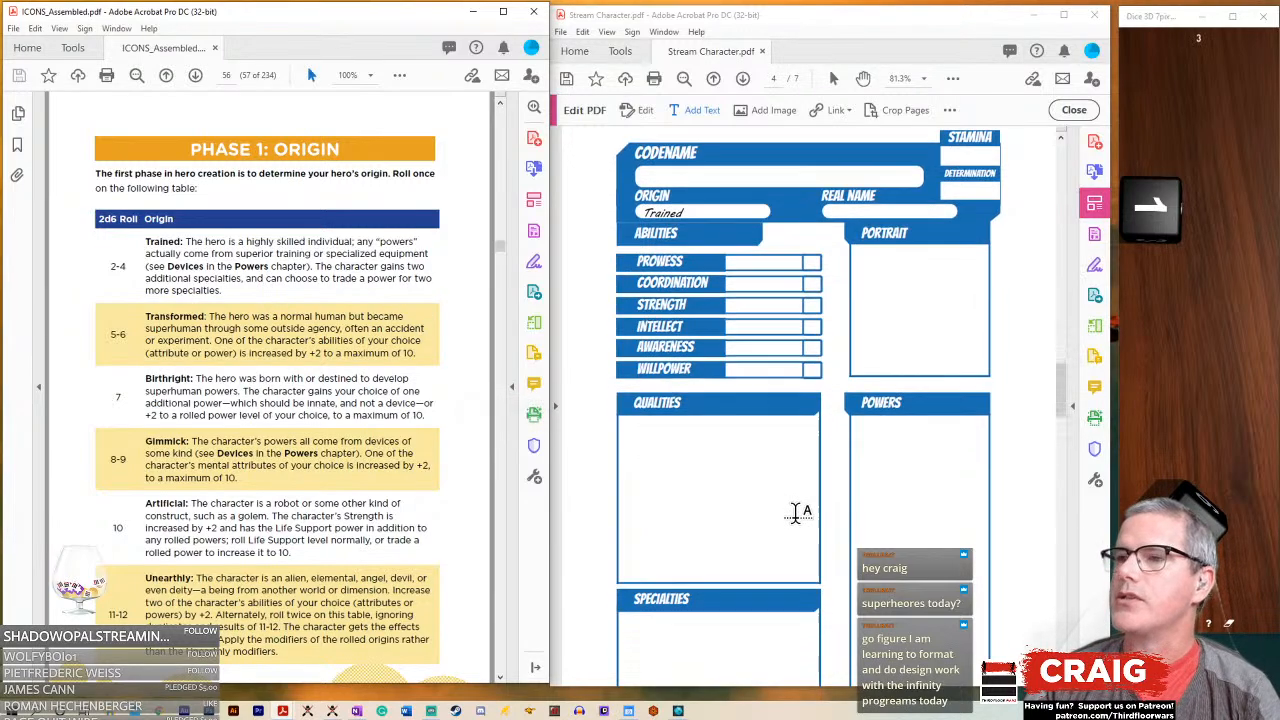
pyautogui.scroll(-3)
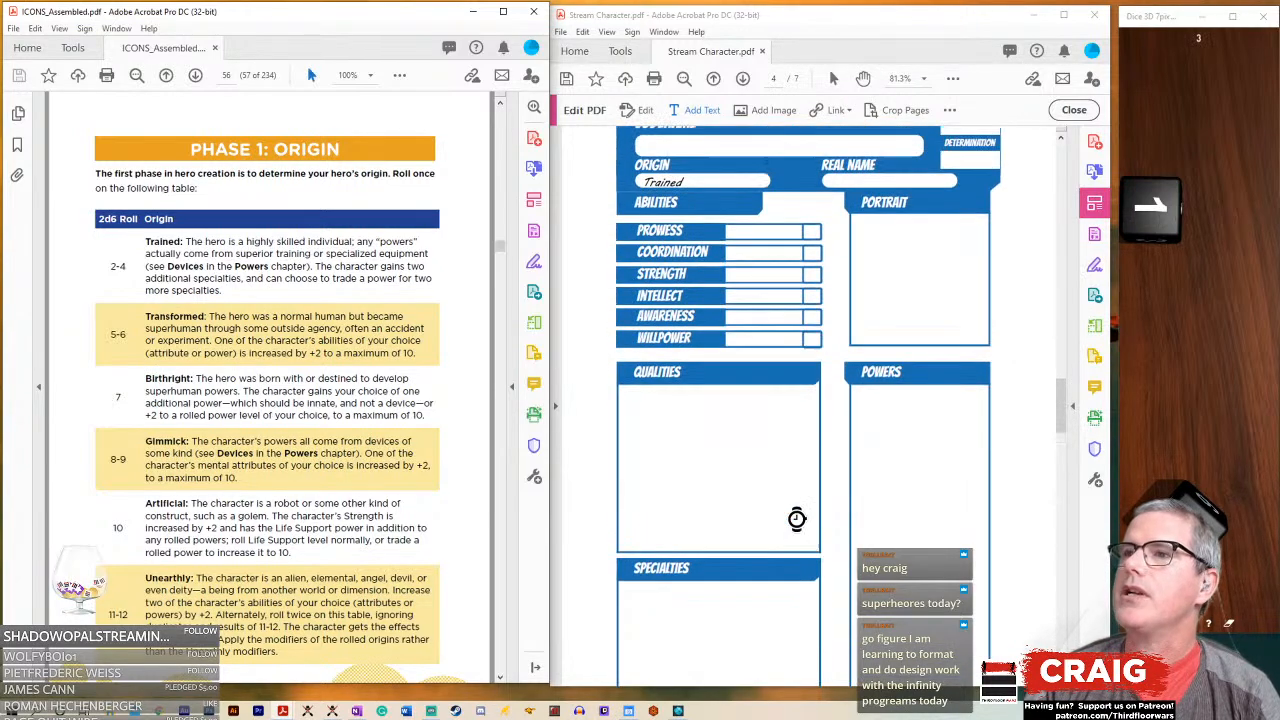
pyautogui.scroll(3)
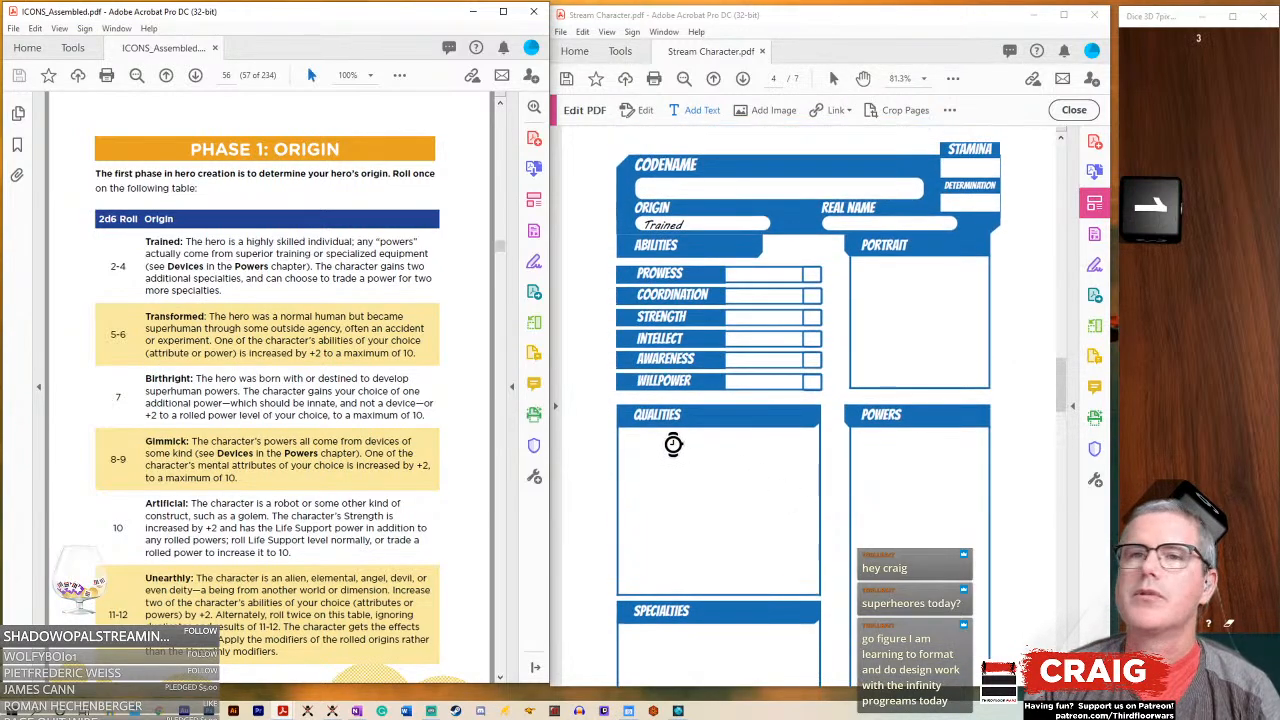
pyautogui.moveTo(315, 268)
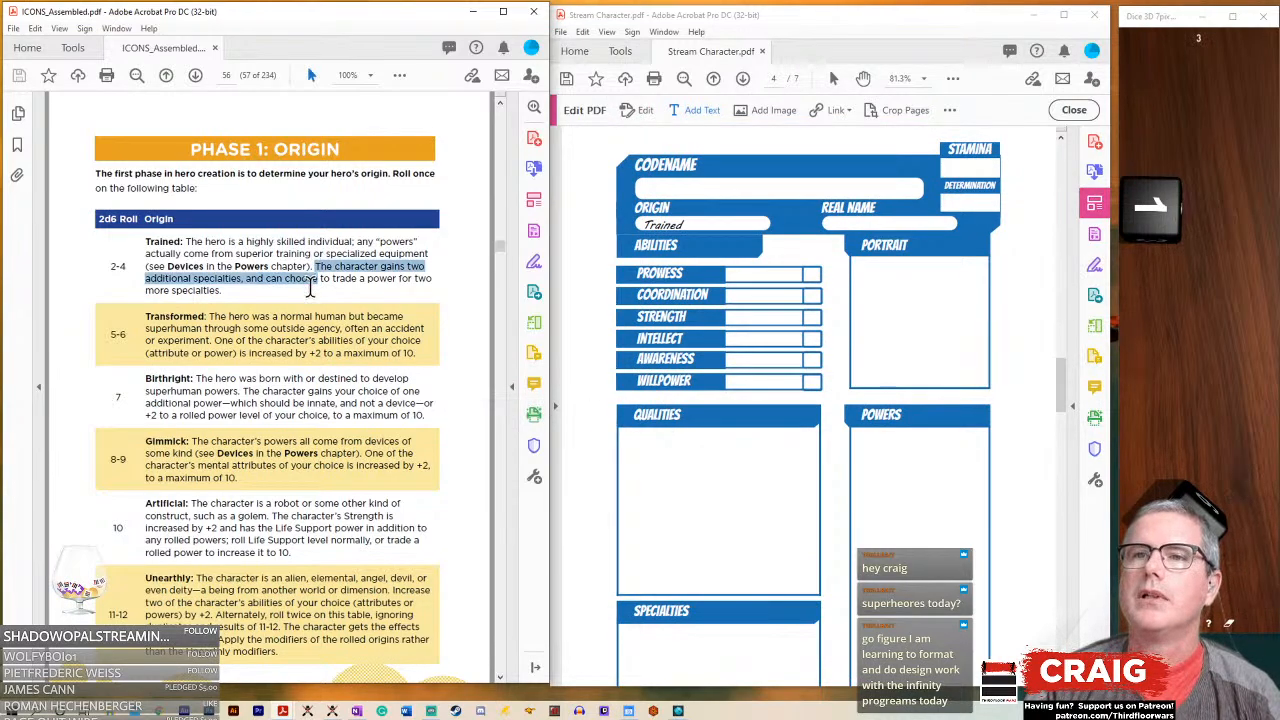
pyautogui.click(287, 278)
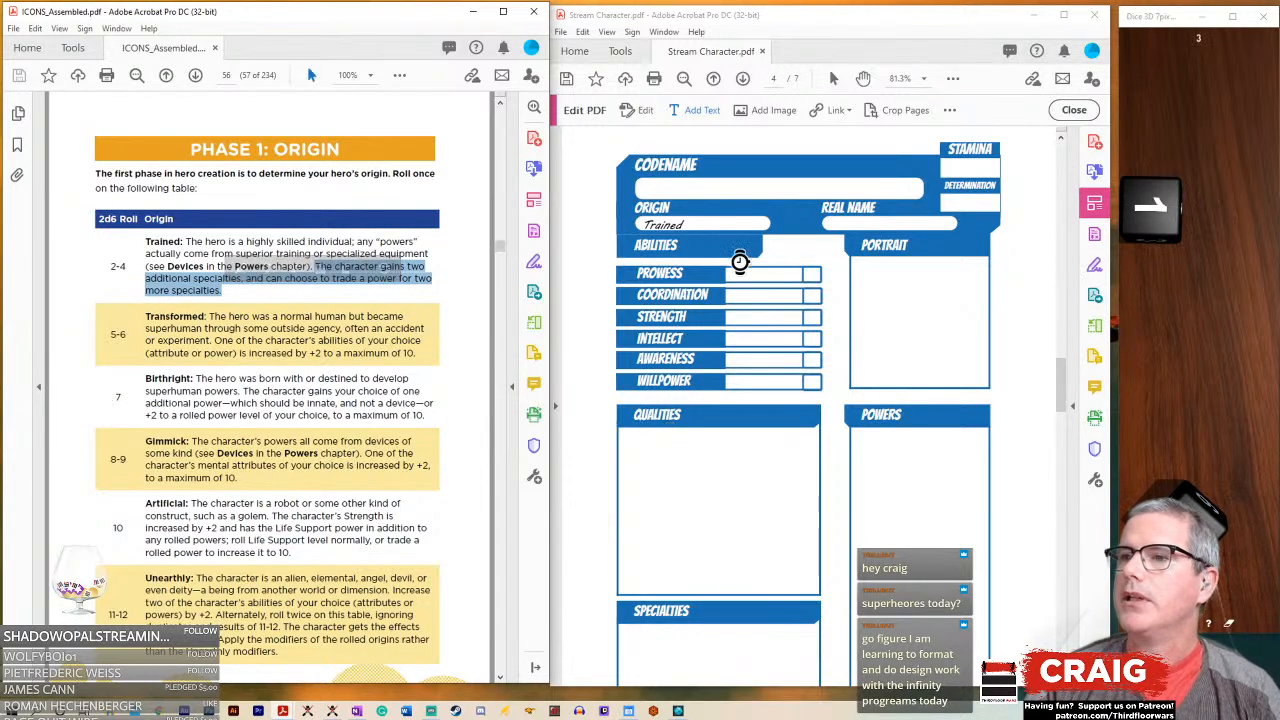
pyautogui.moveTo(702, 432)
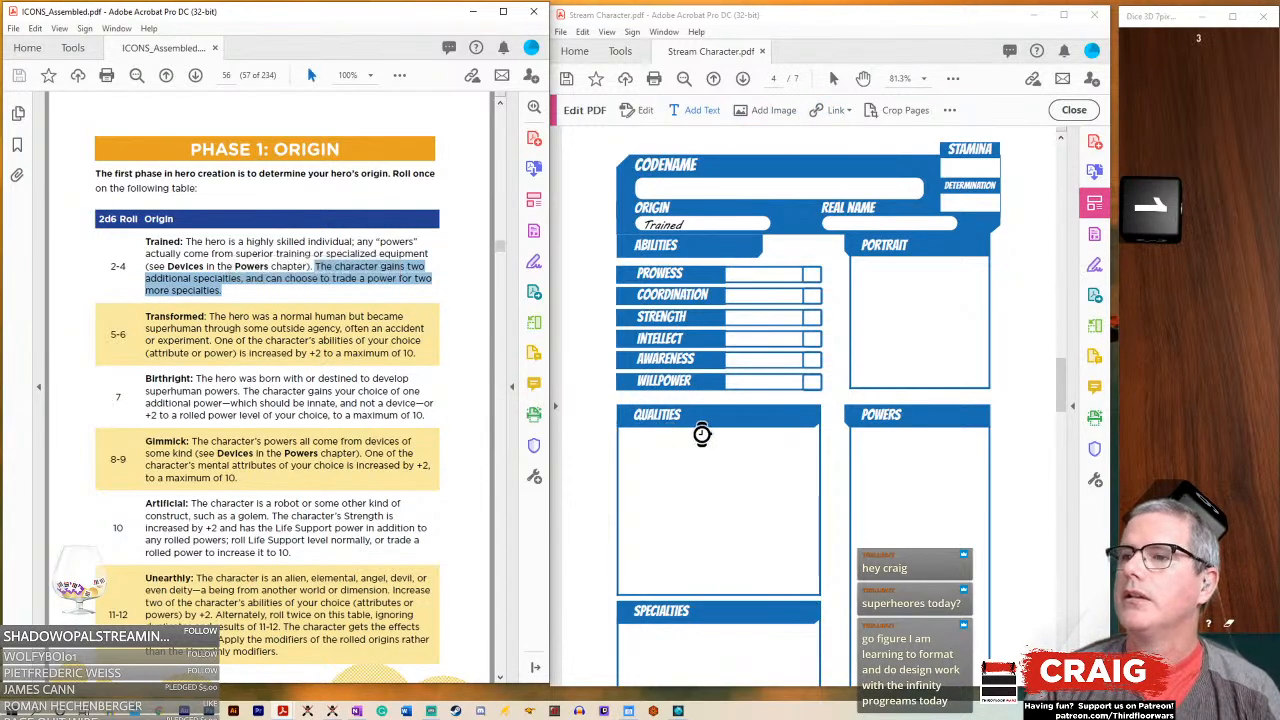
pyautogui.moveTo(852, 417)
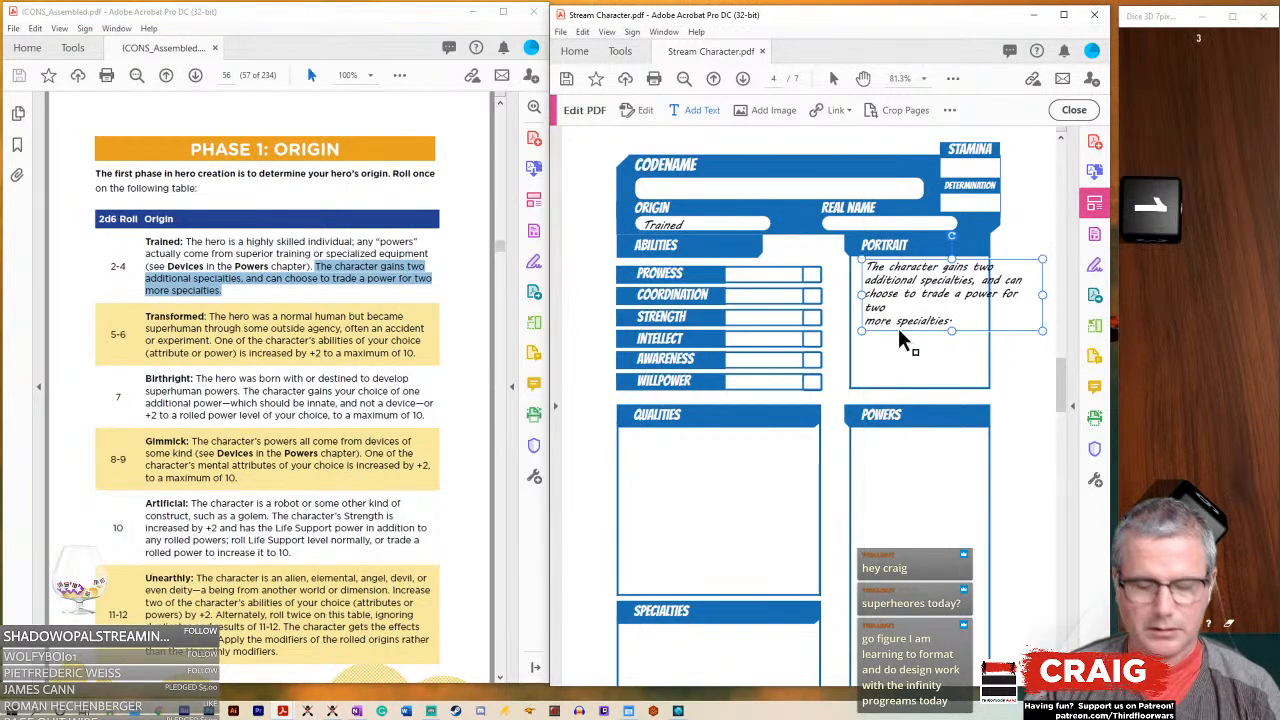
pyautogui.moveTo(968, 255)
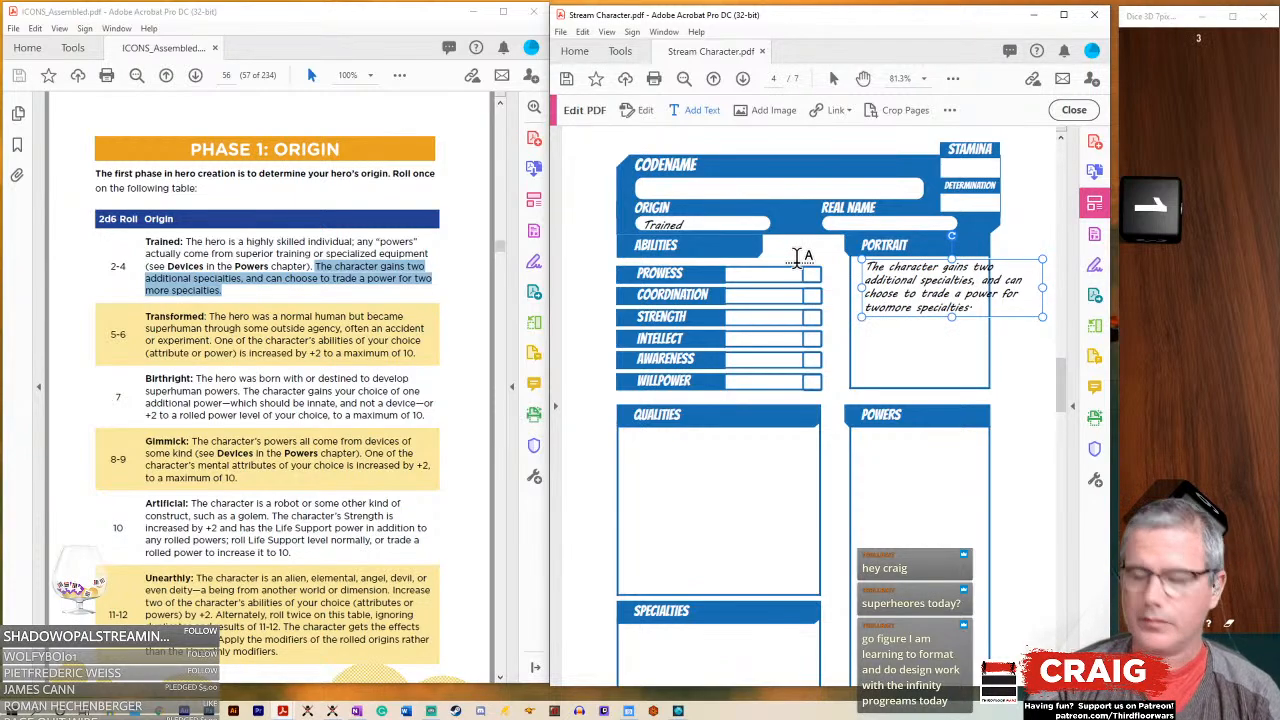
pyautogui.moveTo(1045, 318)
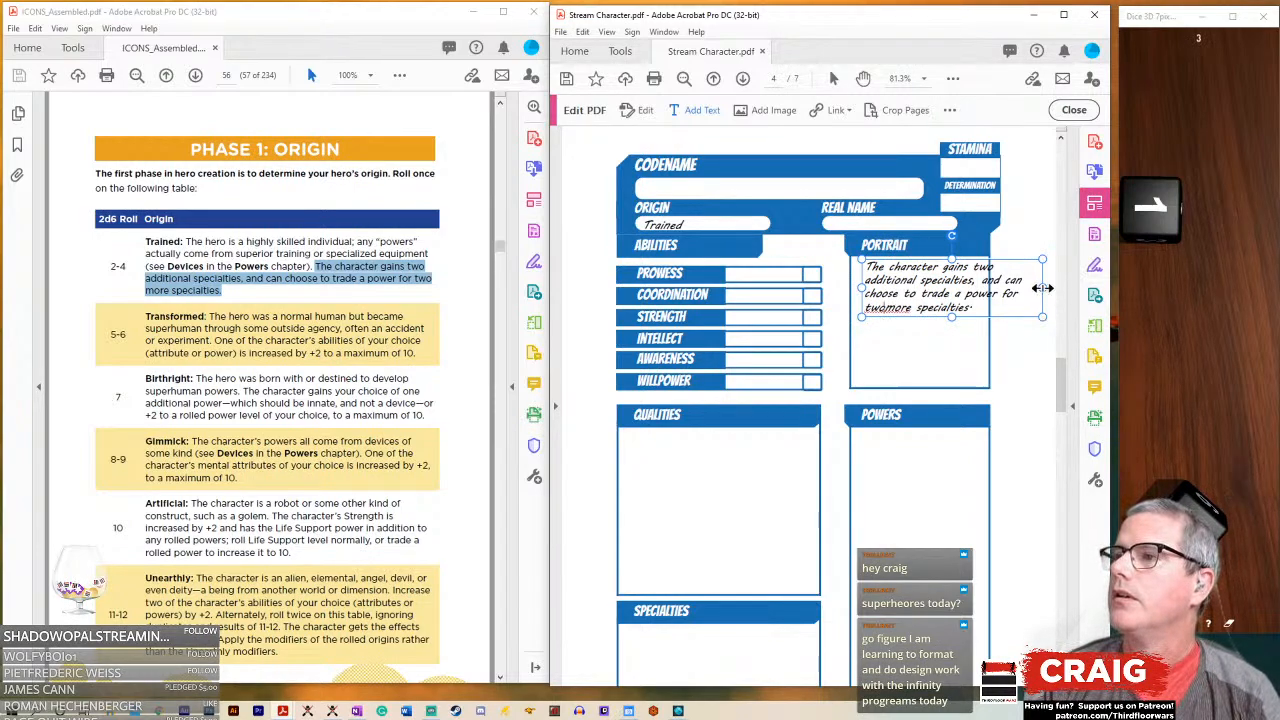
pyautogui.moveTo(1043, 288); pyautogui.dragTo(980, 300)
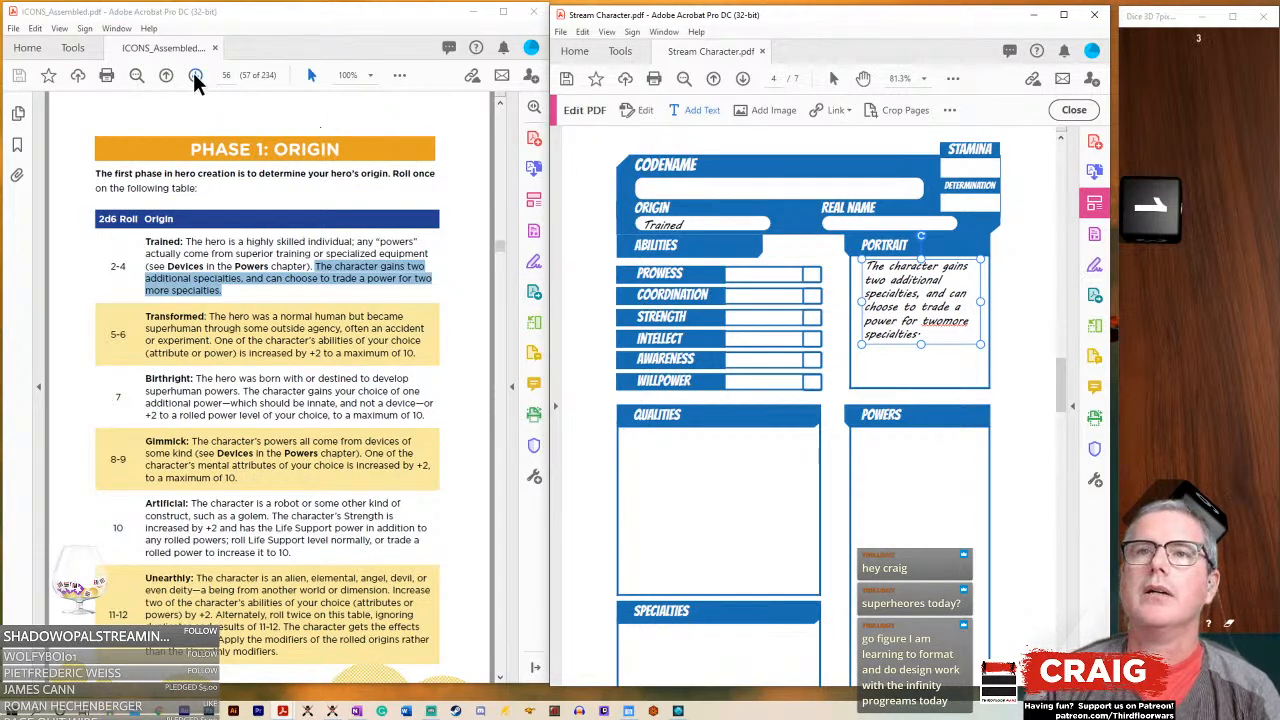
# - Enter ability levels 4, 5, 2, 2, 7, 4, correcting Strength and Intellect to 2
pyautogui.click(196, 75)
pyautogui.write('3')
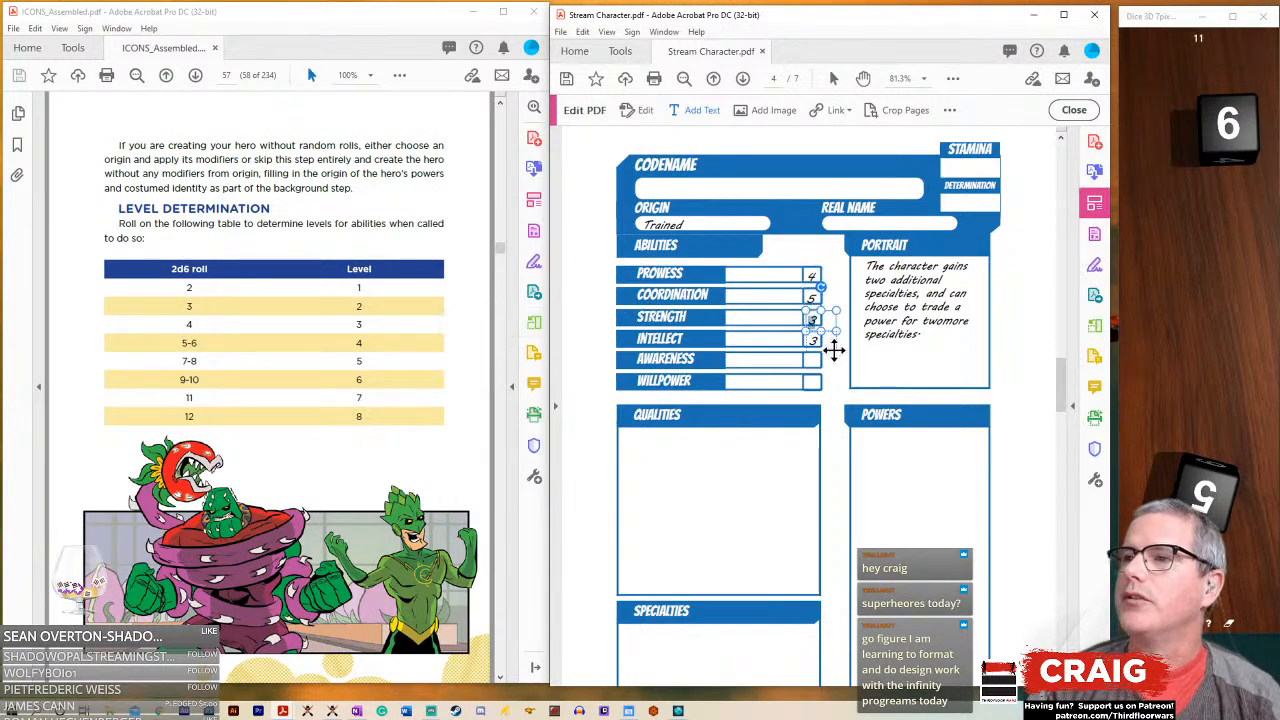
pyautogui.click(813, 338)
pyautogui.write('2')
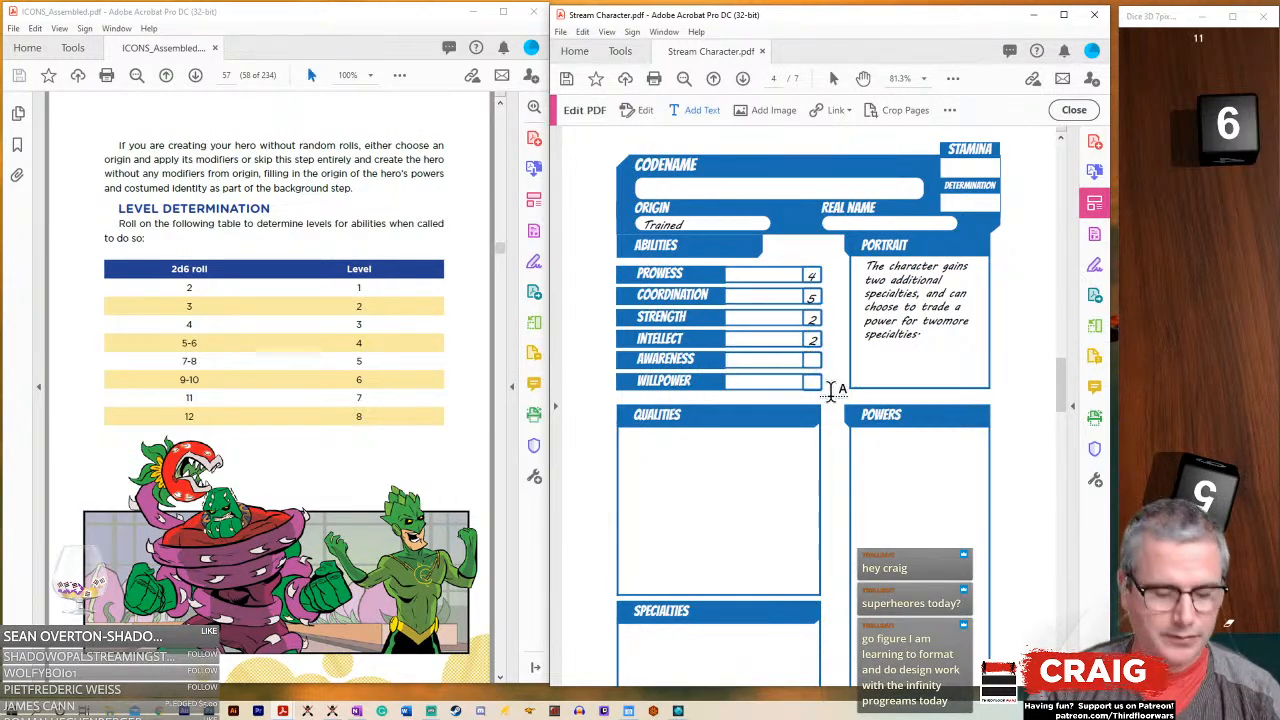
pyautogui.click(815, 358)
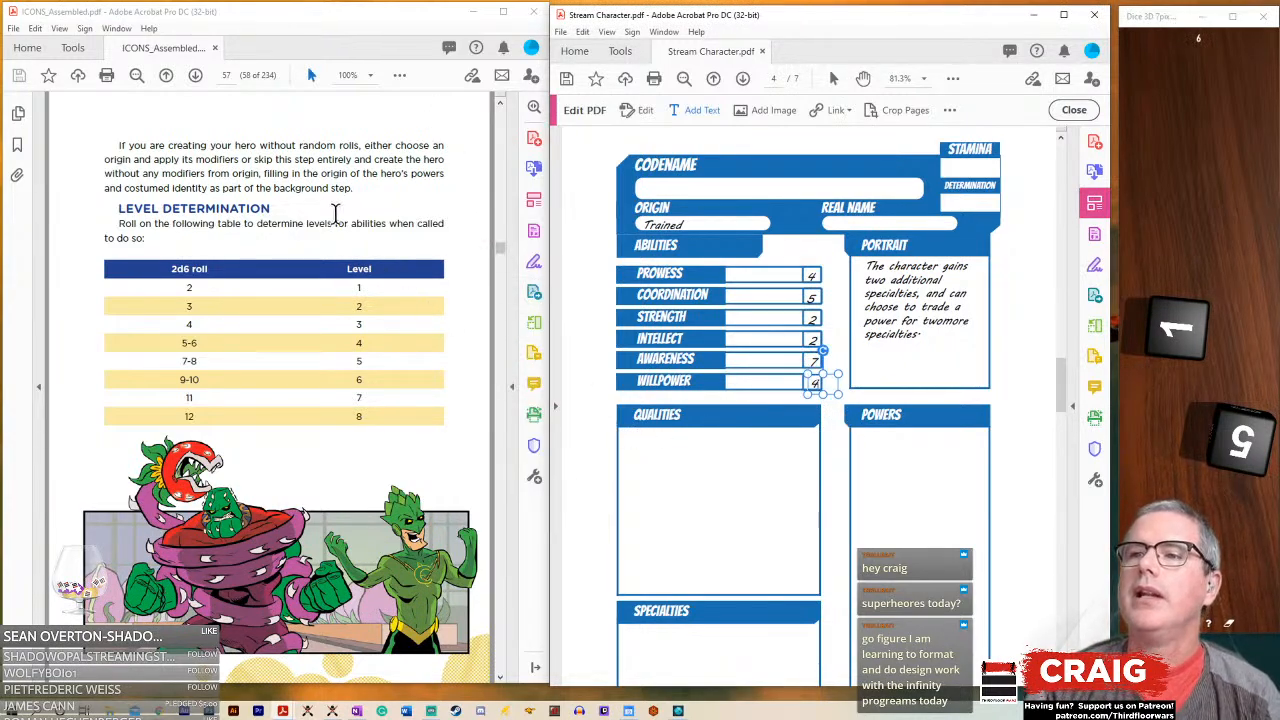
pyautogui.click(196, 75)
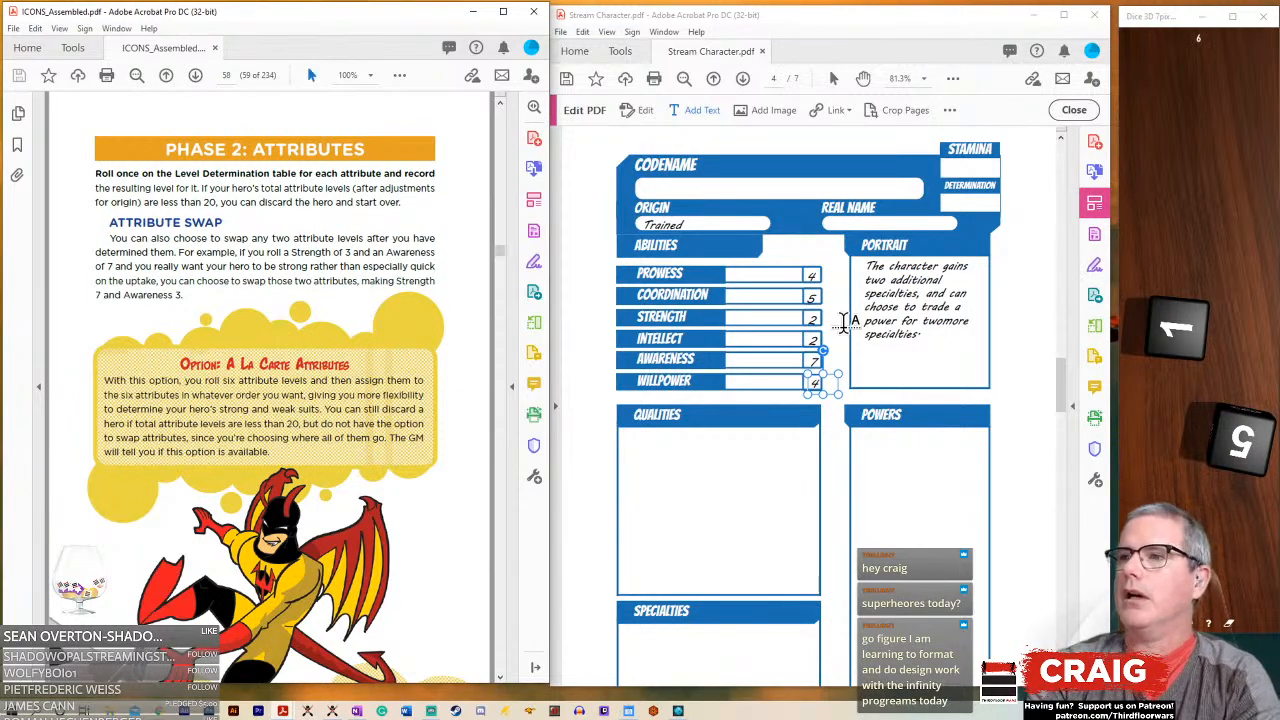
pyautogui.moveTo(355, 125)
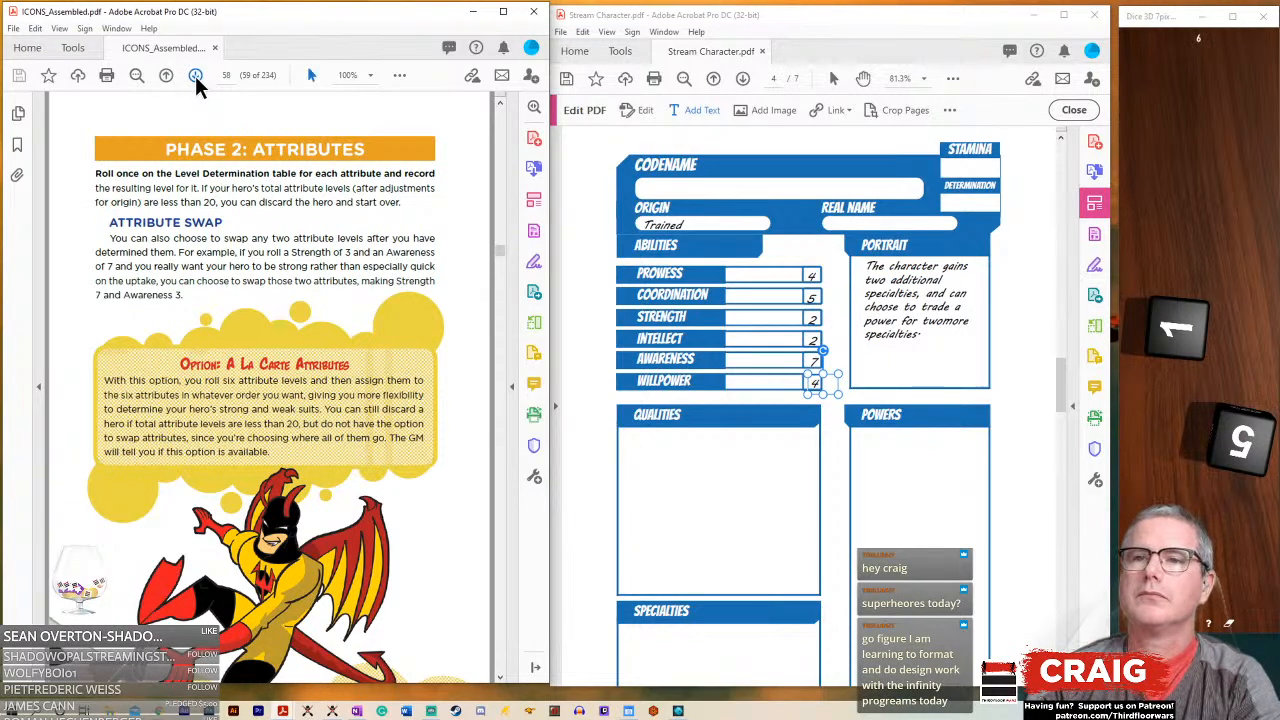
# - Turn to Phase 3: Powers and widen a numbered 1–3 list across the Powers box
pyautogui.click(165, 75)
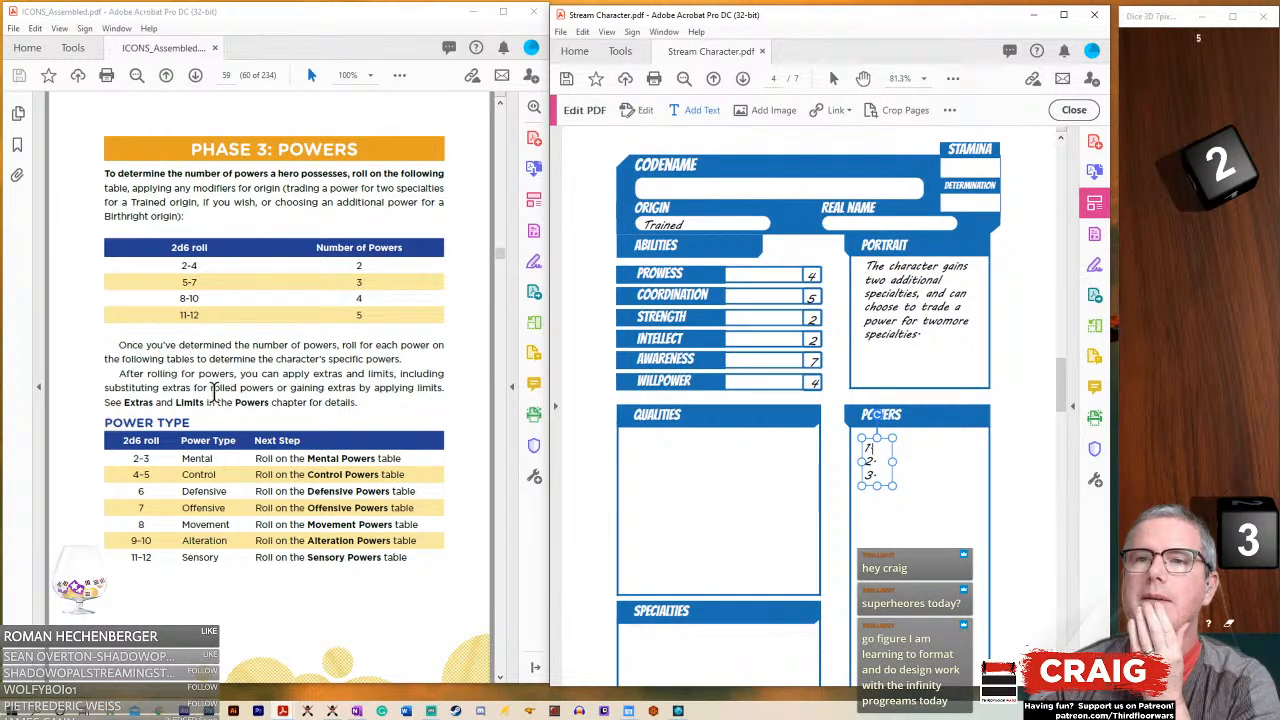
pyautogui.moveTo(325, 388)
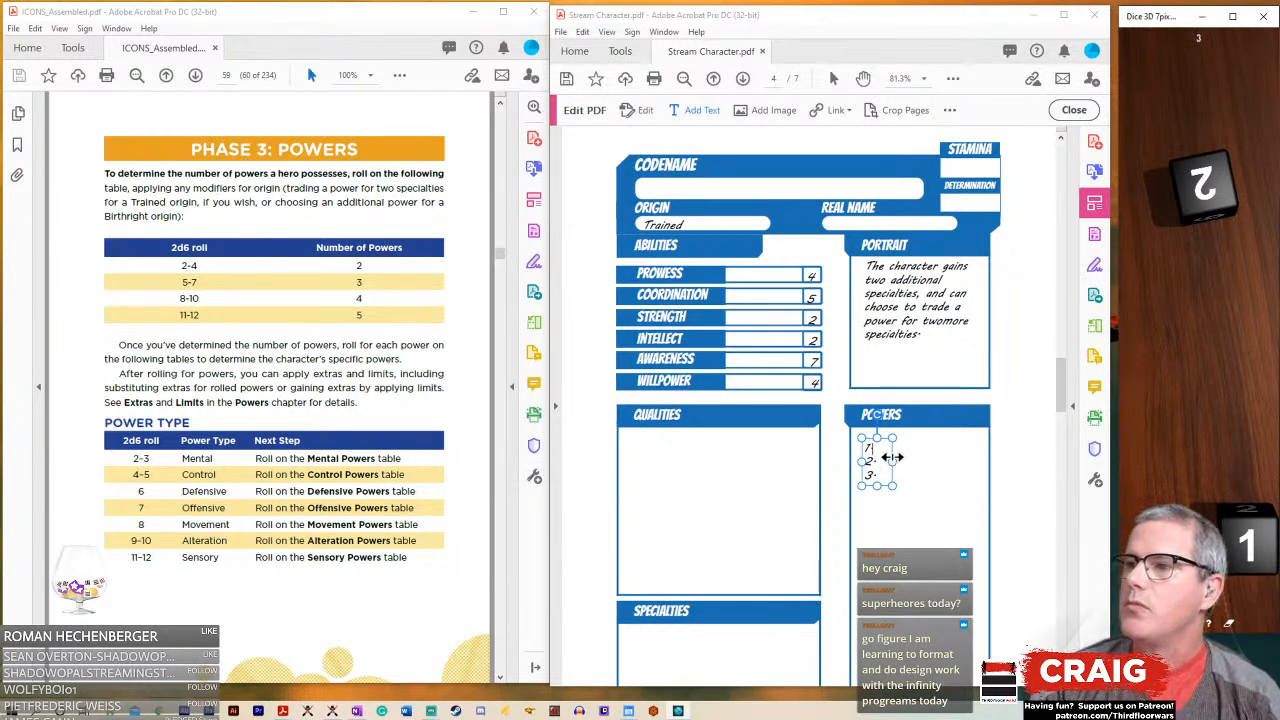
pyautogui.moveTo(840, 428)
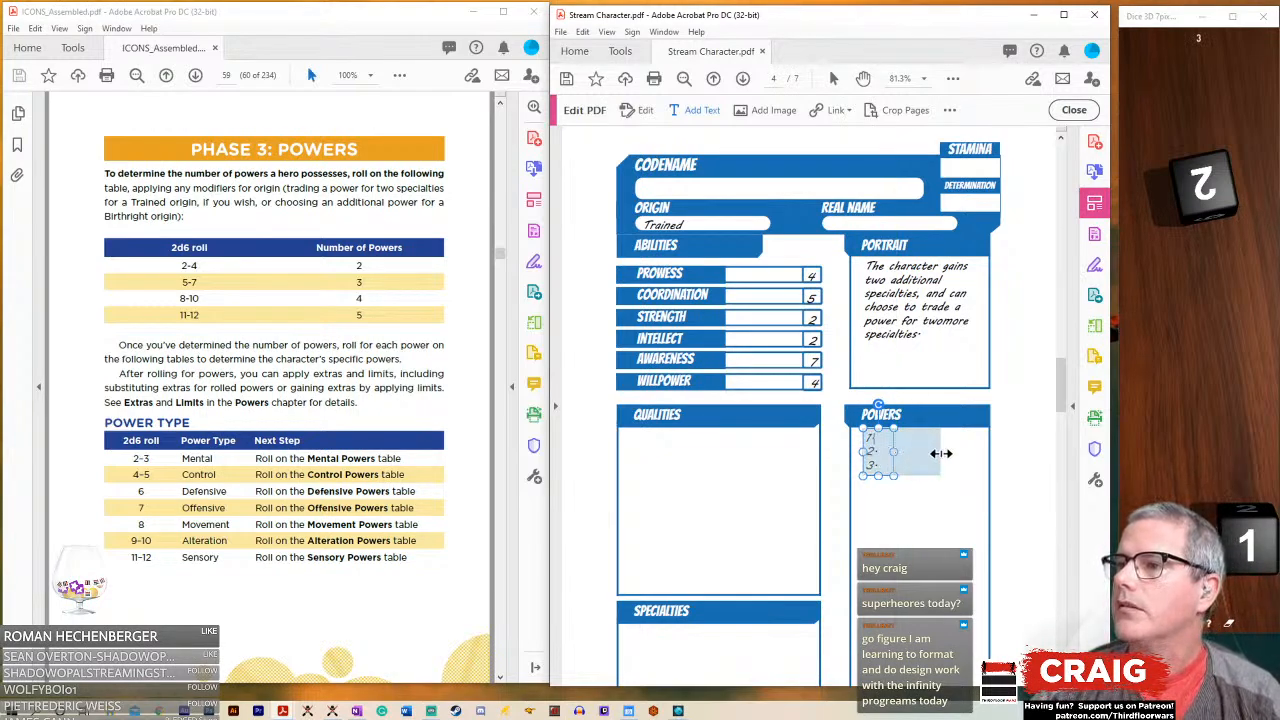
pyautogui.moveTo(928, 453); pyautogui.dragTo(977, 453)
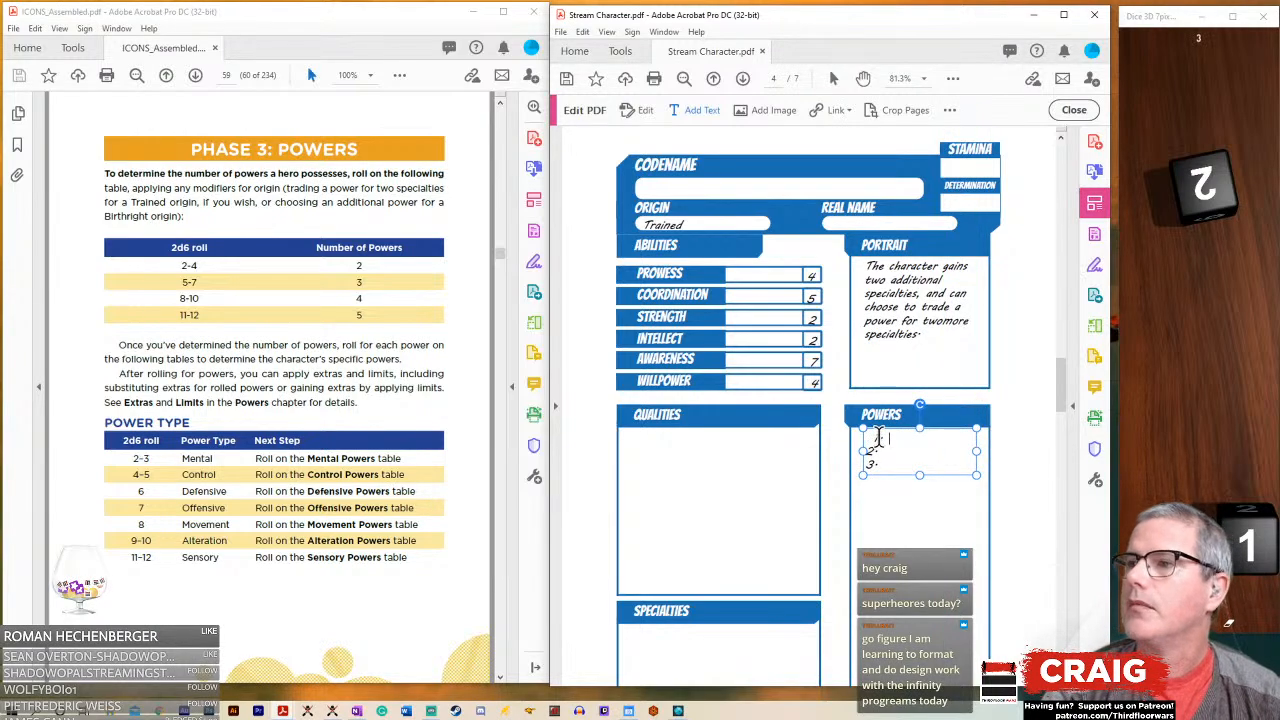
# - Type 1. Mental, 2. Alteration, 3. Alteration on separate lines in the Powers list
pyautogui.write('Mental')
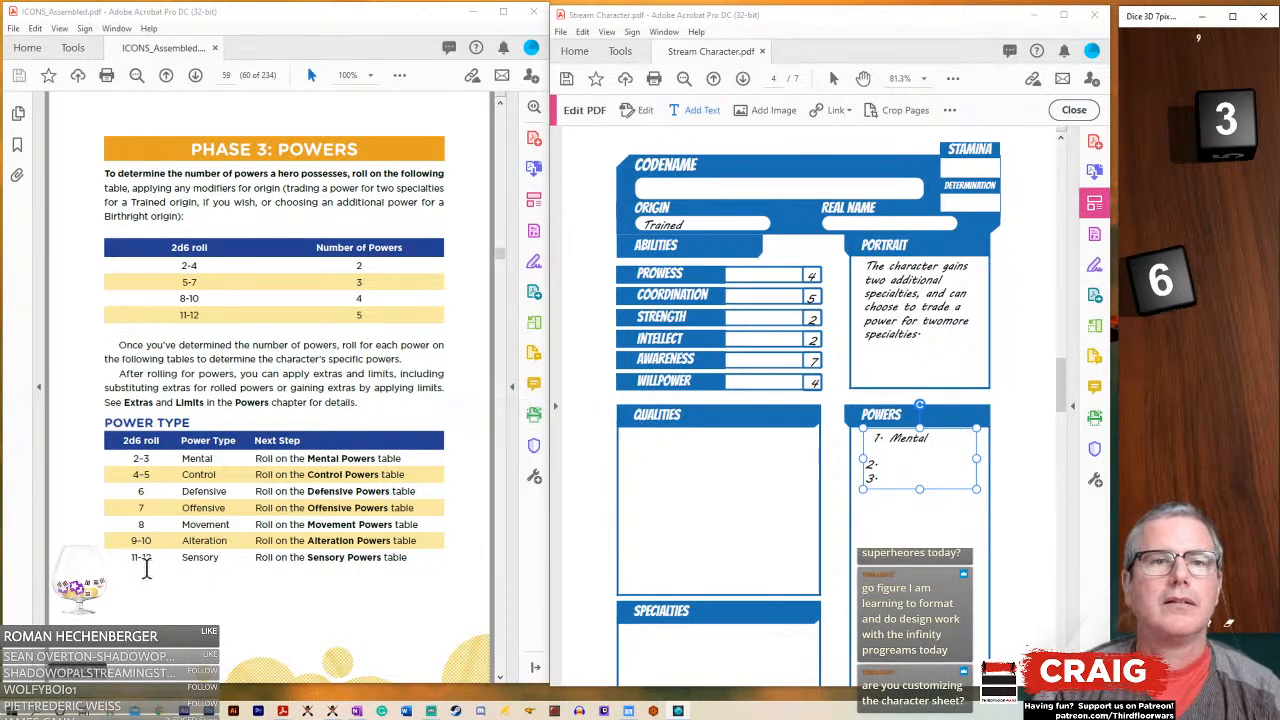
pyautogui.click(882, 465)
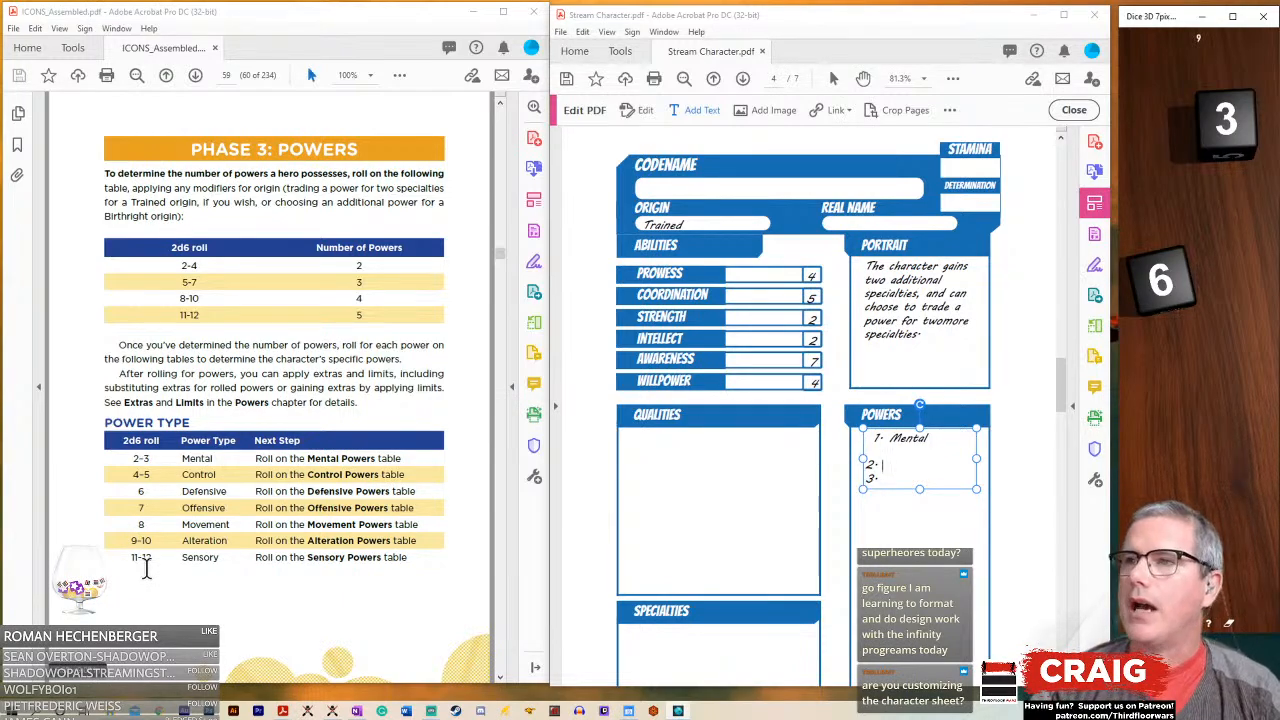
pyautogui.click(880, 465)
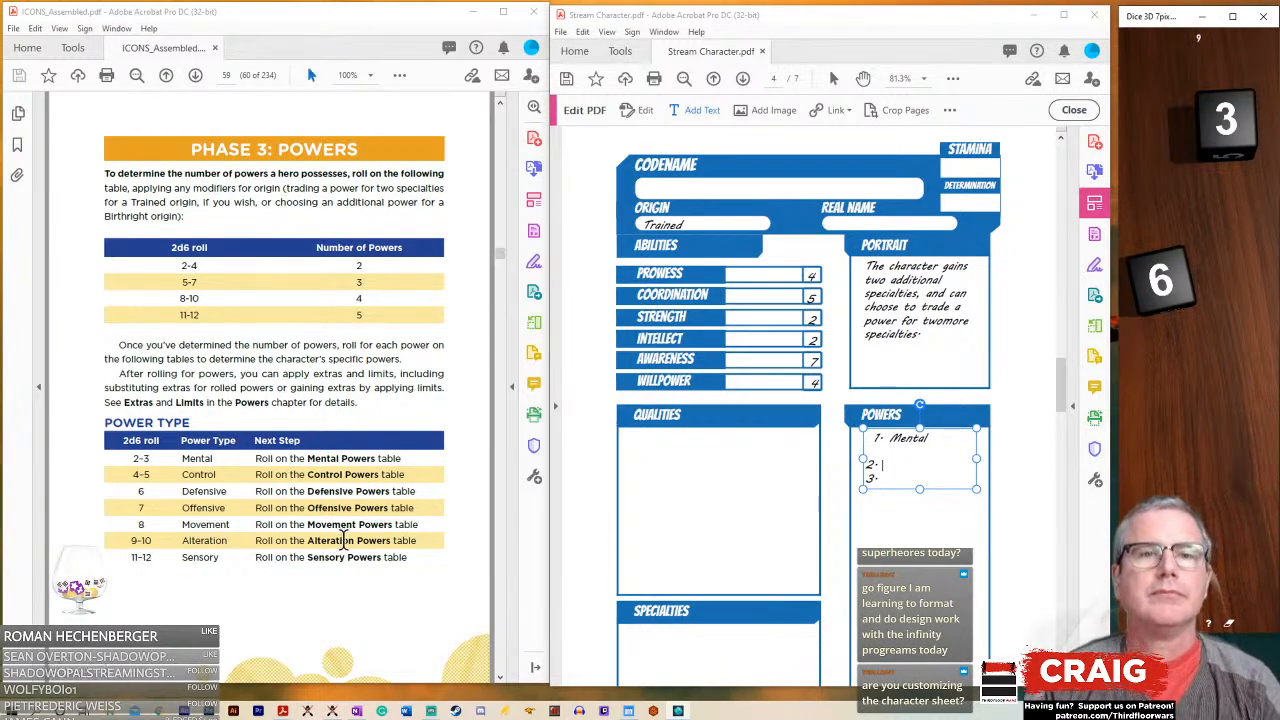
pyautogui.moveTo(610, 563)
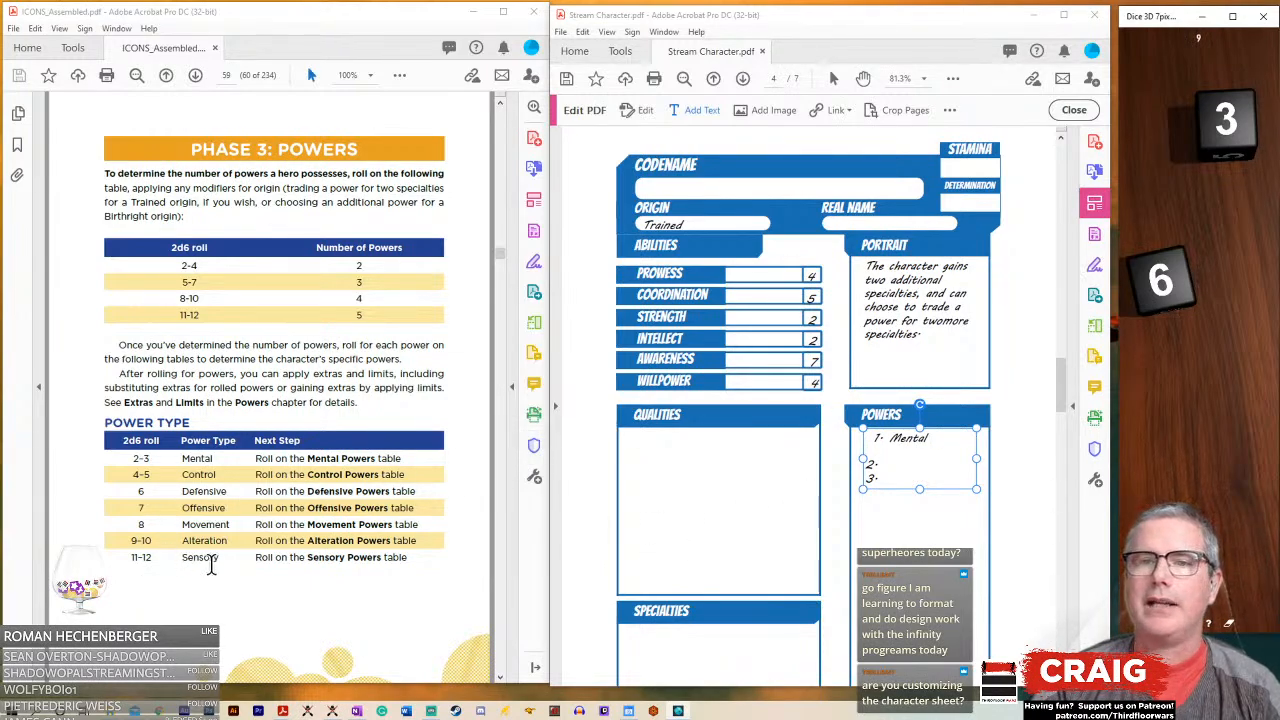
pyautogui.moveTo(545, 550)
pyautogui.write(' Alteration')
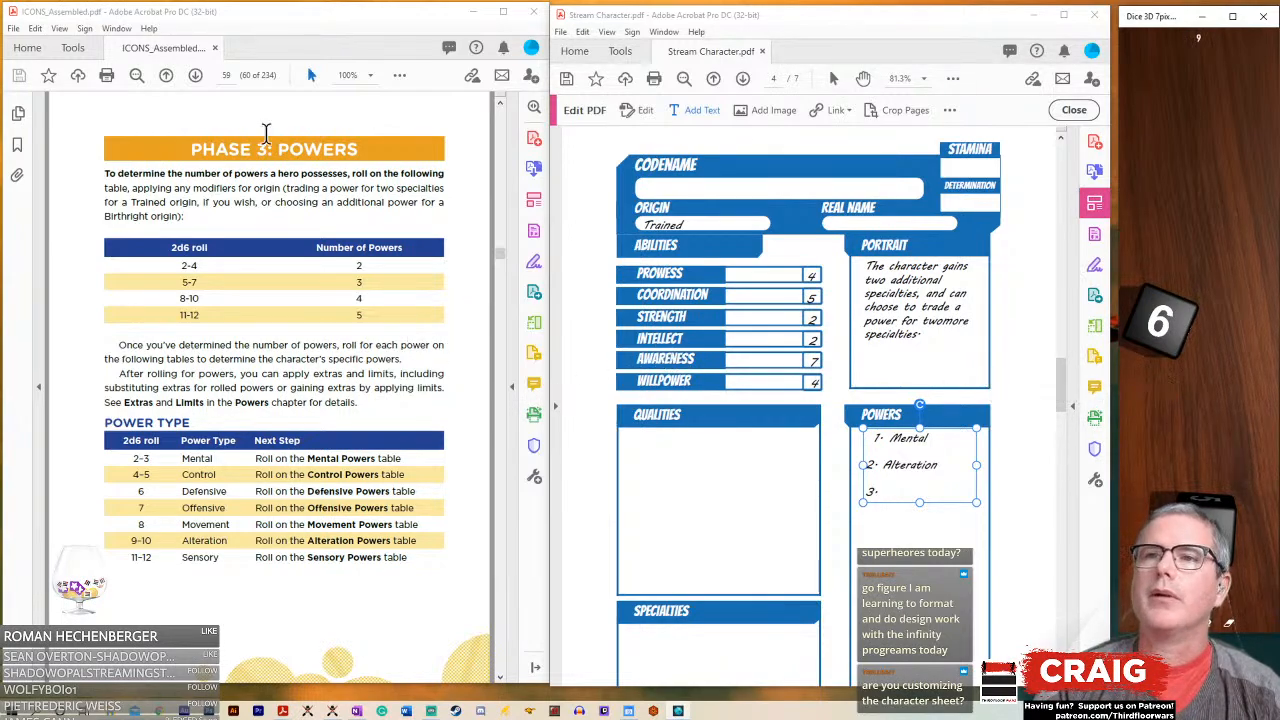
pyautogui.click(194, 75)
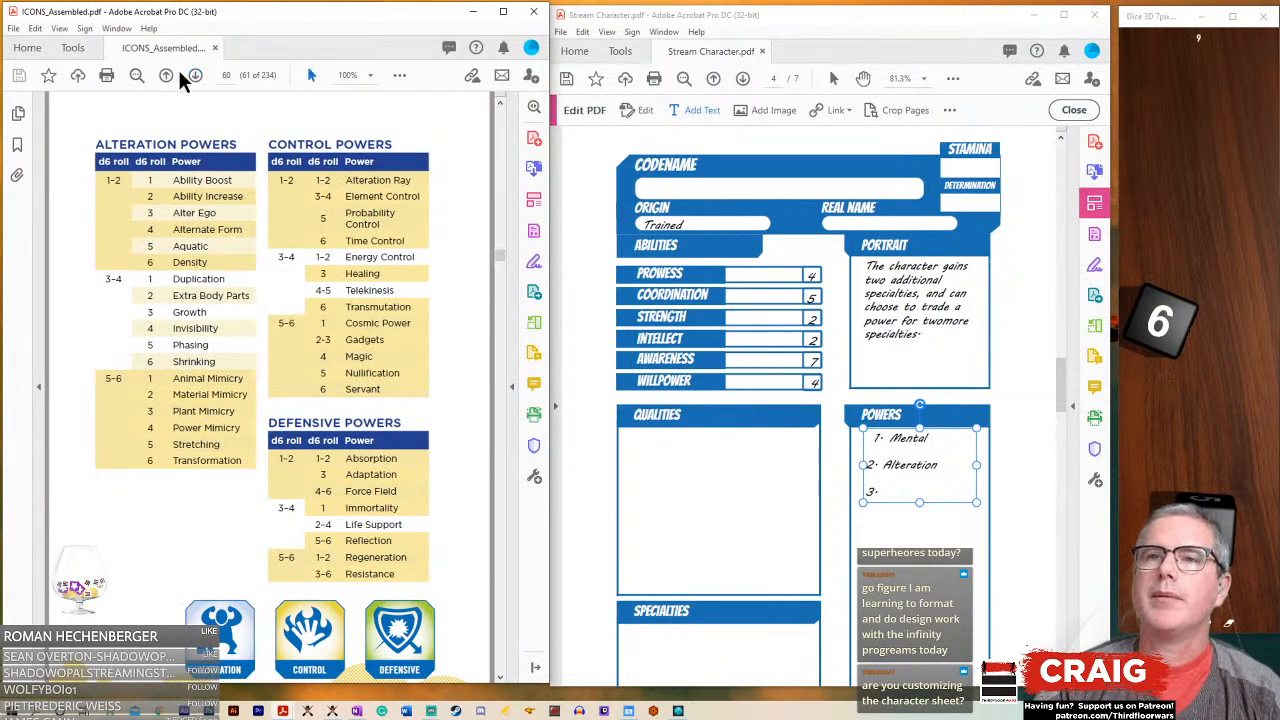
pyautogui.click(165, 75)
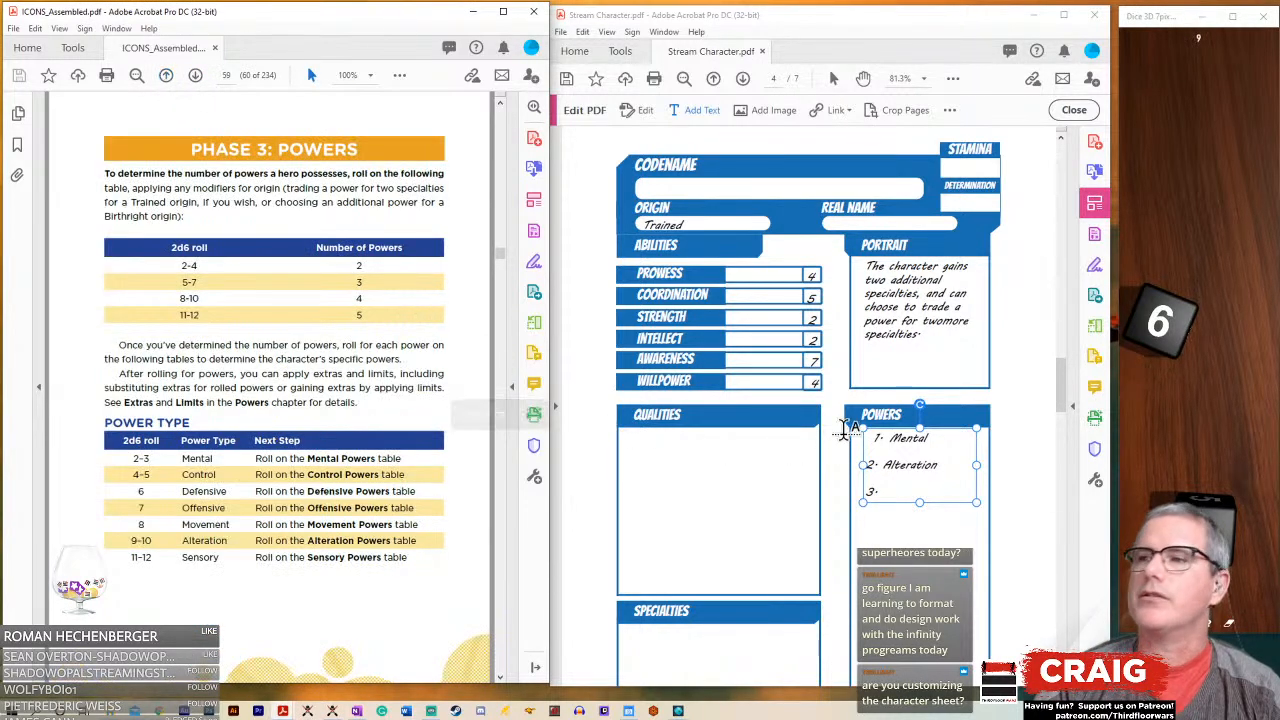
pyautogui.write('A')
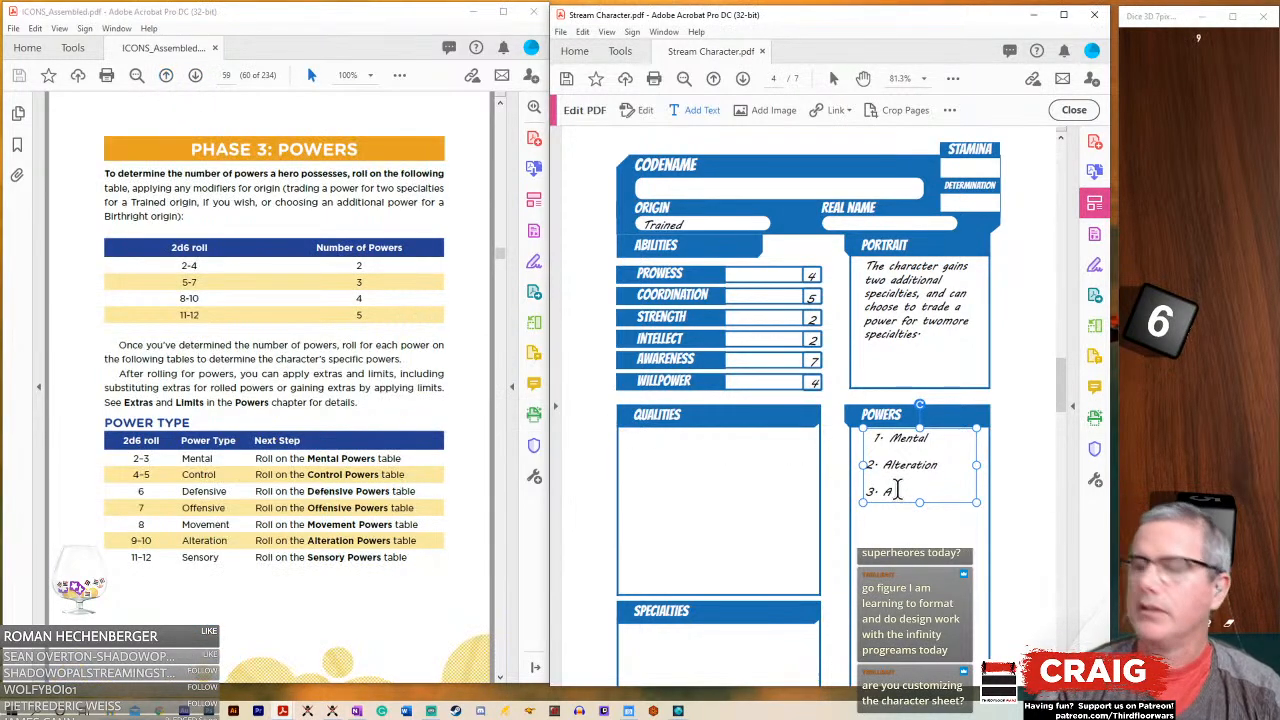
pyautogui.write('lteration')
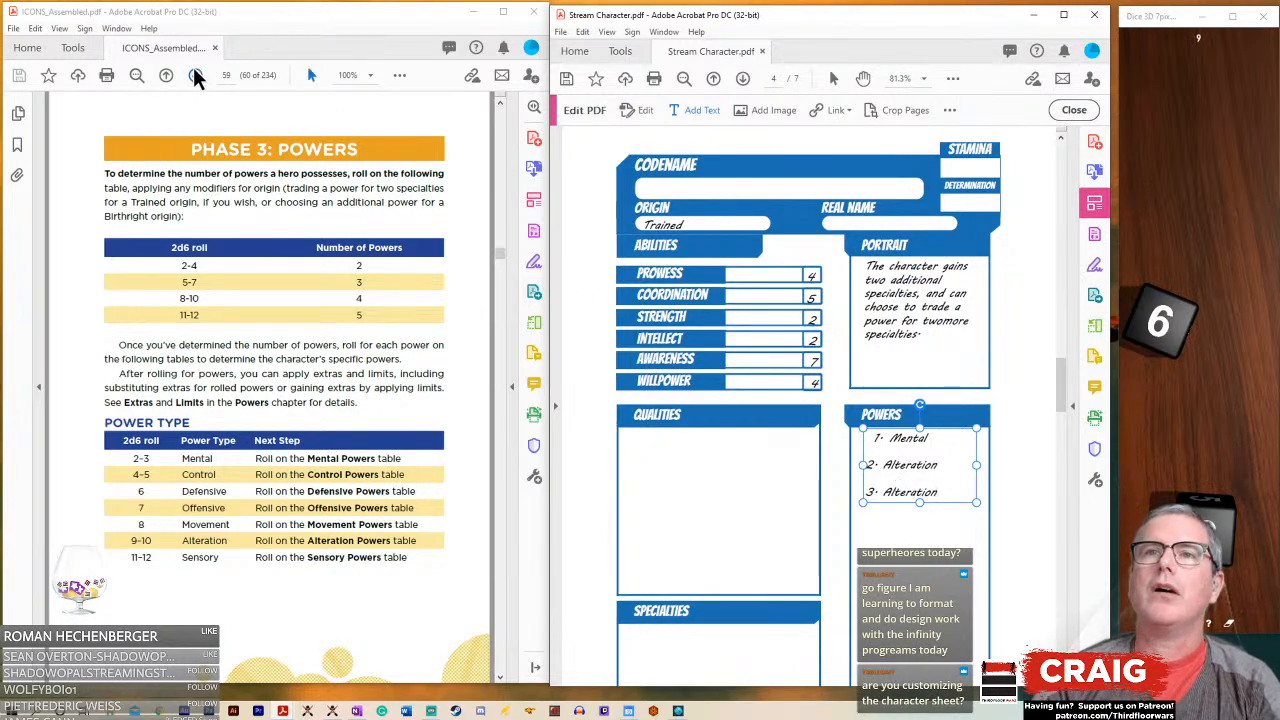
# - Page forward twice to page 61 with the Mental, Movement, Offensive and Sensory tables
pyautogui.click(195, 75)
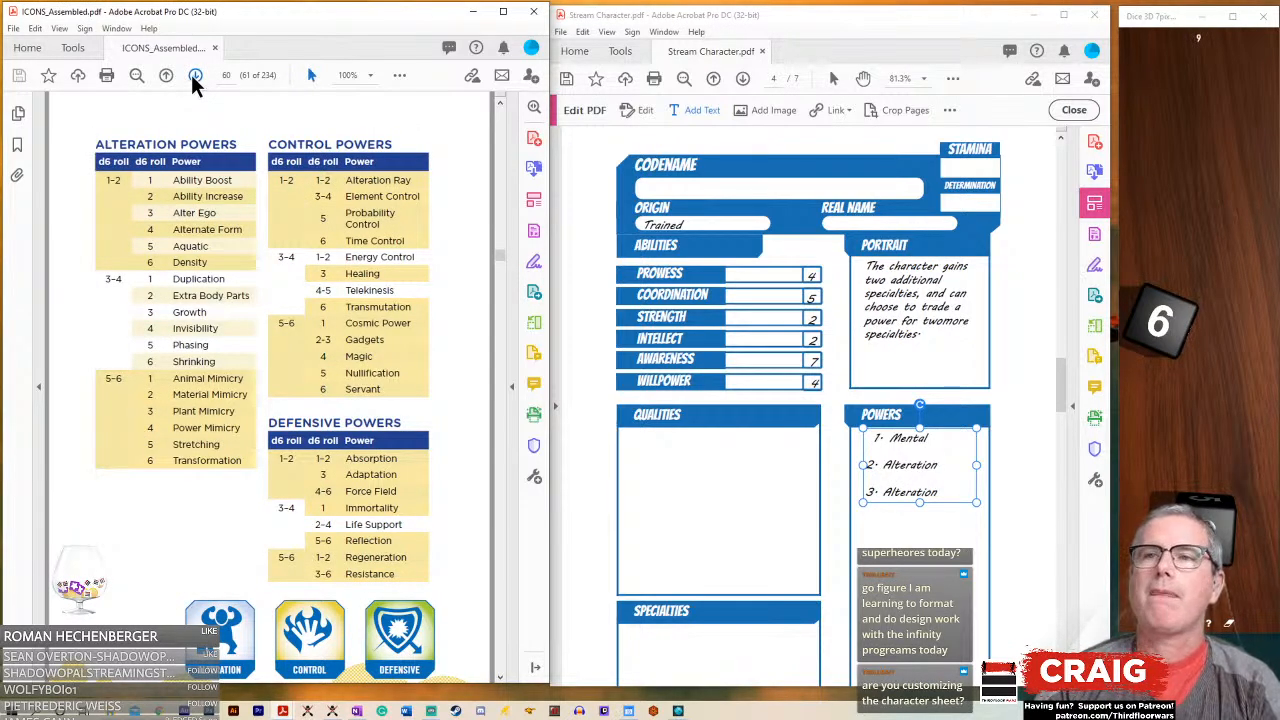
pyautogui.moveTo(248, 204)
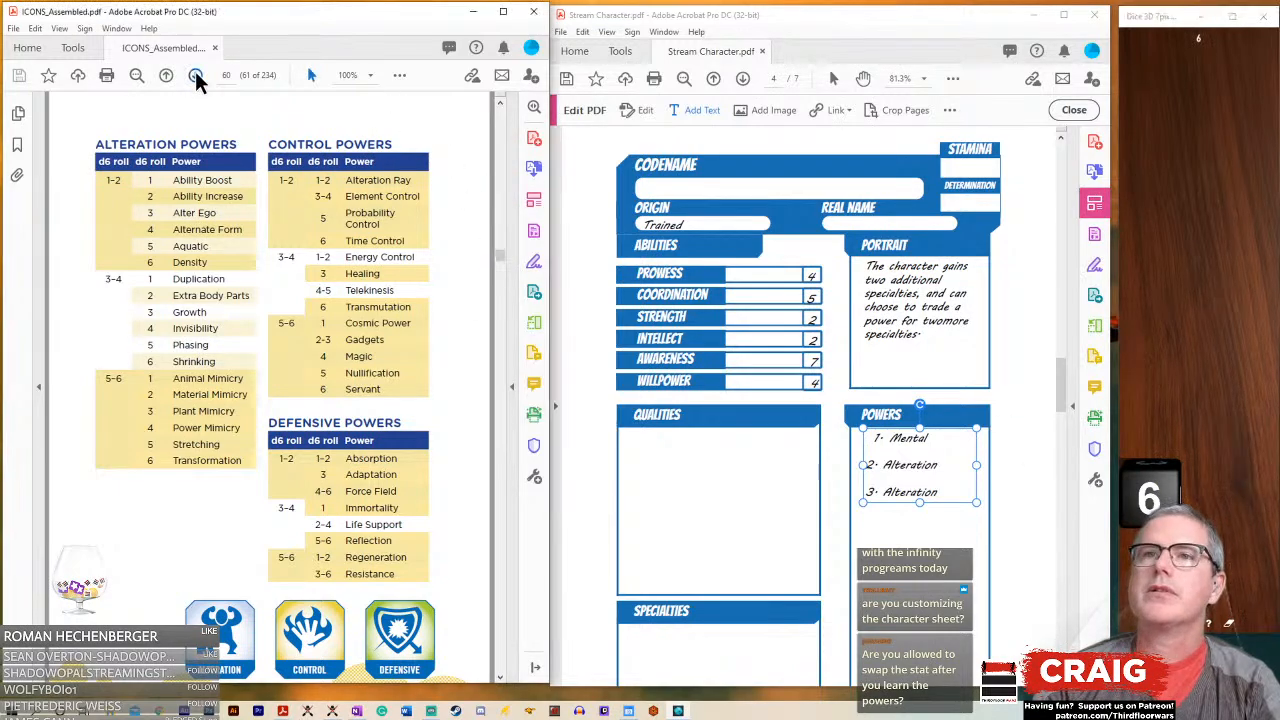
pyautogui.click(195, 75)
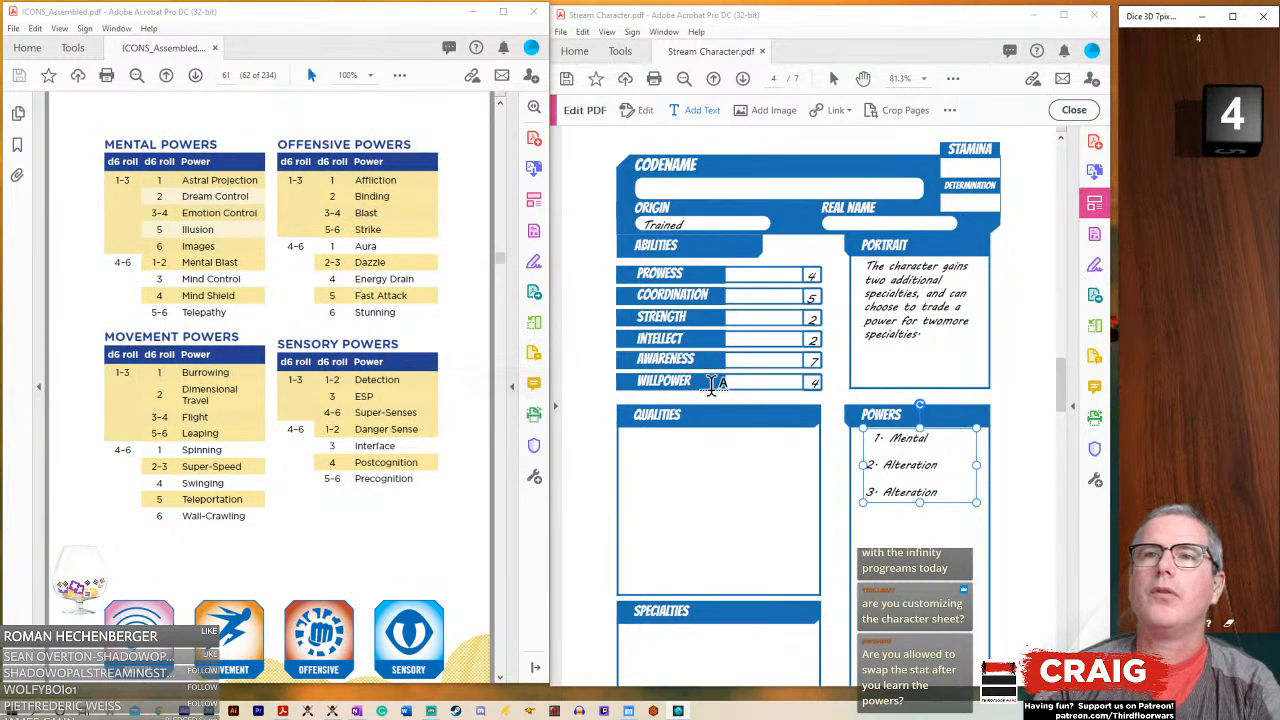
pyautogui.moveTo(932, 440)
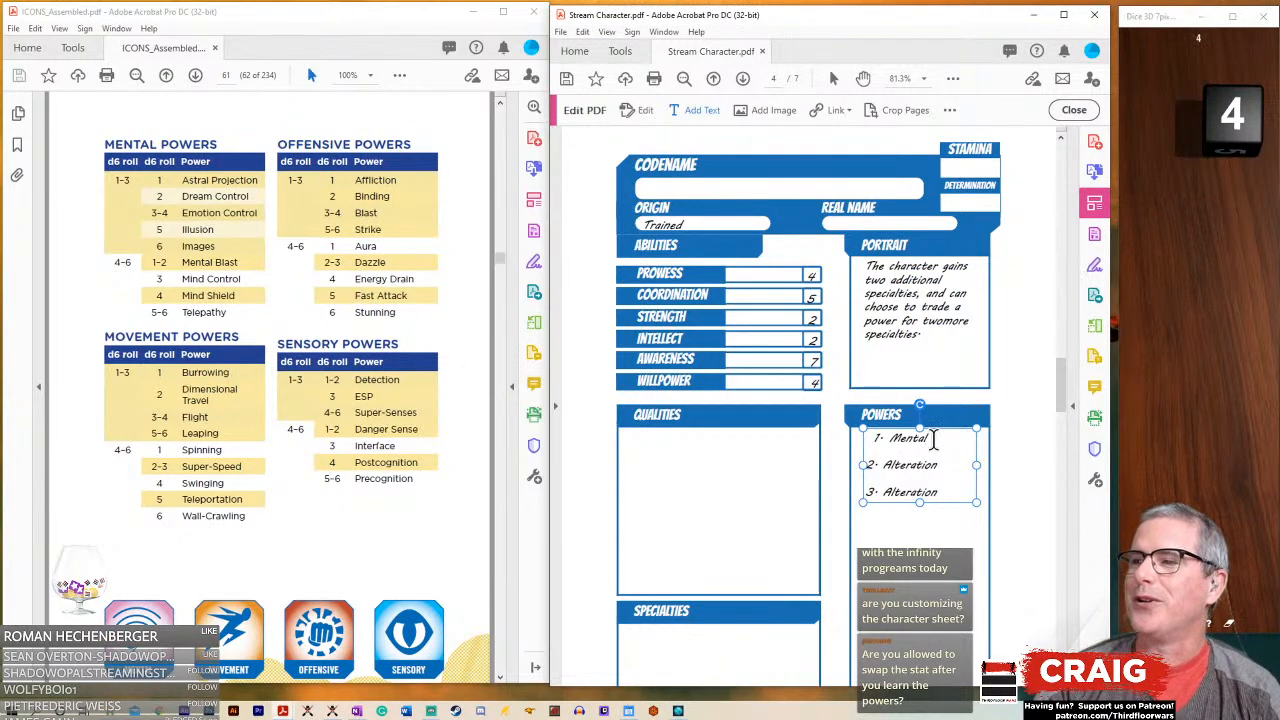
# - Type 'Emotion Control' on a new line beneath Mental in the Powers list
pyautogui.write('E')
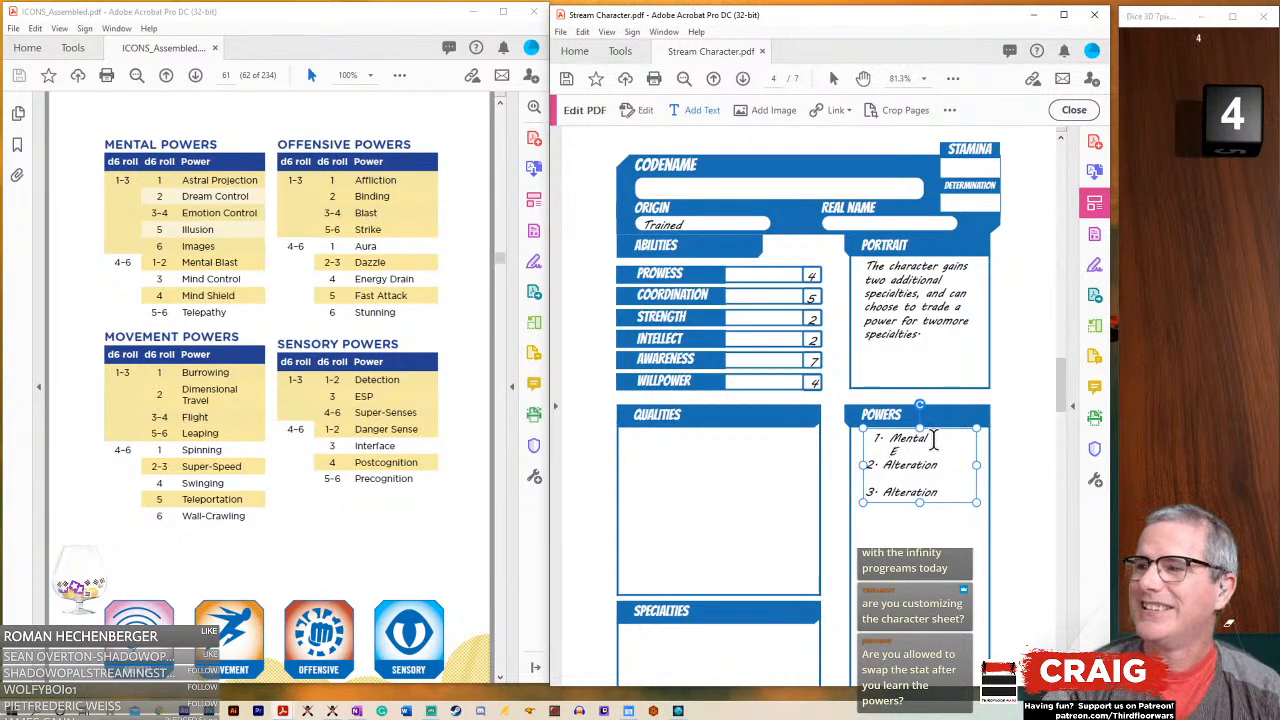
pyautogui.write('Emotion Contro')
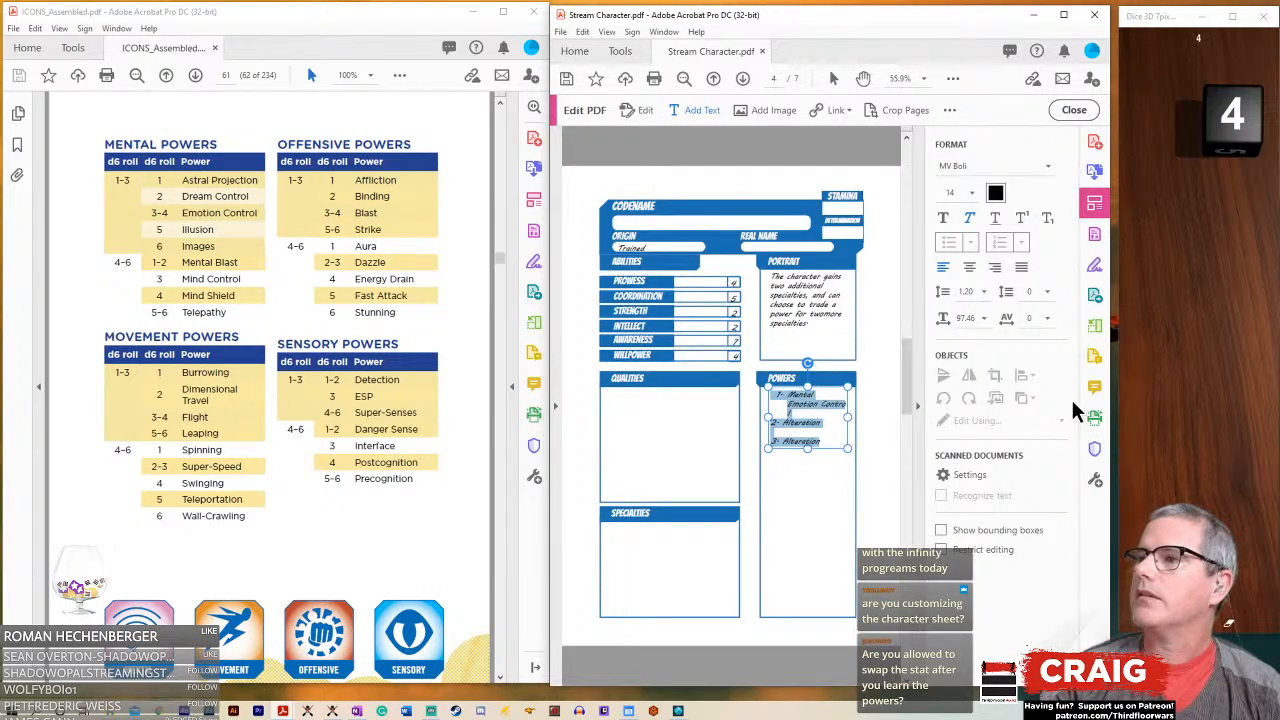
pyautogui.moveTo(955, 253)
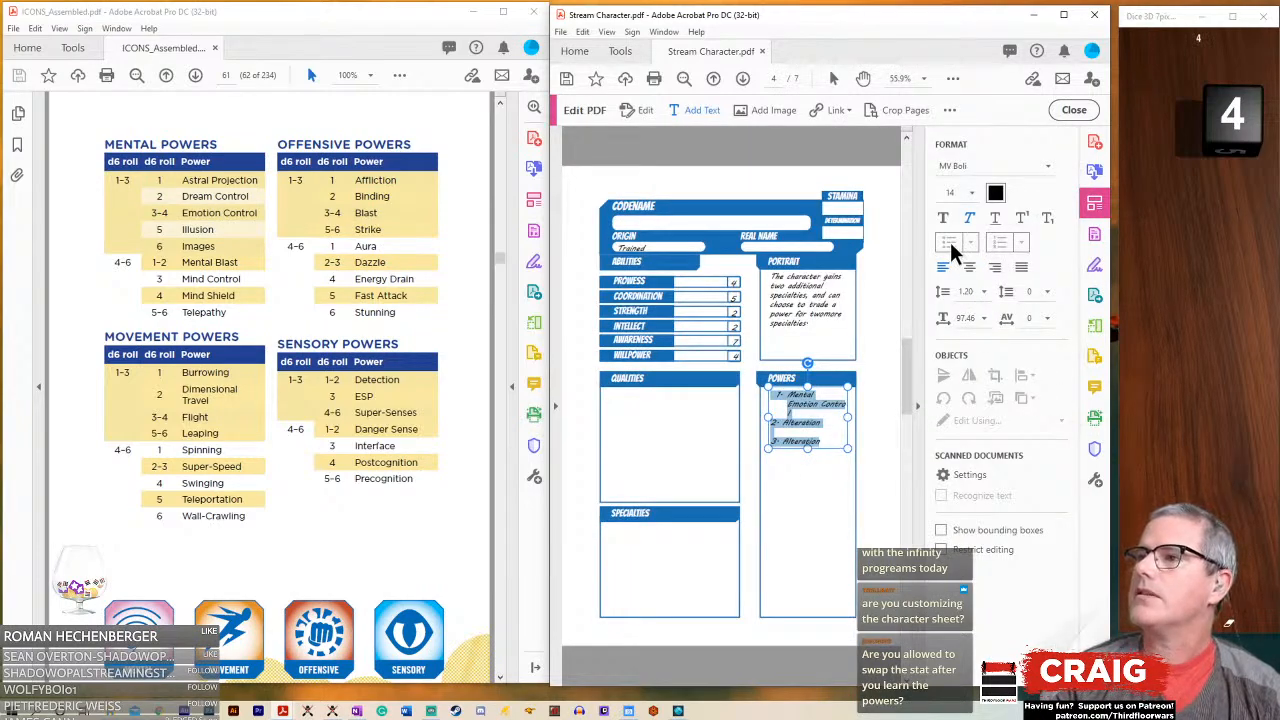
pyautogui.moveTo(978, 245)
pyautogui.write('2- Alteration')
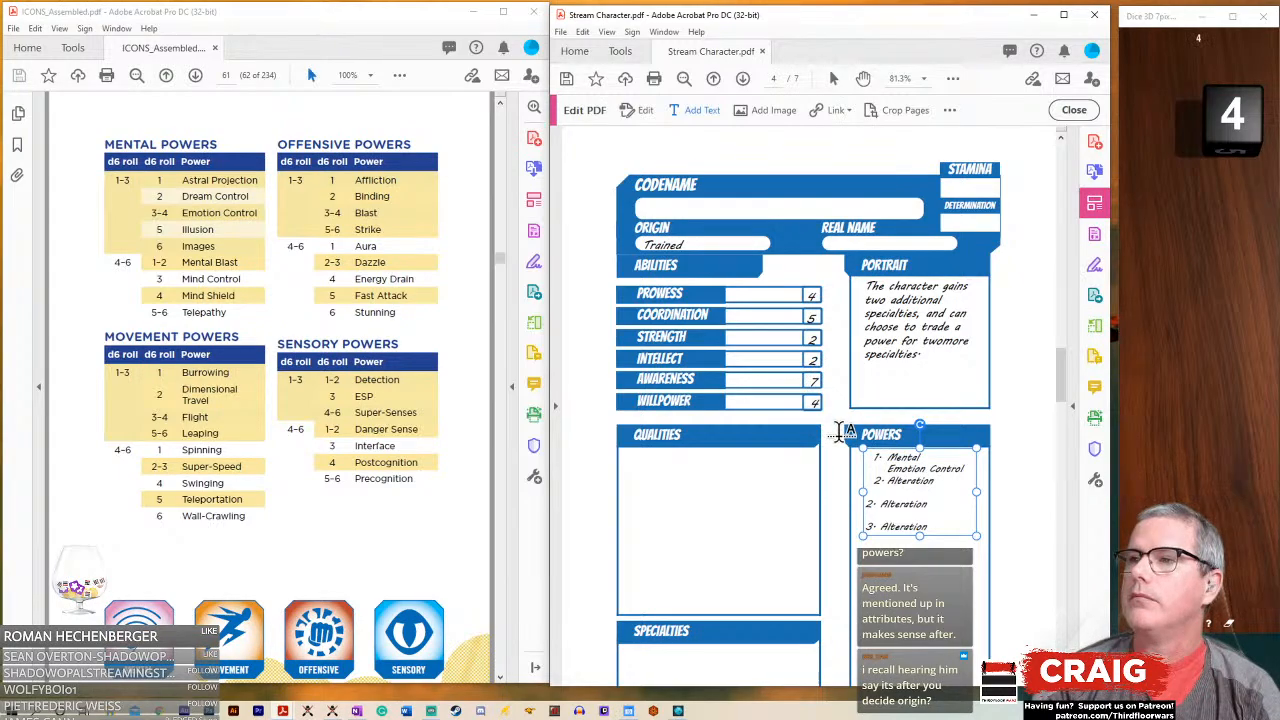
pyautogui.moveTo(843, 390)
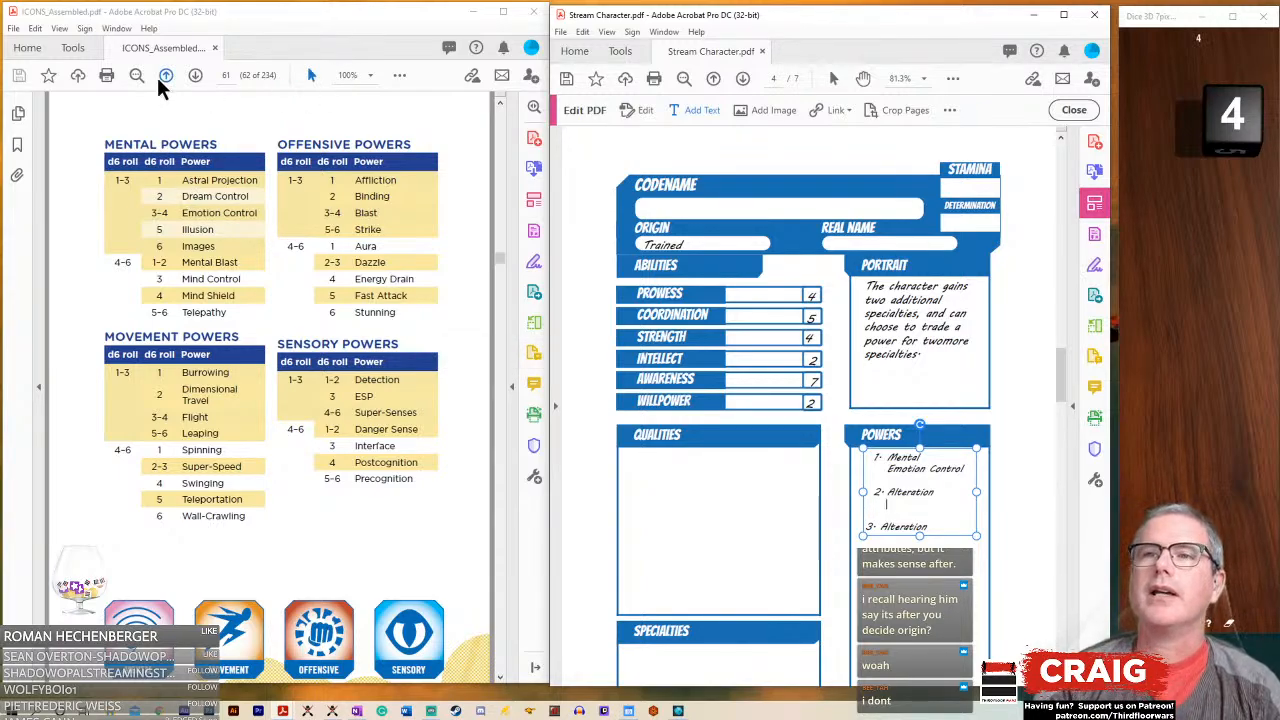
# - Return to Alteration Powers and add Alter Ego and Power Mimicry under the Alteration entries
pyautogui.click(137, 75)
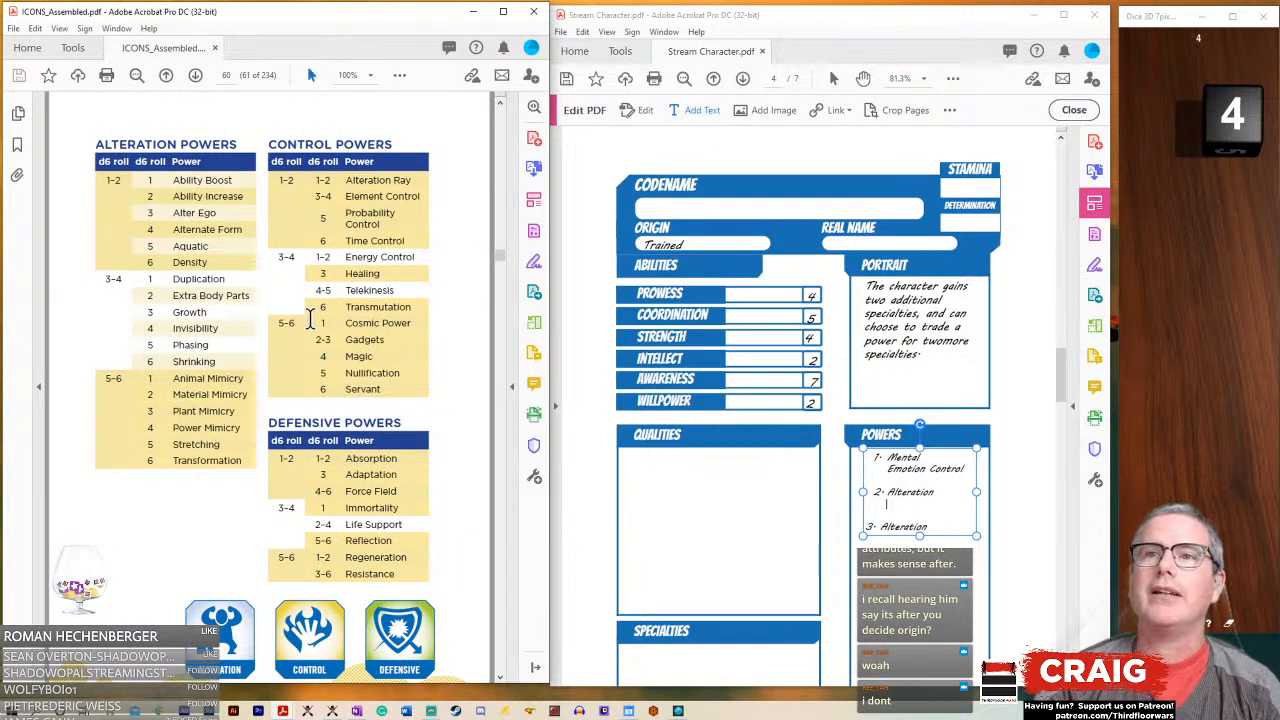
pyautogui.moveTo(173, 415)
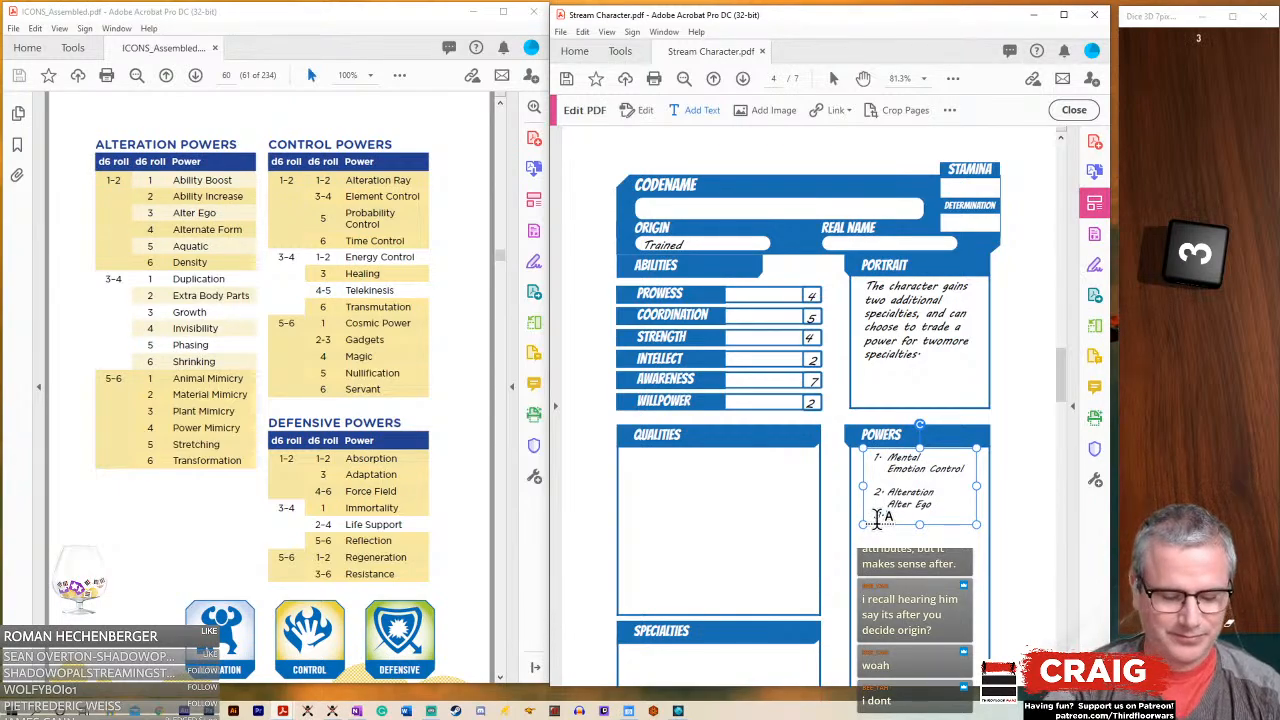
pyautogui.write('Alteration')
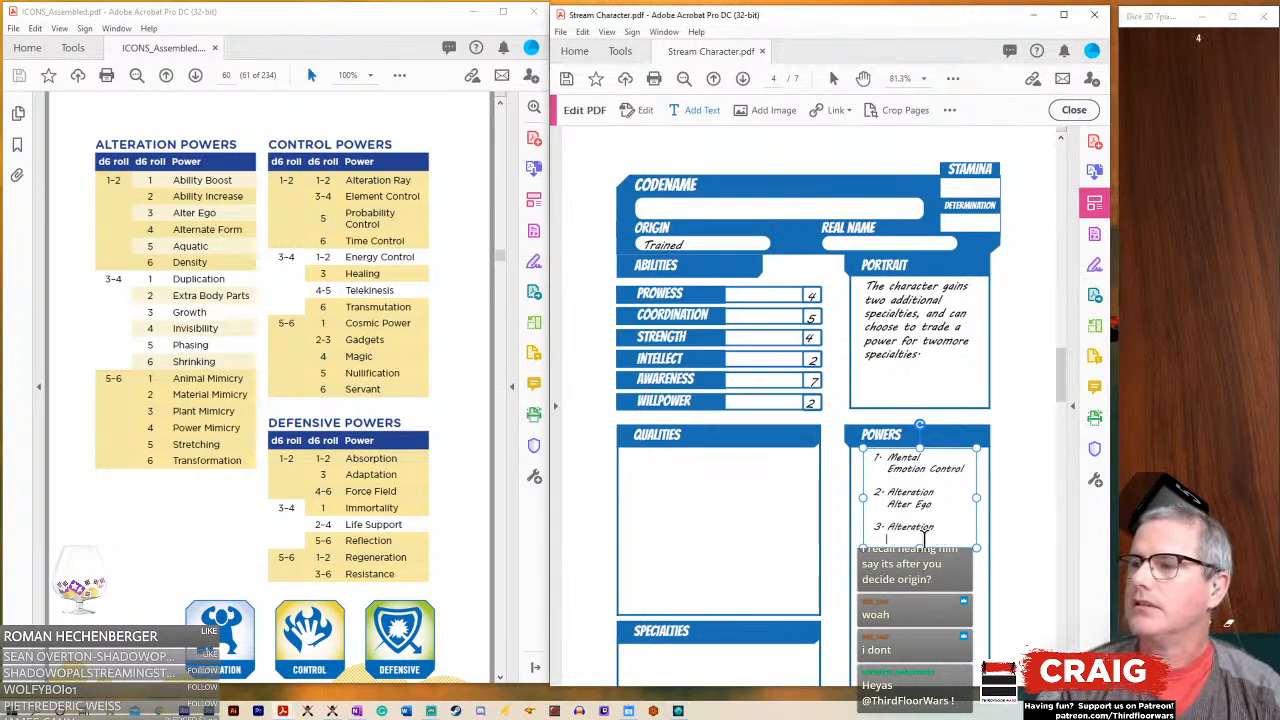
pyautogui.write('Power Mimicry')
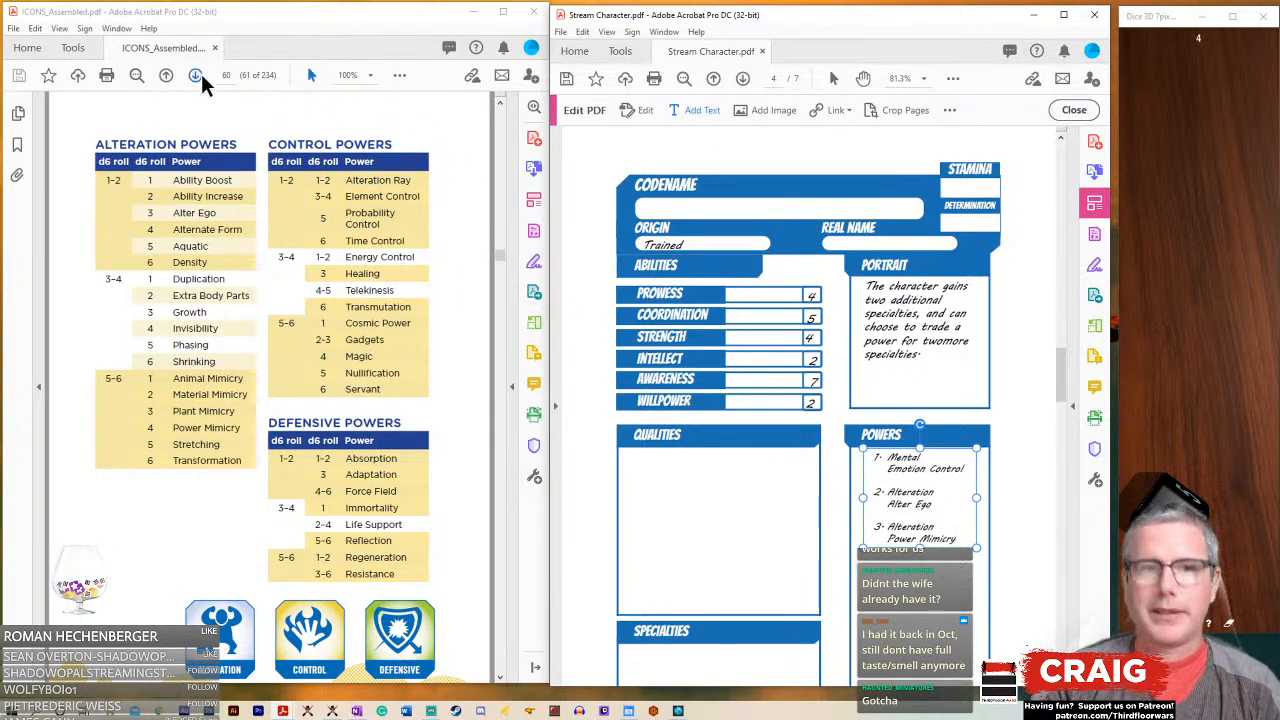
# - Page the rulebook forward to Phase 4: Specialties and scroll the sheet down to Specialties
pyautogui.click(195, 75)
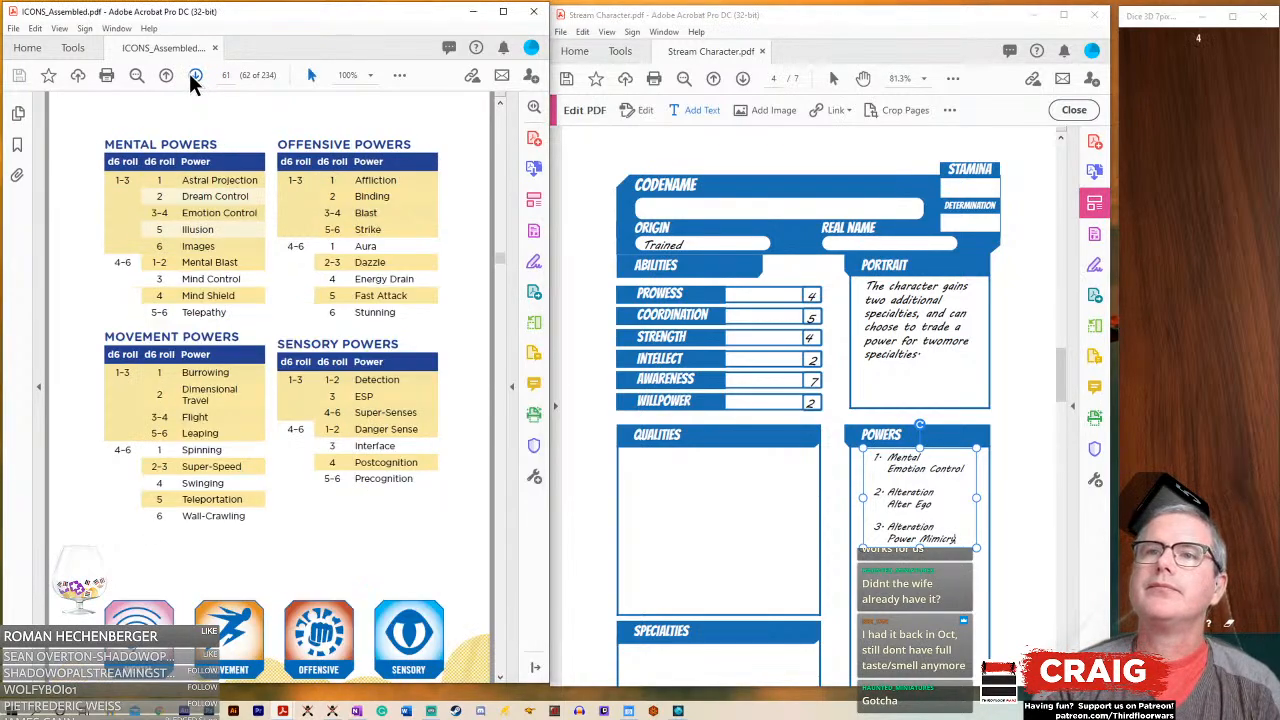
pyautogui.click(166, 75)
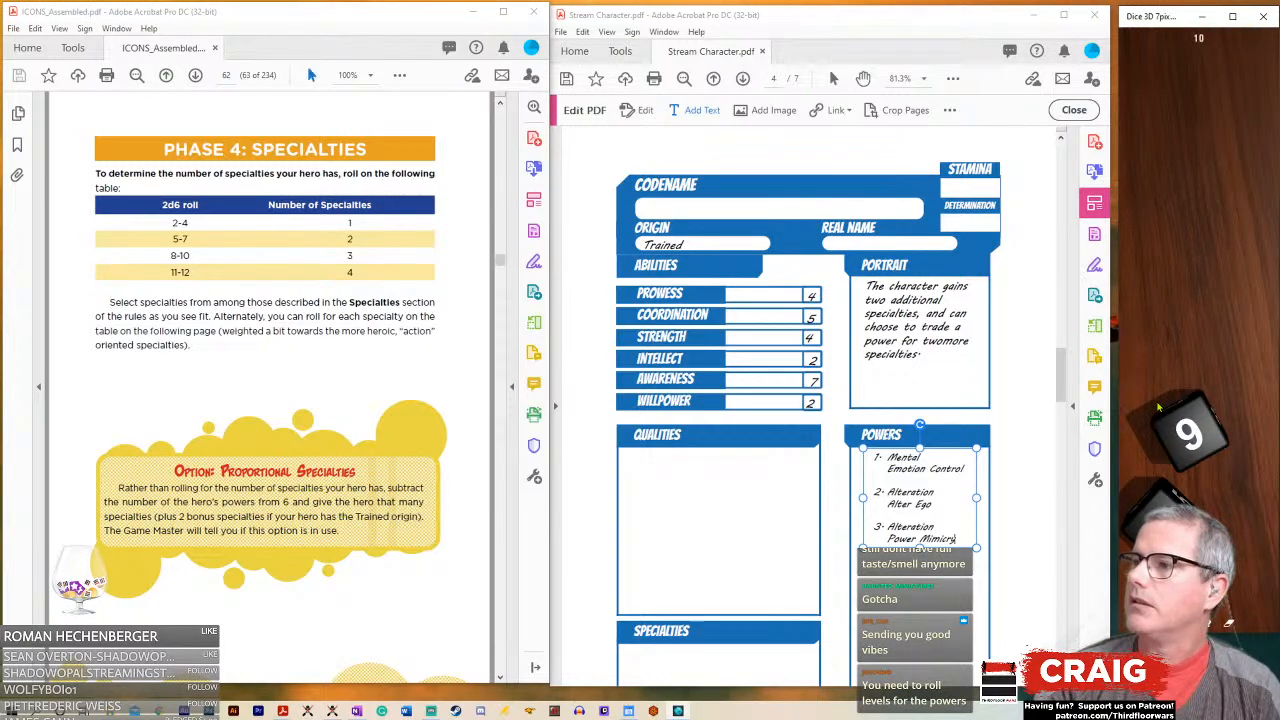
pyautogui.moveTo(1203, 352)
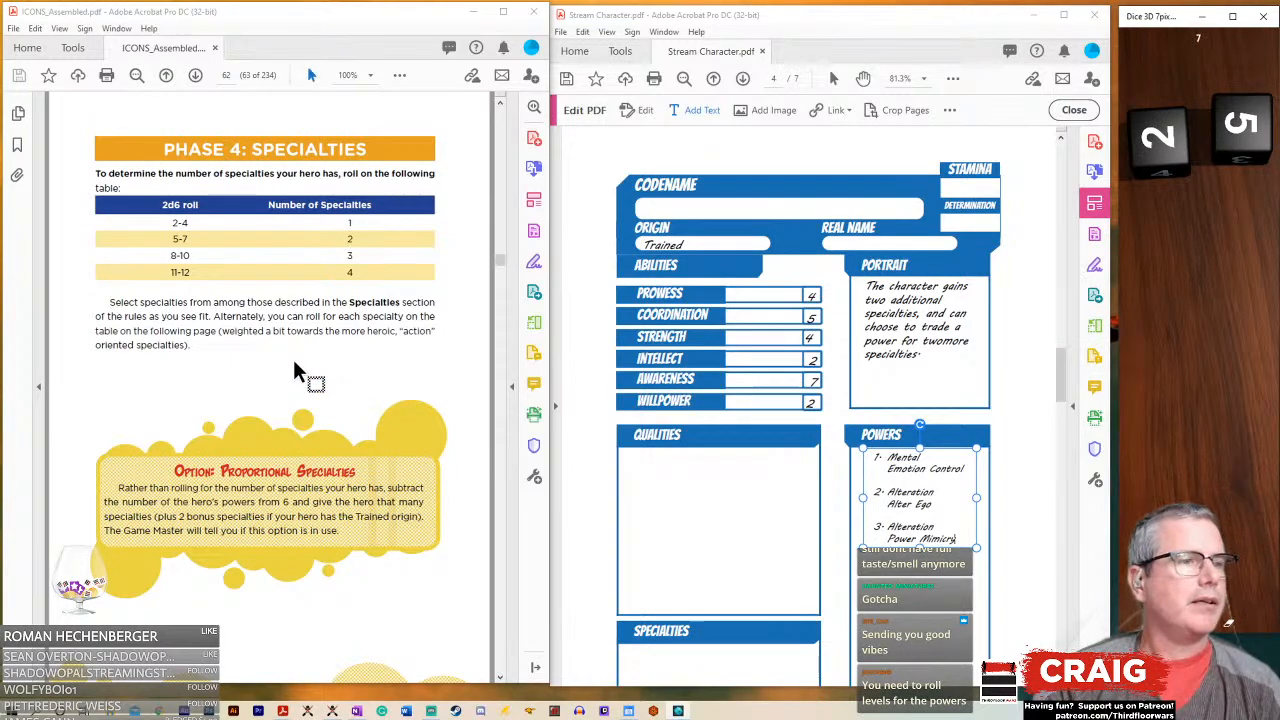
pyautogui.moveTo(225, 245)
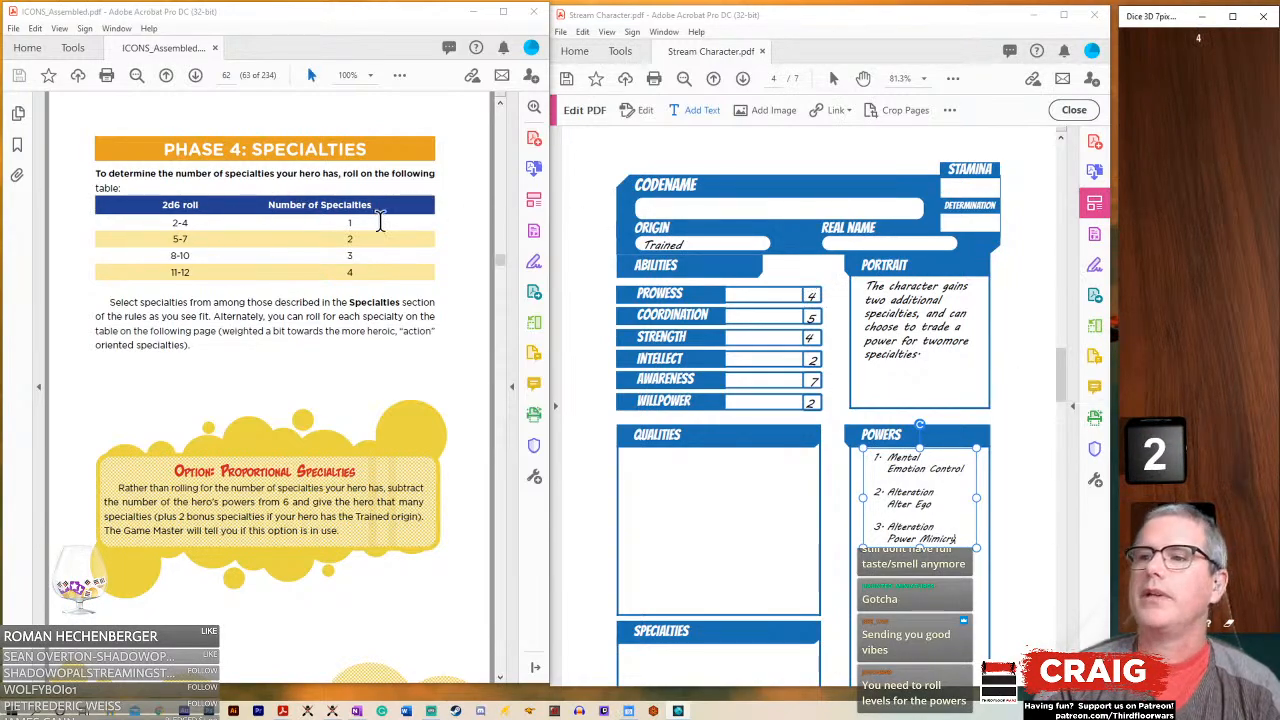
pyautogui.click(742, 78)
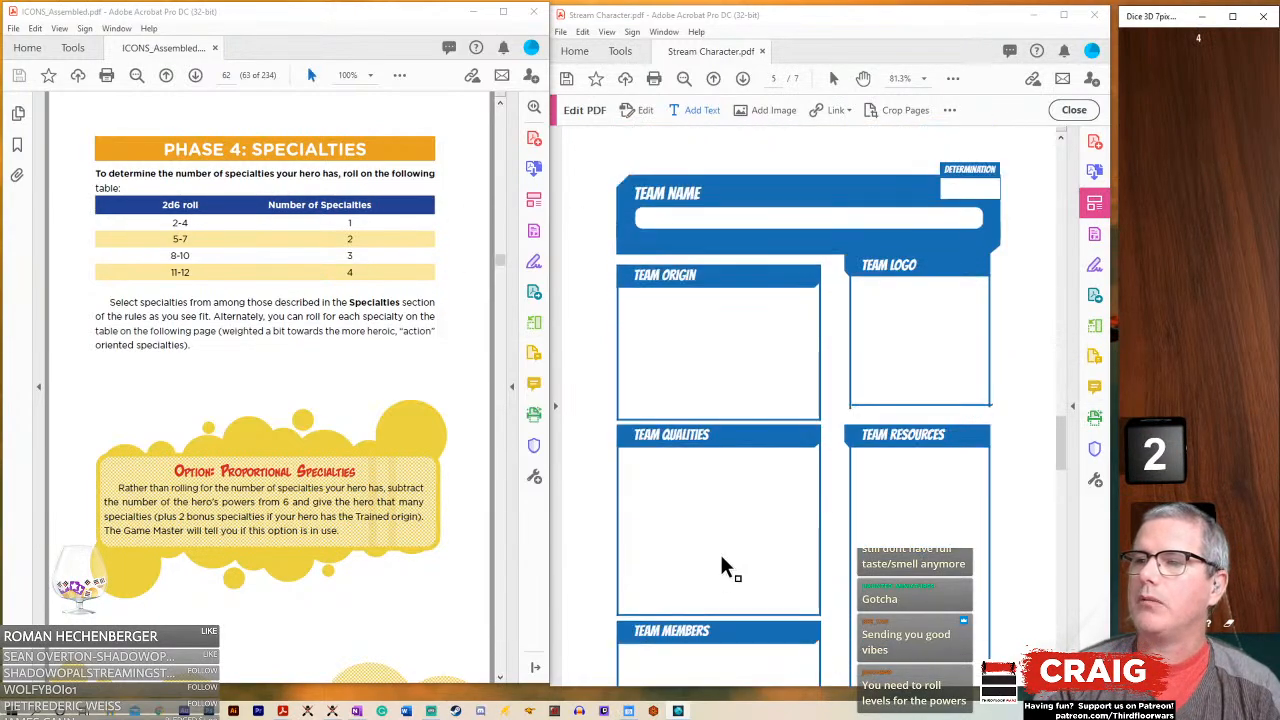
pyautogui.scroll(-3)
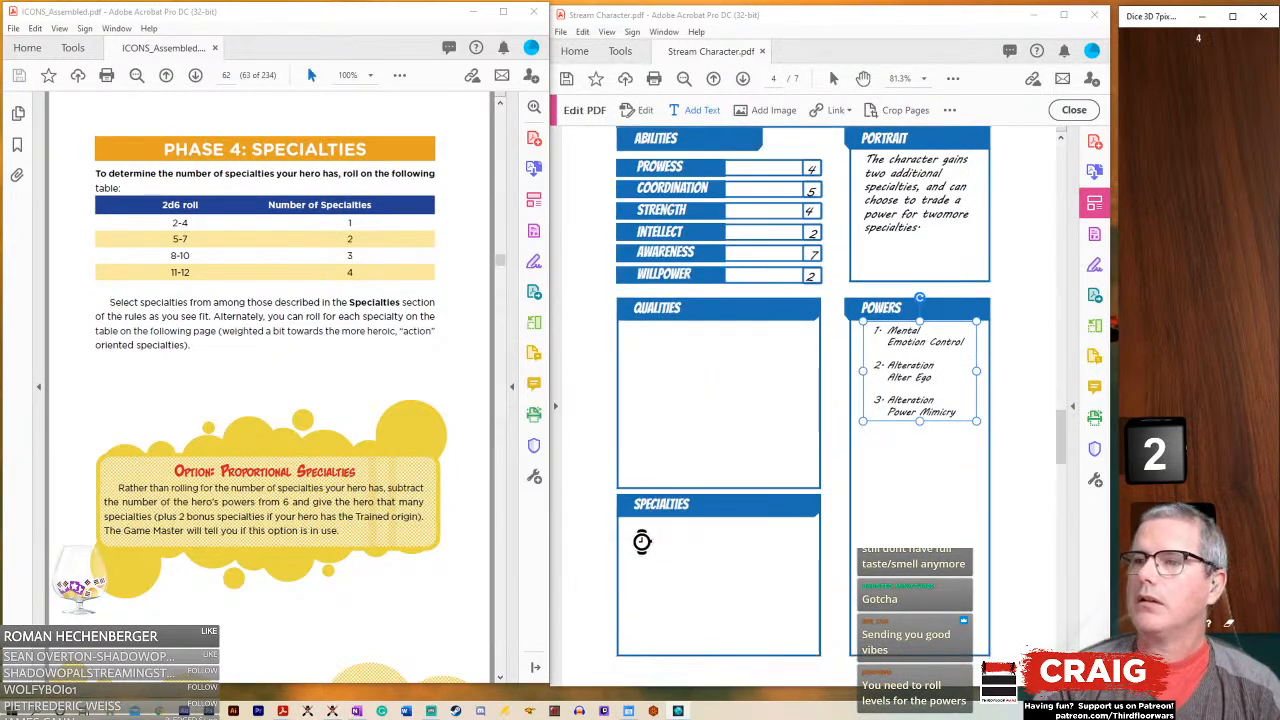
# - Place a text entry in the Specialties box for a numbered 1–3 list
pyautogui.click(640, 535)
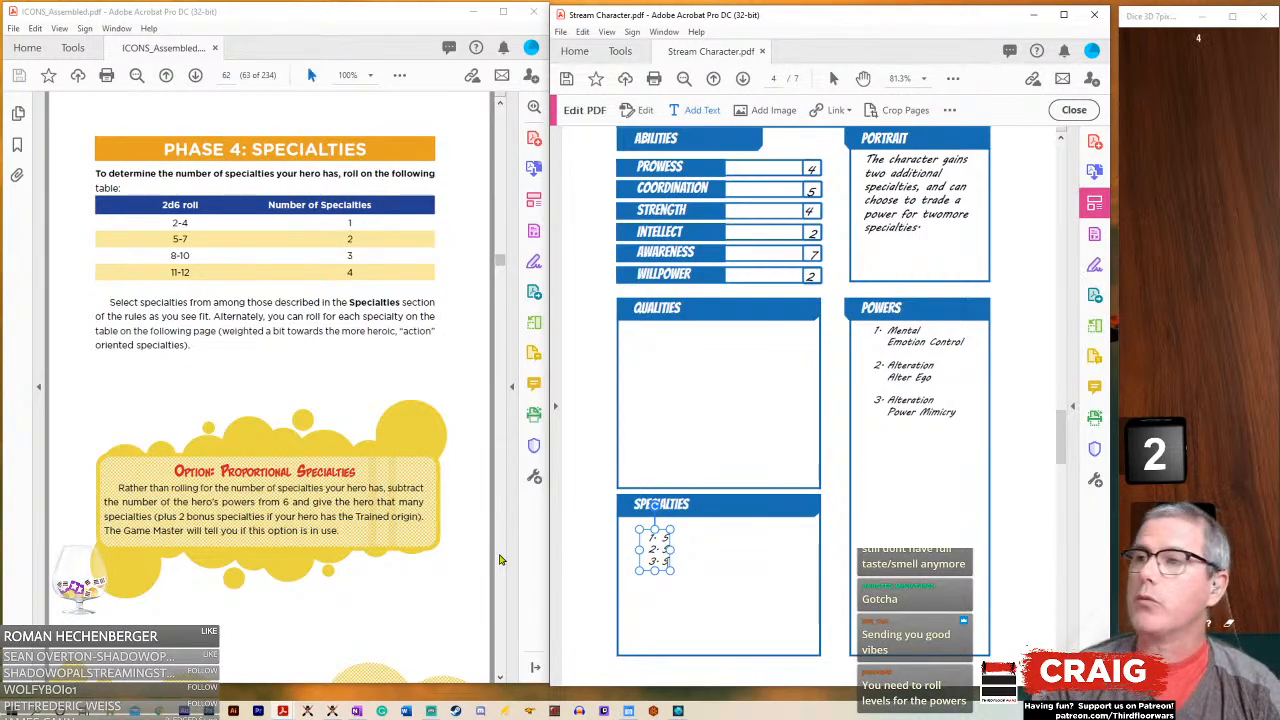
pyautogui.moveTo(851, 362)
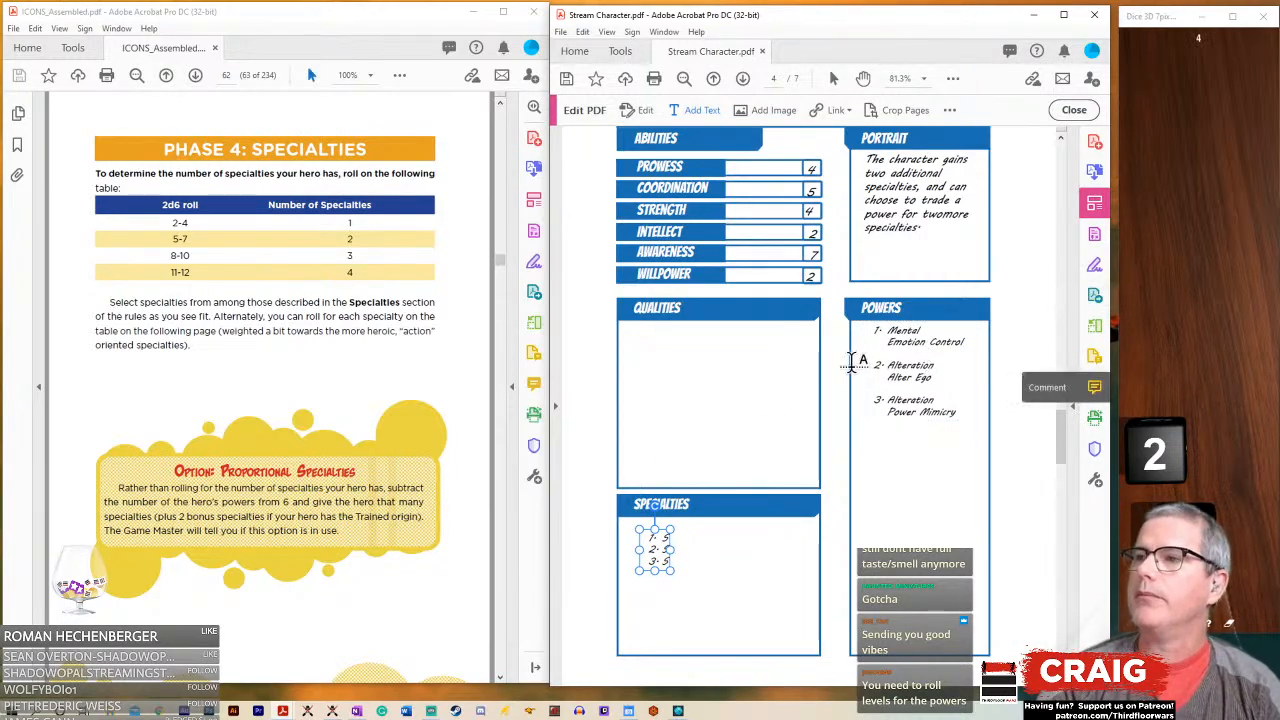
# - Page the rulebook back through Phase 3: Powers toward the Level Determination table
pyautogui.click(166, 75)
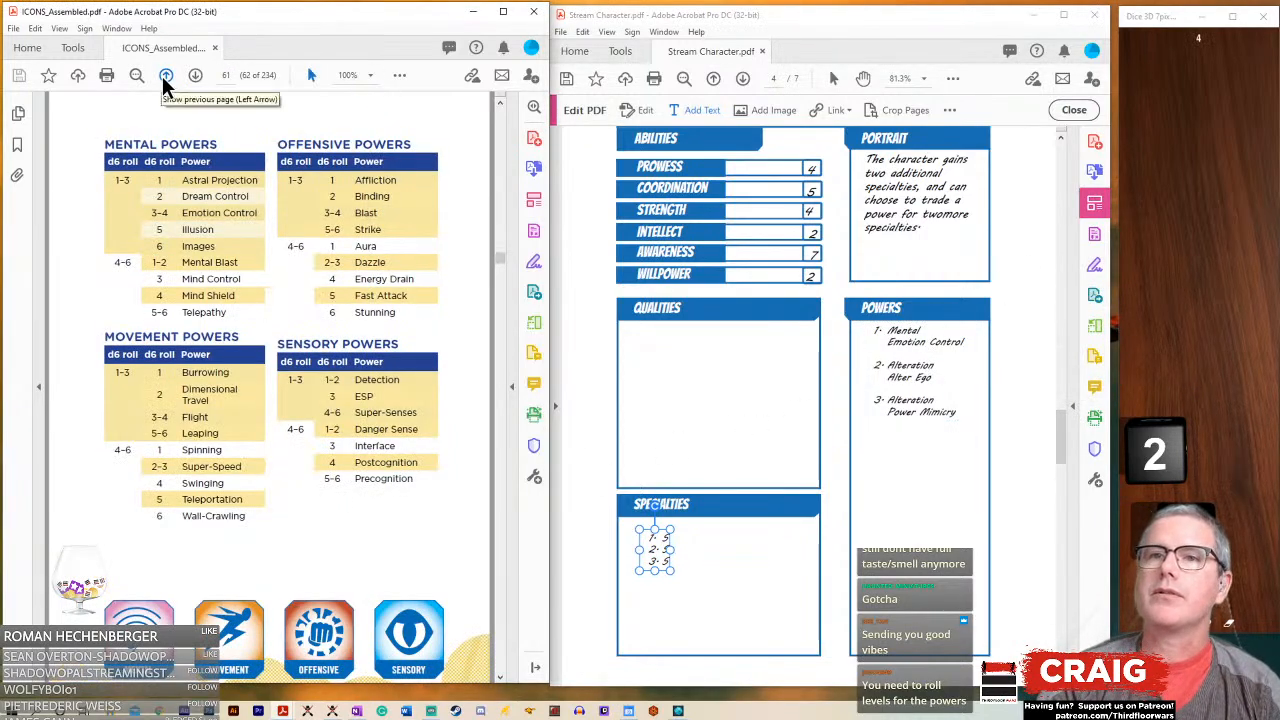
pyautogui.click(165, 75)
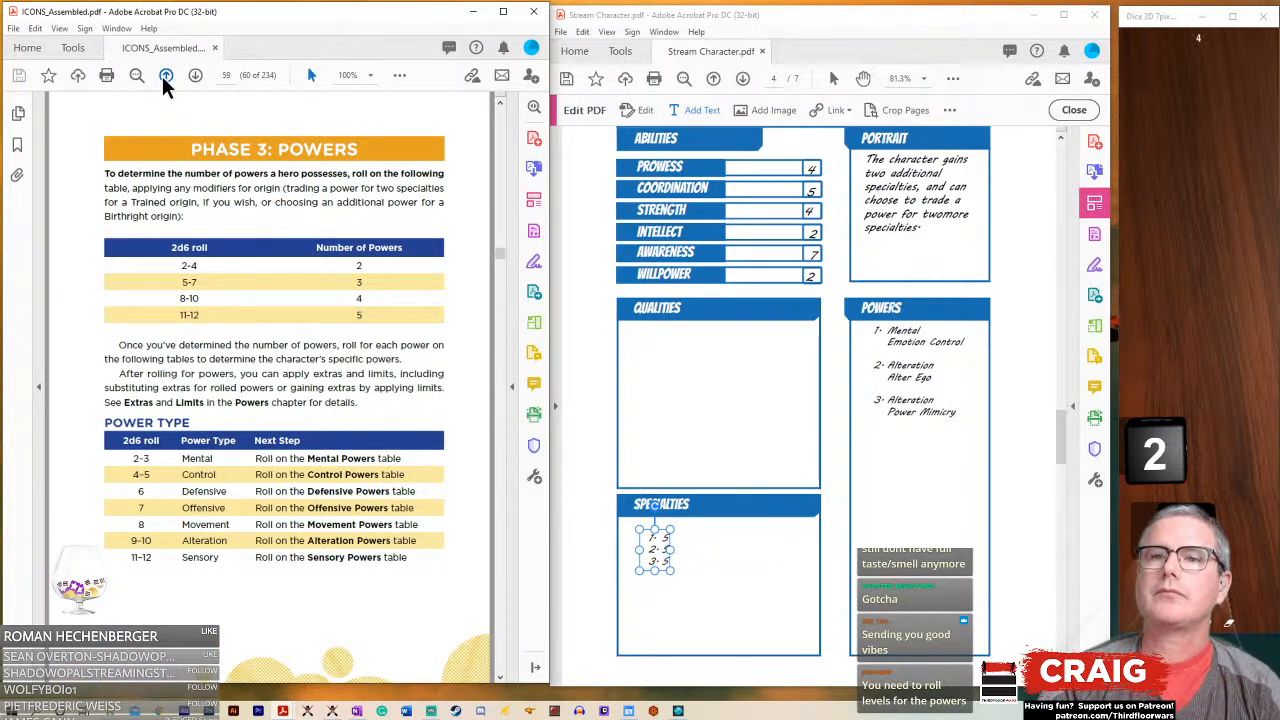
pyautogui.click(166, 75)
pyautogui.write(' (6)')
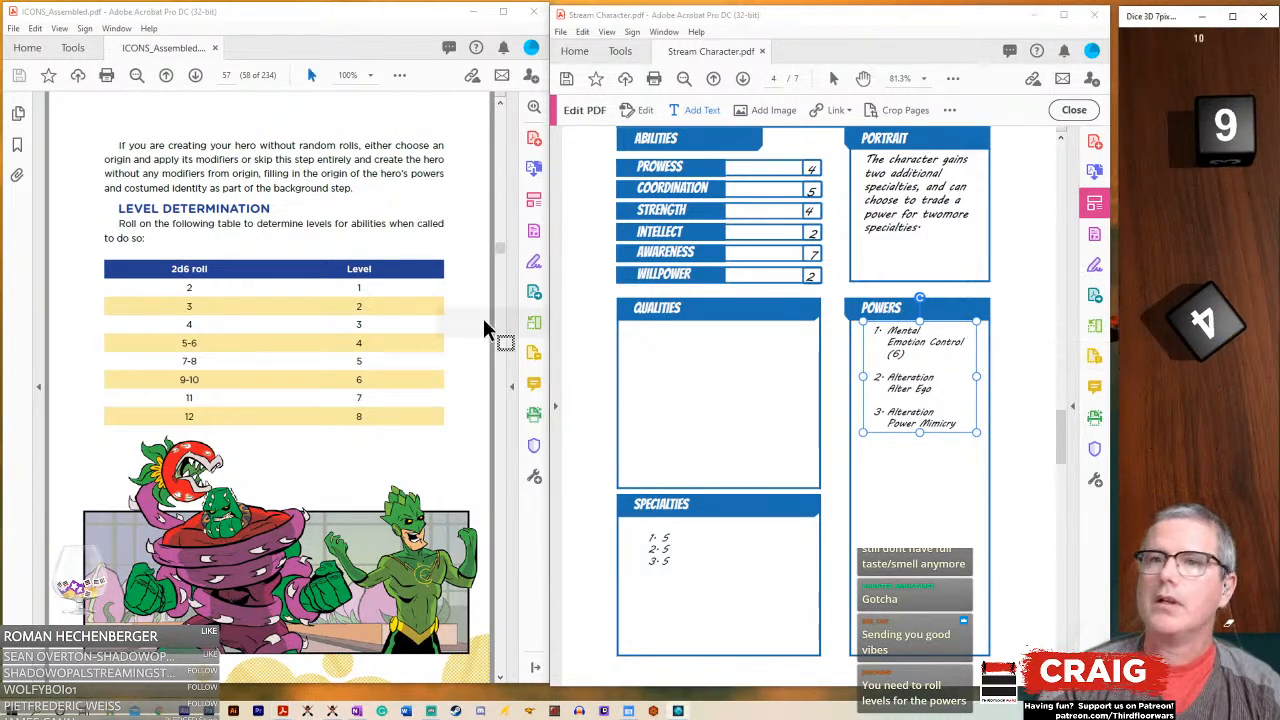
pyautogui.moveTo(810, 388)
pyautogui.write(' (6)')
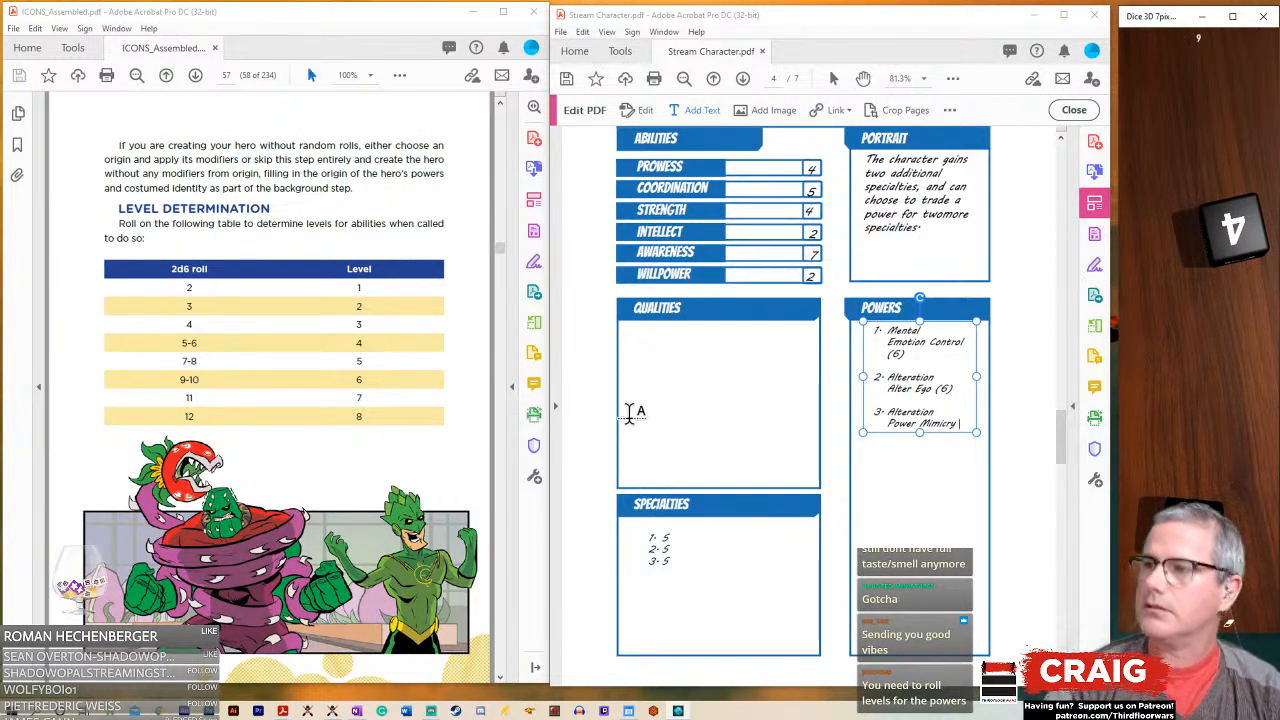
# - Give the third power line, Alteration Power Mimicry, a level of (6)
pyautogui.click(905, 425)
pyautogui.write(' (6)')
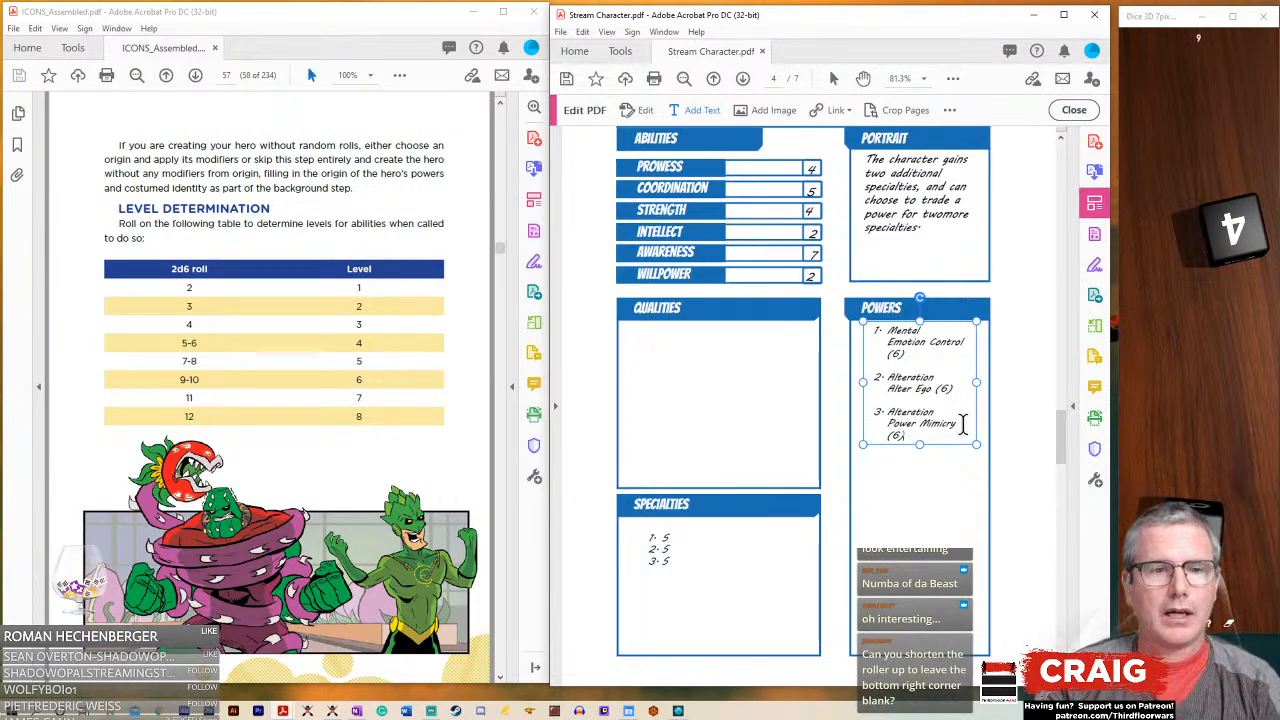
pyautogui.moveTo(975, 372)
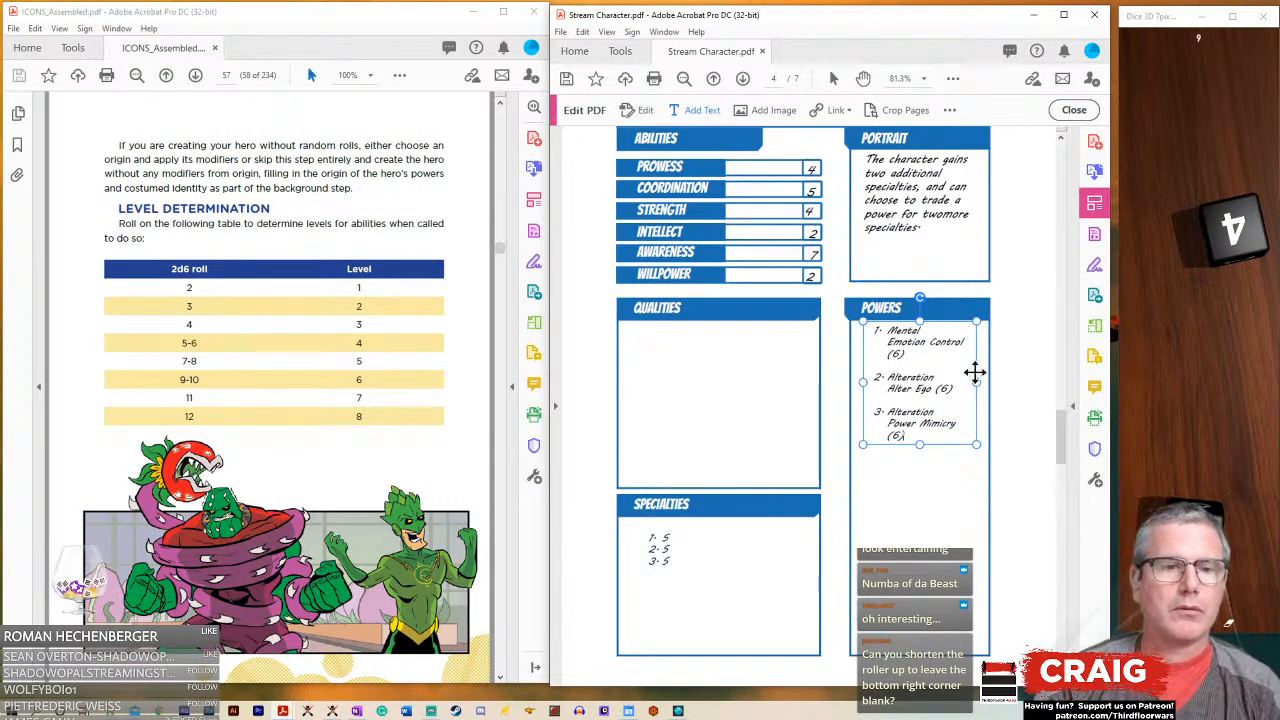
pyautogui.moveTo(1197, 477)
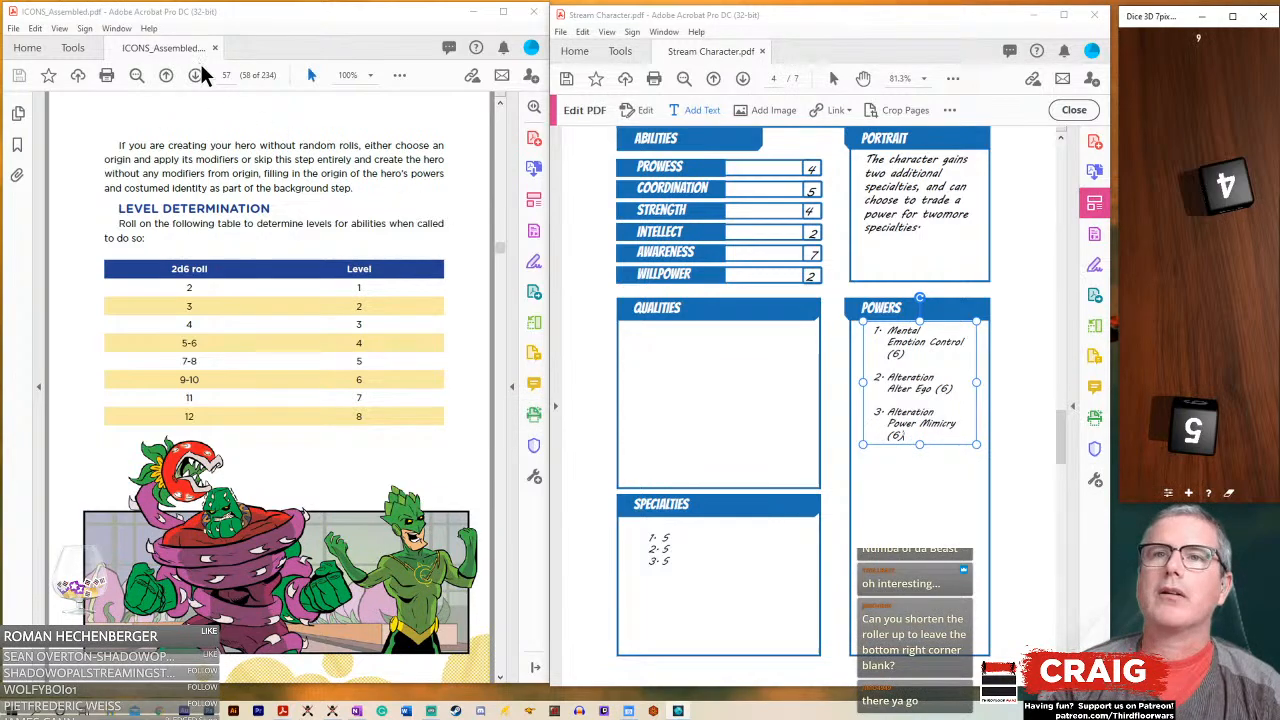
# - Page the rulebook forward toward Phase 4, then back one page to the power tables
pyautogui.click(195, 75)
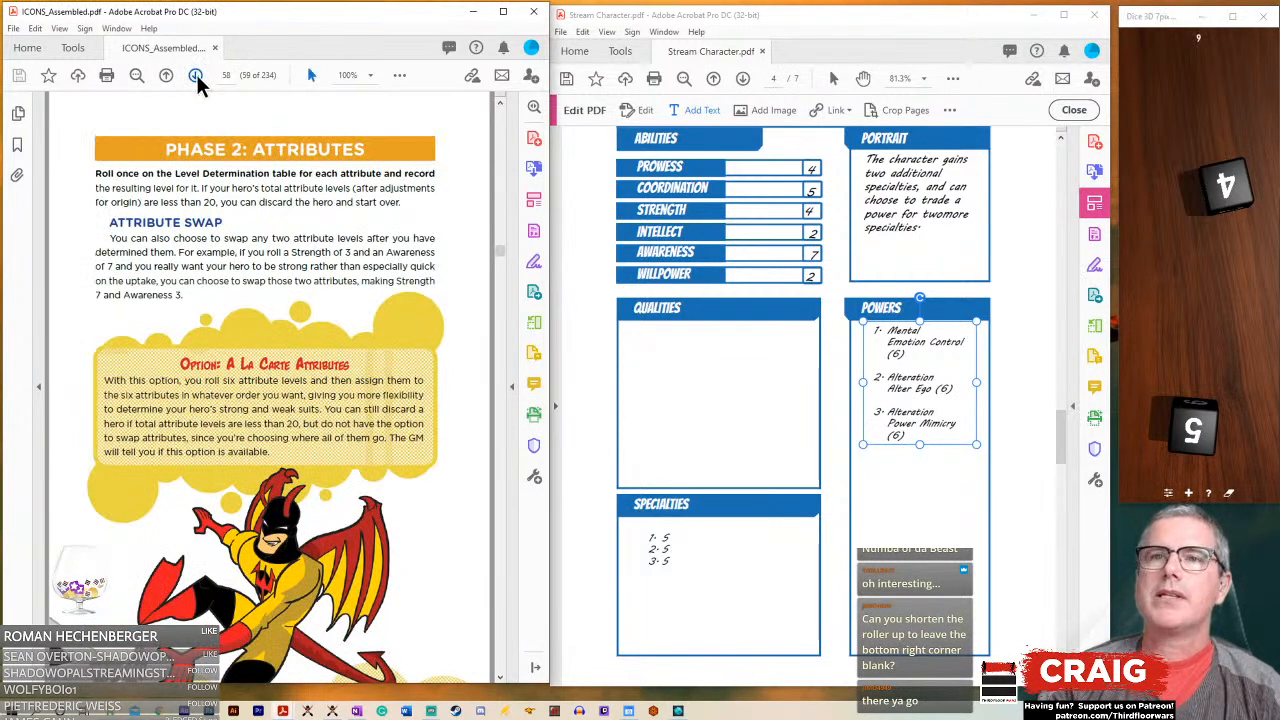
pyautogui.click(166, 75)
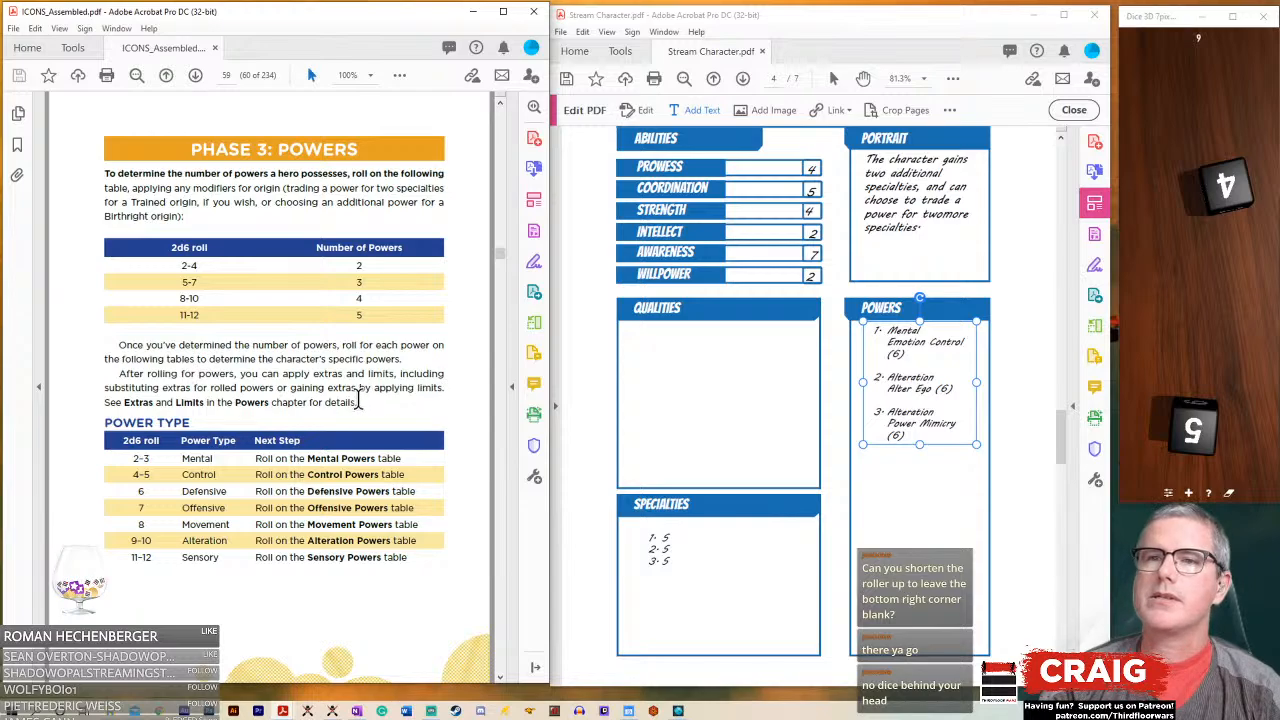
pyautogui.moveTo(300, 125)
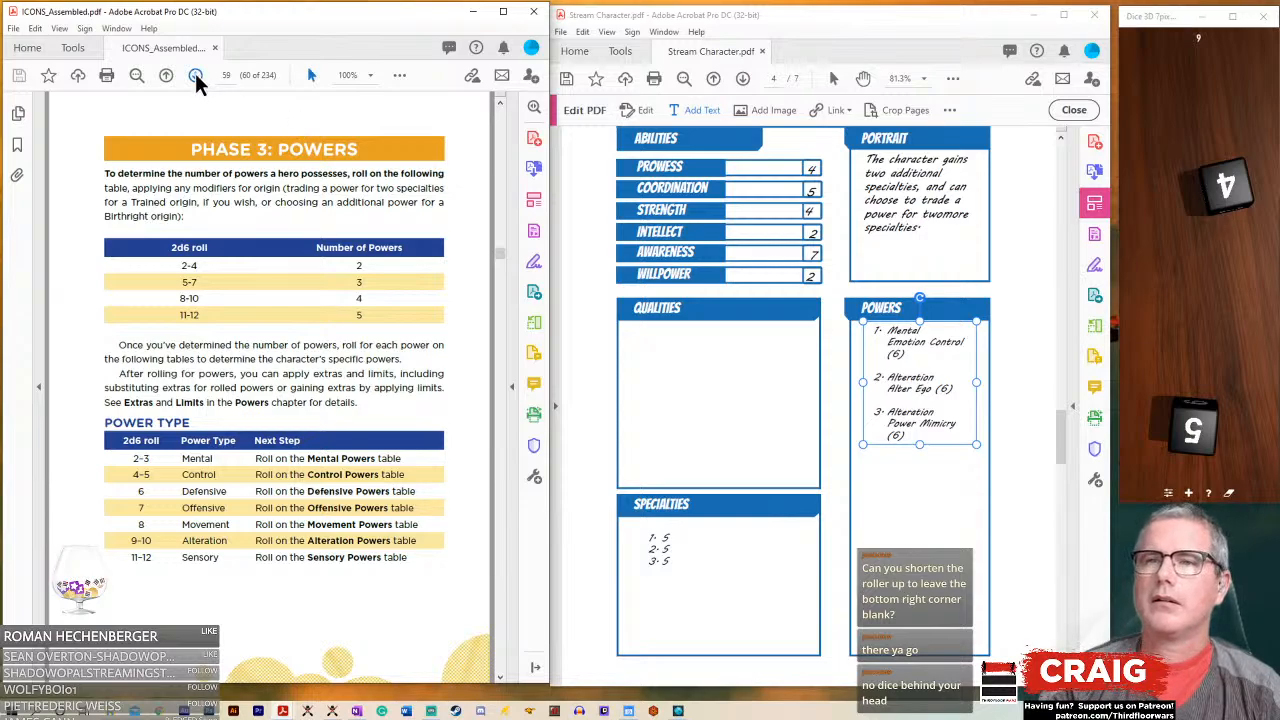
pyautogui.scroll(-3)
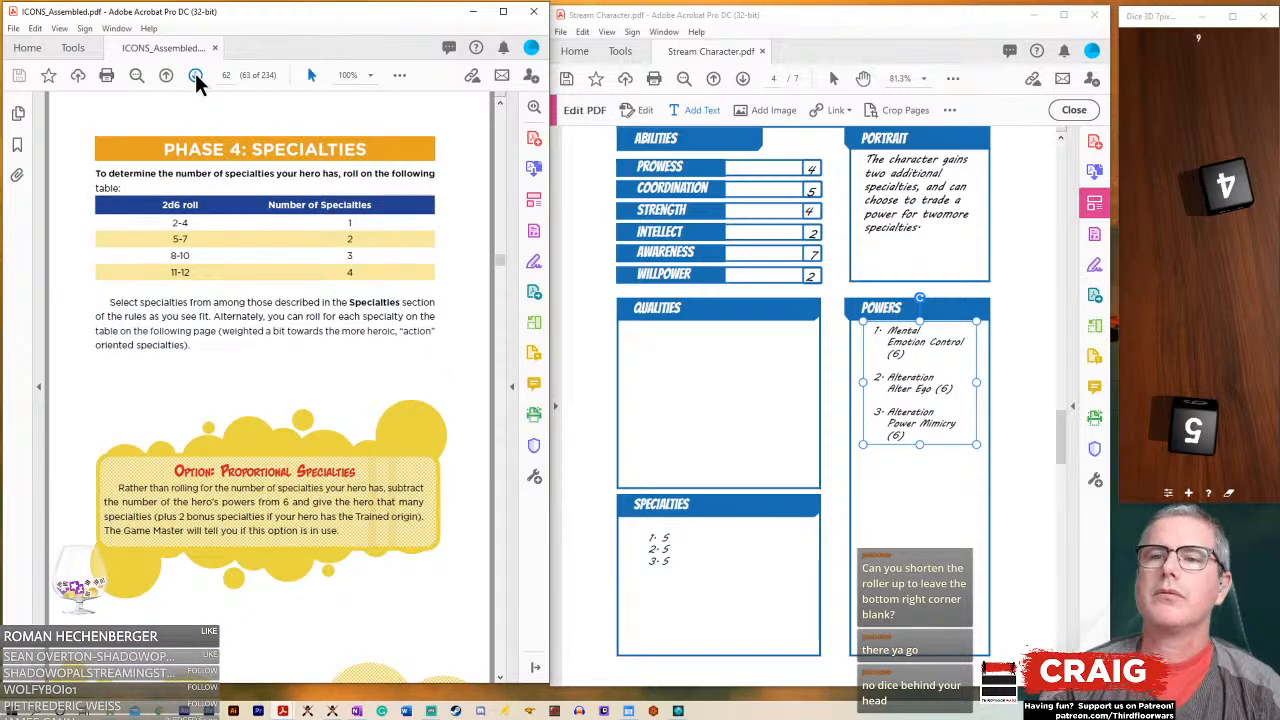
pyautogui.moveTo(167, 75)
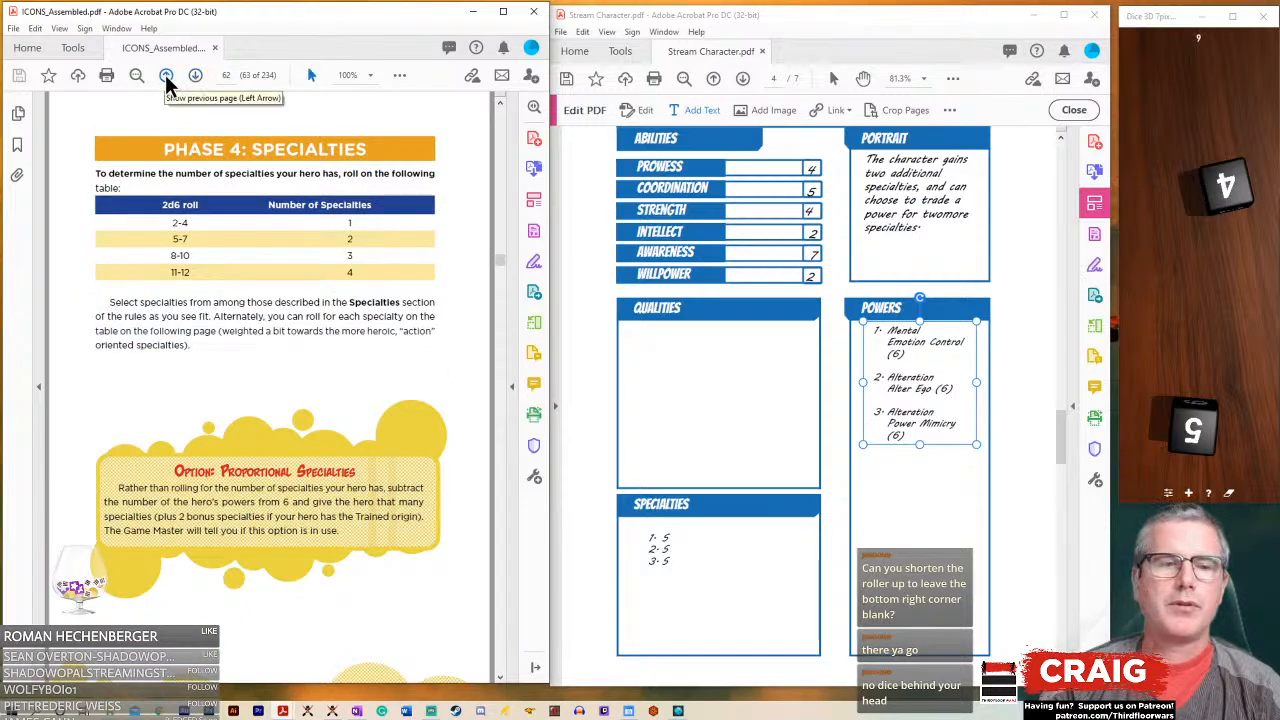
pyautogui.click(166, 75)
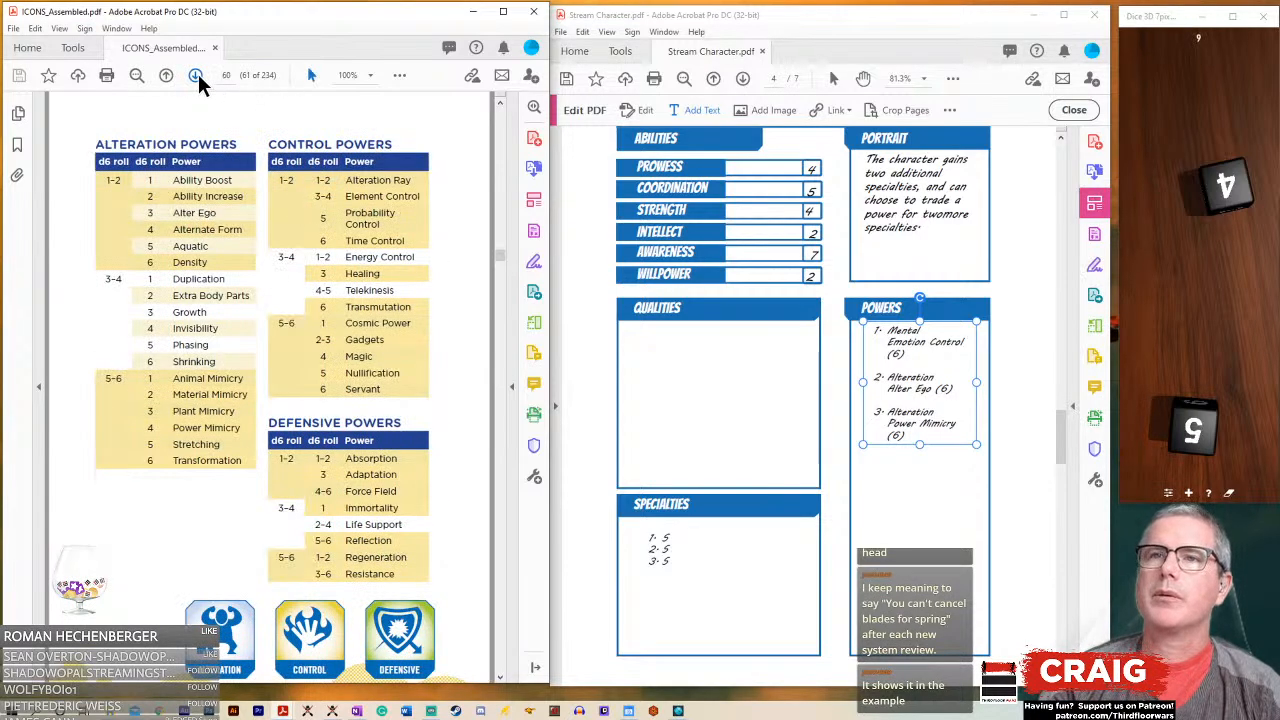
# - Advance the rulebook one page toward page 62, Phase 4: Specialties
pyautogui.click(196, 75)
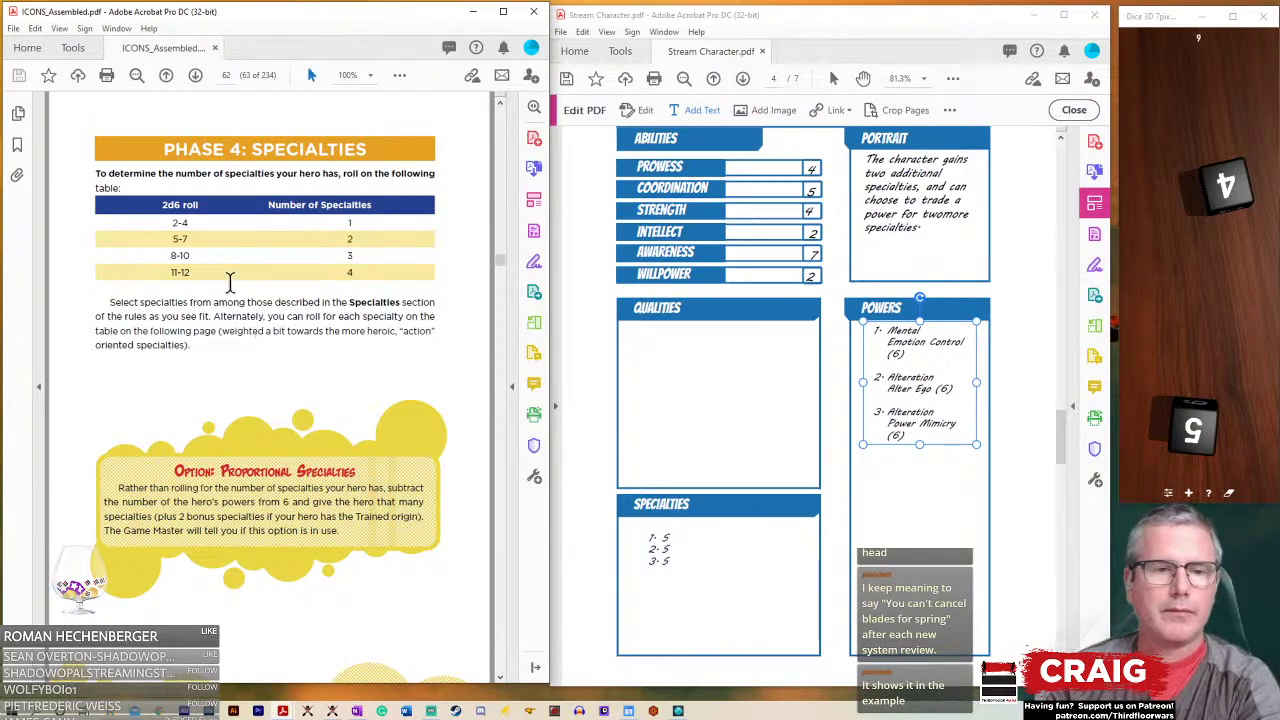
# - Show the Specialties roll table and start the first specialty line, "Under…"
pyautogui.click(196, 75)
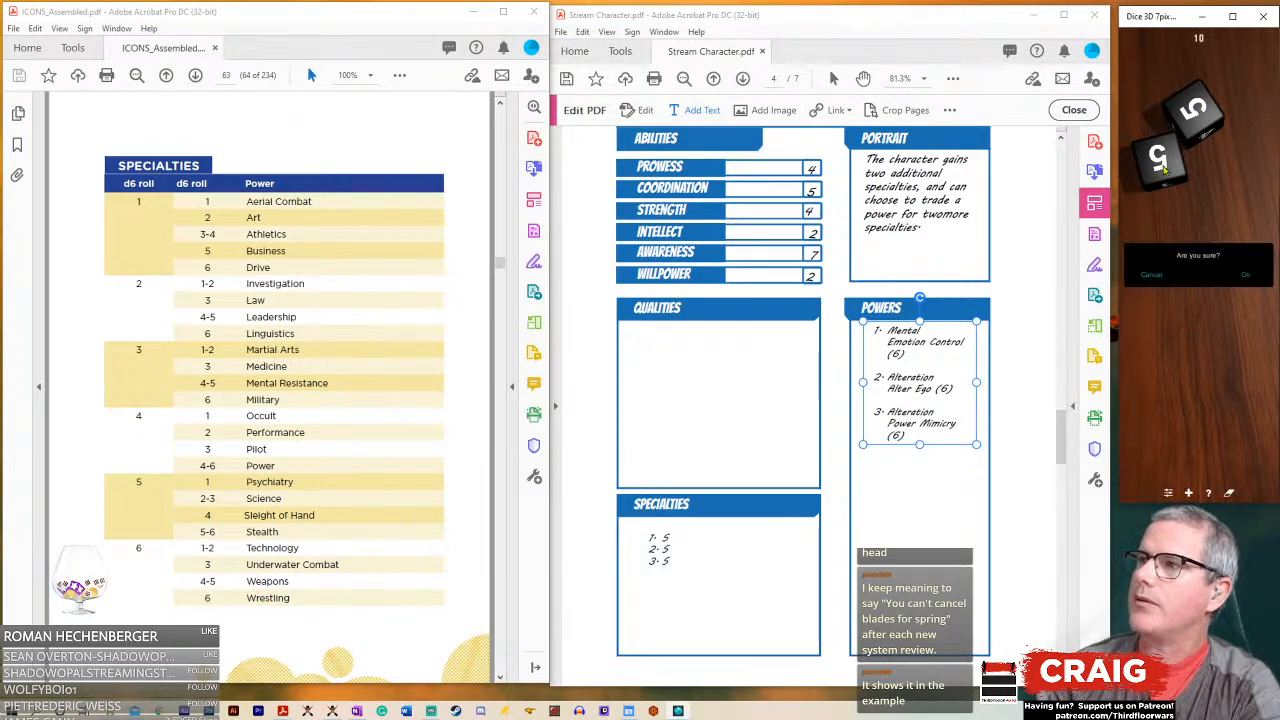
pyautogui.click(1245, 274)
pyautogui.write('Und')
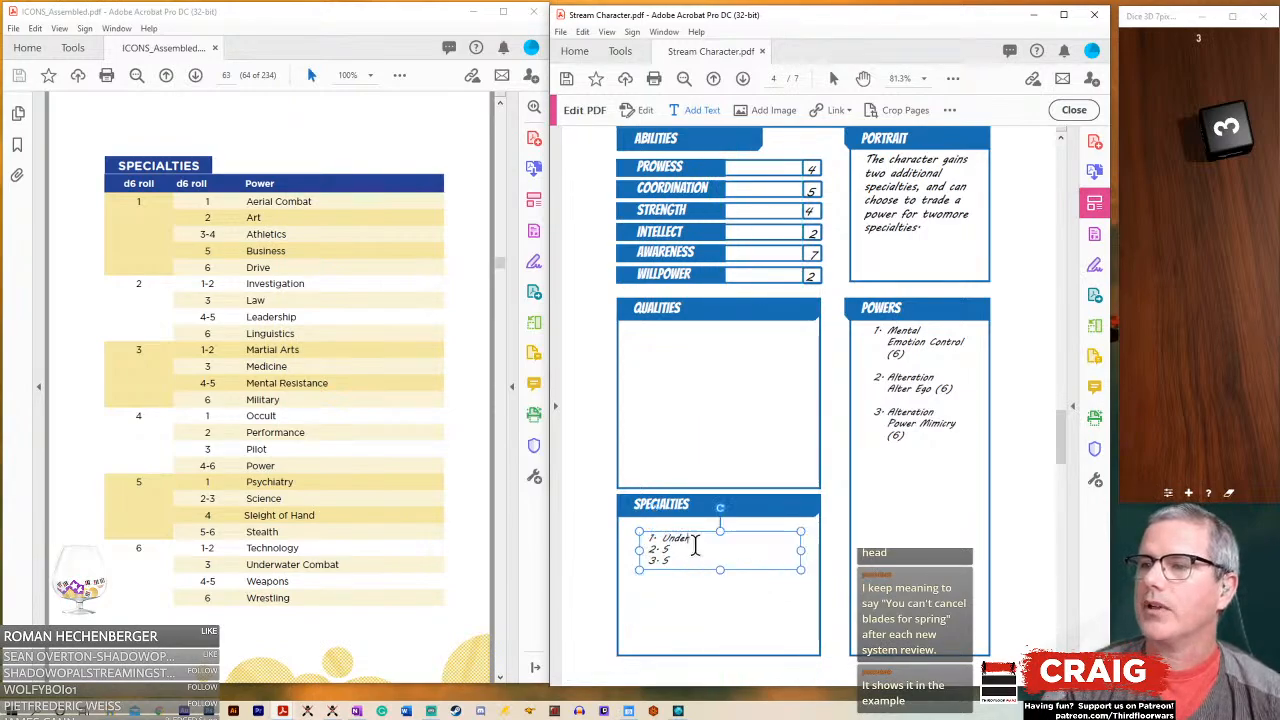
# - Type specialties Underwater Combat and Leadership, and begin the third as Power
pyautogui.write('erwater')
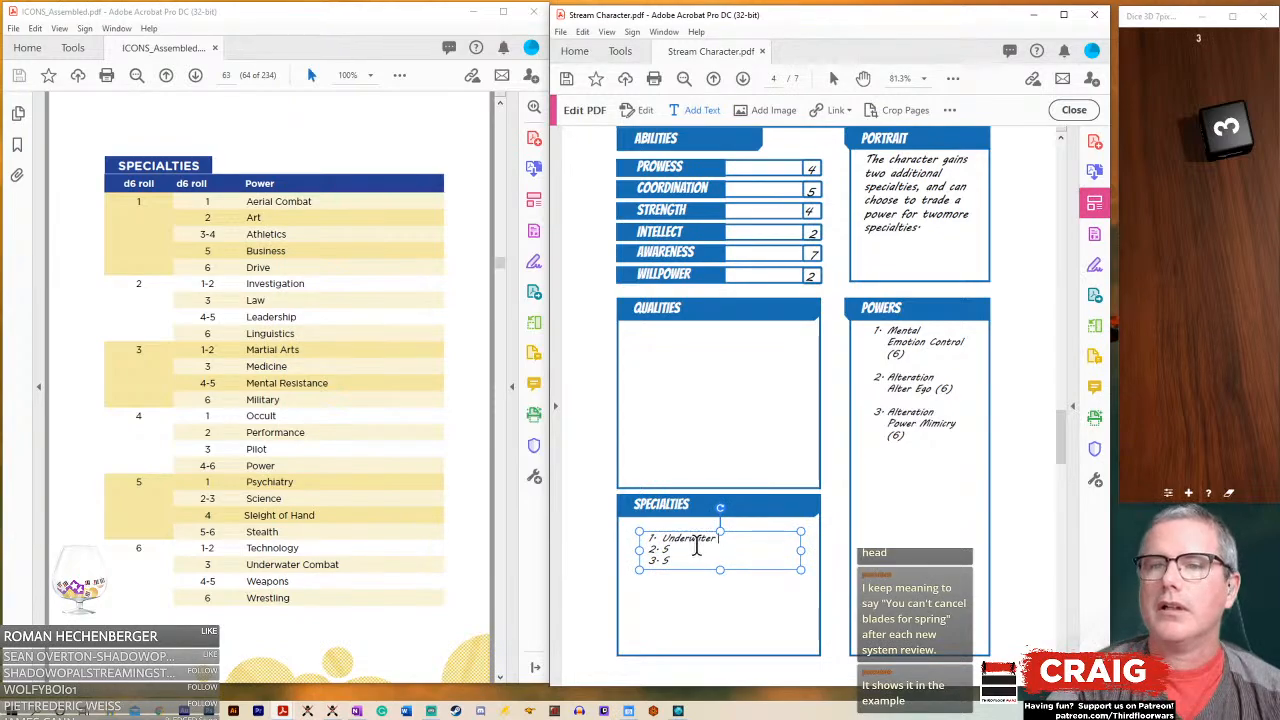
pyautogui.write('Combat')
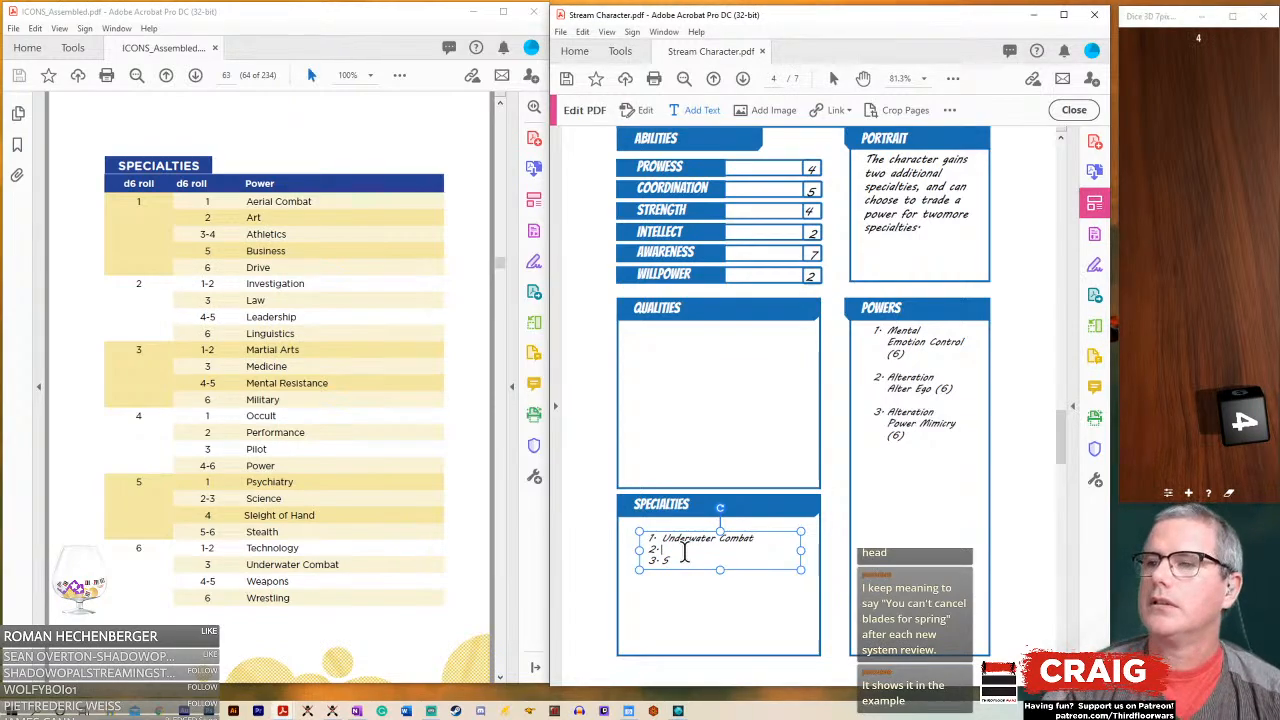
pyautogui.write('Leadership')
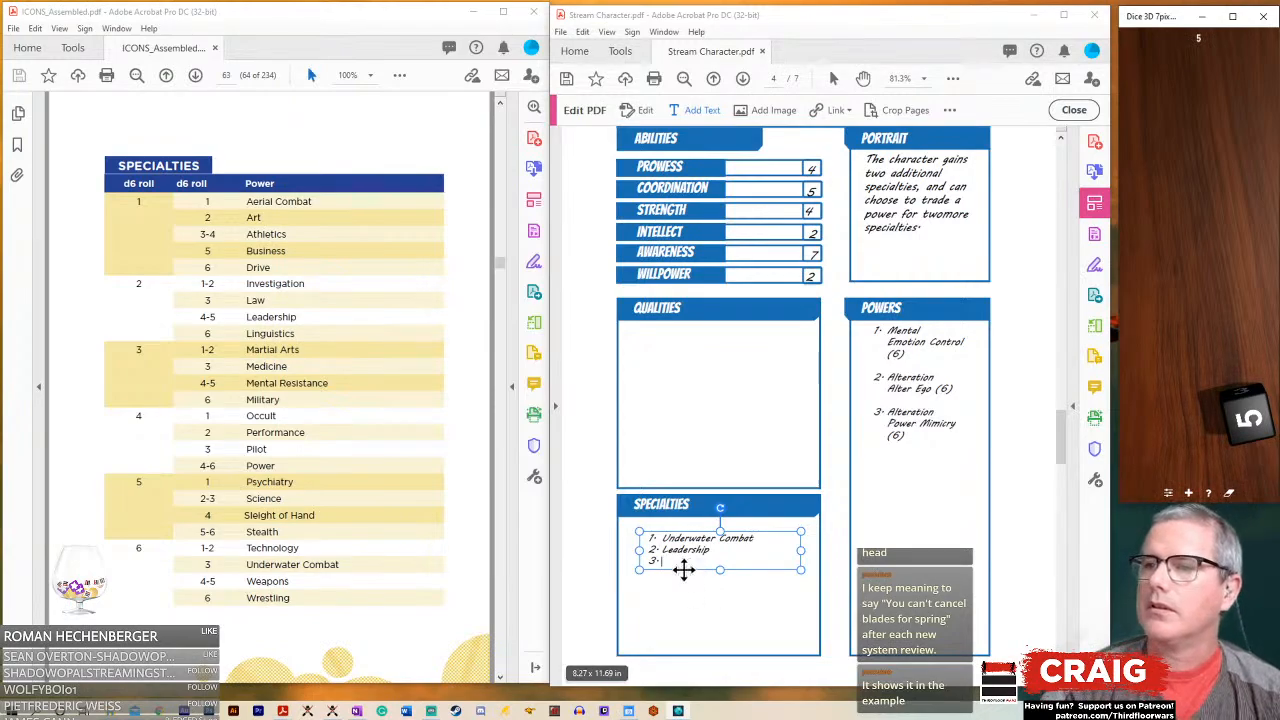
pyautogui.write('Power')
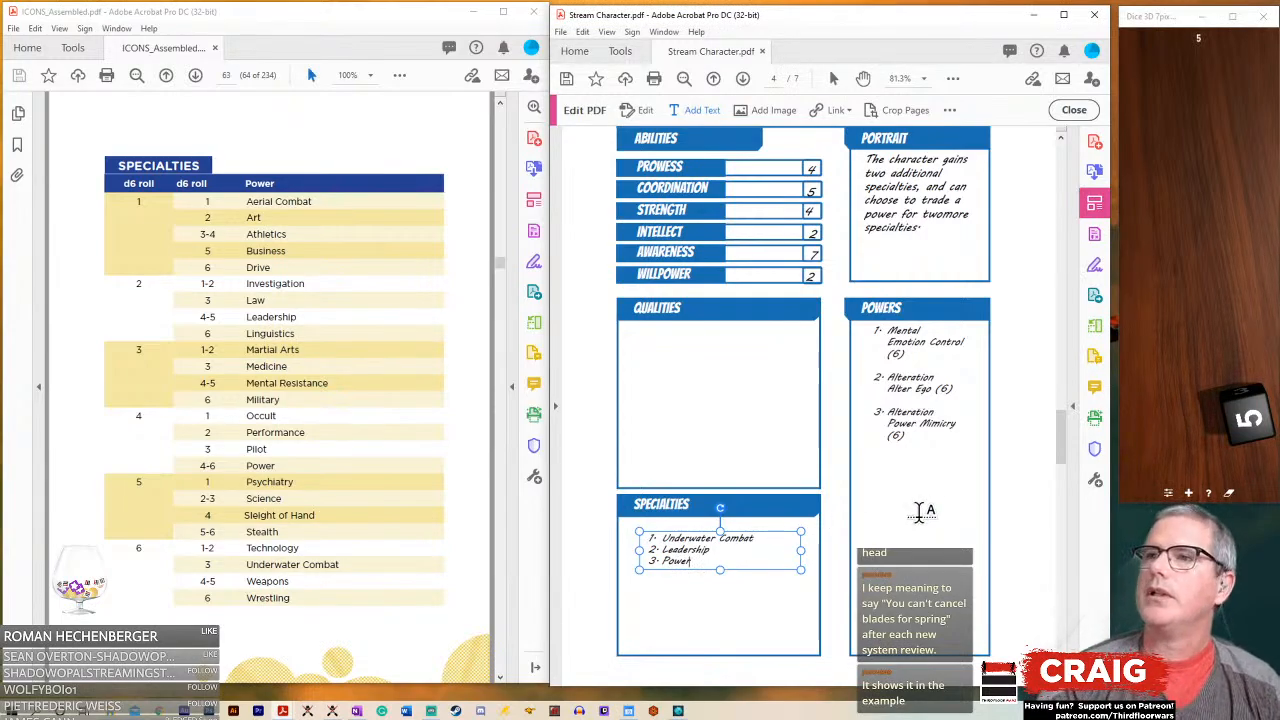
pyautogui.scroll(3)
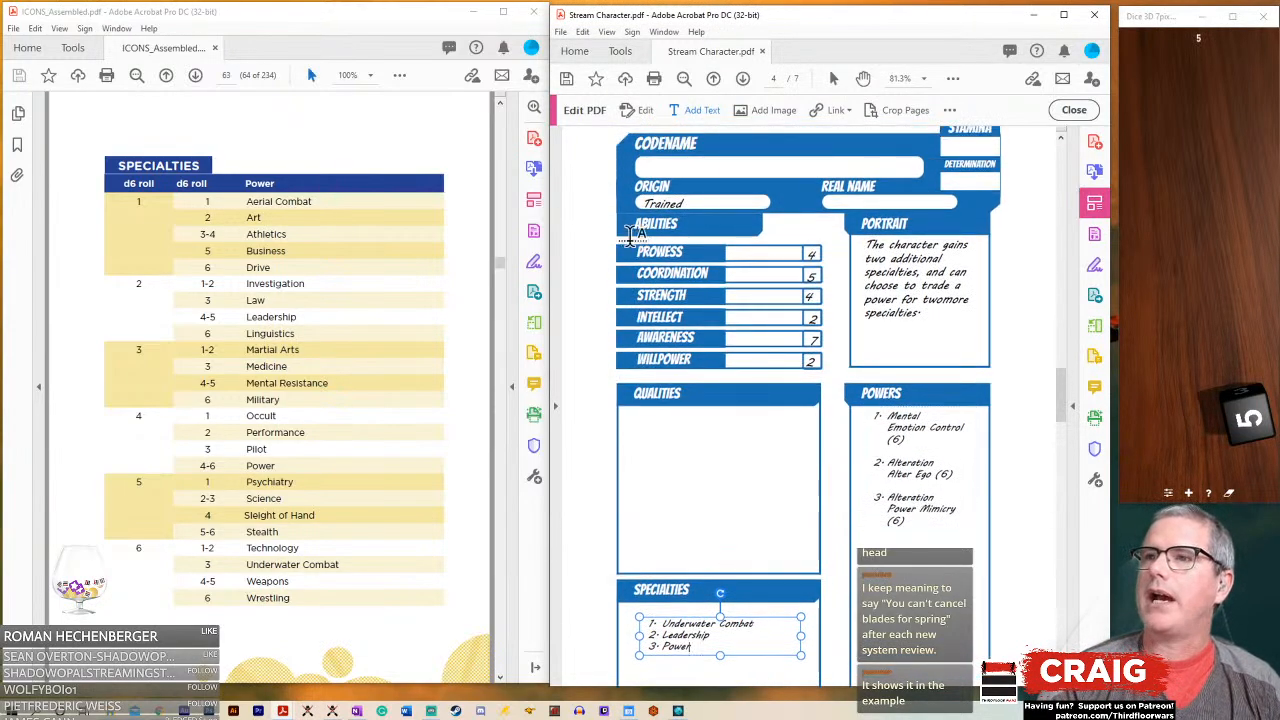
pyautogui.click(700, 203)
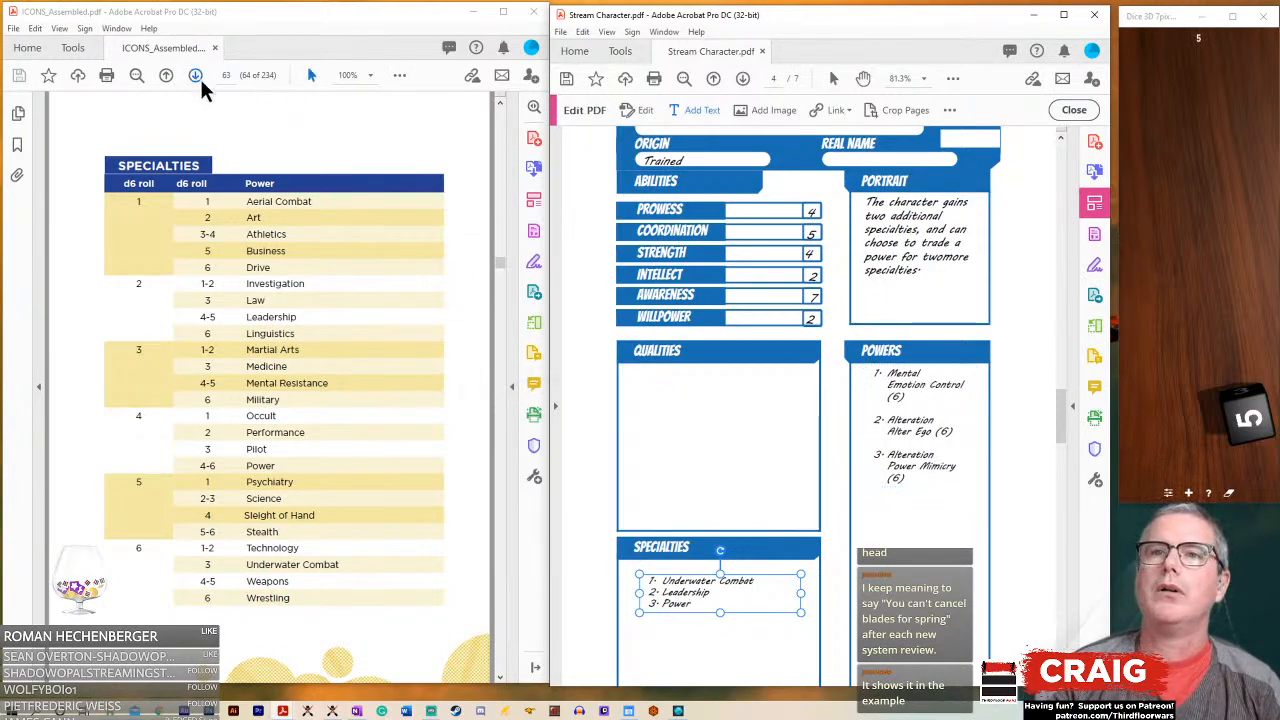
pyautogui.moveTo(196, 75)
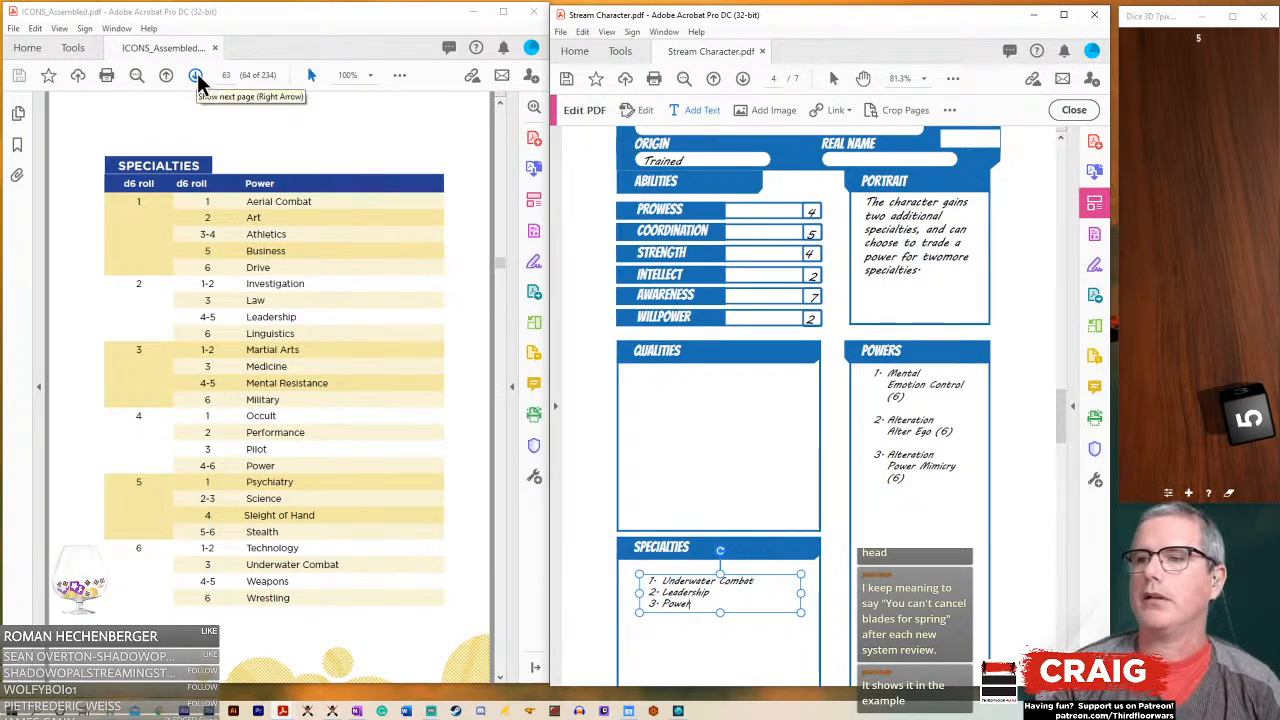
pyautogui.click(195, 75)
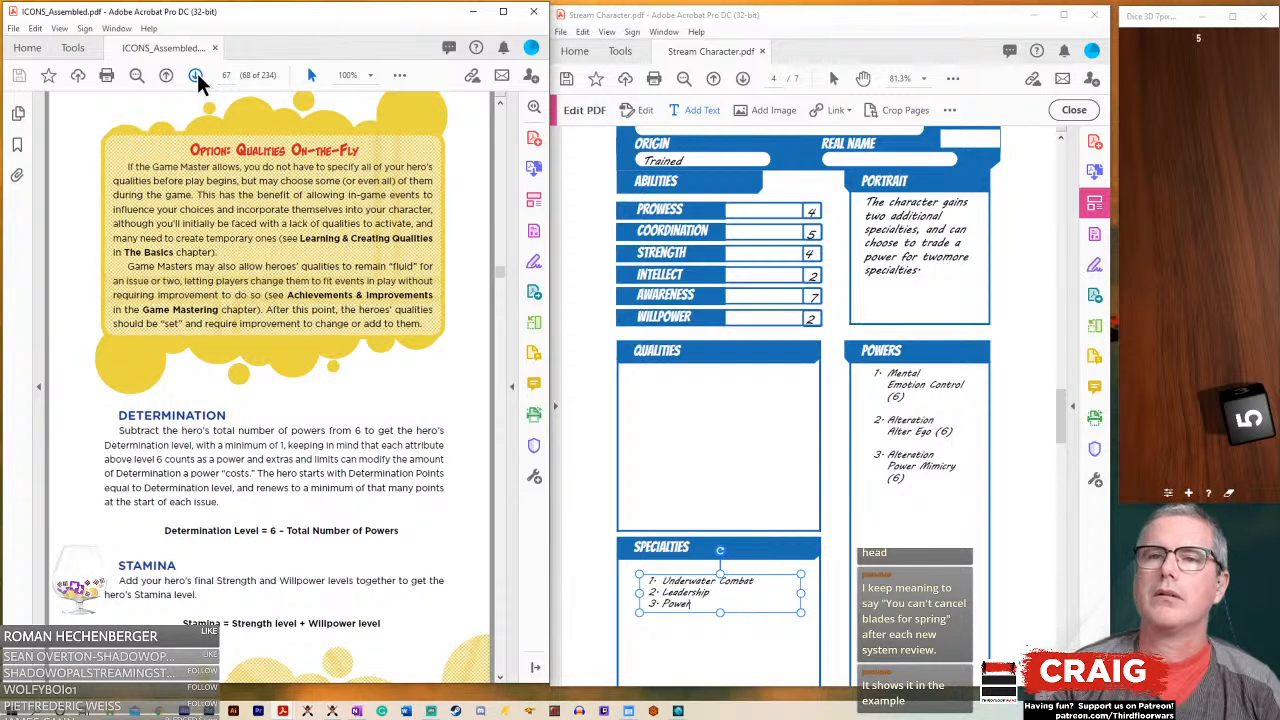
pyautogui.moveTo(168, 78)
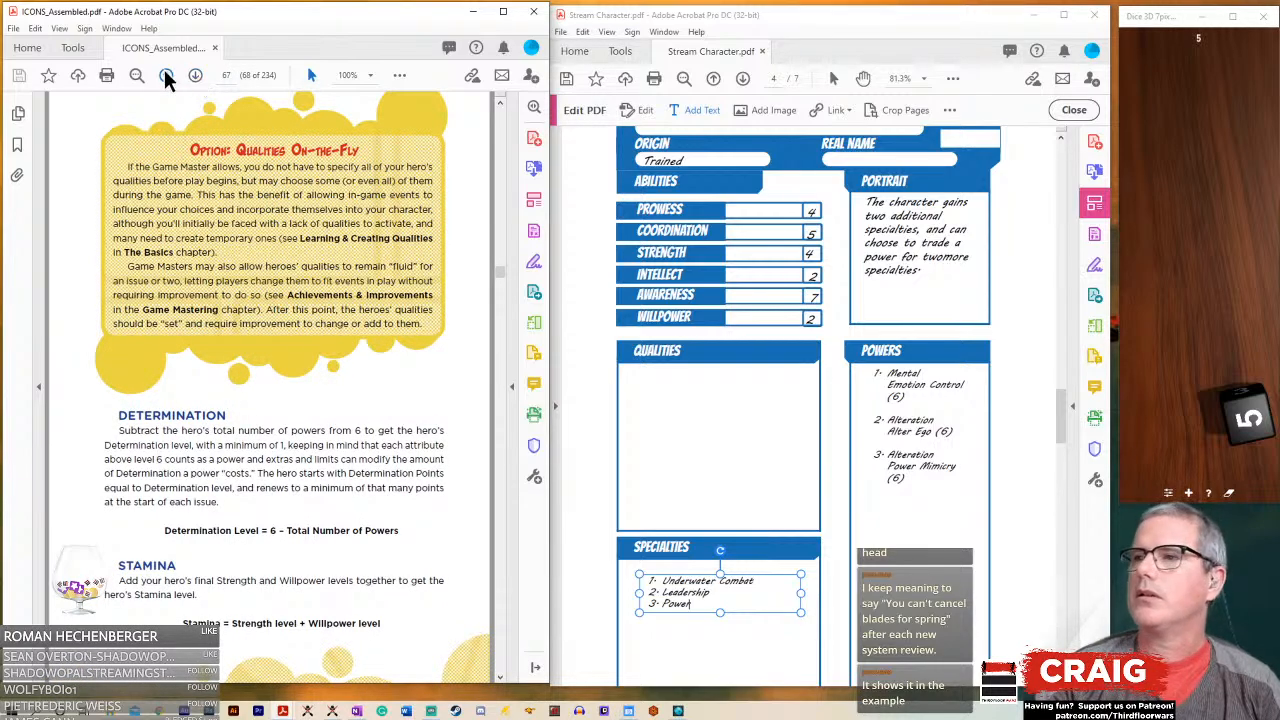
pyautogui.click(166, 75)
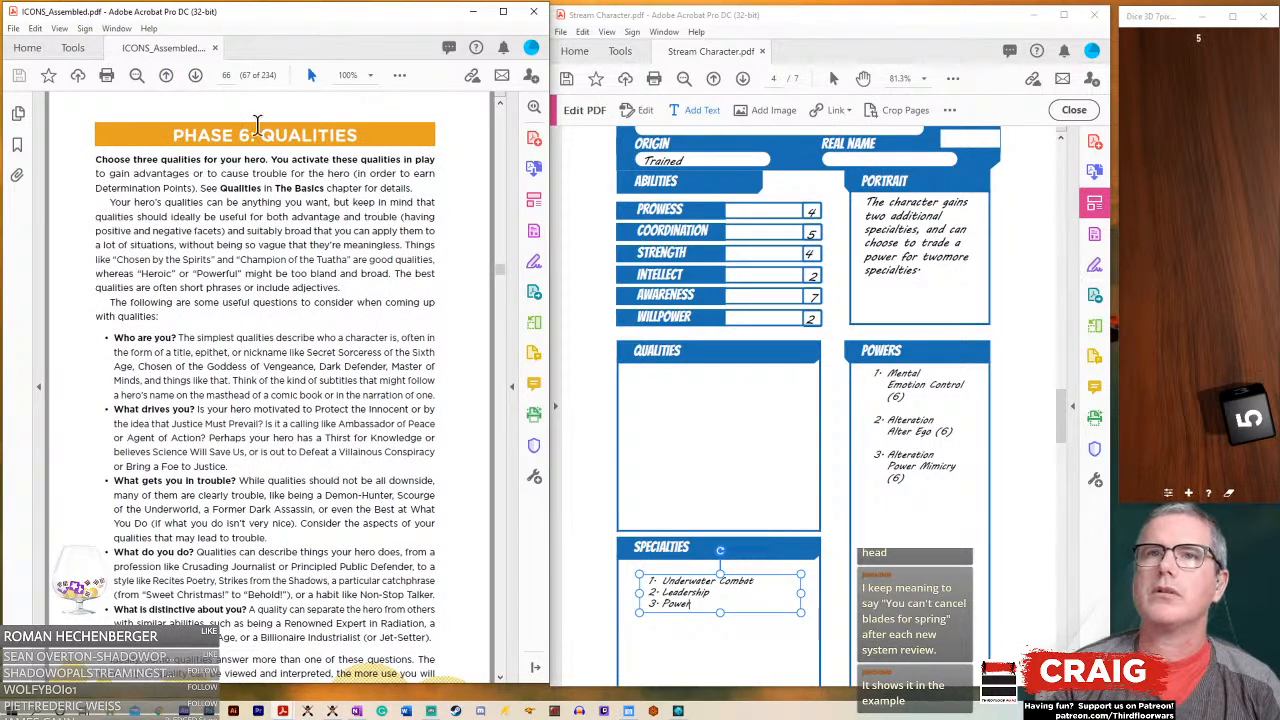
pyautogui.moveTo(503, 273)
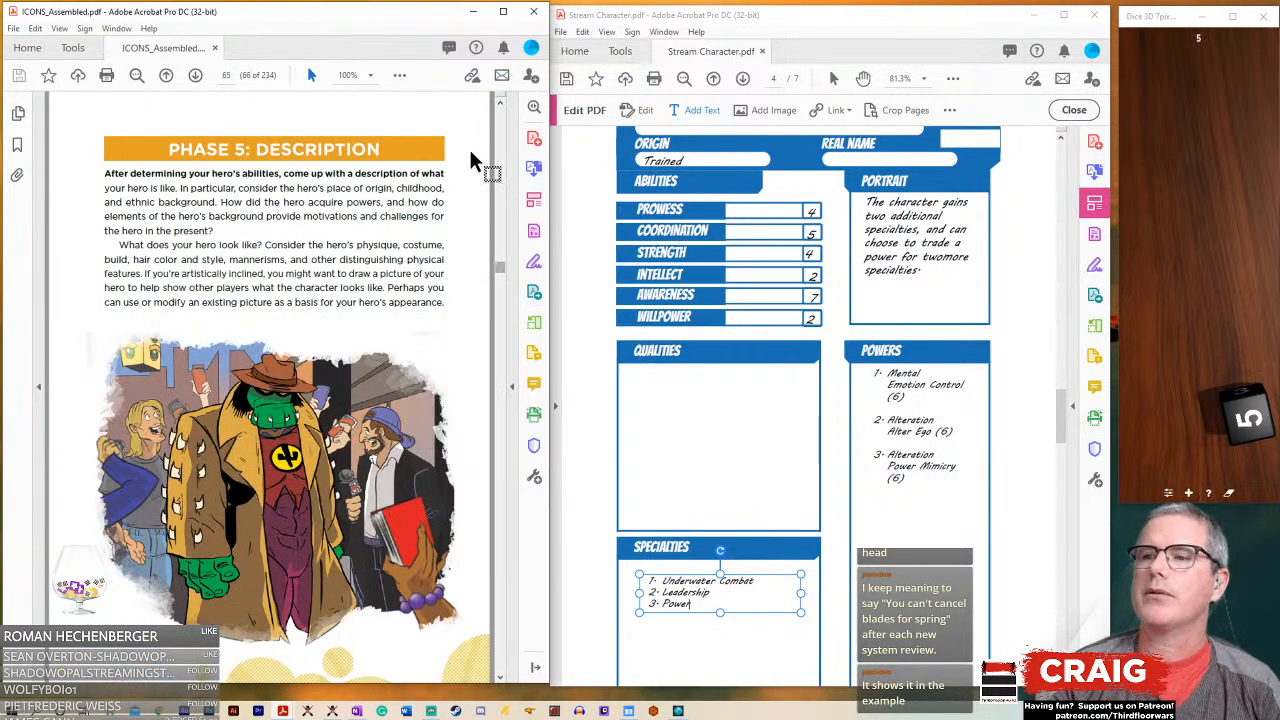
pyautogui.scroll(3)
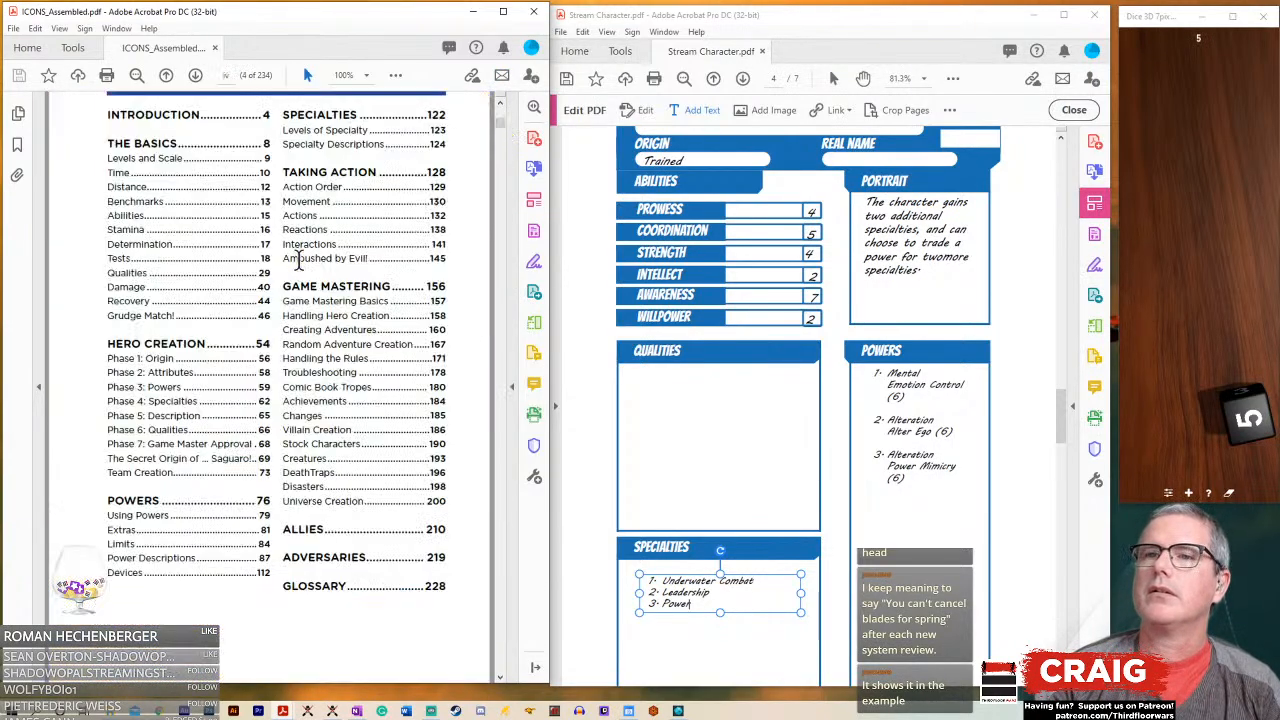
pyautogui.scroll(3)
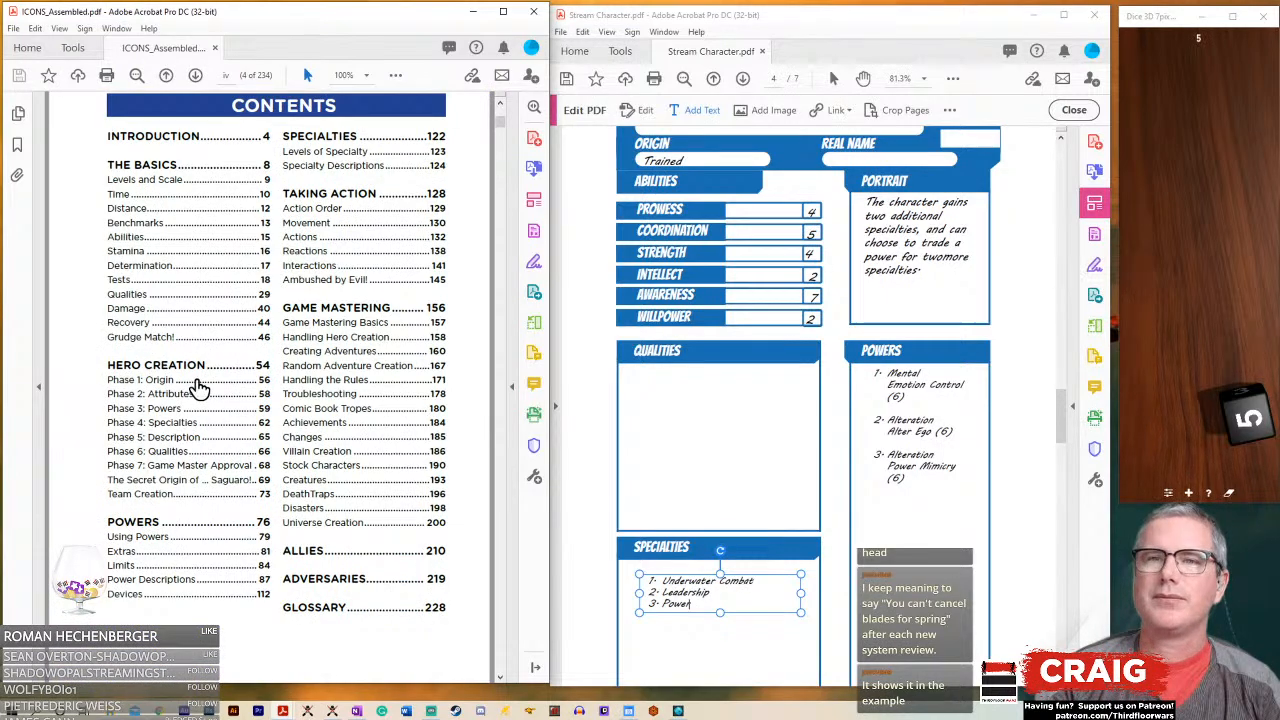
pyautogui.moveTo(184, 395)
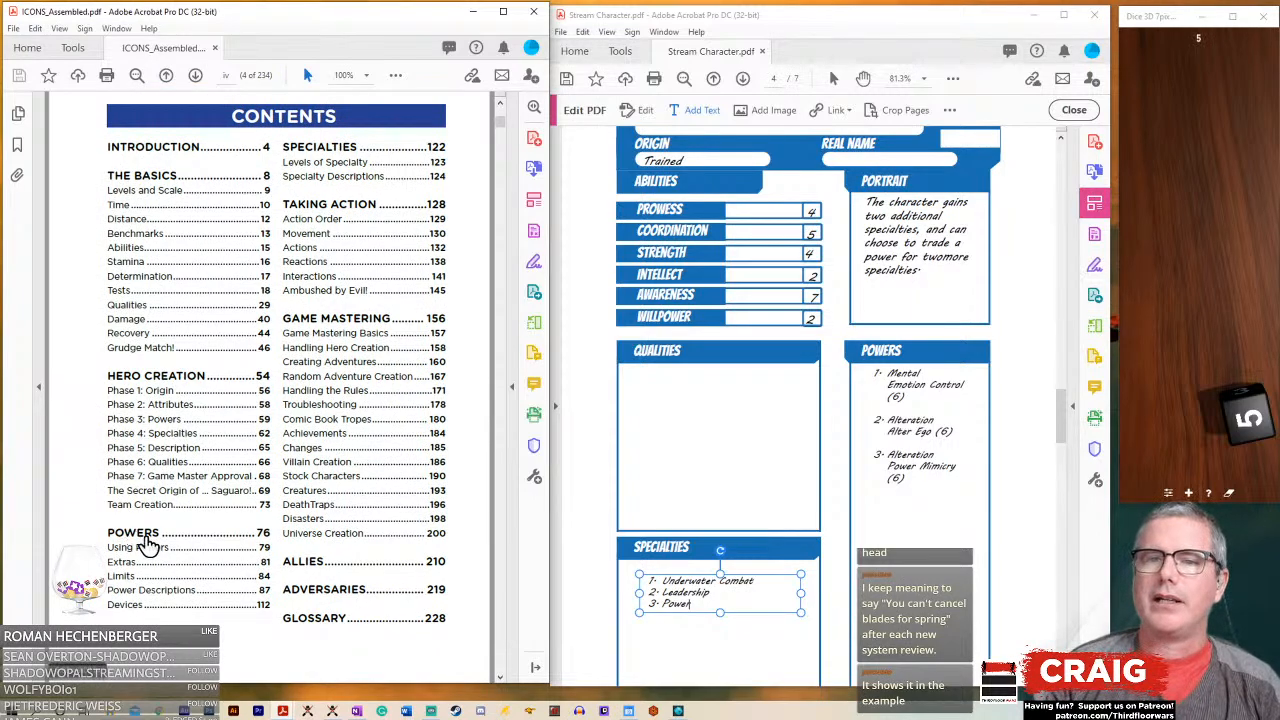
# - Jump to the rulebook's Powers chapter and scroll down to Power Descriptions
pyautogui.click(133, 532)
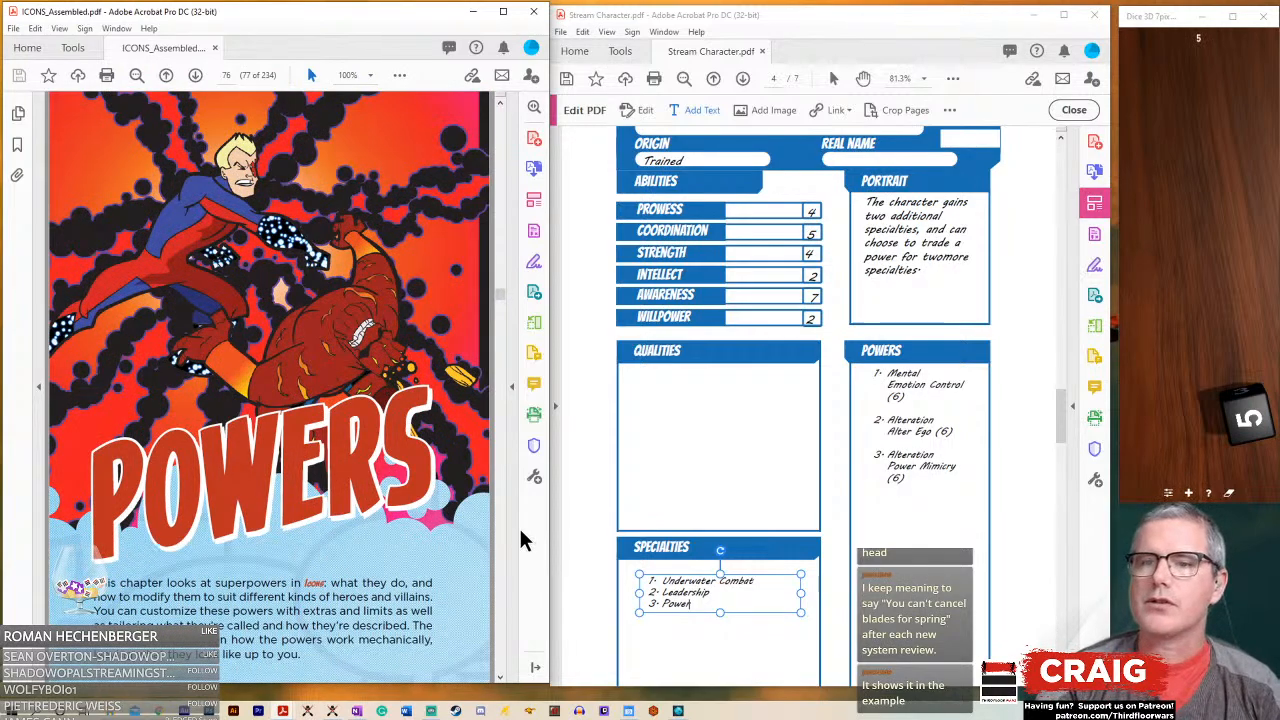
pyautogui.scroll(-3)
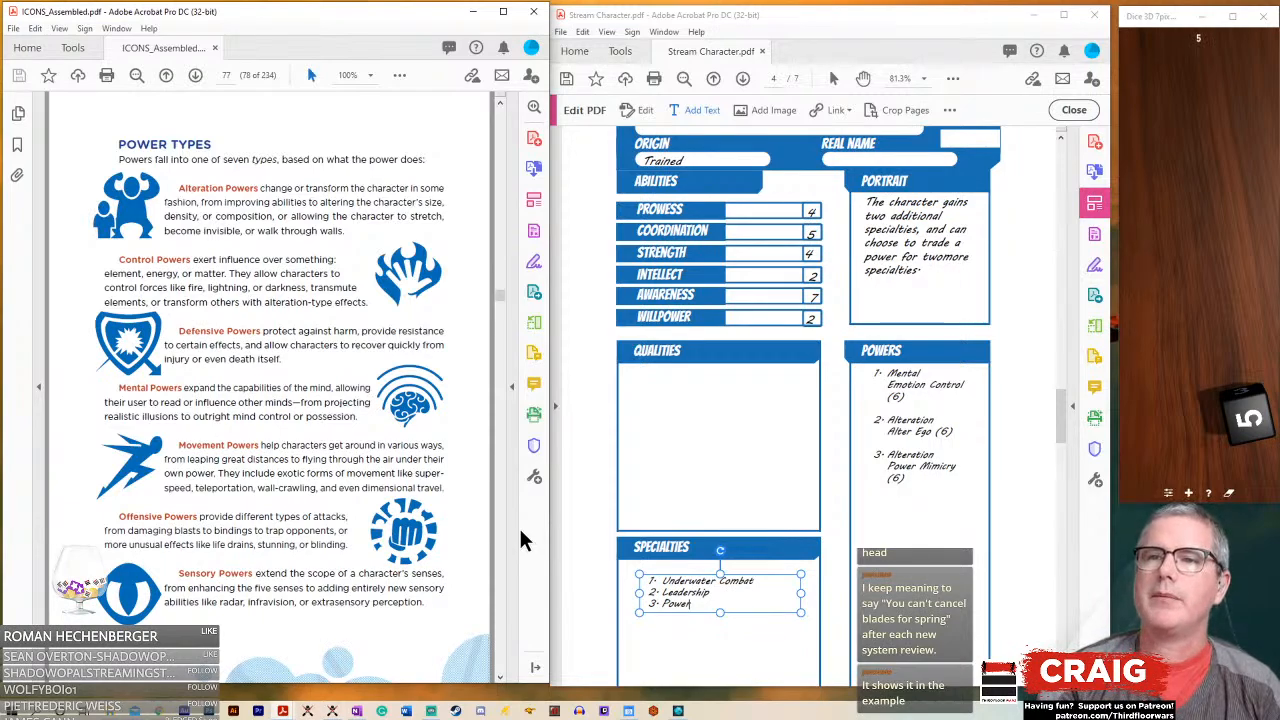
pyautogui.scroll(-3)
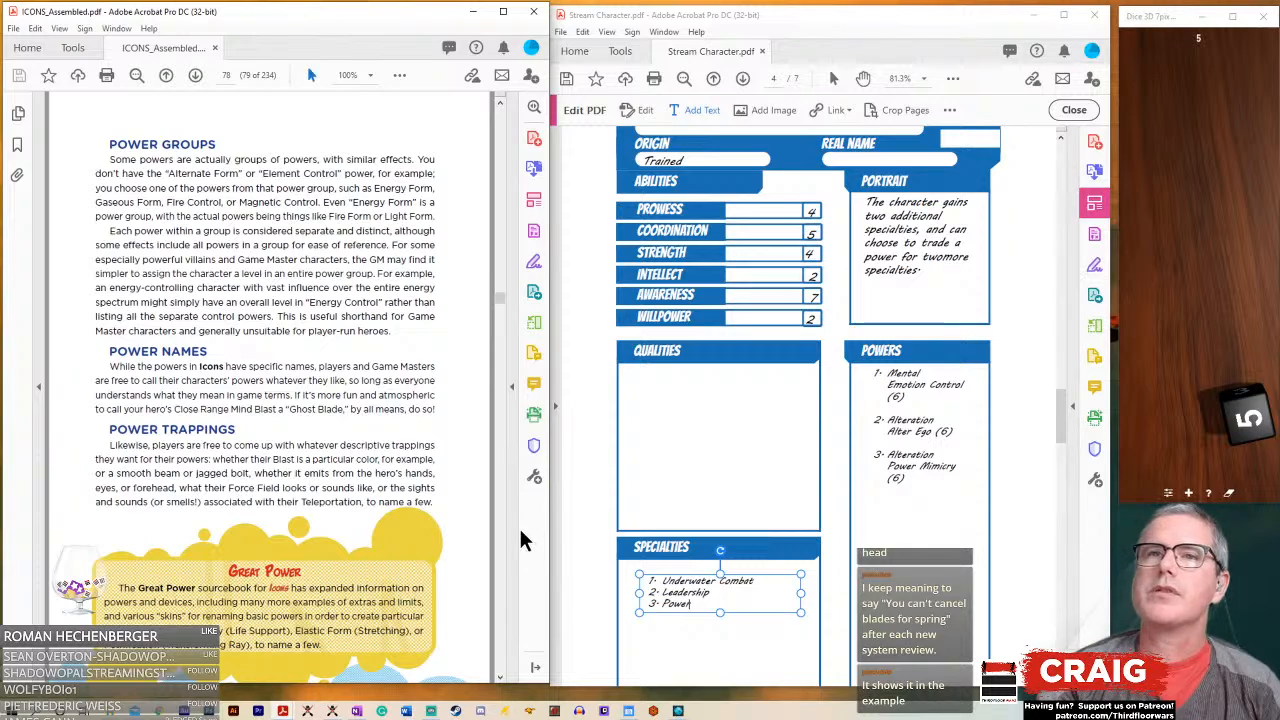
pyautogui.scroll(-3)
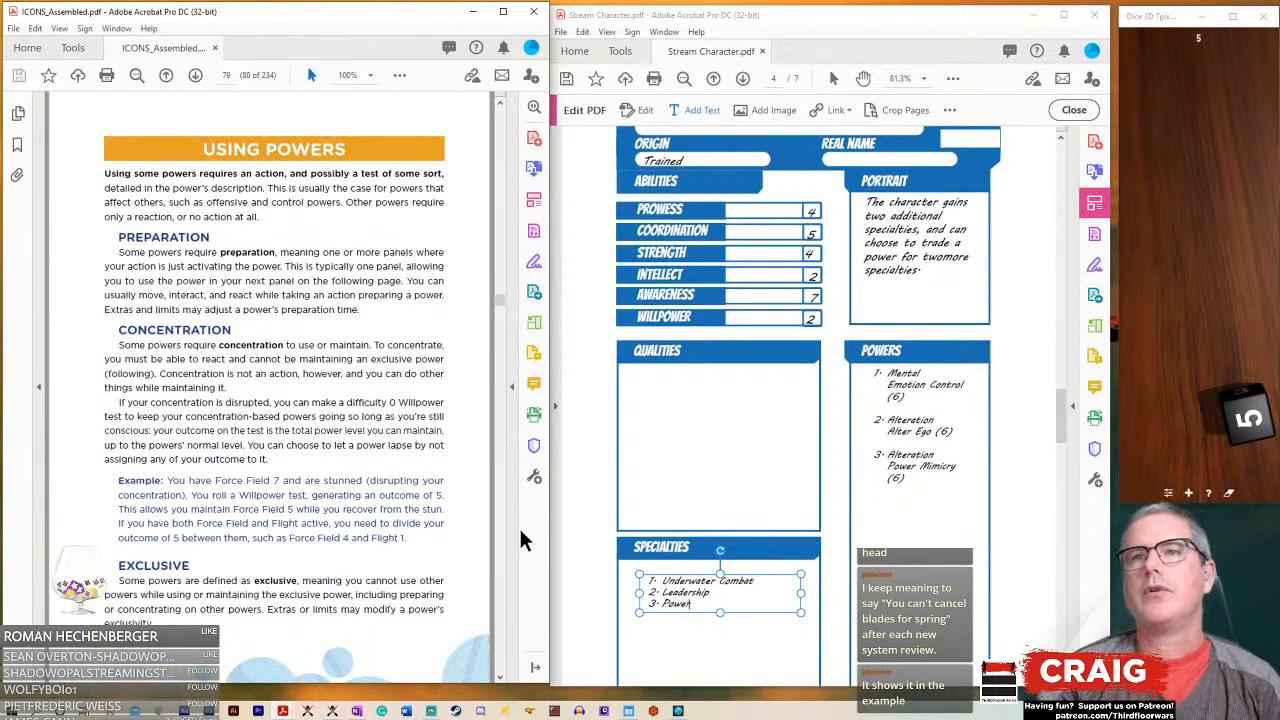
pyautogui.scroll(-3)
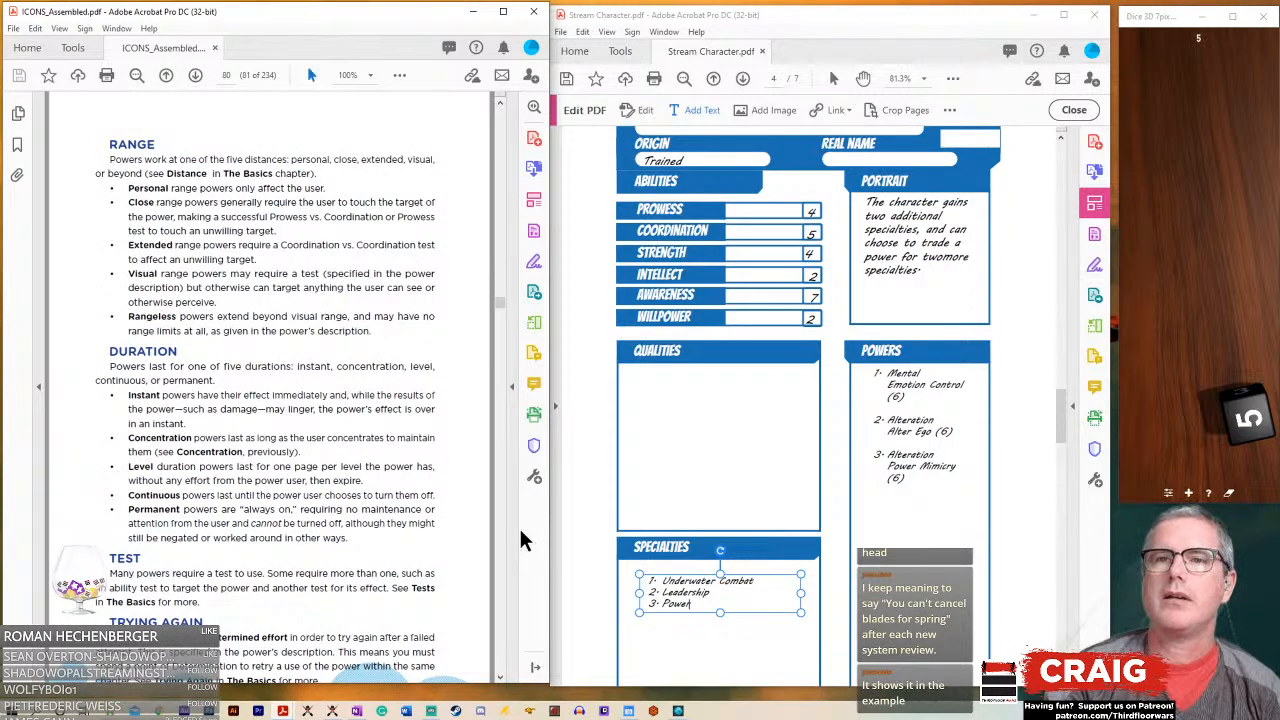
pyautogui.scroll(-3)
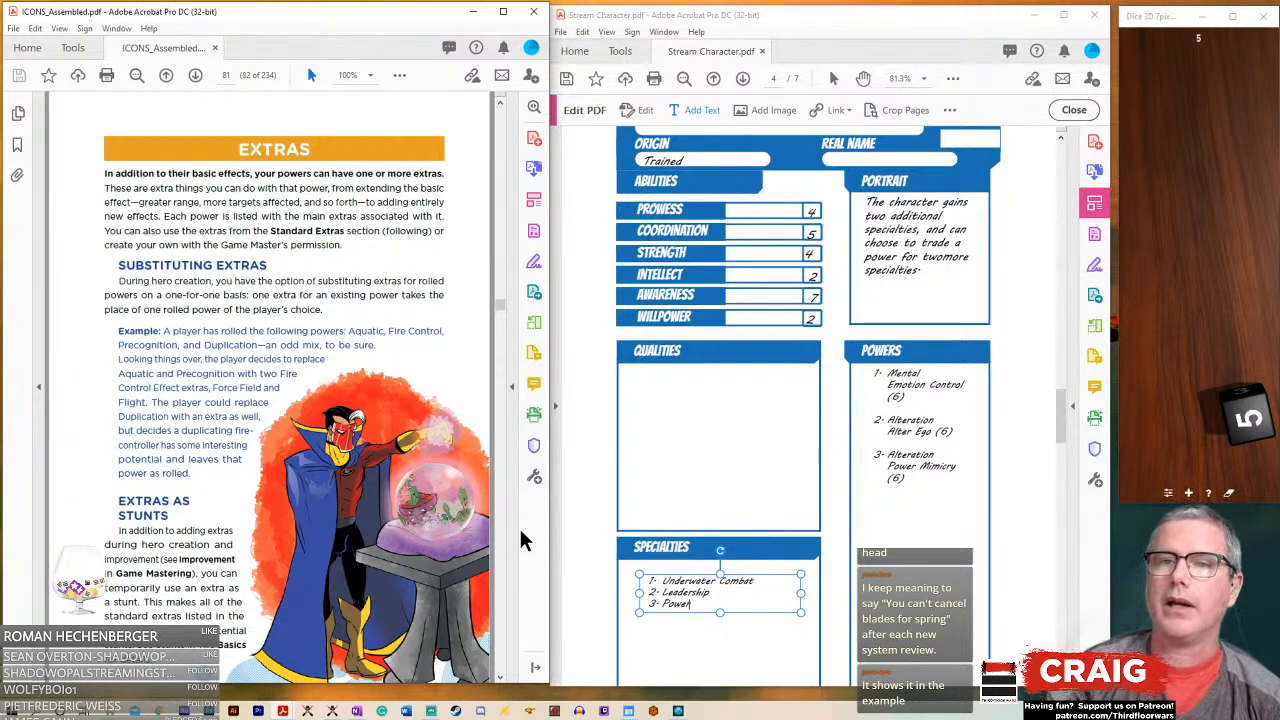
pyautogui.scroll(-3)
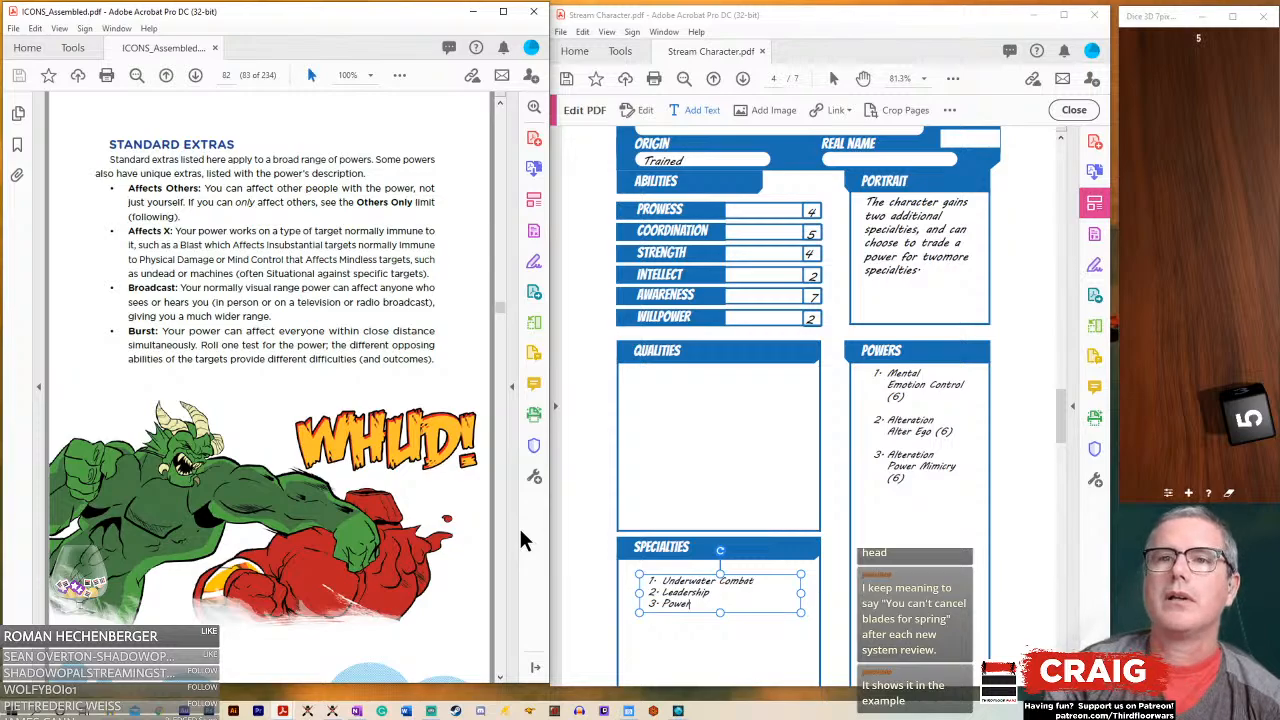
pyautogui.scroll(-3)
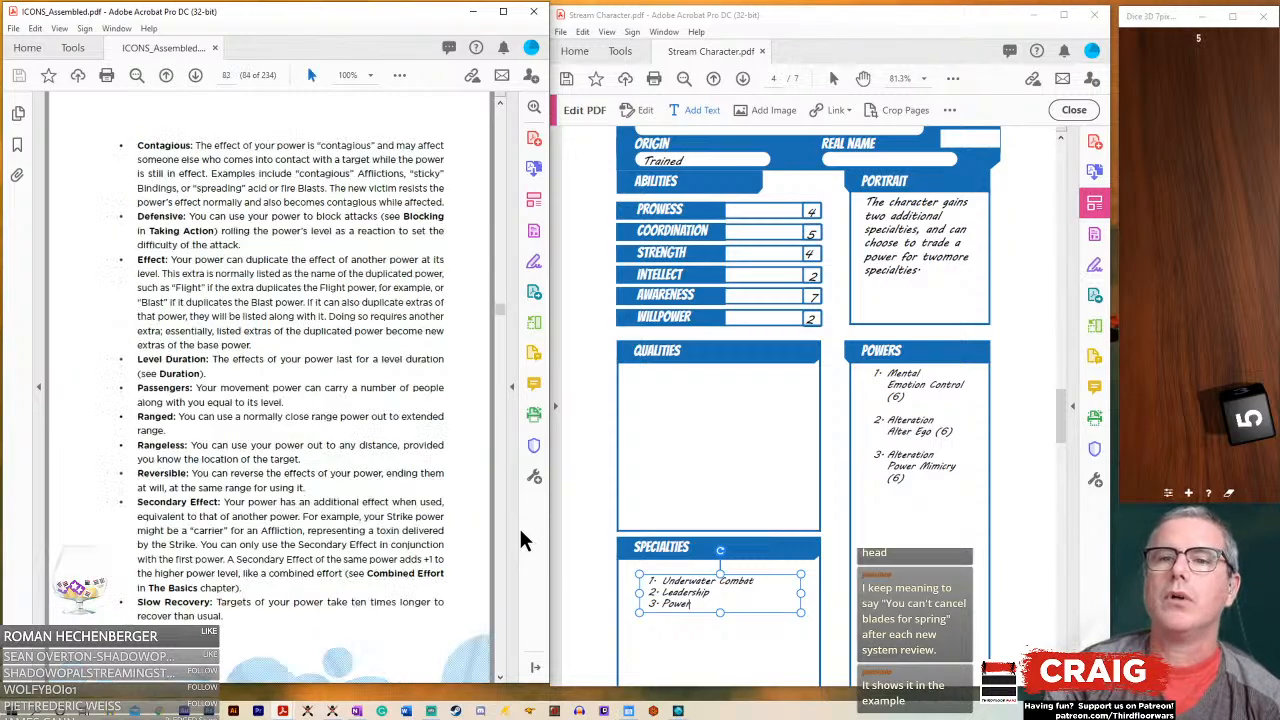
pyautogui.scroll(-3)
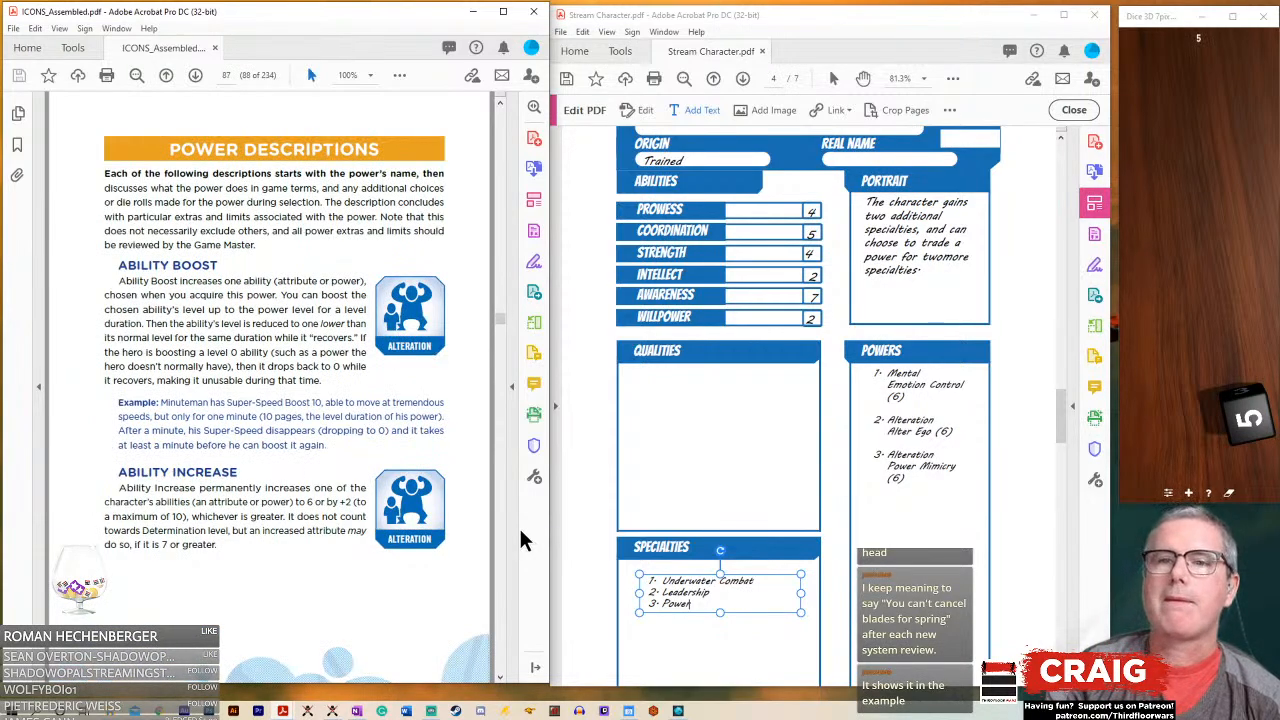
# - Scroll past Absorption and Adaptation to the Alternate Form power description
pyautogui.scroll(-3)
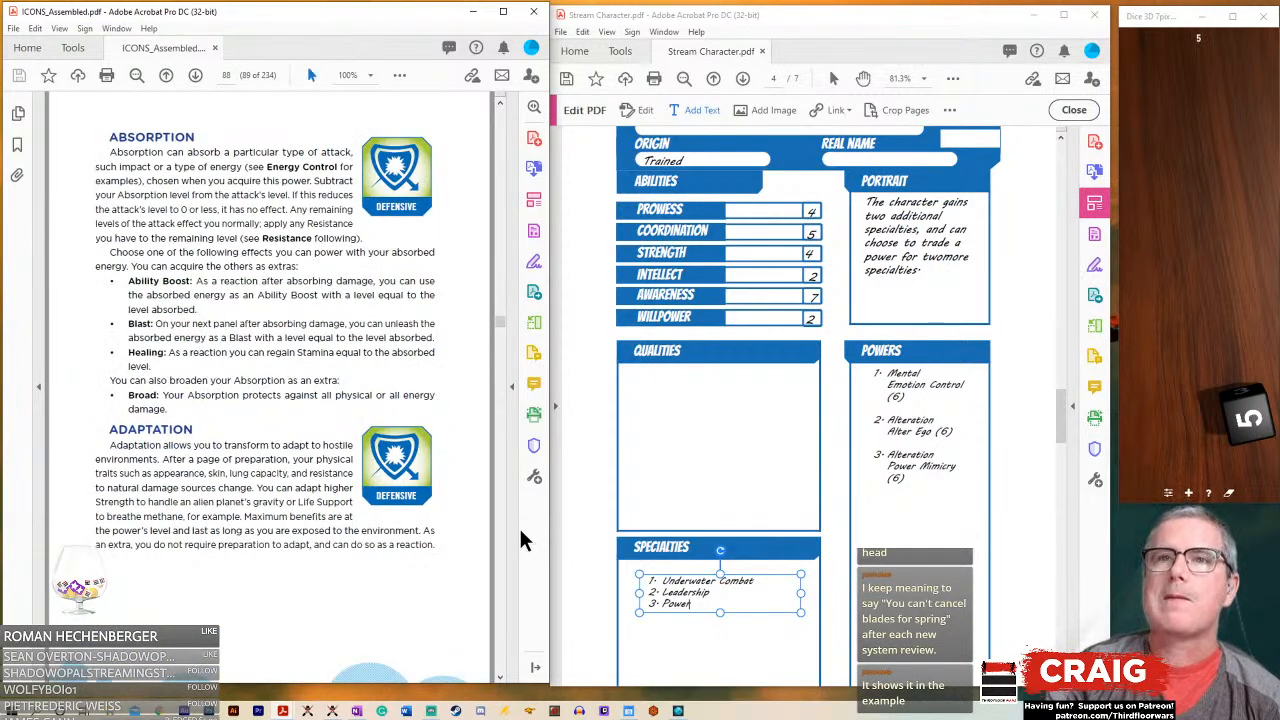
pyautogui.scroll(-3)
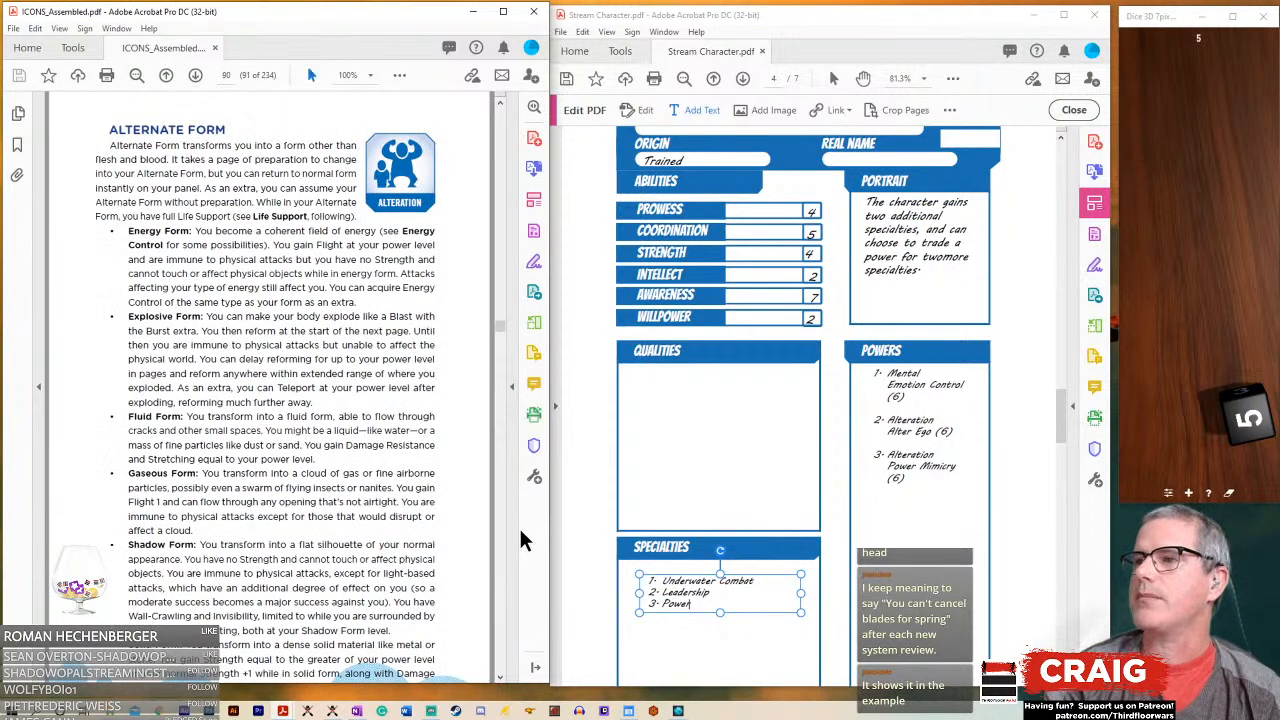
# - Scroll the rulebook past Precognition and Reflection to the Mimicry and Power Mimicry description
pyautogui.scroll(-3)
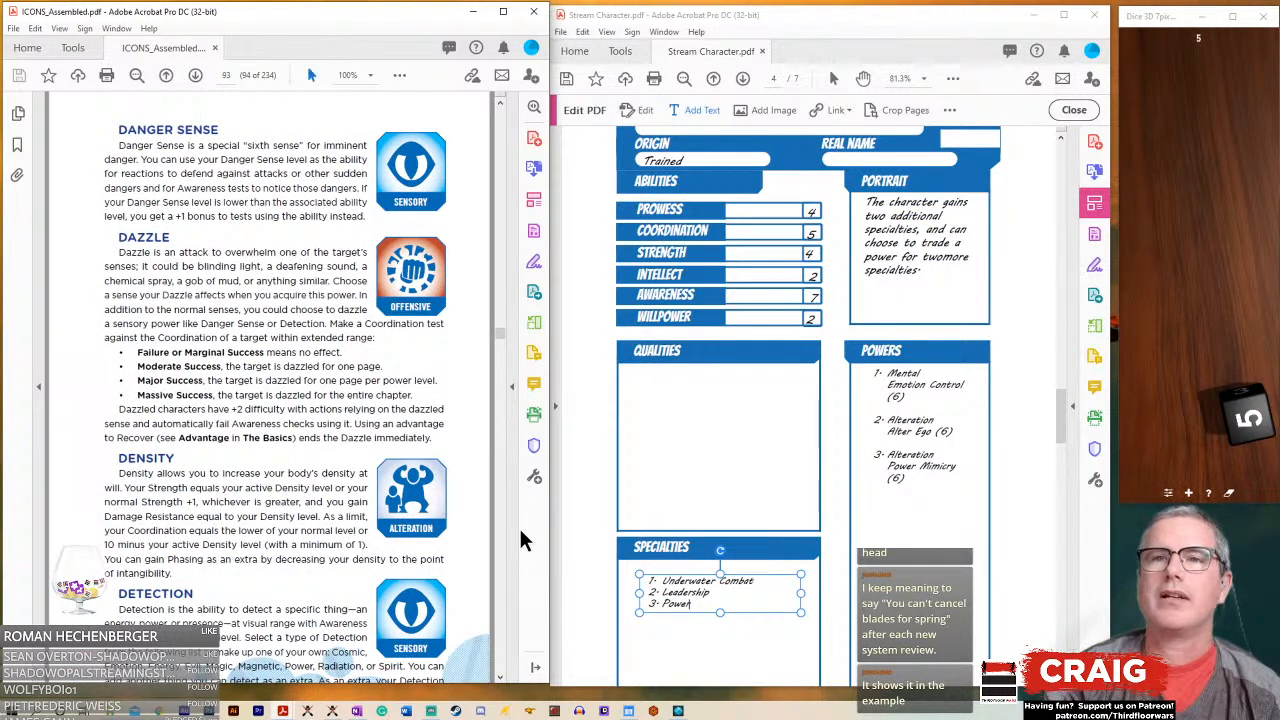
pyautogui.scroll(-3)
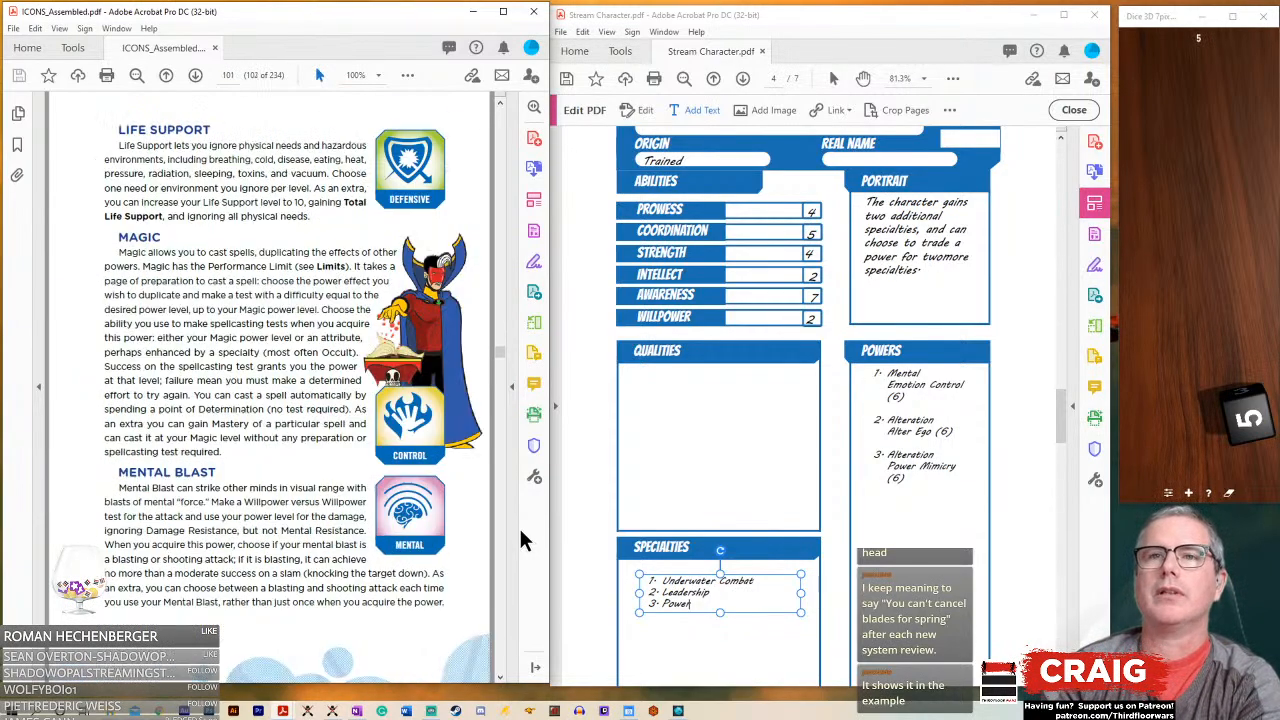
pyautogui.scroll(-3)
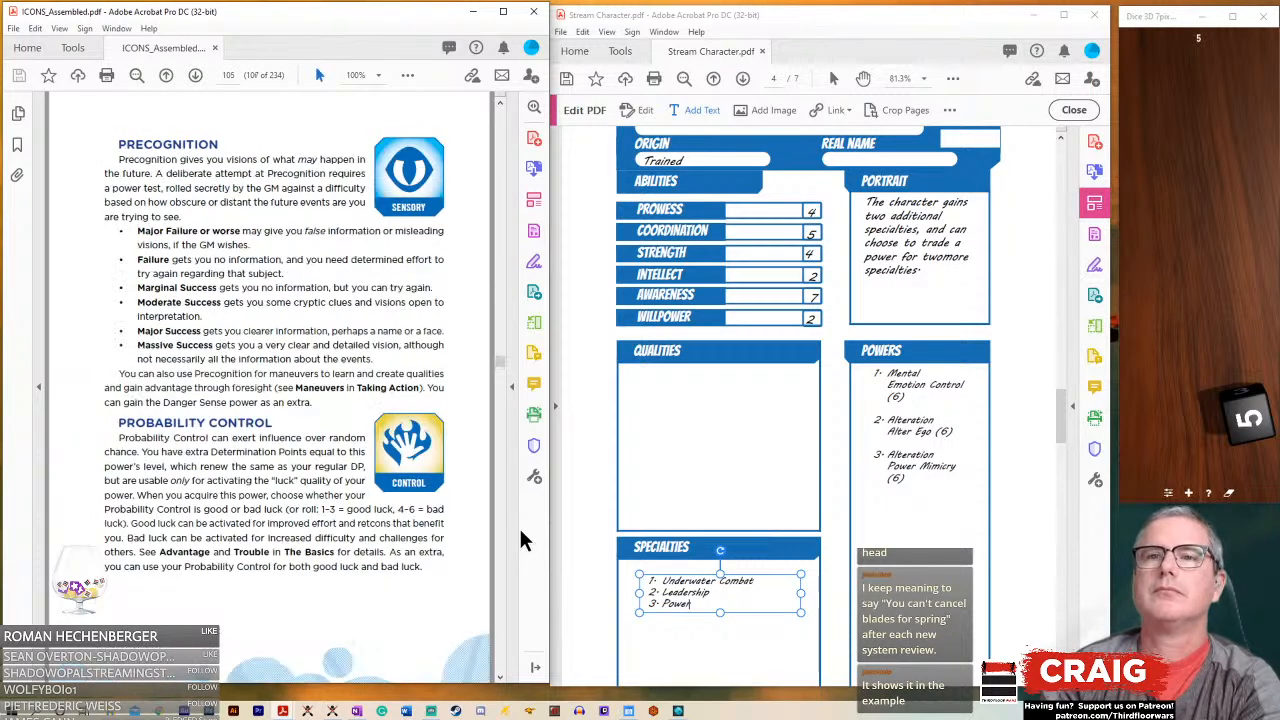
pyautogui.scroll(-3)
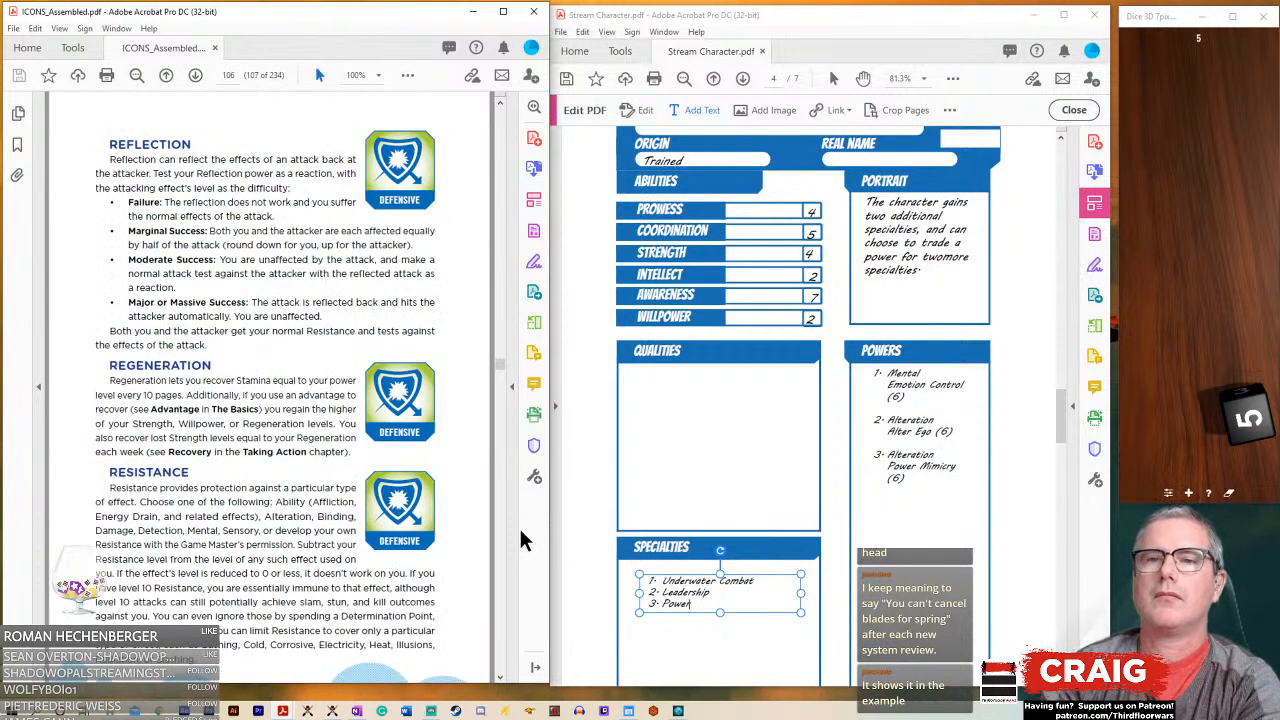
pyautogui.scroll(-3)
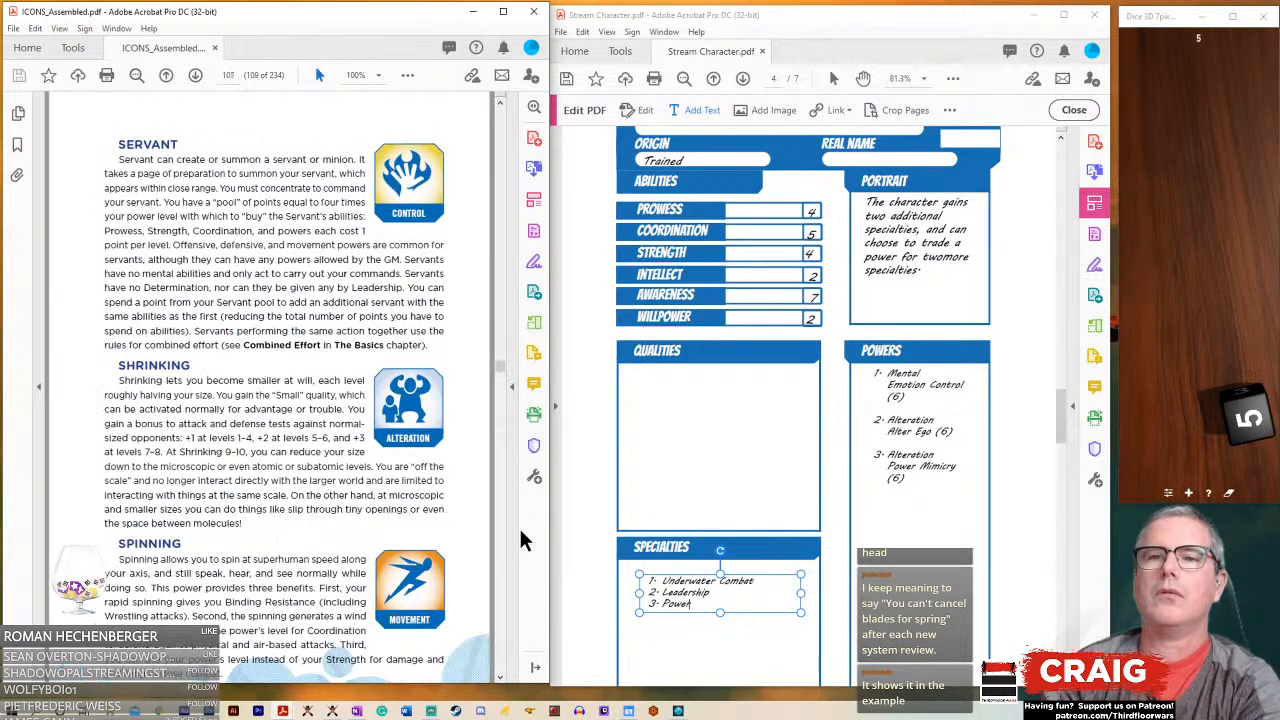
pyautogui.scroll(3)
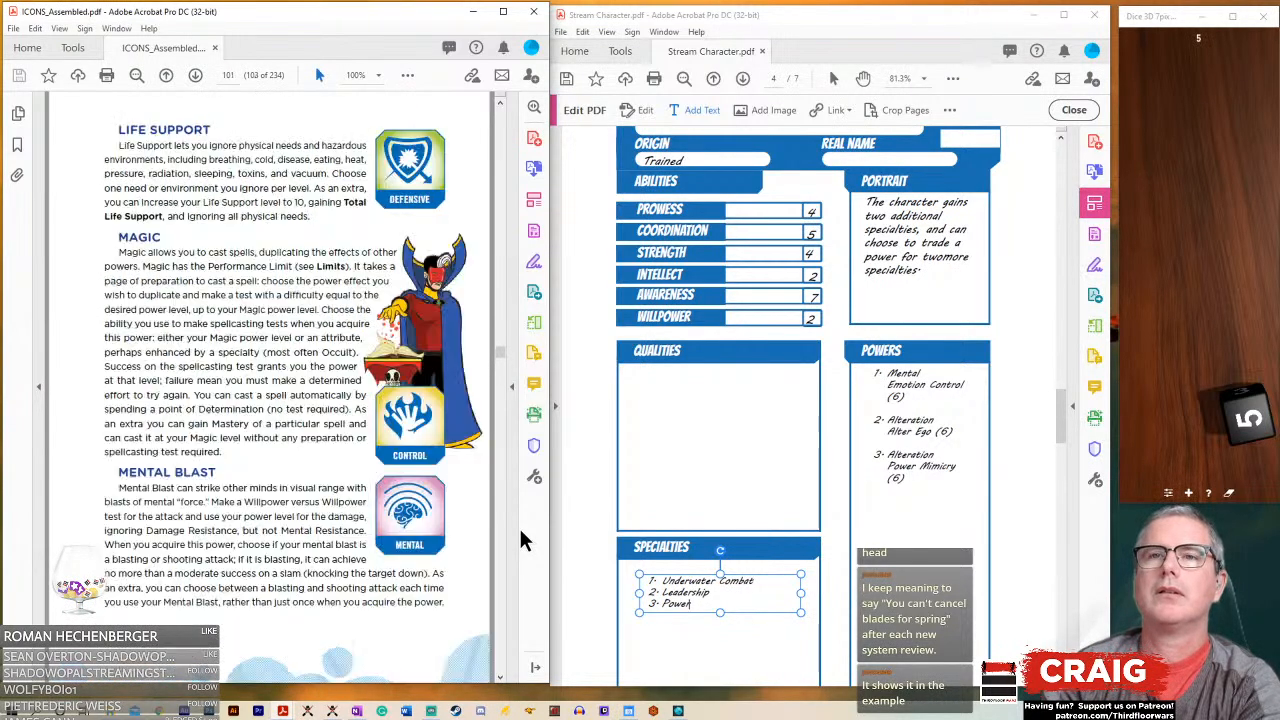
pyautogui.scroll(-3)
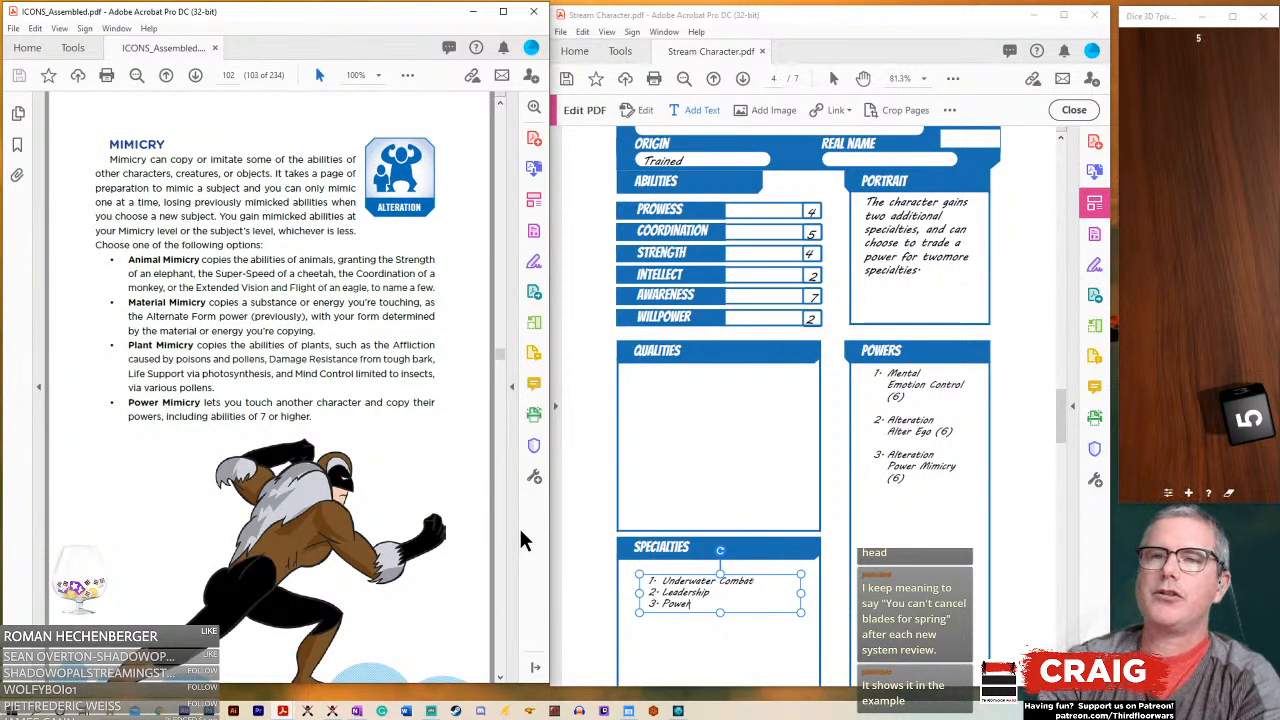
# - Delete the Alteration Alter Ego line and renumber Power Mimicry as the second power
pyautogui.scroll(-3)
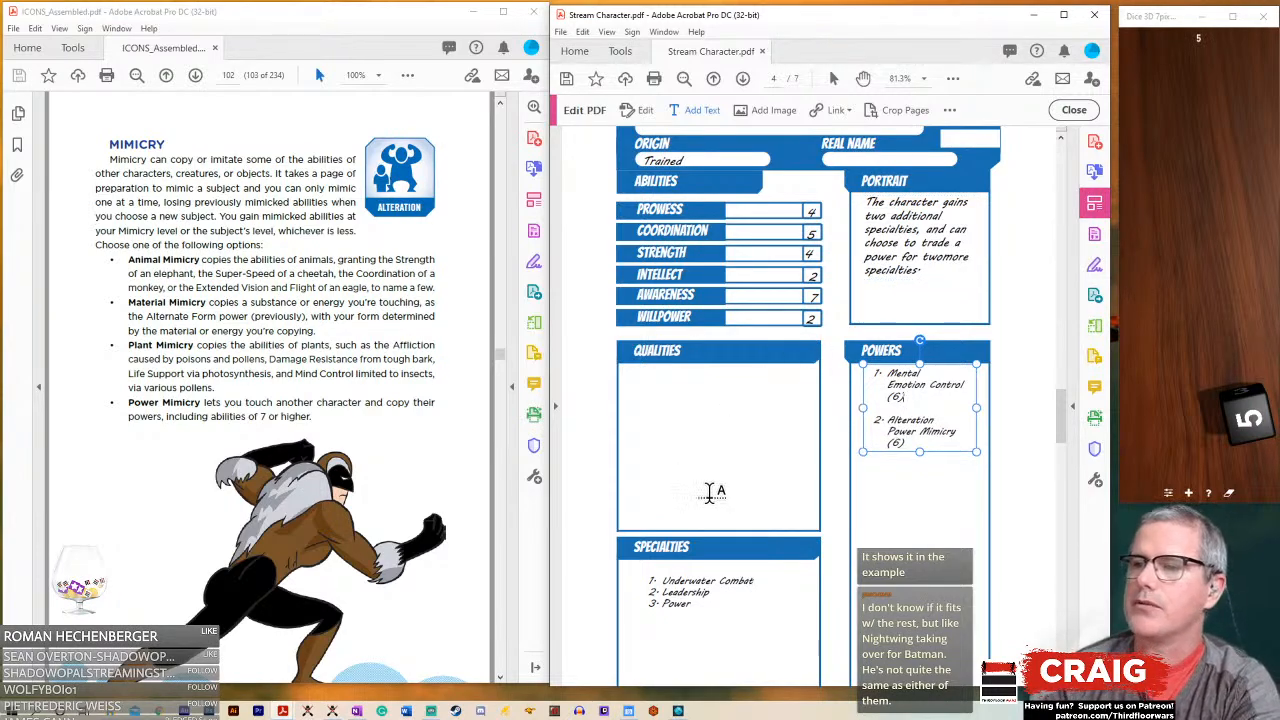
# - Deselect the Powers box and scroll ICONS_Assembled.pdf back up to the Contents page
pyautogui.click(720, 592)
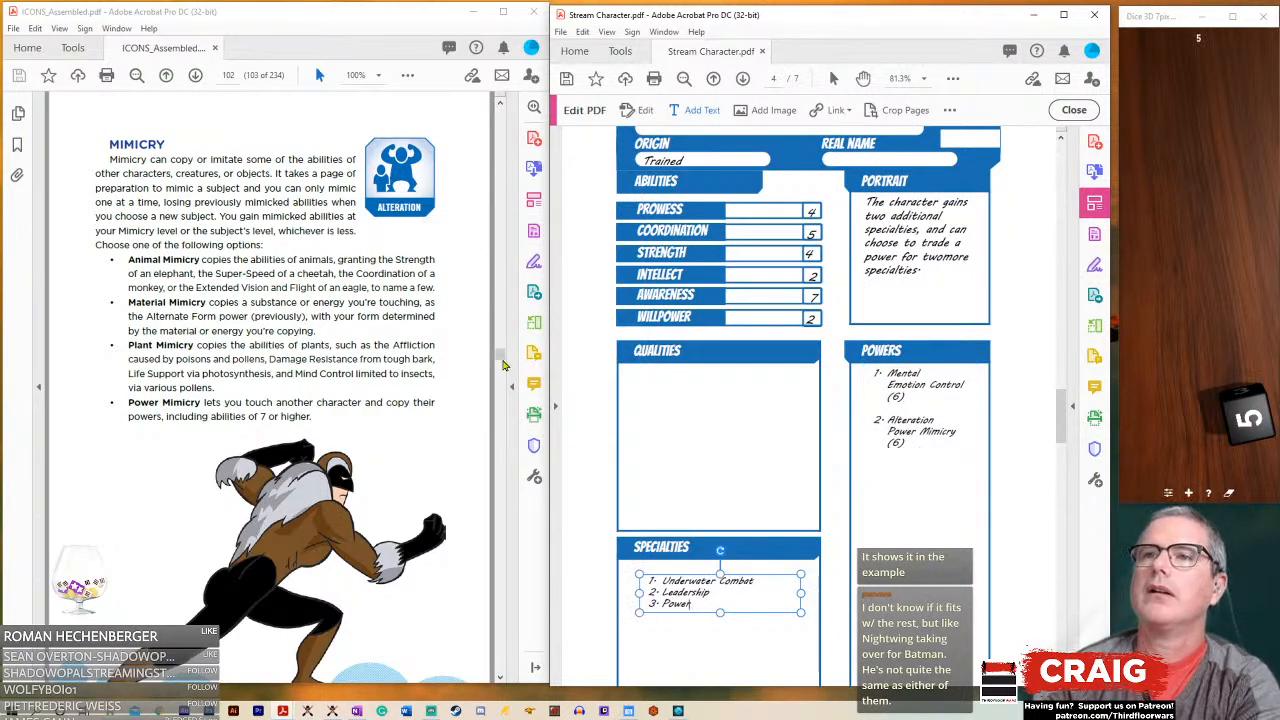
pyautogui.scroll(3)
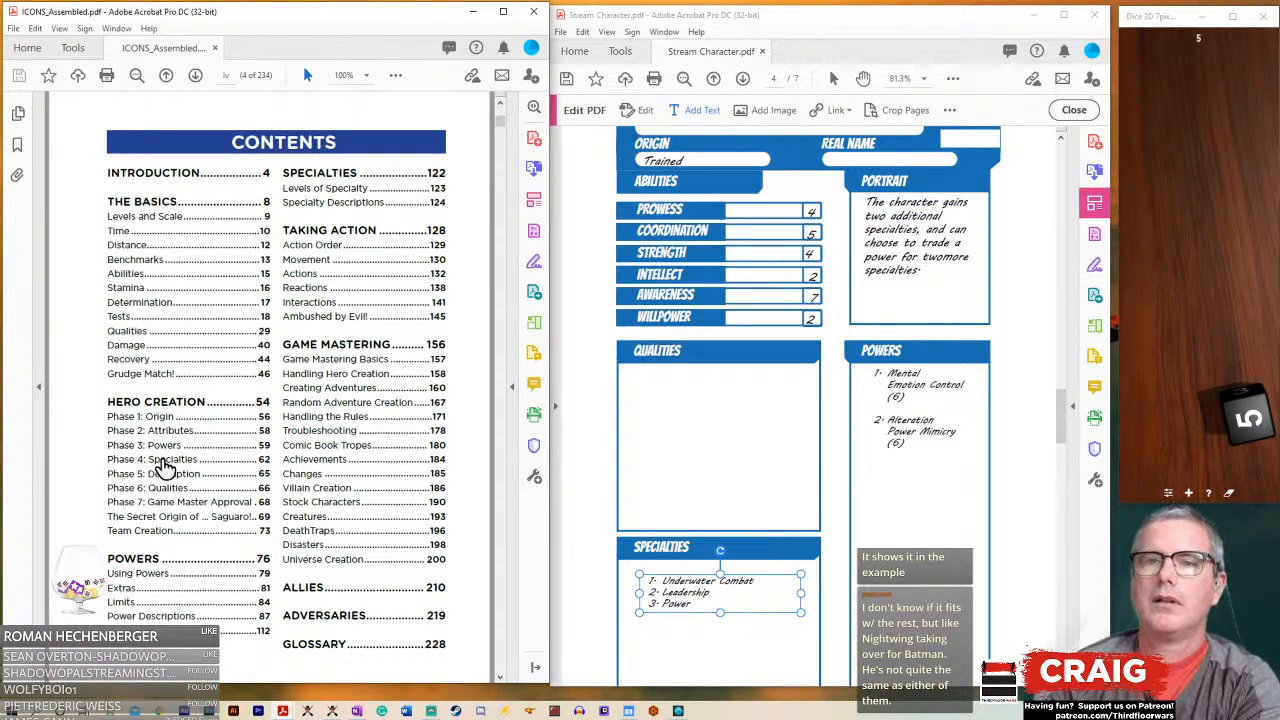
# - Jump to Phase 4: Specialties and enter Technology and Science as specialties four and five
pyautogui.click(155, 459)
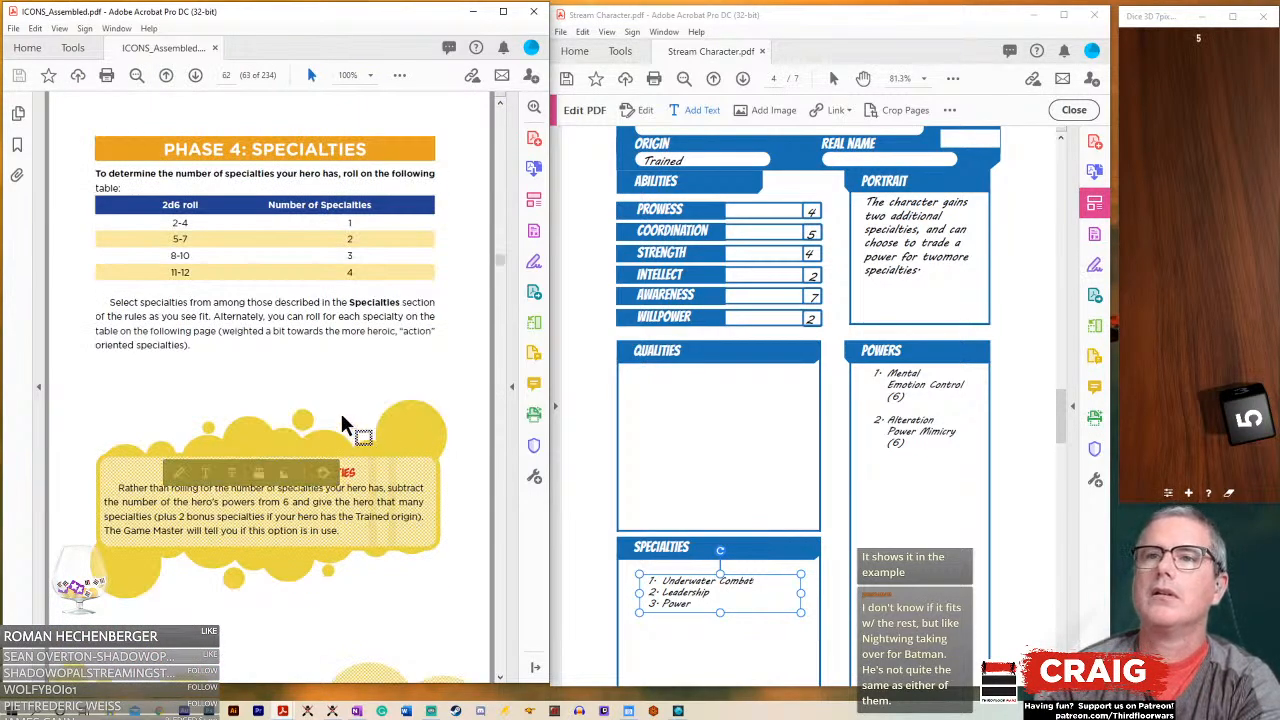
pyautogui.scroll(-3)
pyautogui.write('4-')
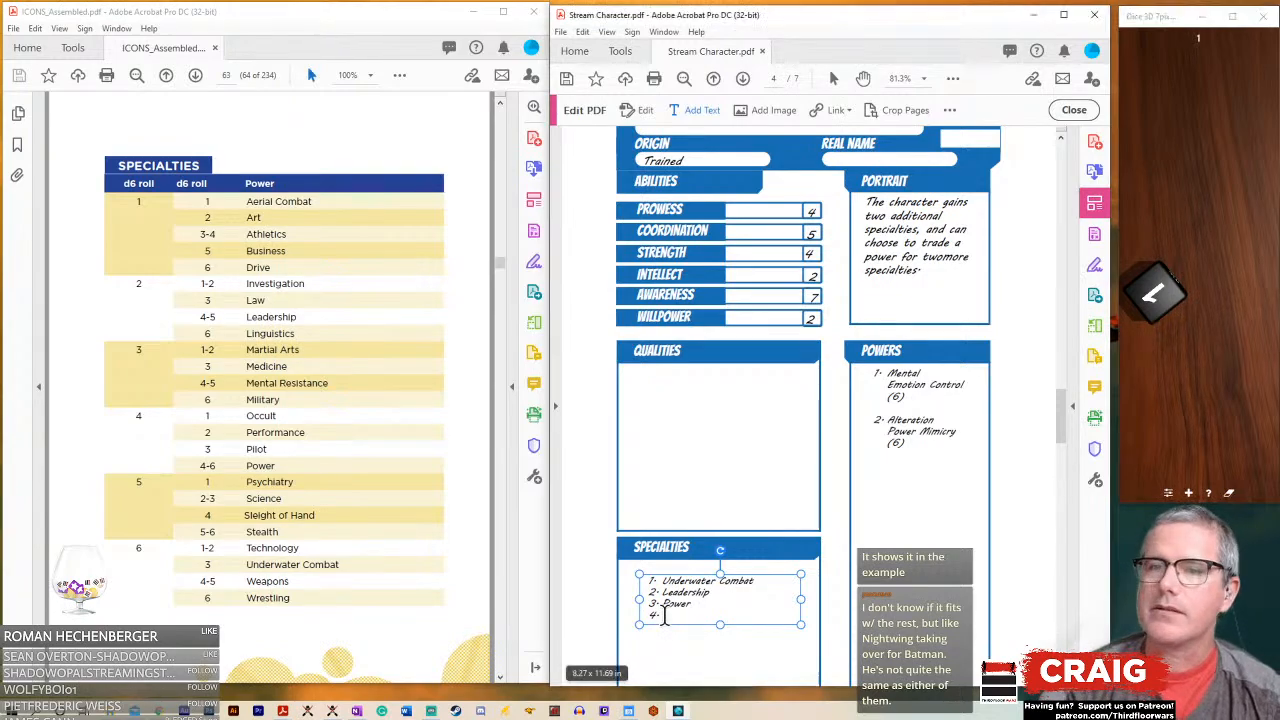
pyautogui.write('Techno')
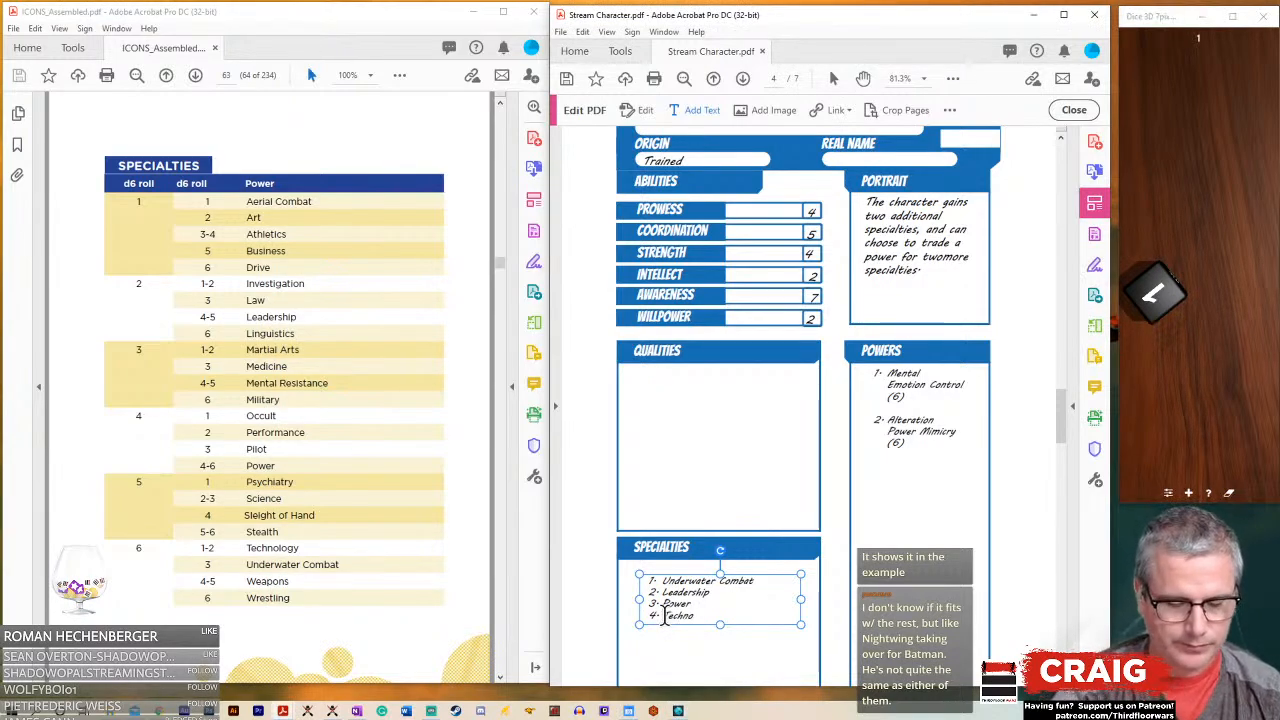
pyautogui.write('Technology')
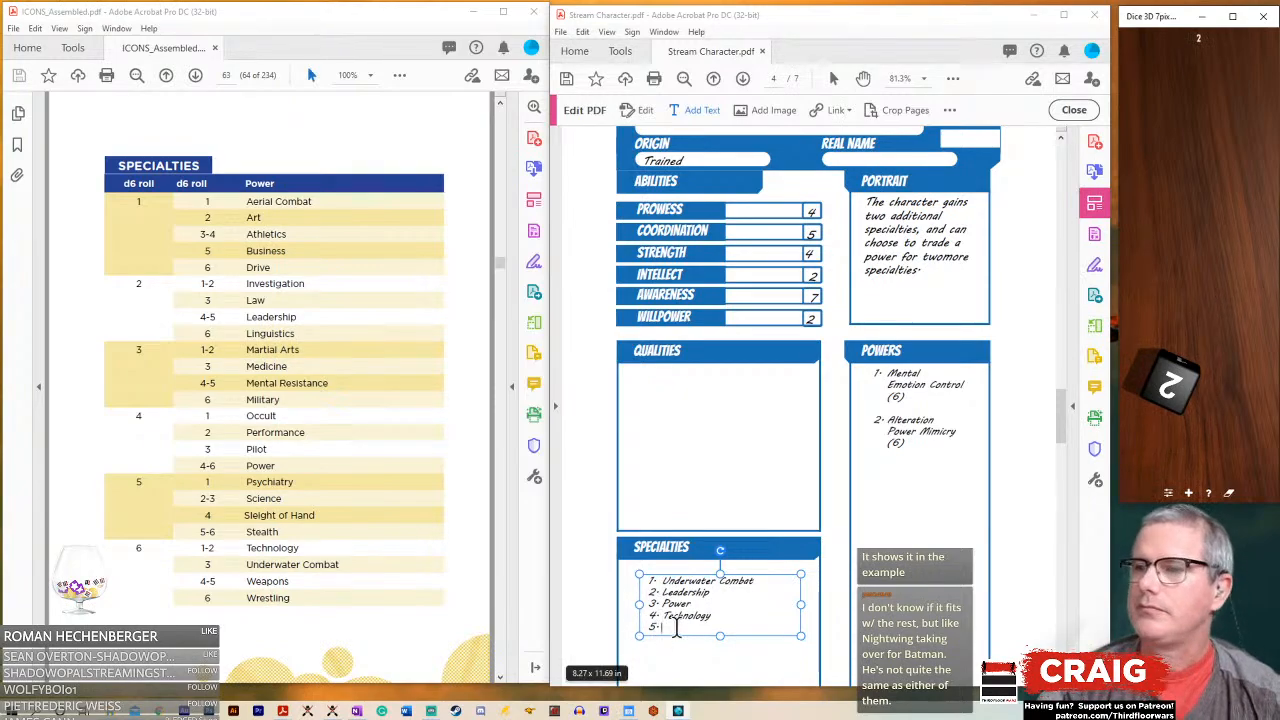
pyautogui.write('Science')
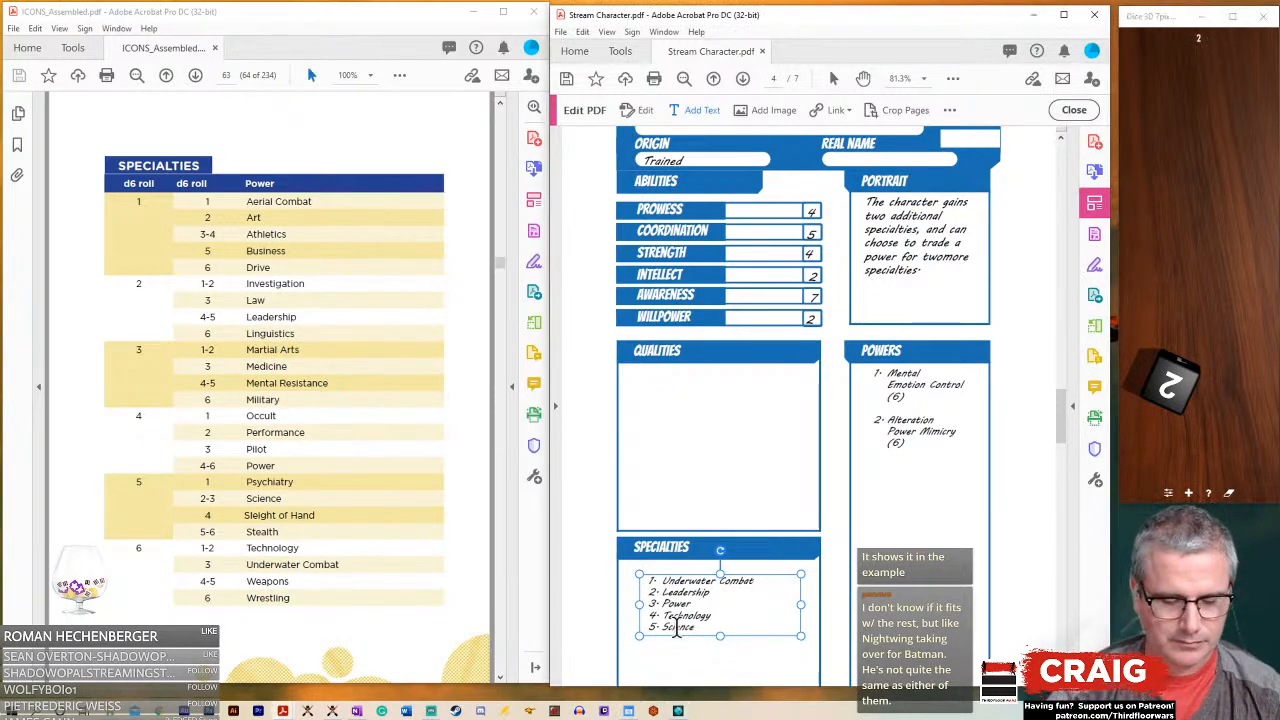
pyautogui.moveTo(420, 160)
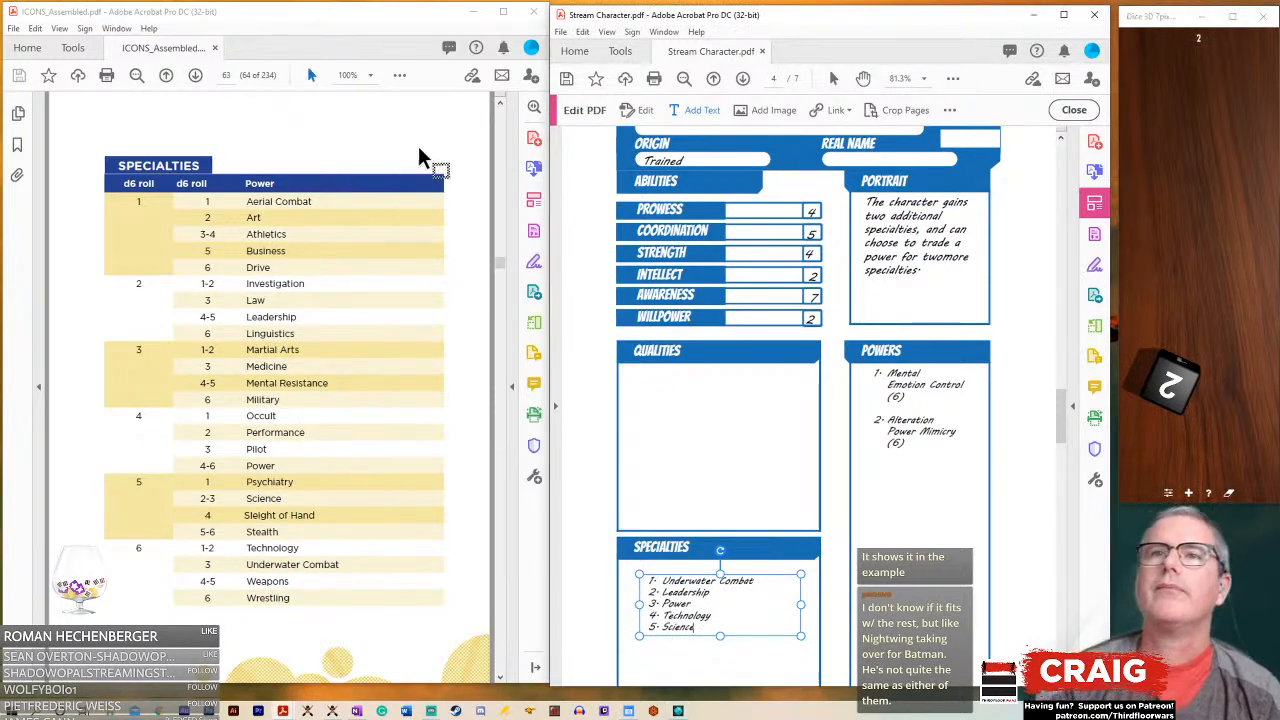
pyautogui.moveTo(193, 93)
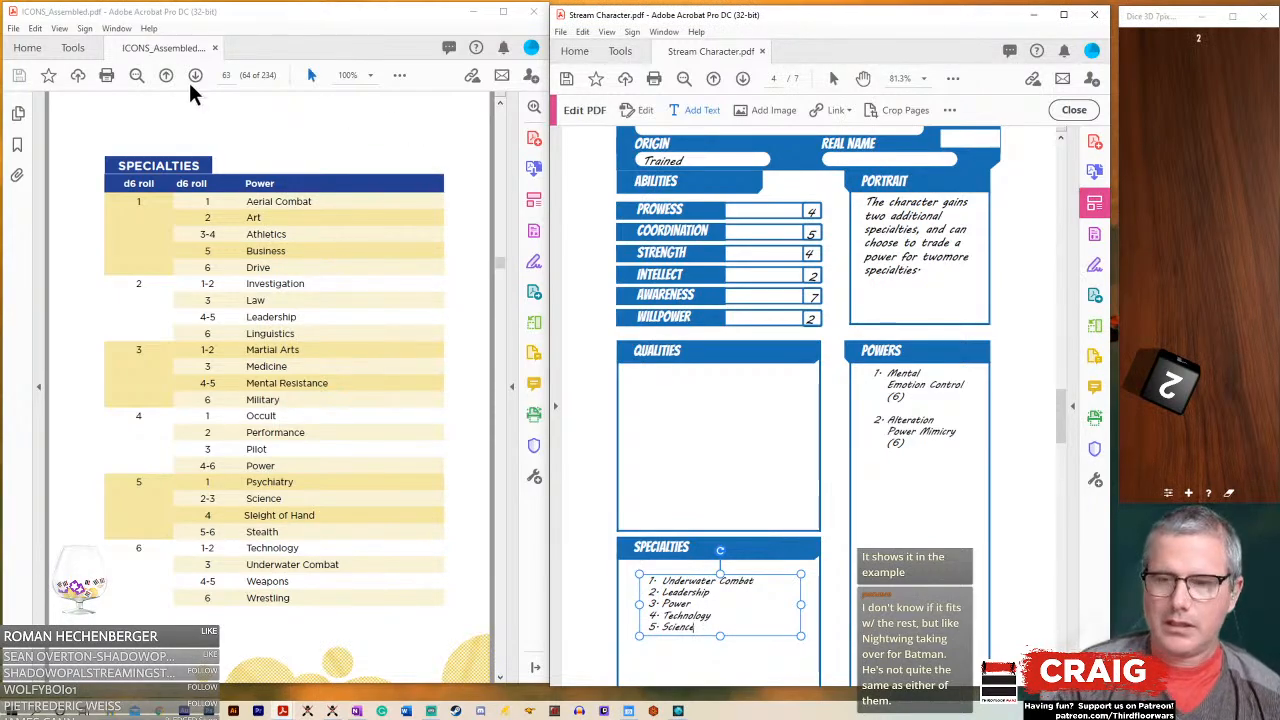
# - Page back to the Phase 4 rules, then forward to Phase 6: Qualities
pyautogui.click(166, 75)
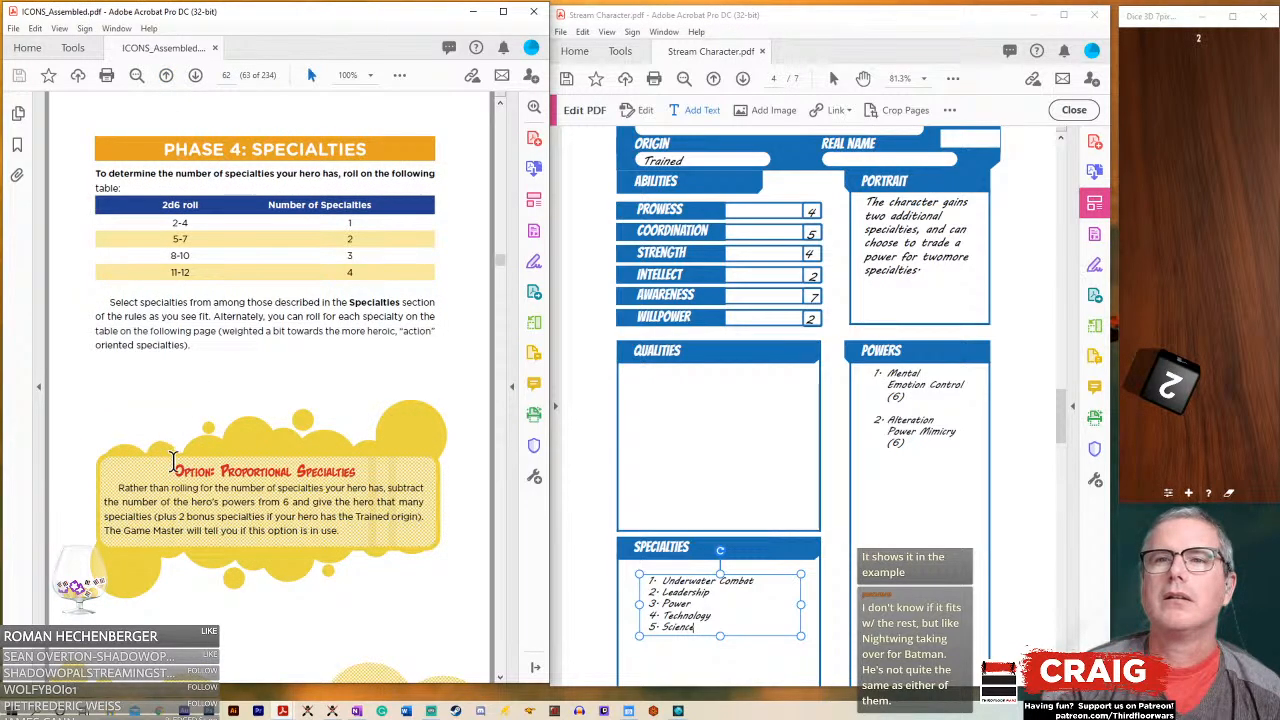
pyautogui.moveTo(190, 336)
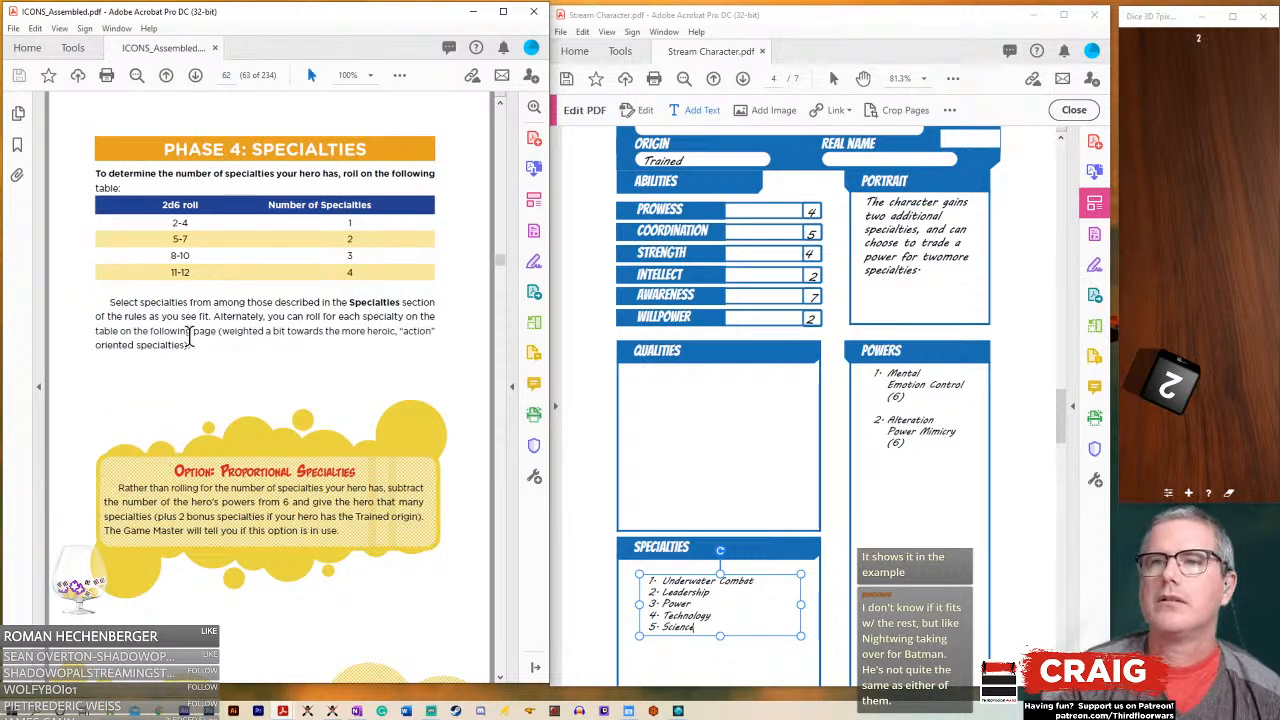
pyautogui.click(196, 75)
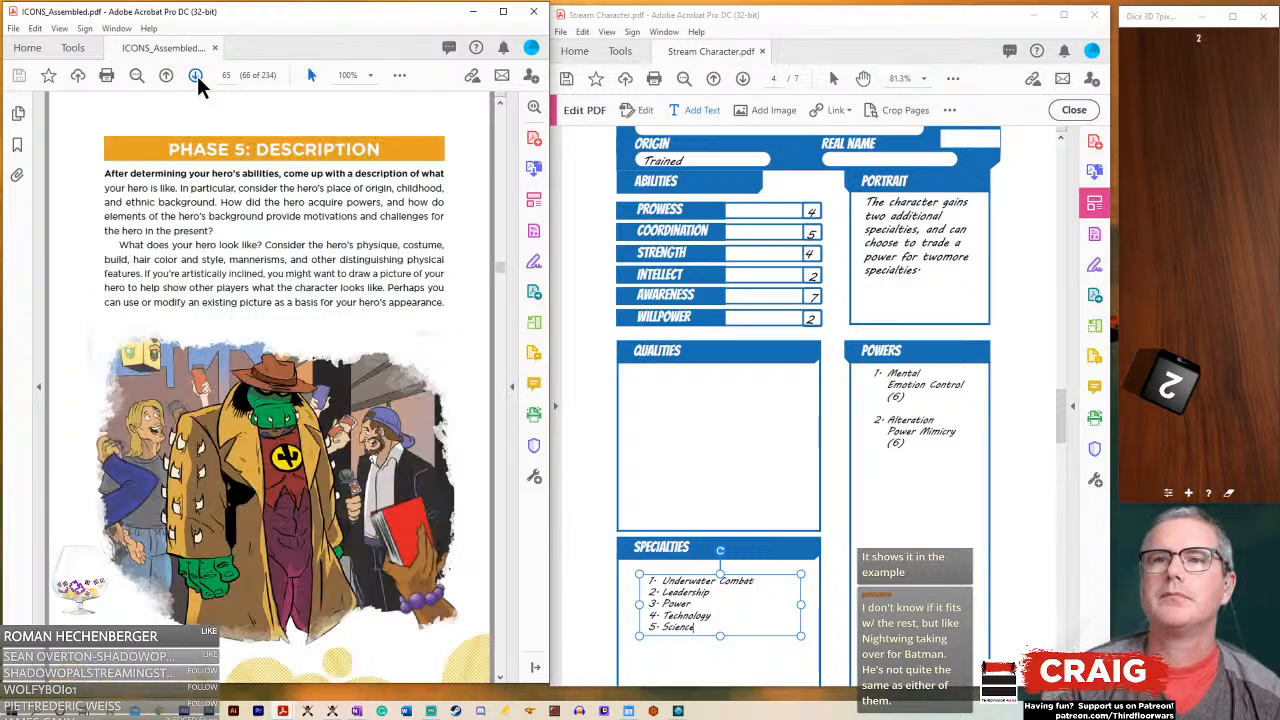
pyautogui.click(195, 75)
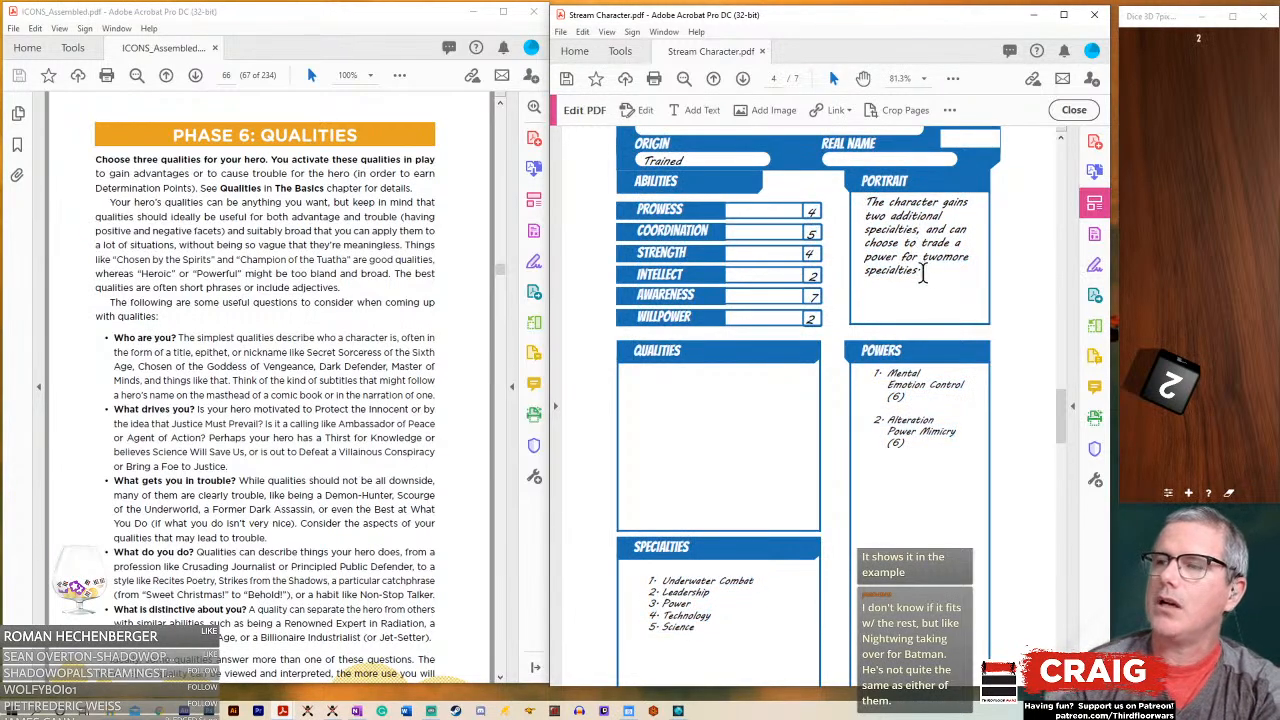
# - Select and delete the Trained-origin note text inside the Portrait box
pyautogui.doubleClick(915, 235)
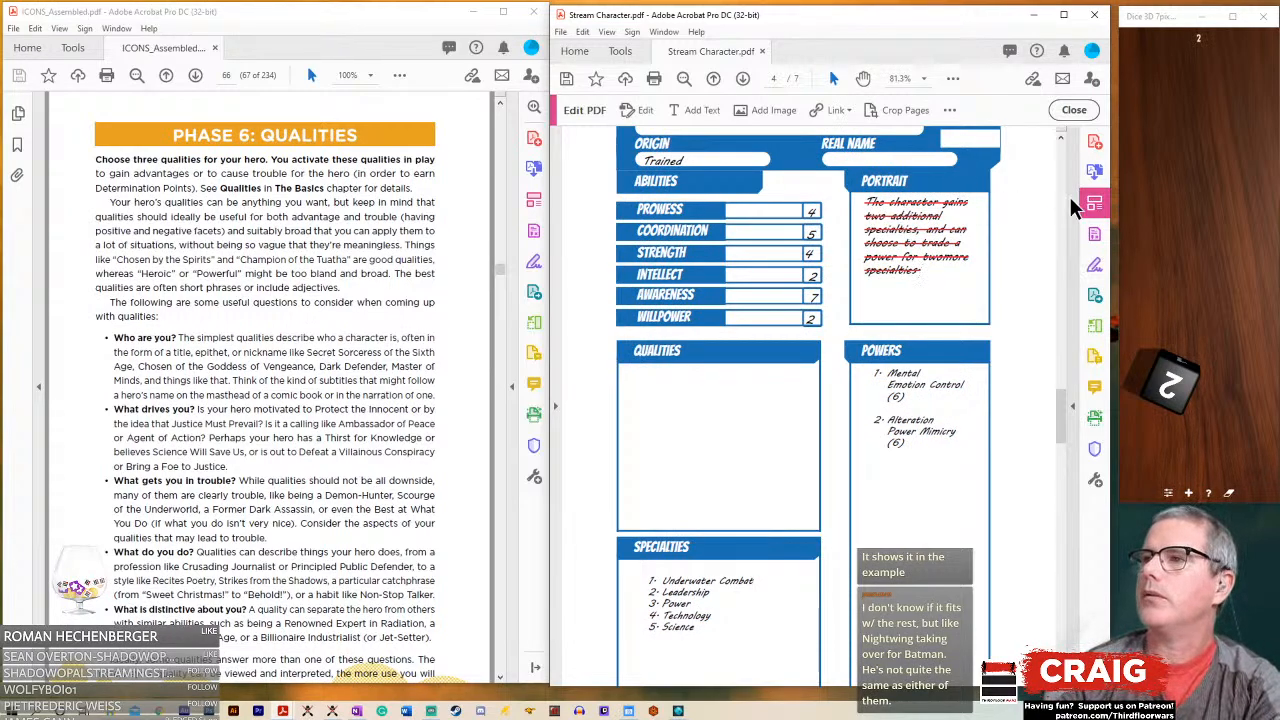
pyautogui.moveTo(1094, 203)
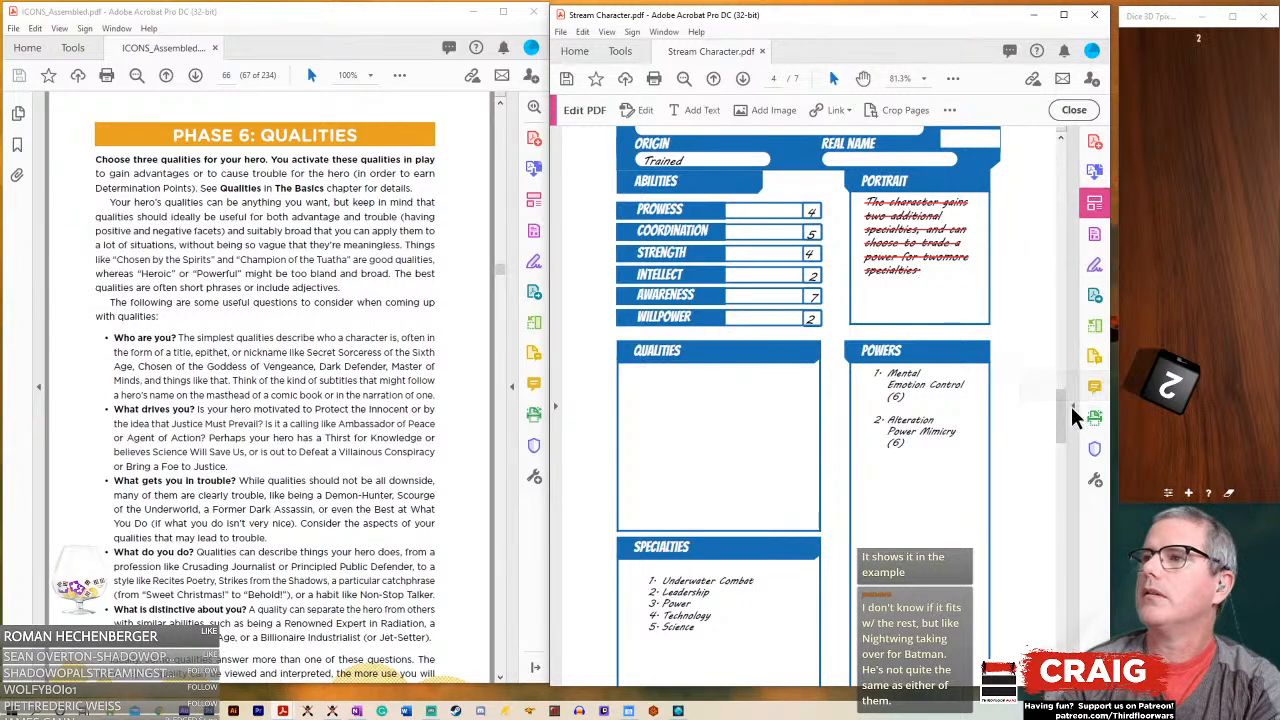
pyautogui.click(701, 110)
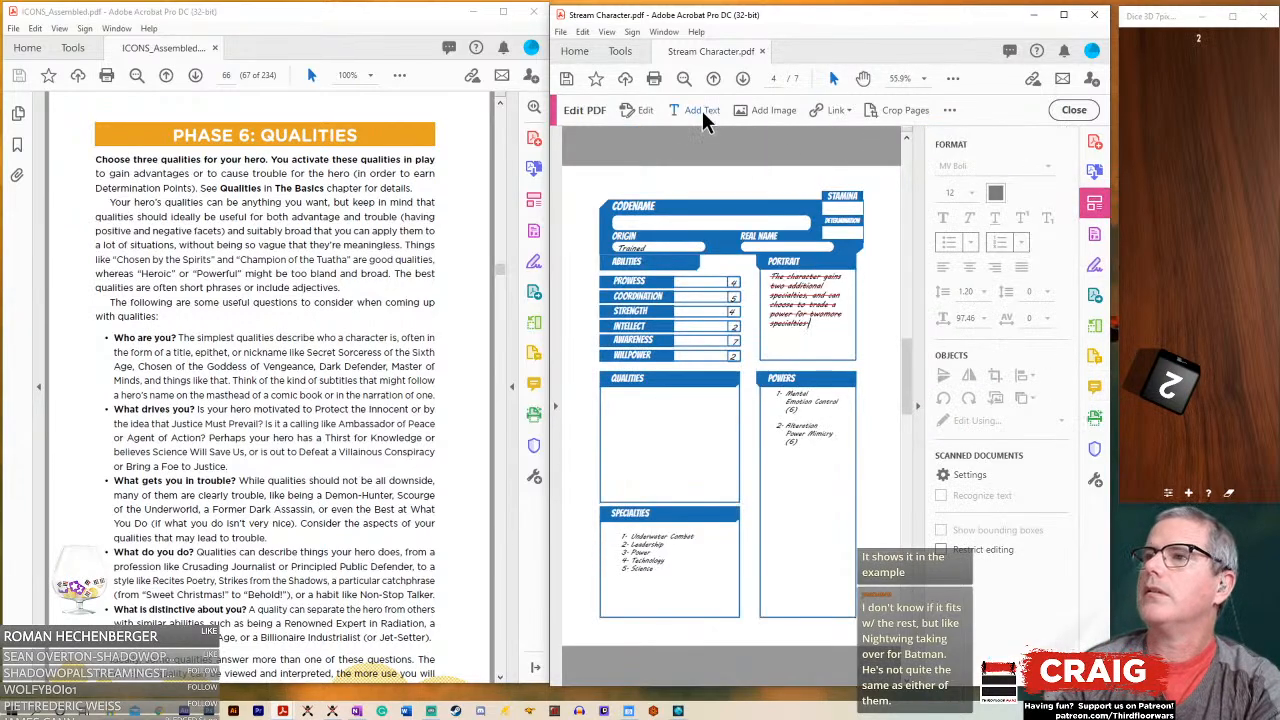
pyautogui.click(645, 110)
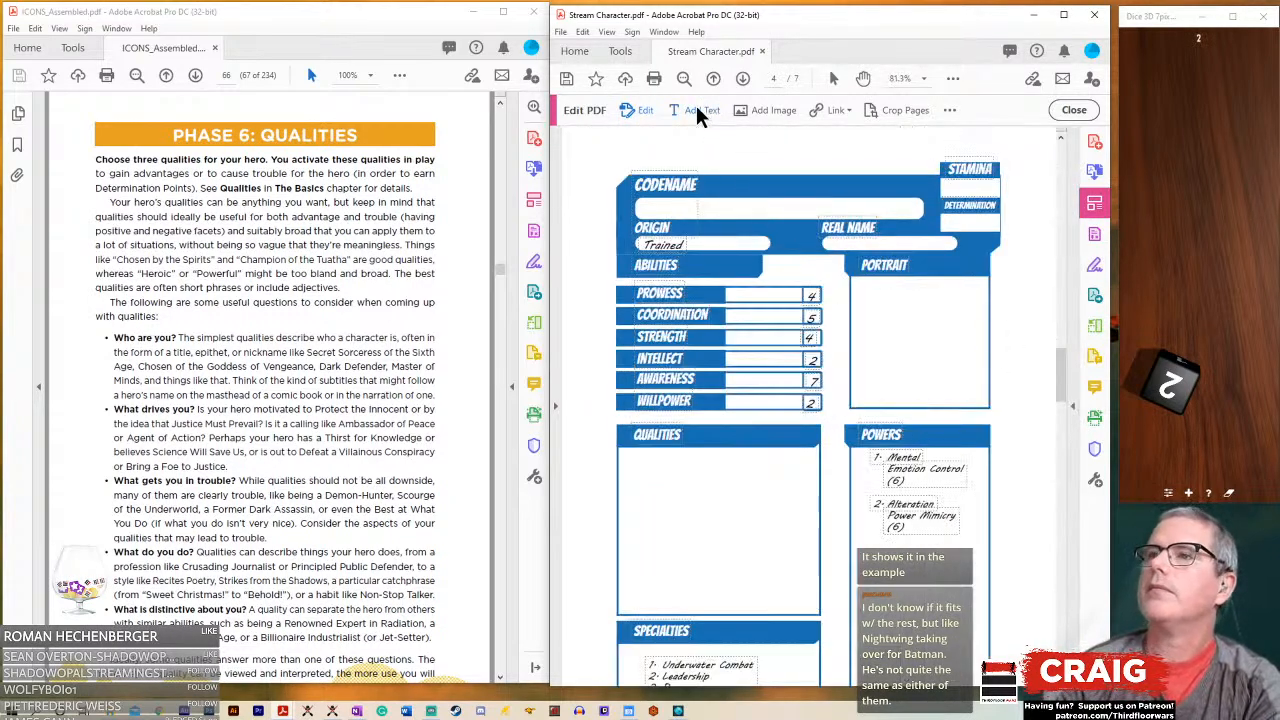
pyautogui.moveTo(703, 110)
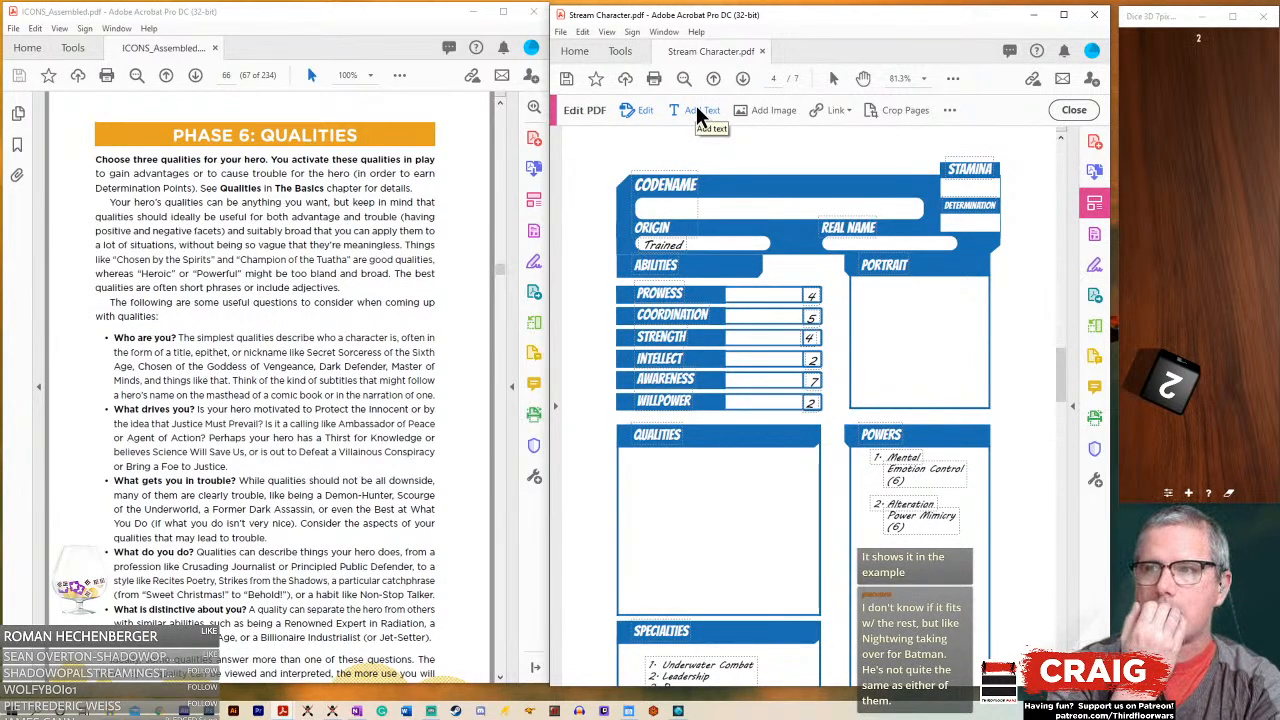
pyautogui.moveTo(765, 225)
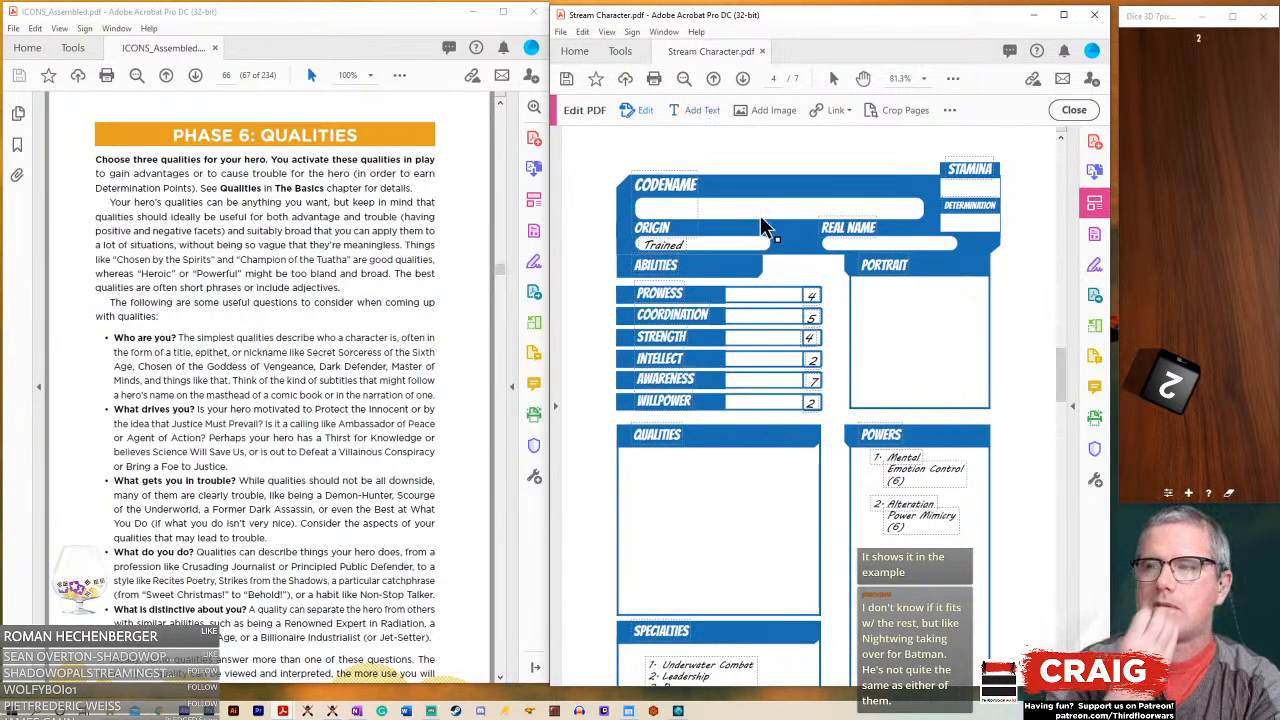
# - Scroll the Specialty Descriptions to the entries from Power through Underwater Combat
pyautogui.scroll(-3)
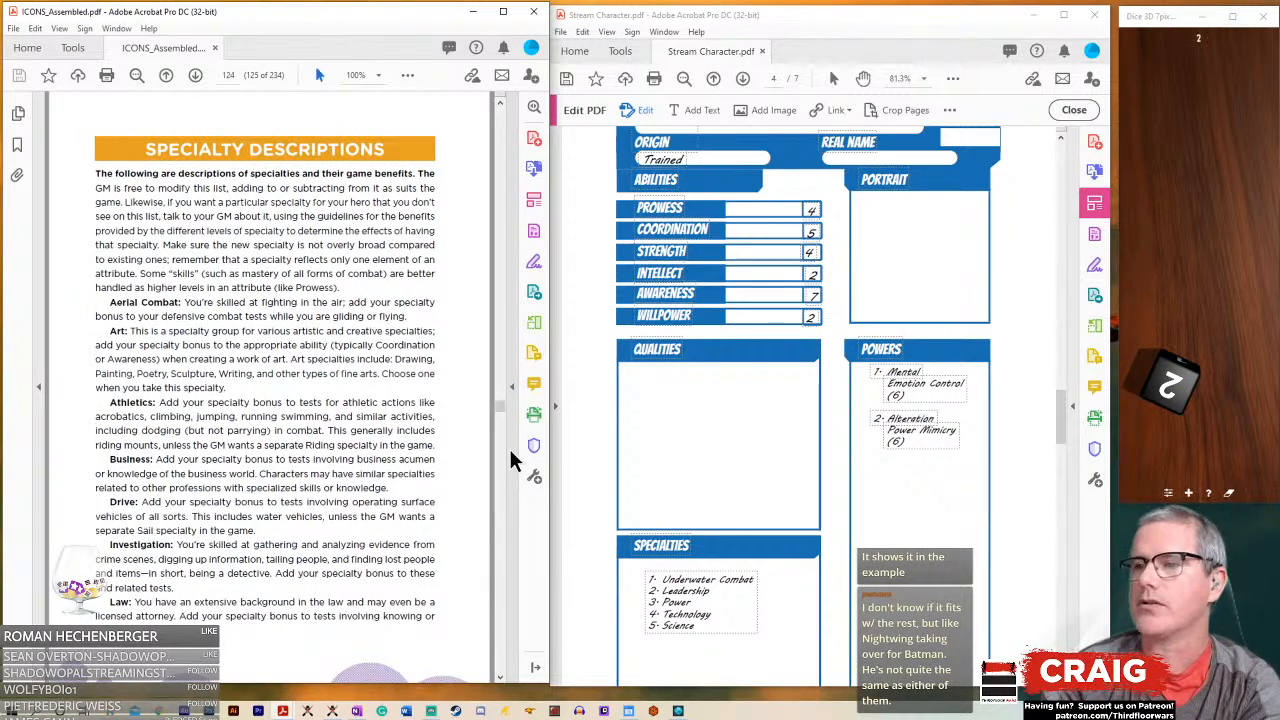
pyautogui.scroll(-3)
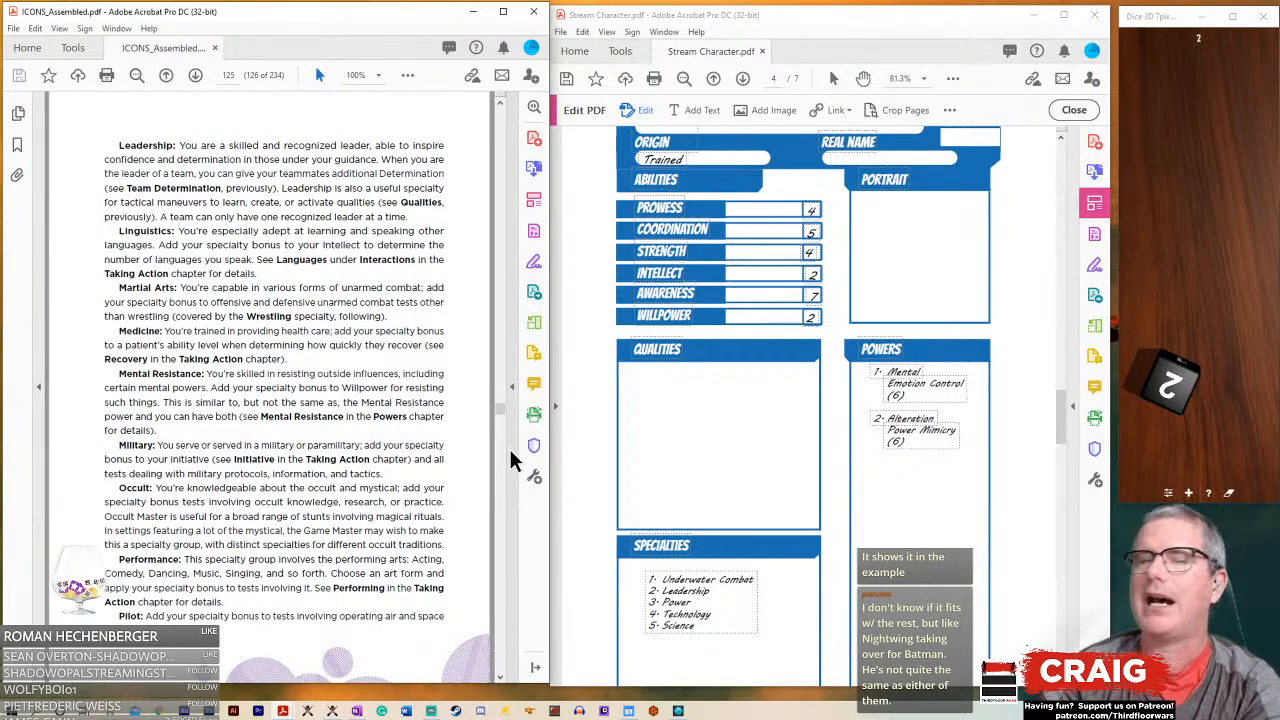
pyautogui.scroll(-3)
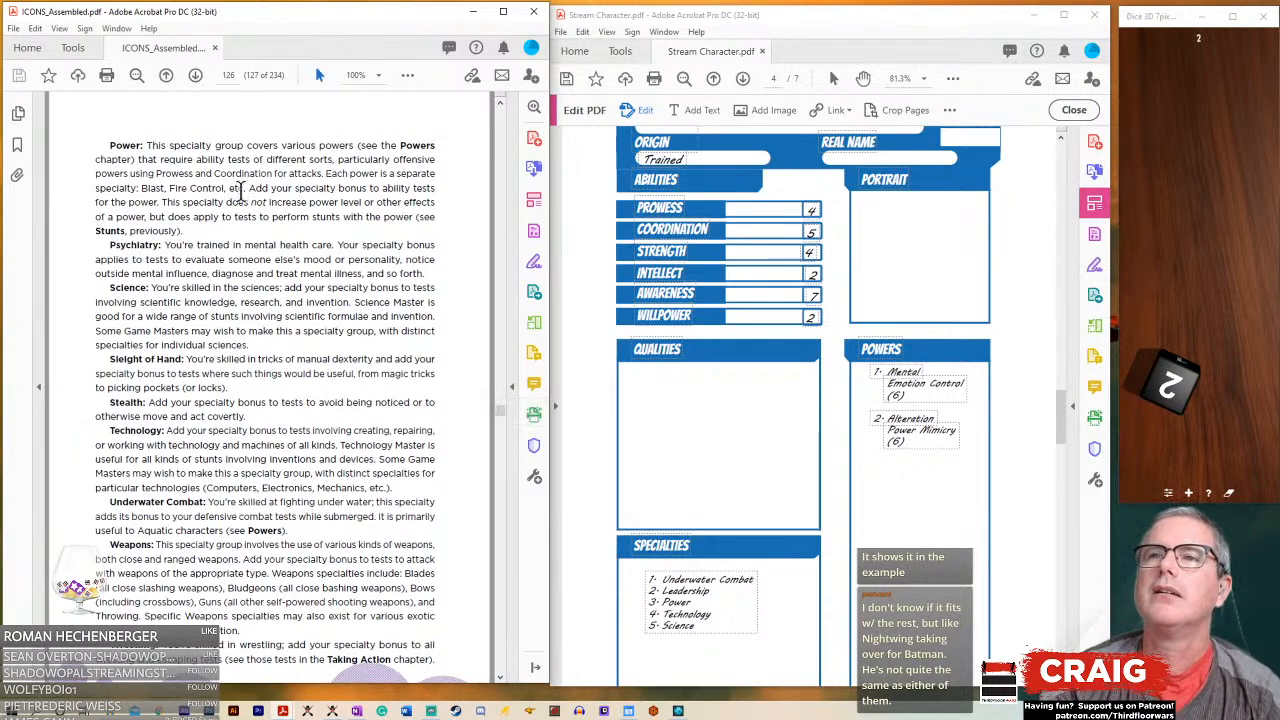
pyautogui.moveTo(145, 216)
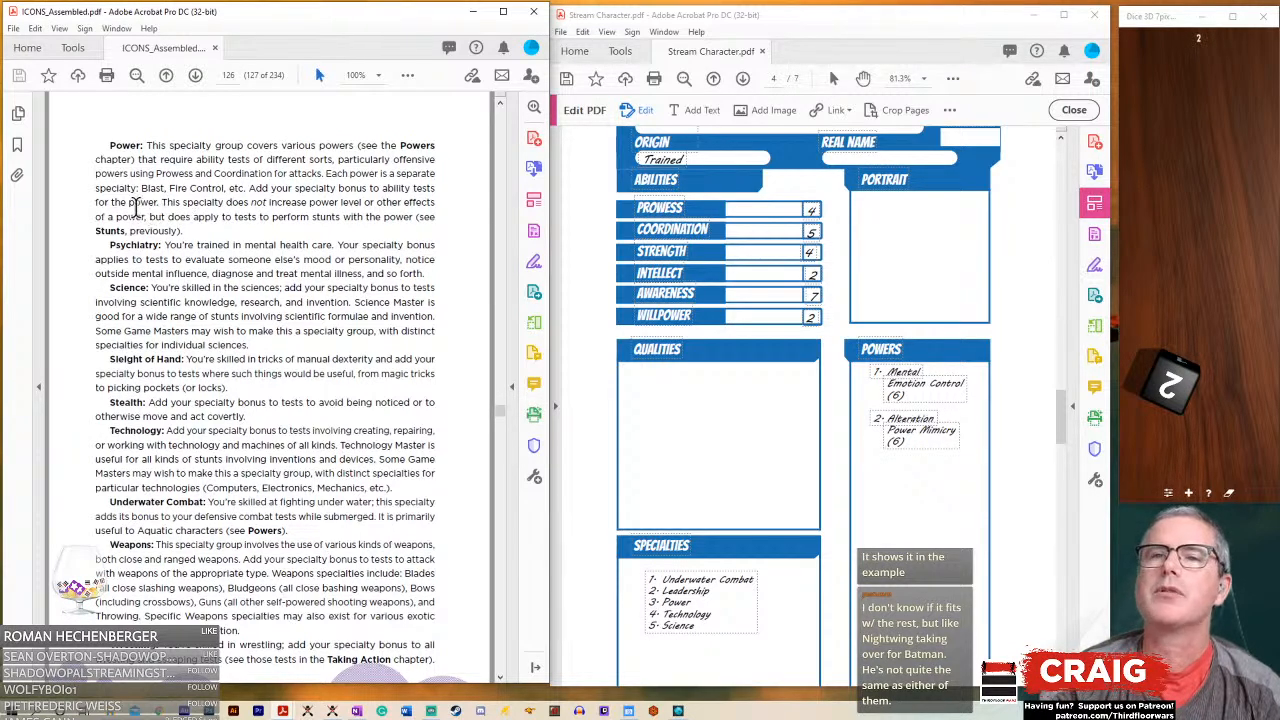
pyautogui.moveTo(145, 202)
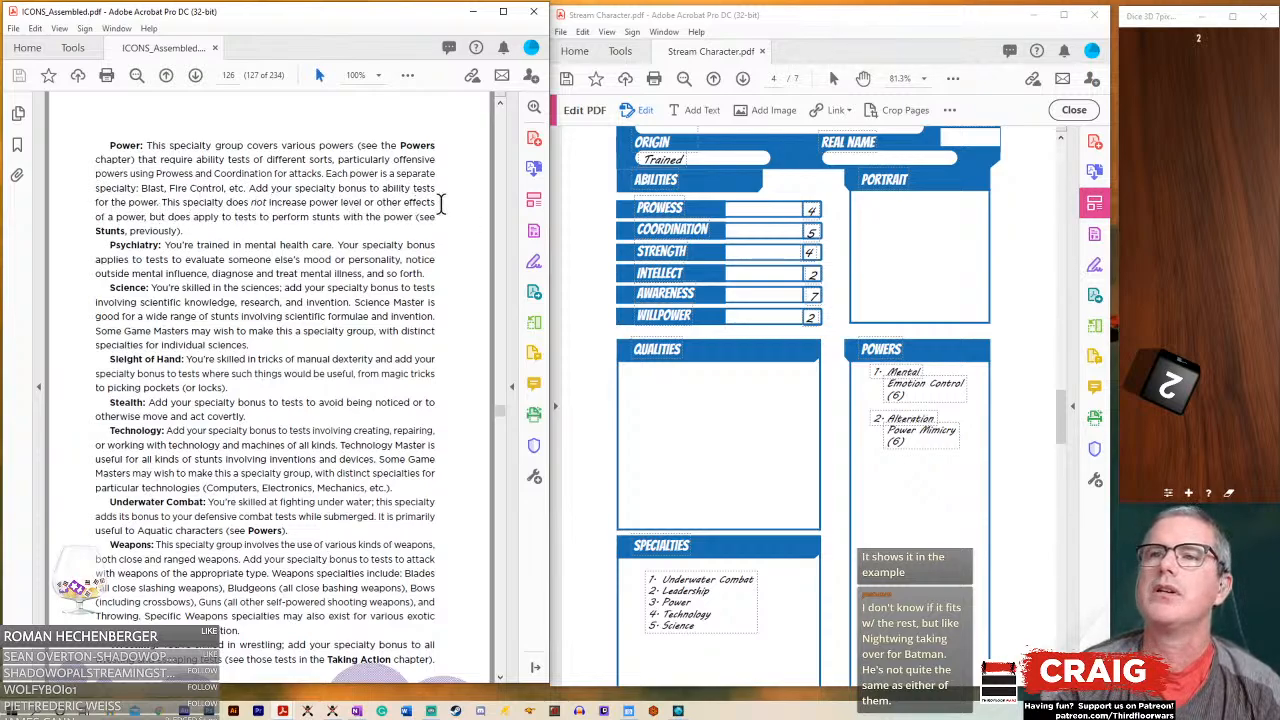
pyautogui.moveTo(220, 222)
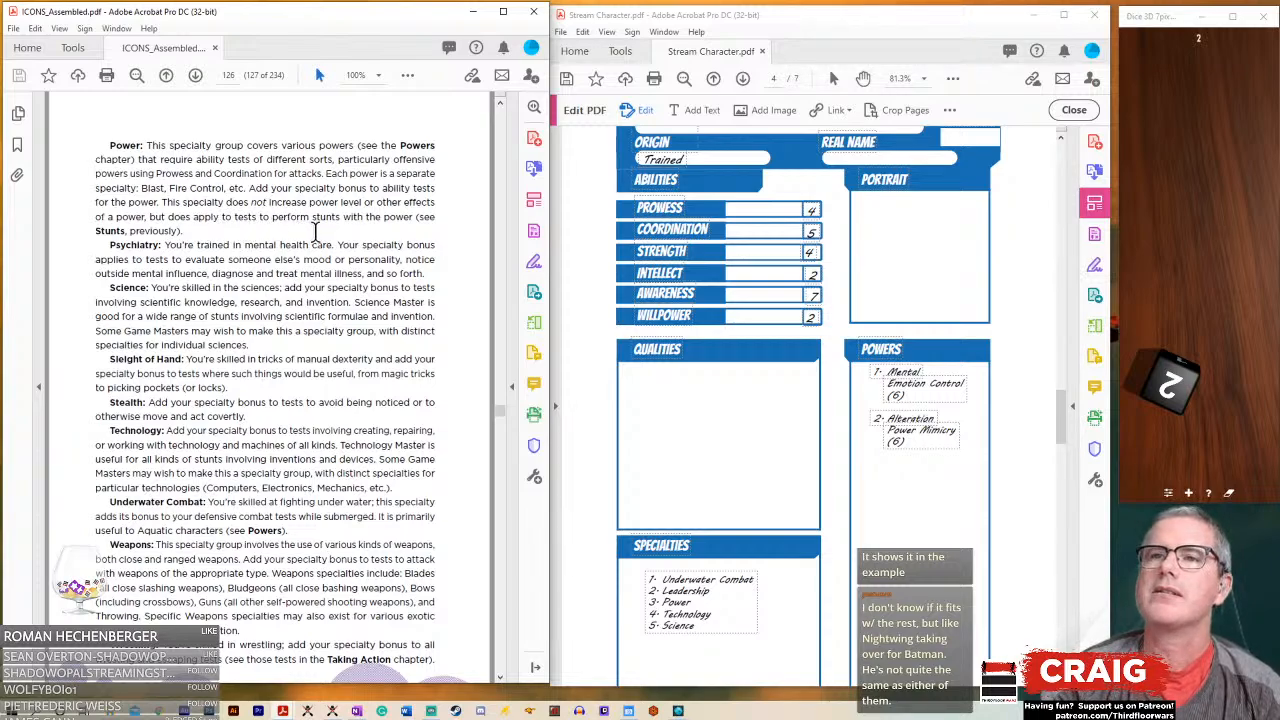
pyautogui.moveTo(480, 390)
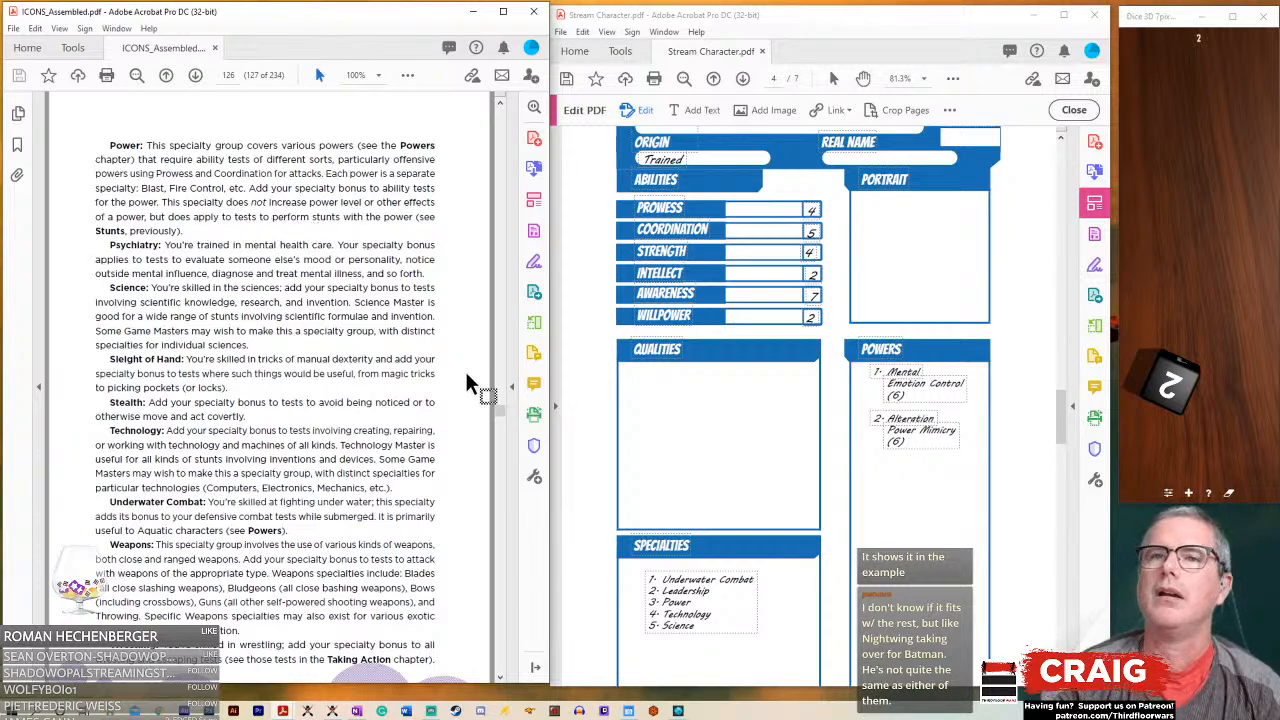
# - Change the third specialty to read 'Power (Emotional Control)'
pyautogui.click(700, 600)
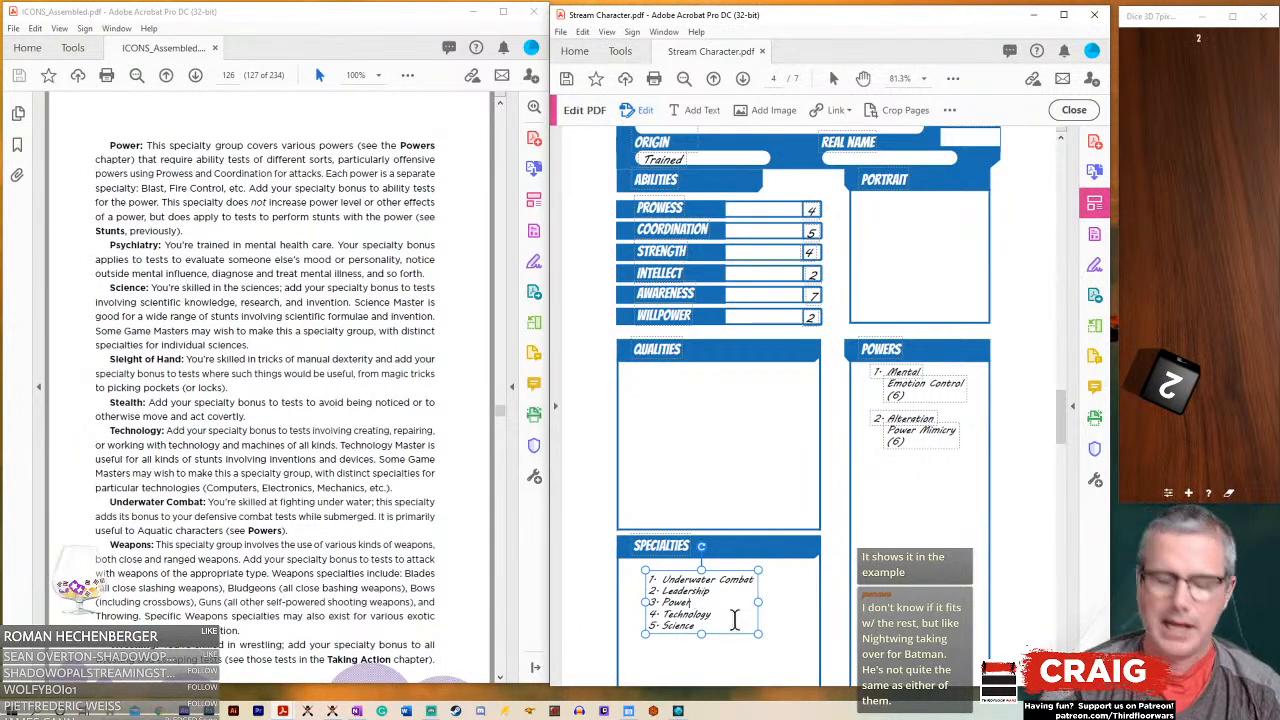
pyautogui.write('(Emotional Control')
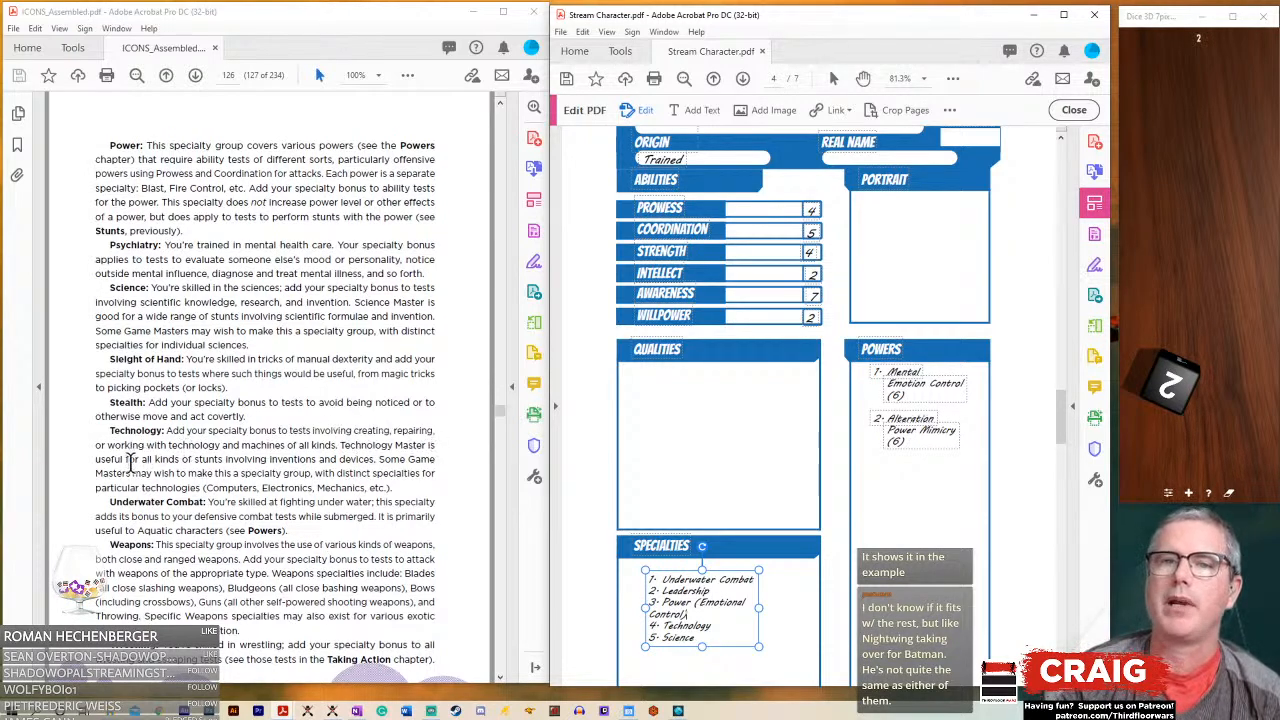
pyautogui.moveTo(485, 515)
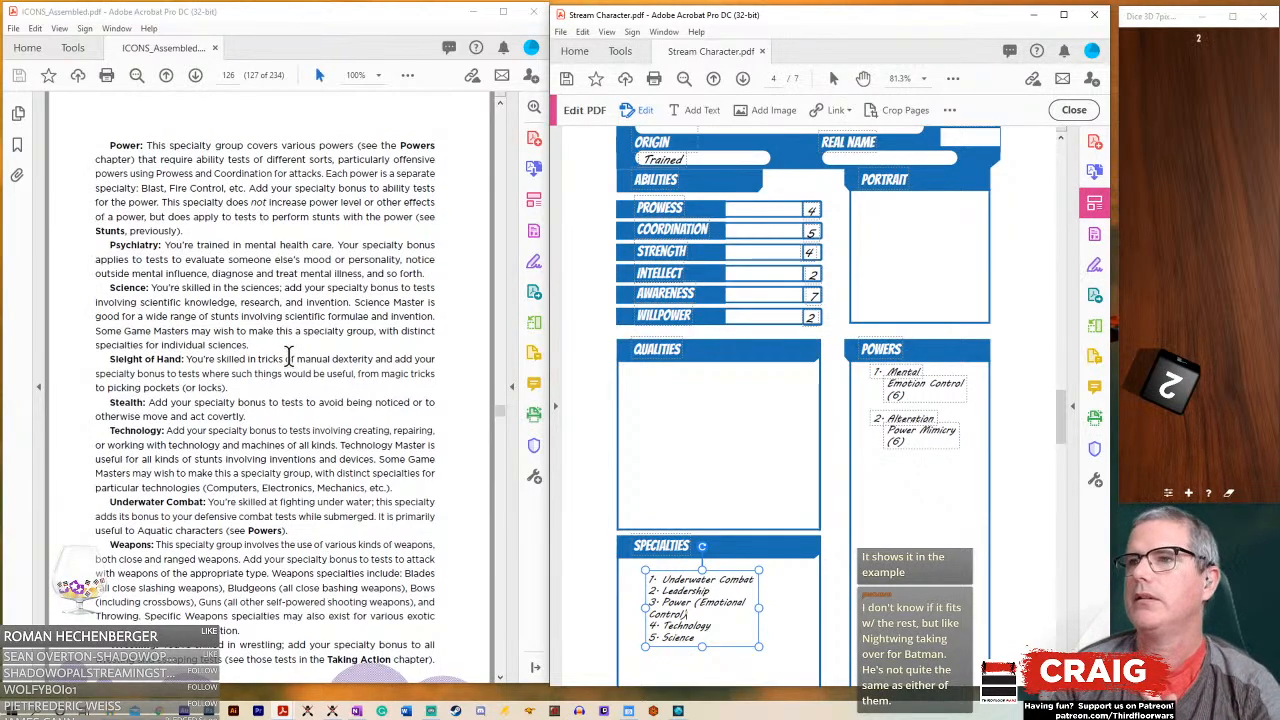
pyautogui.moveTo(485, 460)
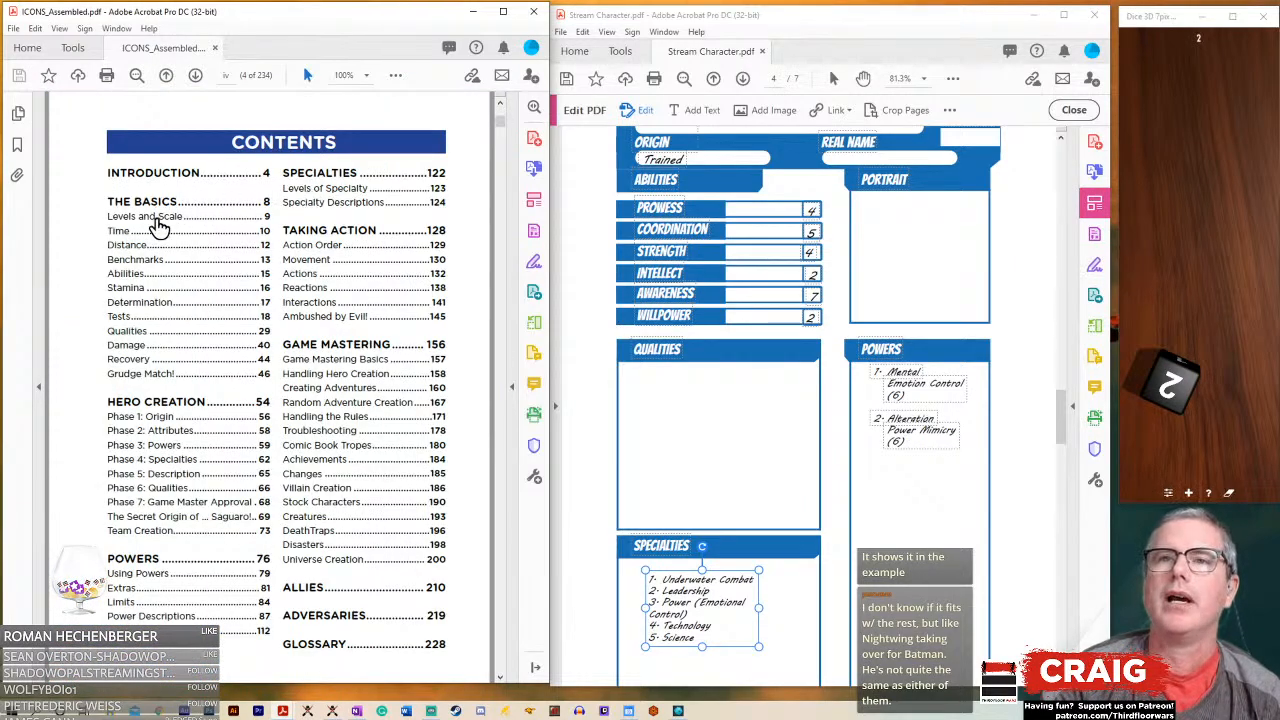
# - Open Levels and Scale and add adjectives Fair, Good, Fair, Poor, Incredible beside the abilities
pyautogui.click(145, 216)
pyautogui.write('Fair')
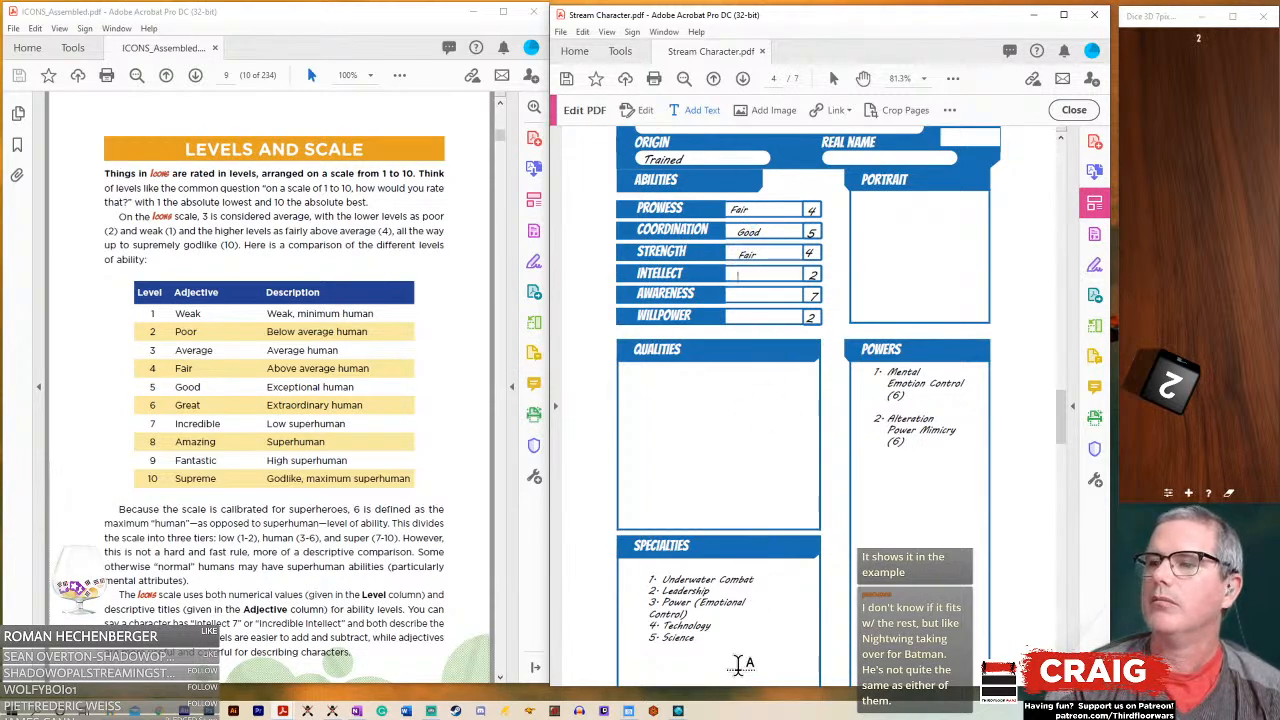
pyautogui.moveTo(710, 425)
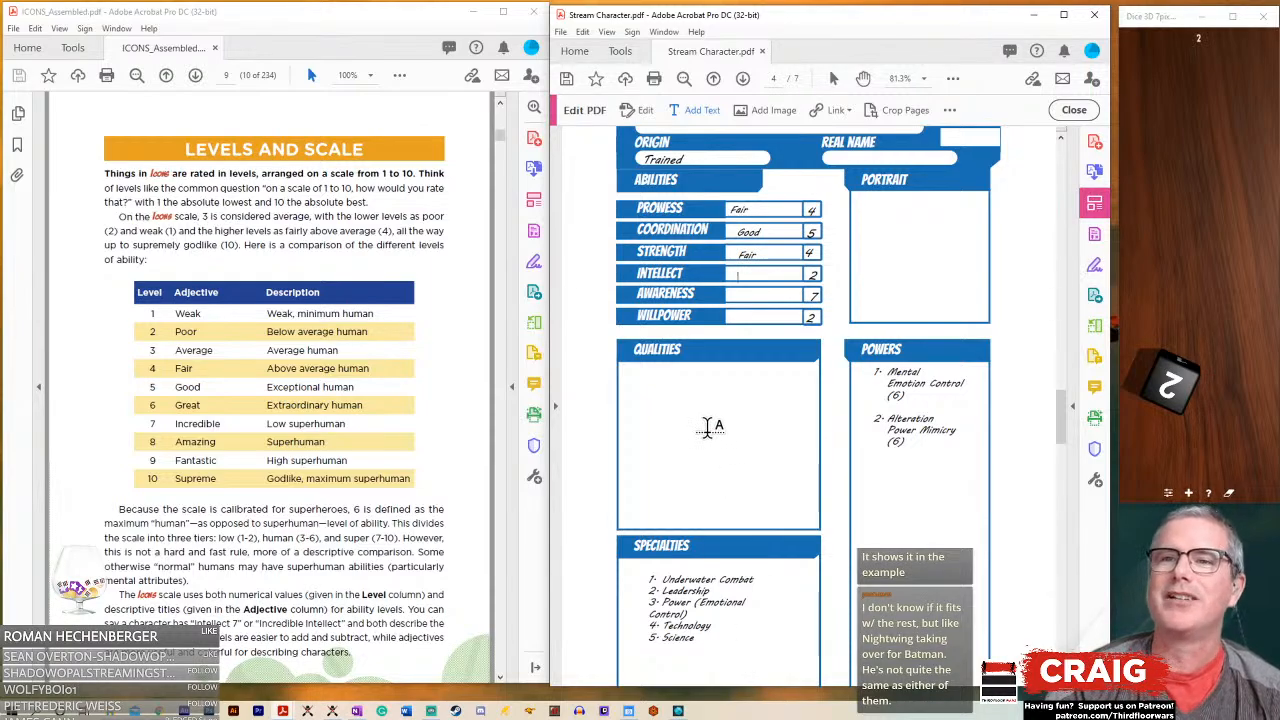
pyautogui.click(760, 273)
pyautogui.write('Poor')
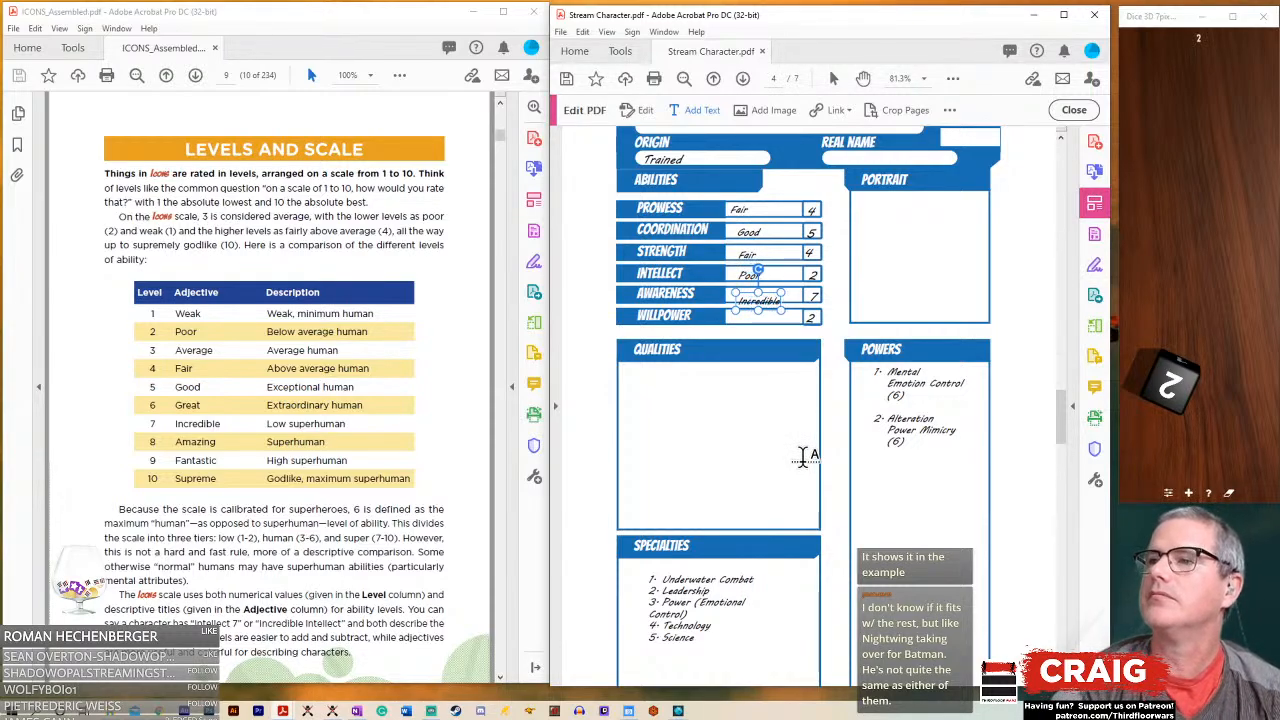
pyautogui.moveTo(610, 100)
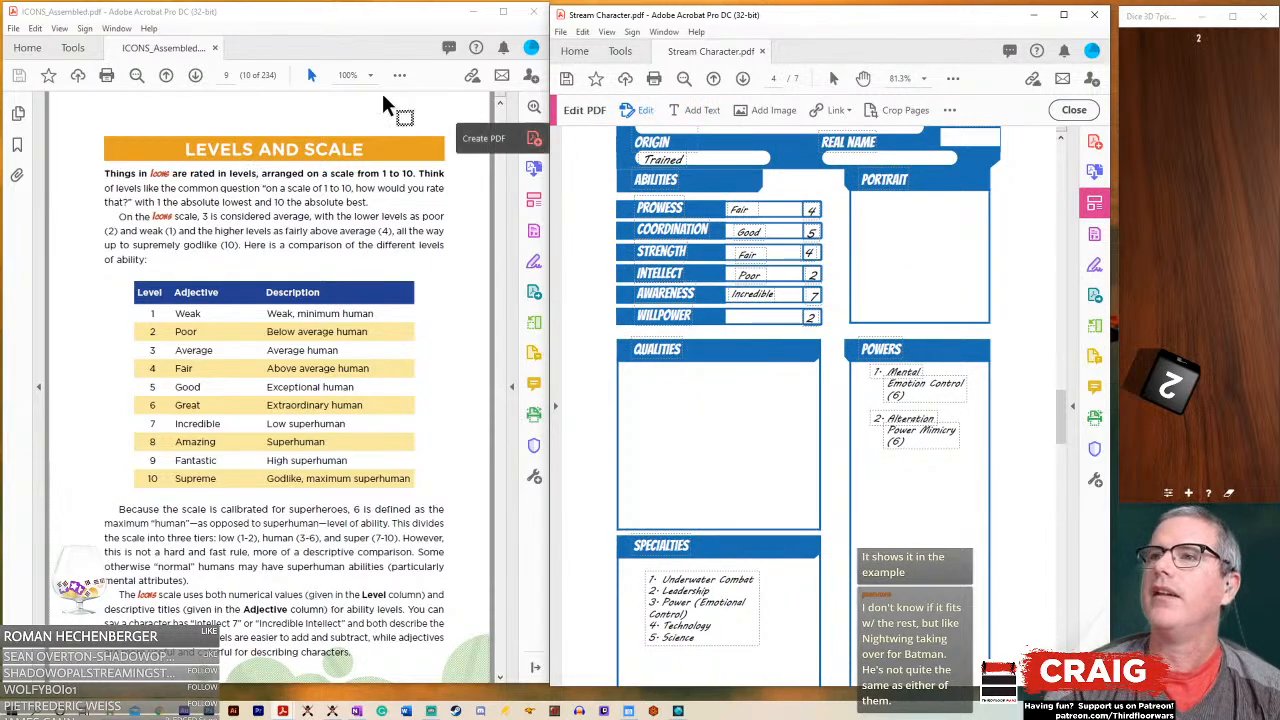
pyautogui.moveTo(697, 108)
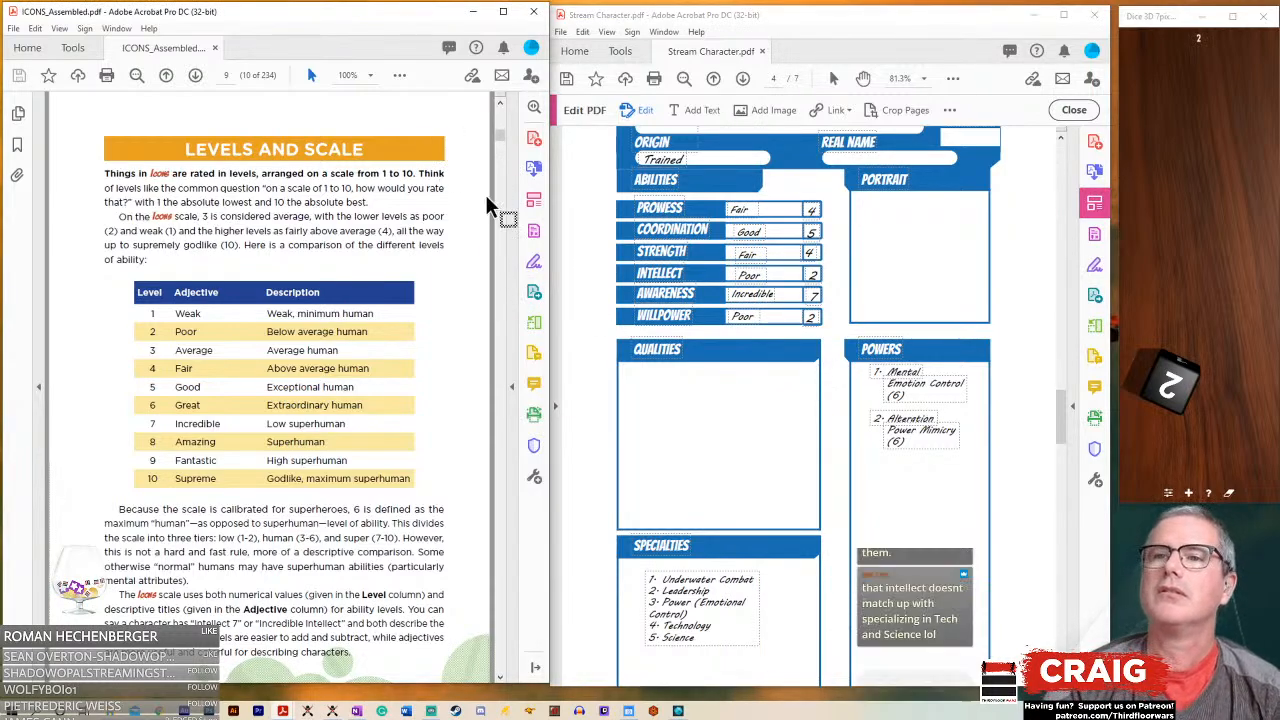
# - Add 'Poor' beside Willpower and scroll the rulebook to the Abilities page
pyautogui.scroll(3)
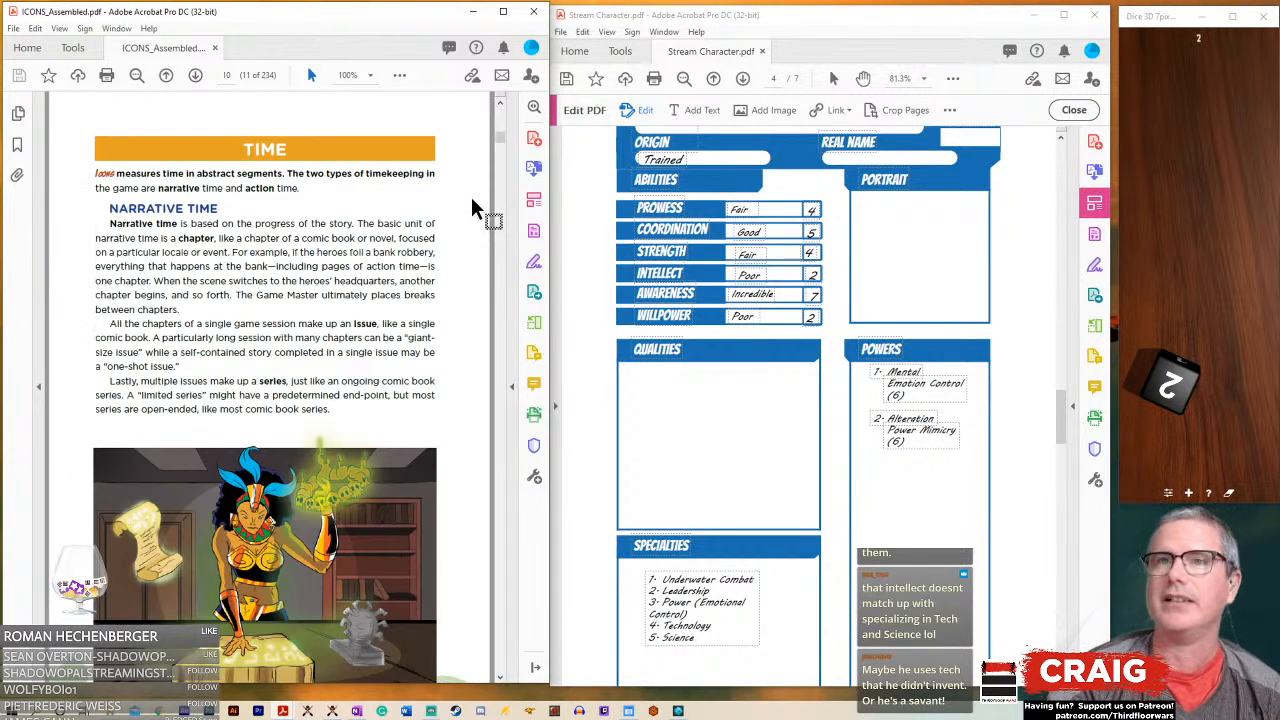
pyautogui.scroll(3)
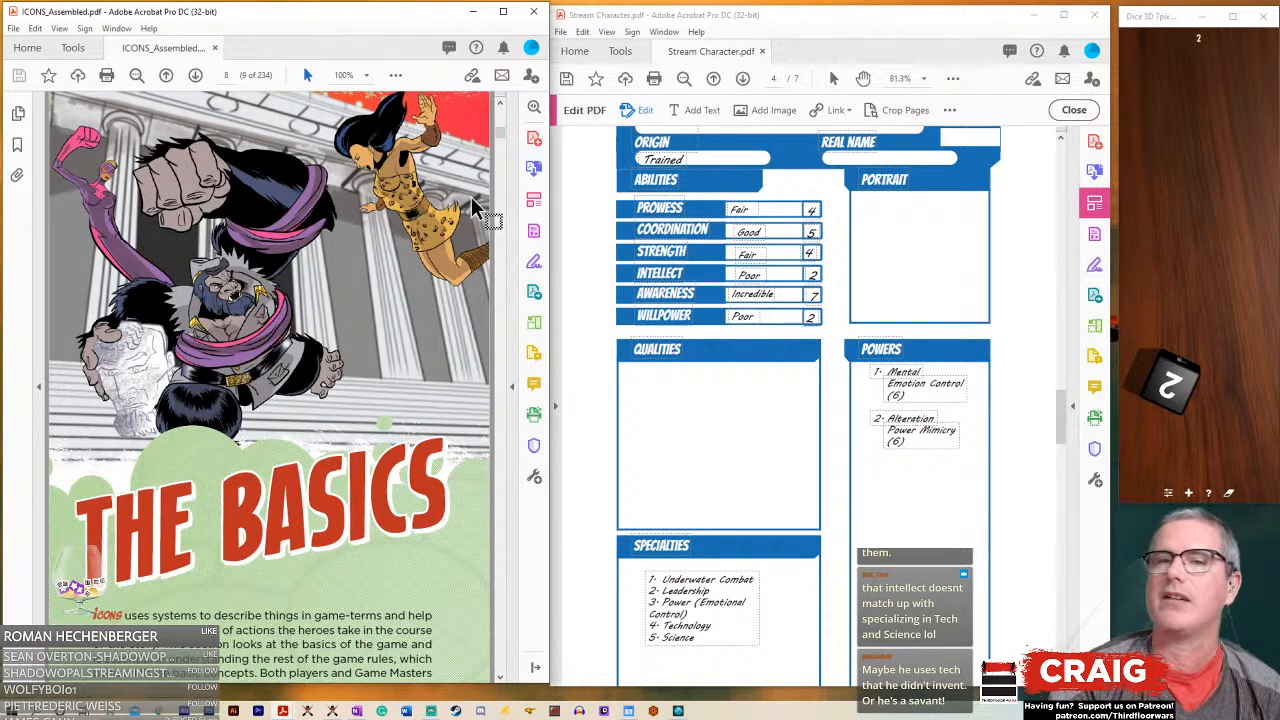
pyautogui.scroll(-3)
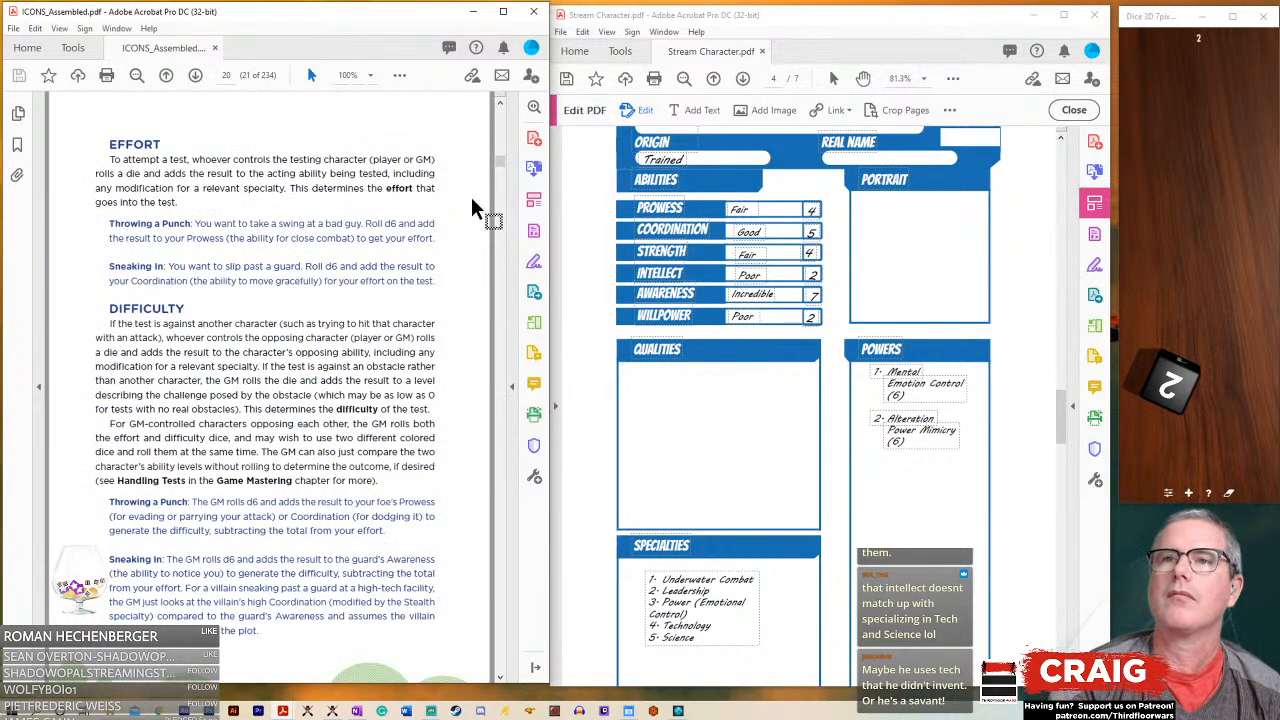
pyautogui.scroll(-3)
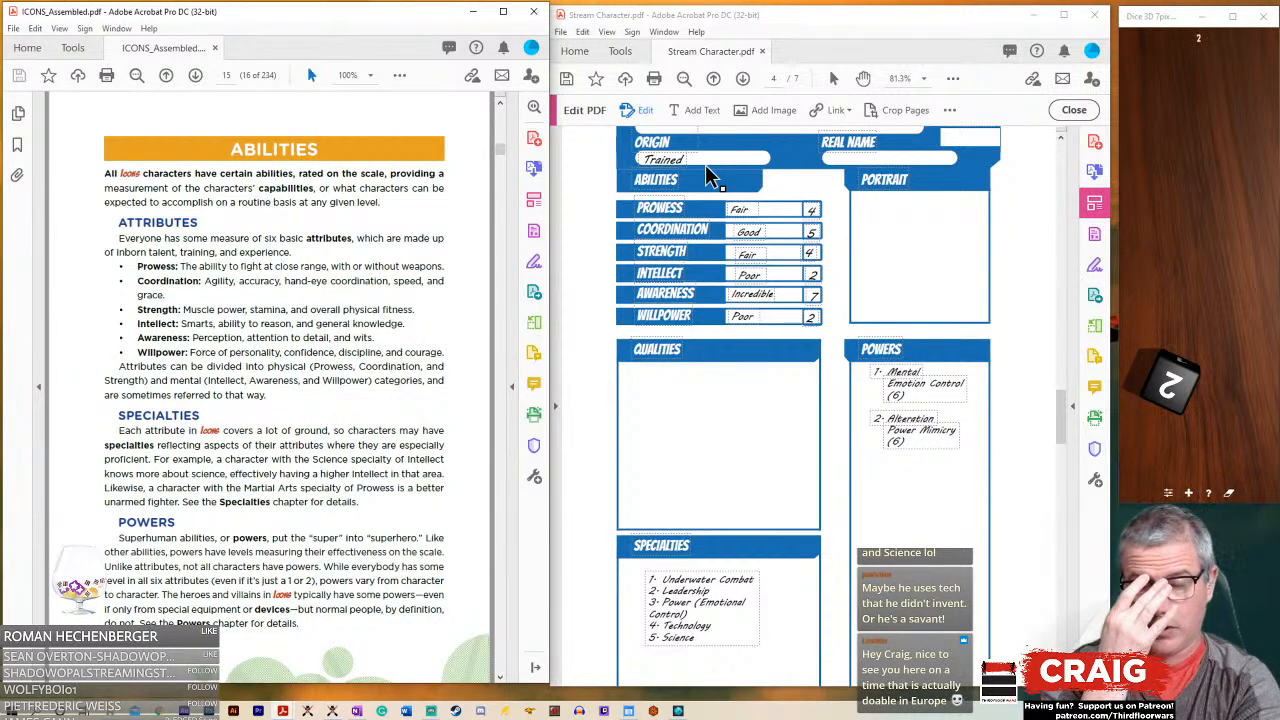
pyautogui.moveTo(680, 293)
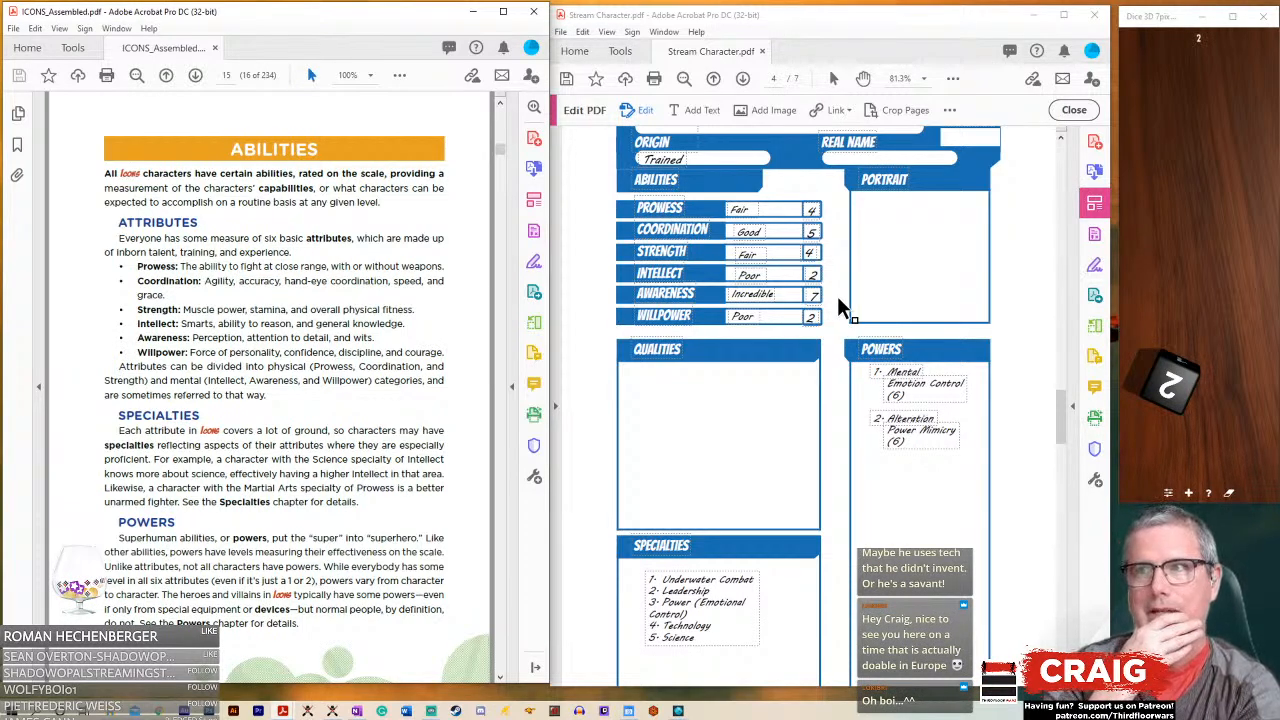
pyautogui.moveTo(920, 398)
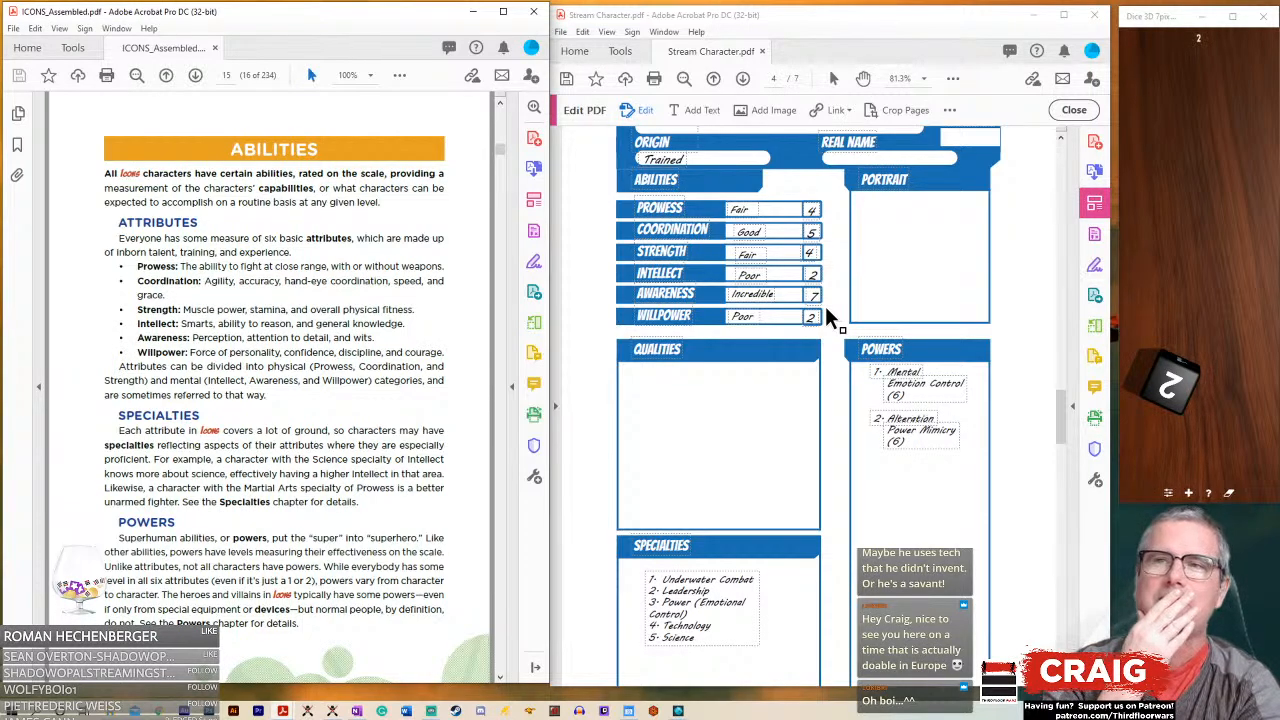
# - Add the text 'Headcase' in the sheet's Codename box
pyautogui.scroll(3)
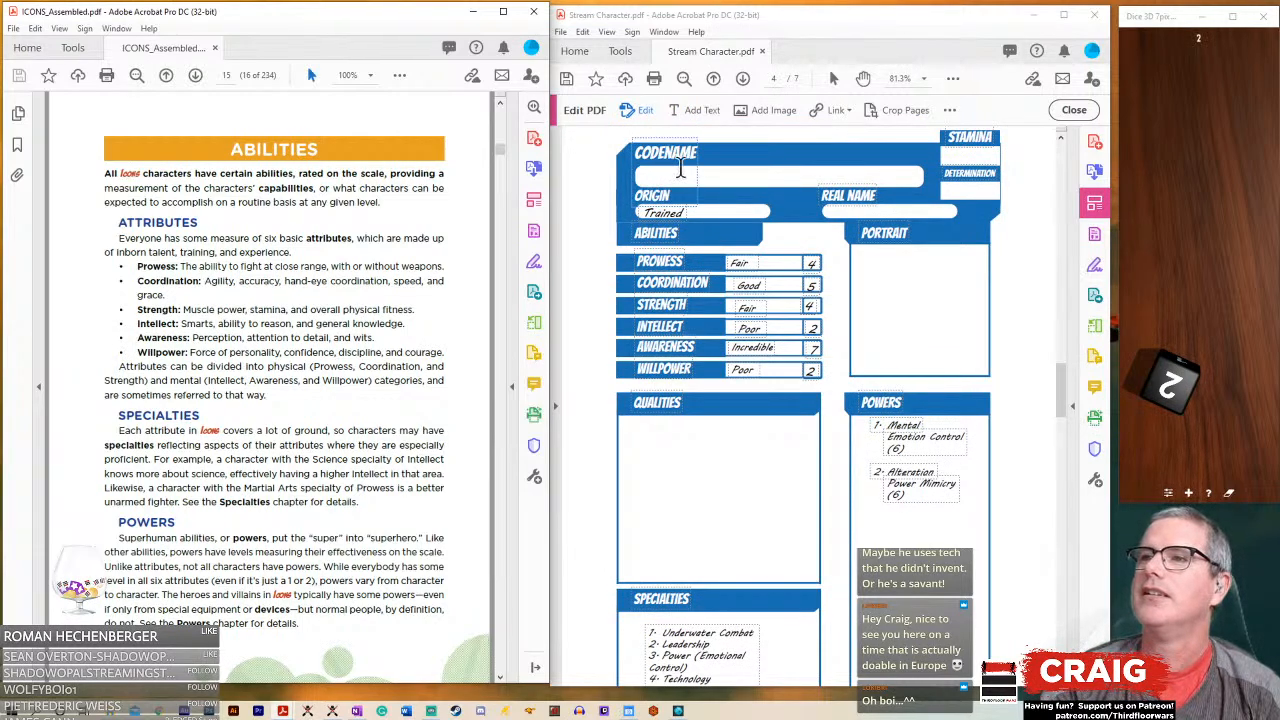
pyautogui.write('A')
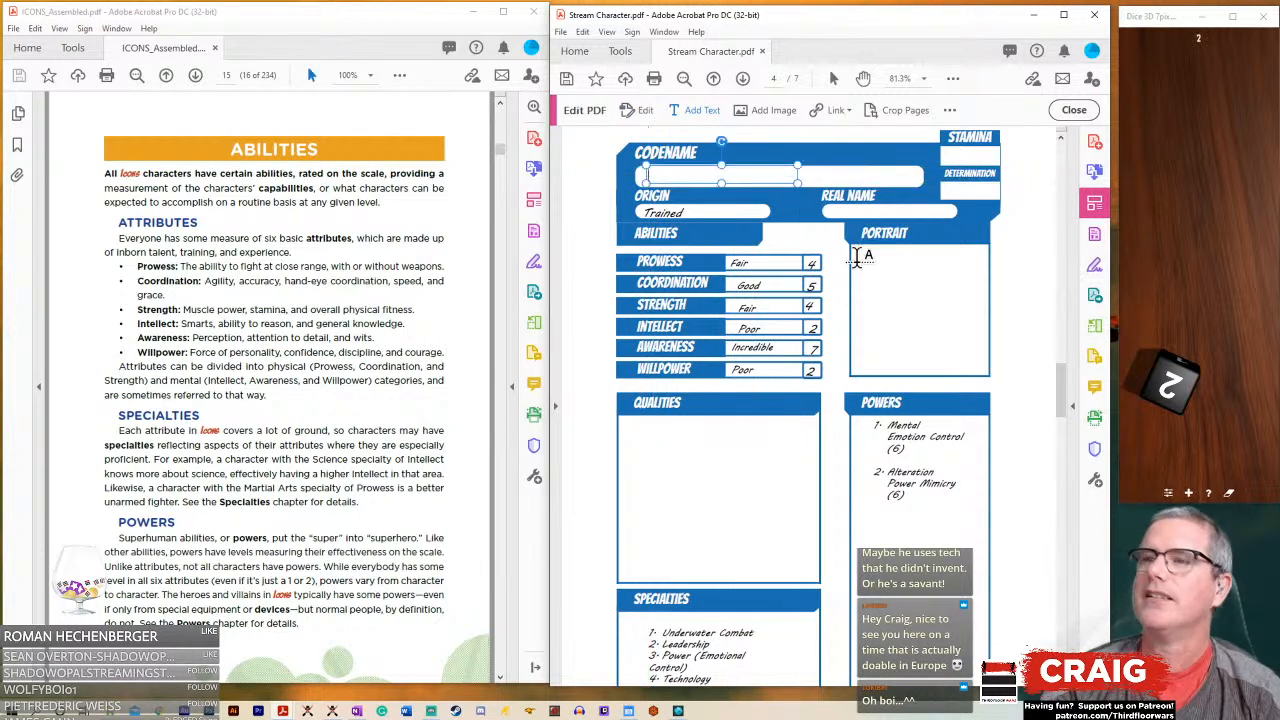
pyautogui.write('Headcase')
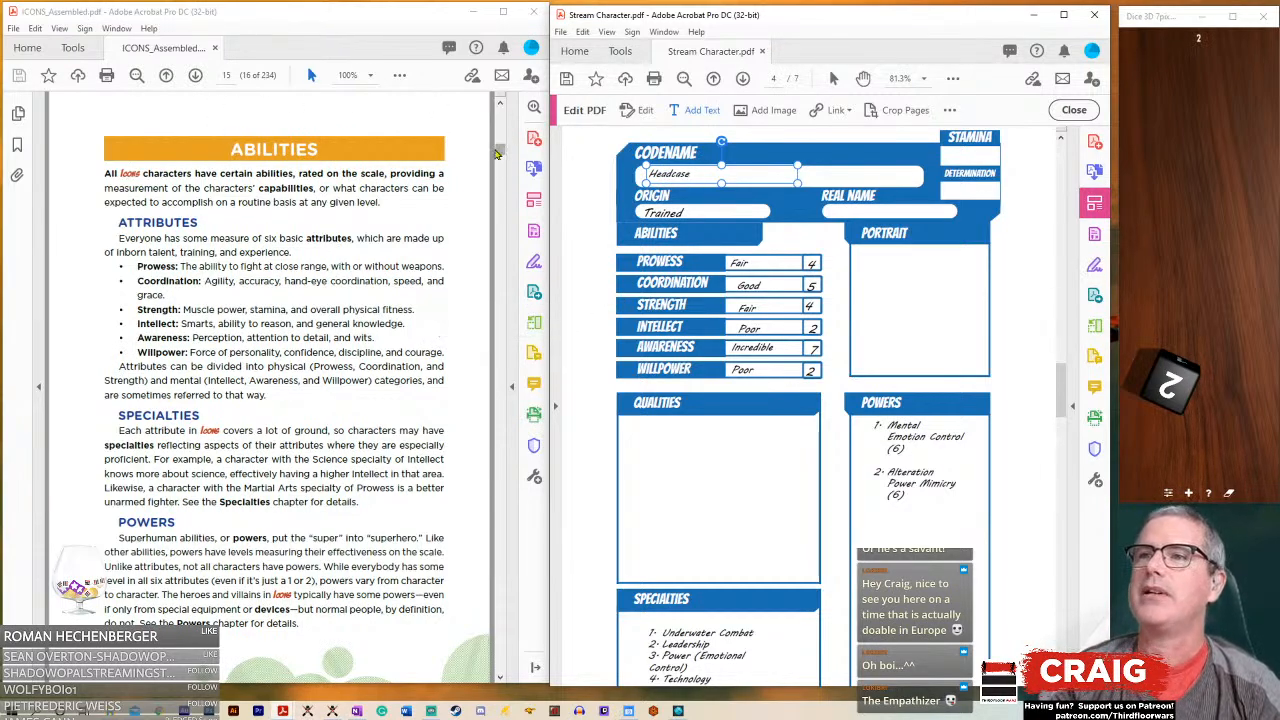
# - Jump to Phase 6: Qualities in the rulebook and scroll to the Determination rules
pyautogui.scroll(3)
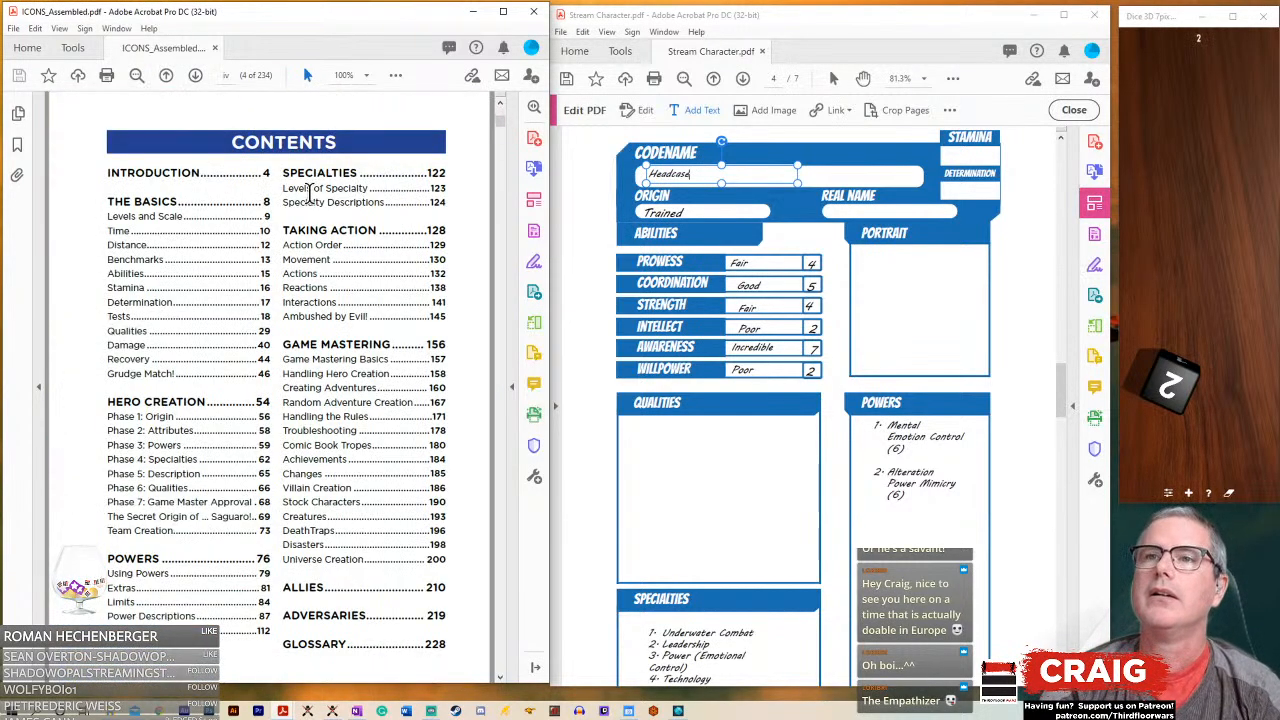
pyautogui.moveTo(178, 498)
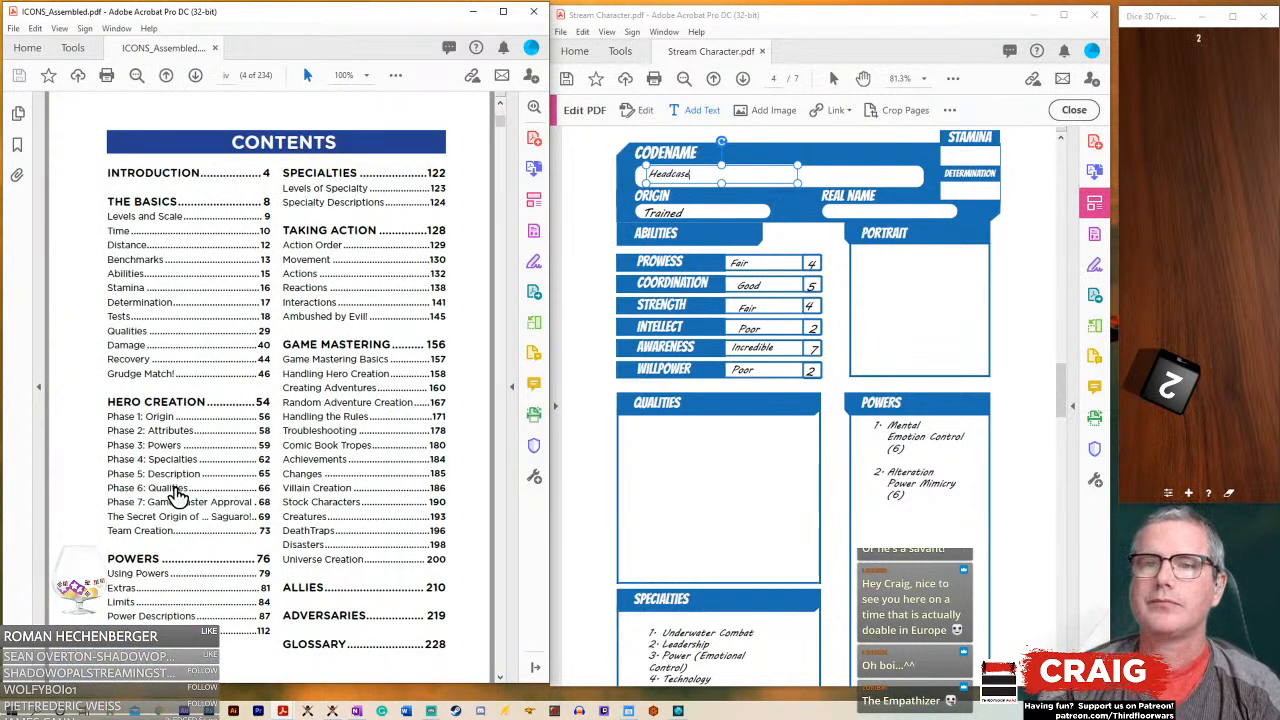
pyautogui.click(147, 488)
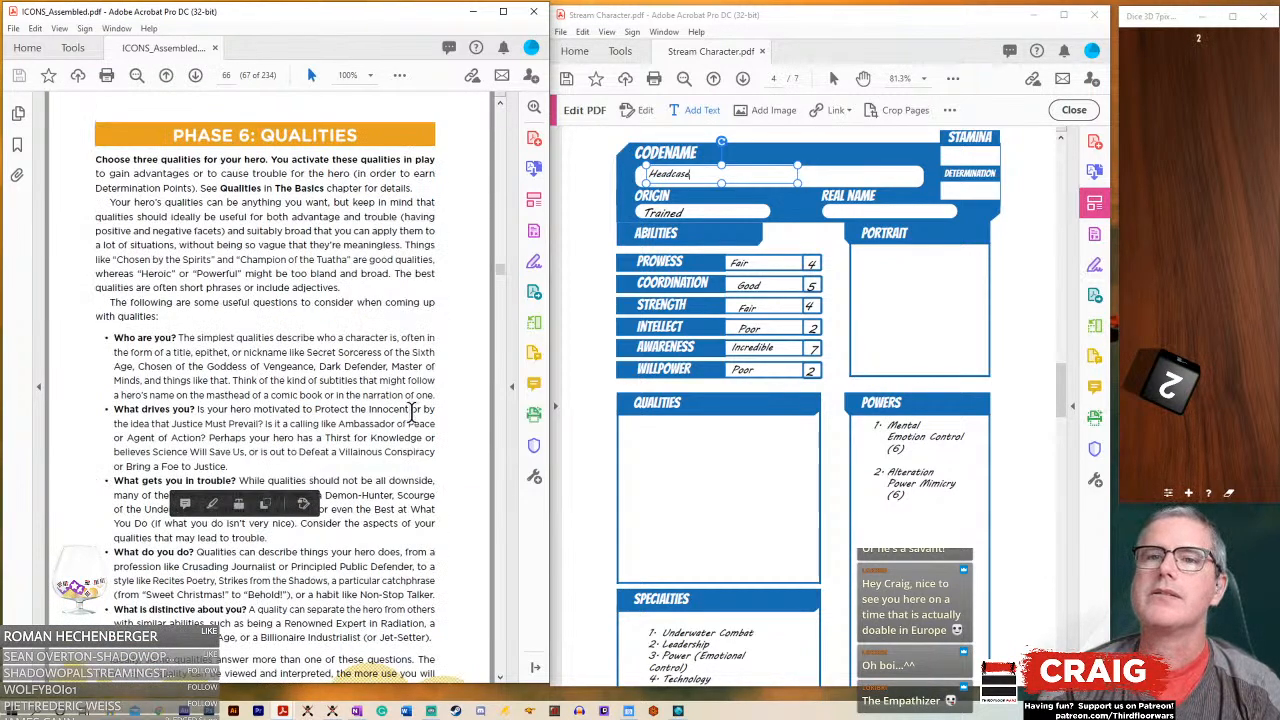
pyautogui.scroll(-3)
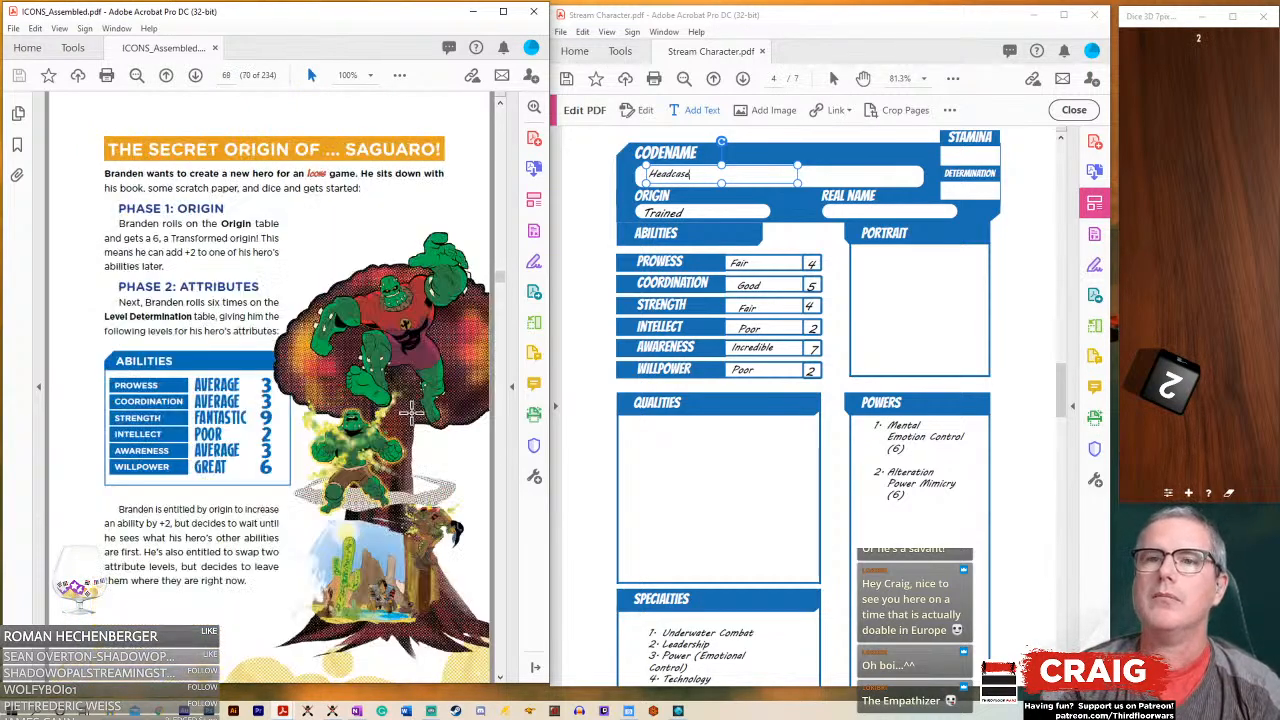
pyautogui.scroll(3)
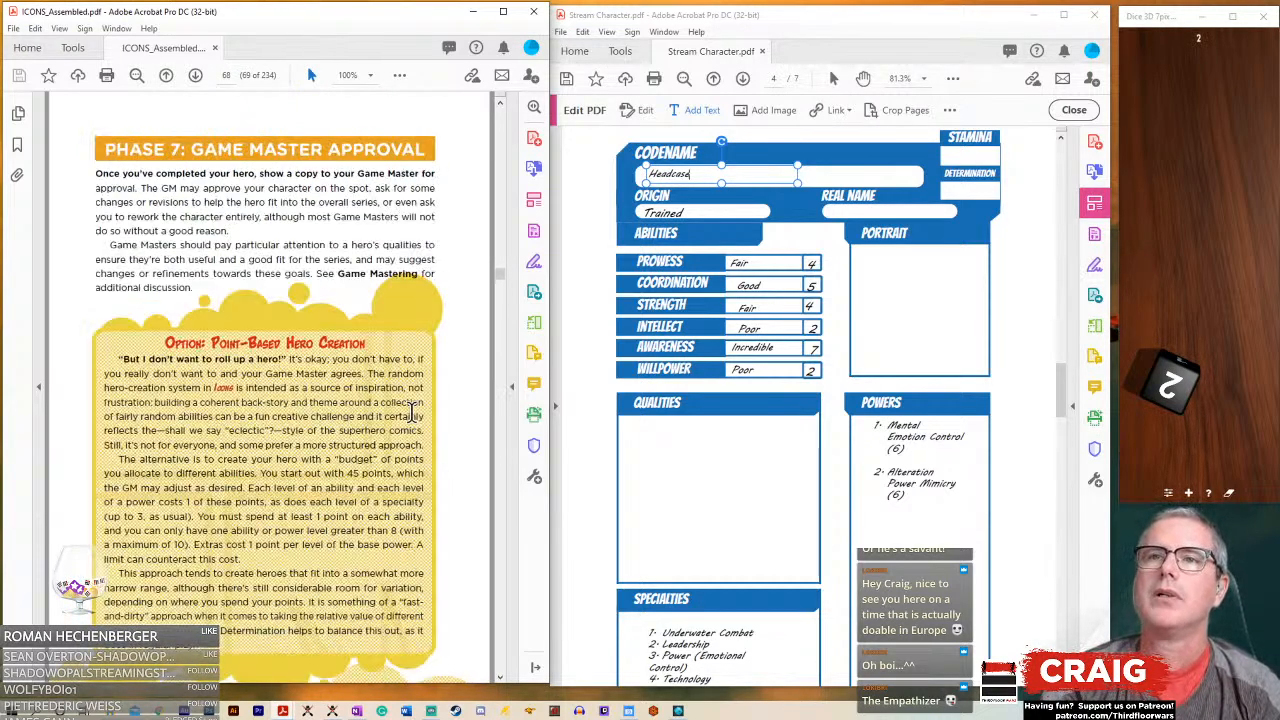
pyautogui.scroll(3)
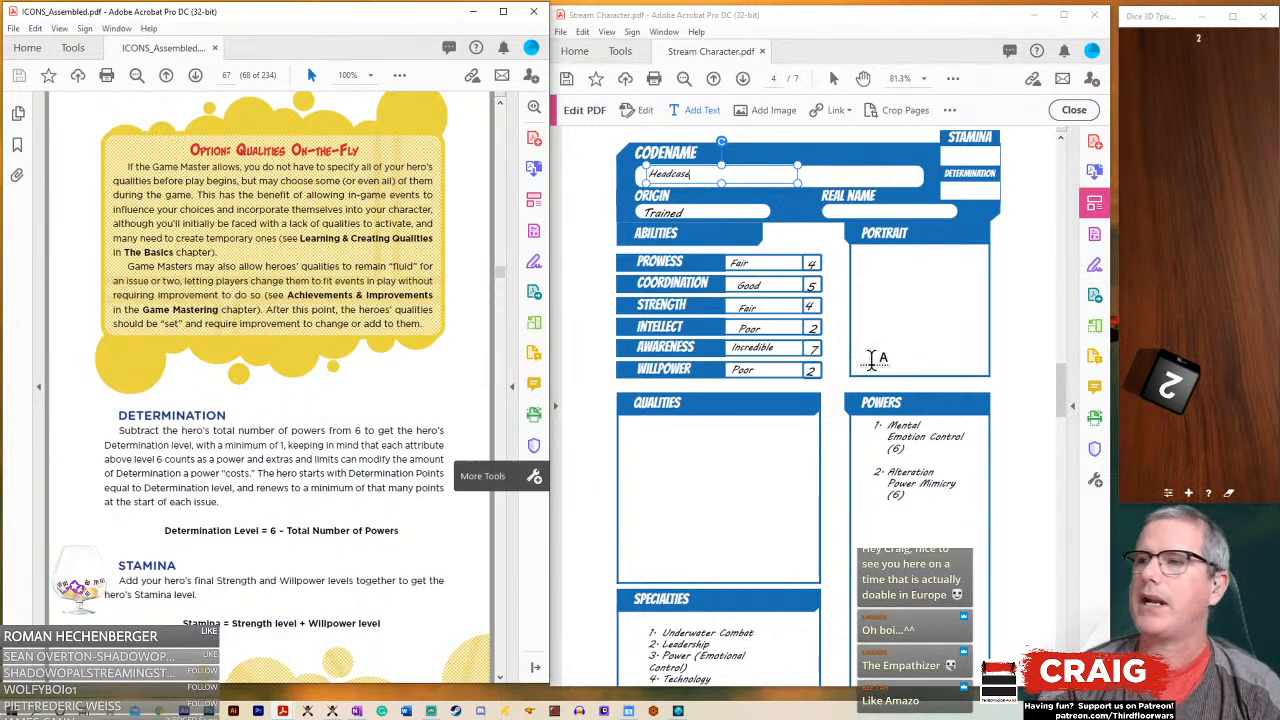
pyautogui.moveTo(955, 191)
pyautogui.write('4')
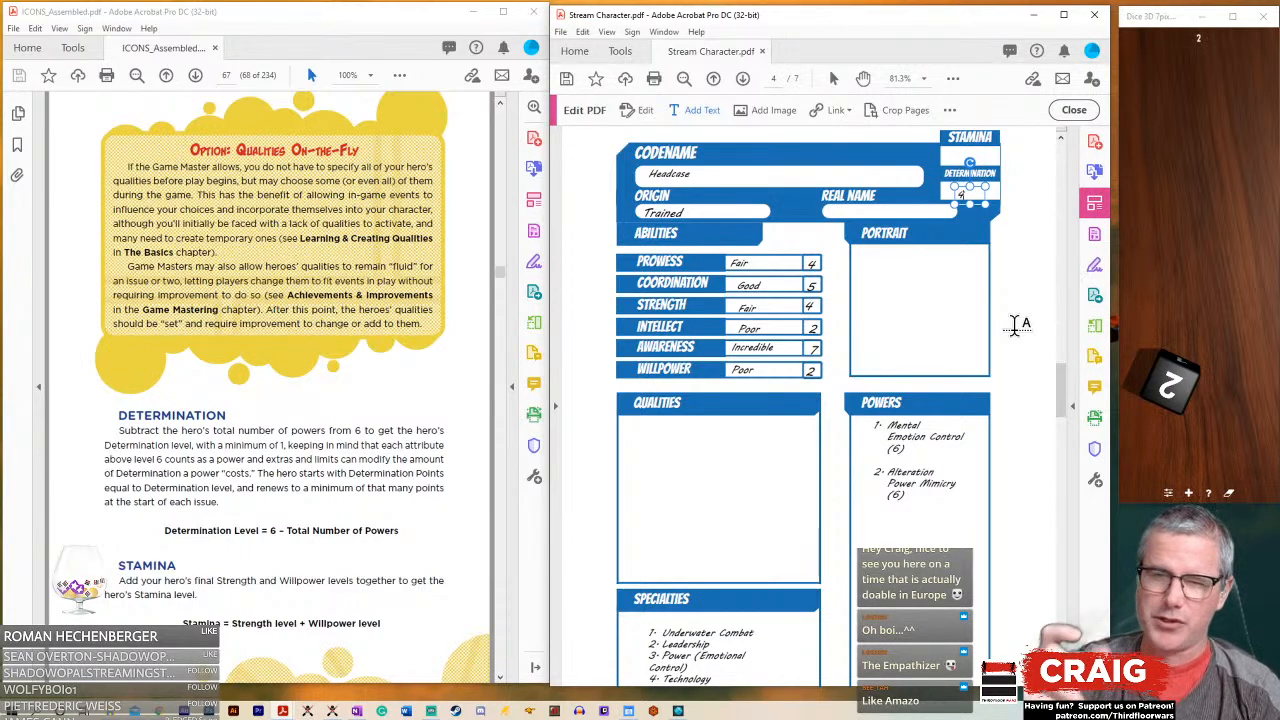
pyautogui.moveTo(975, 300)
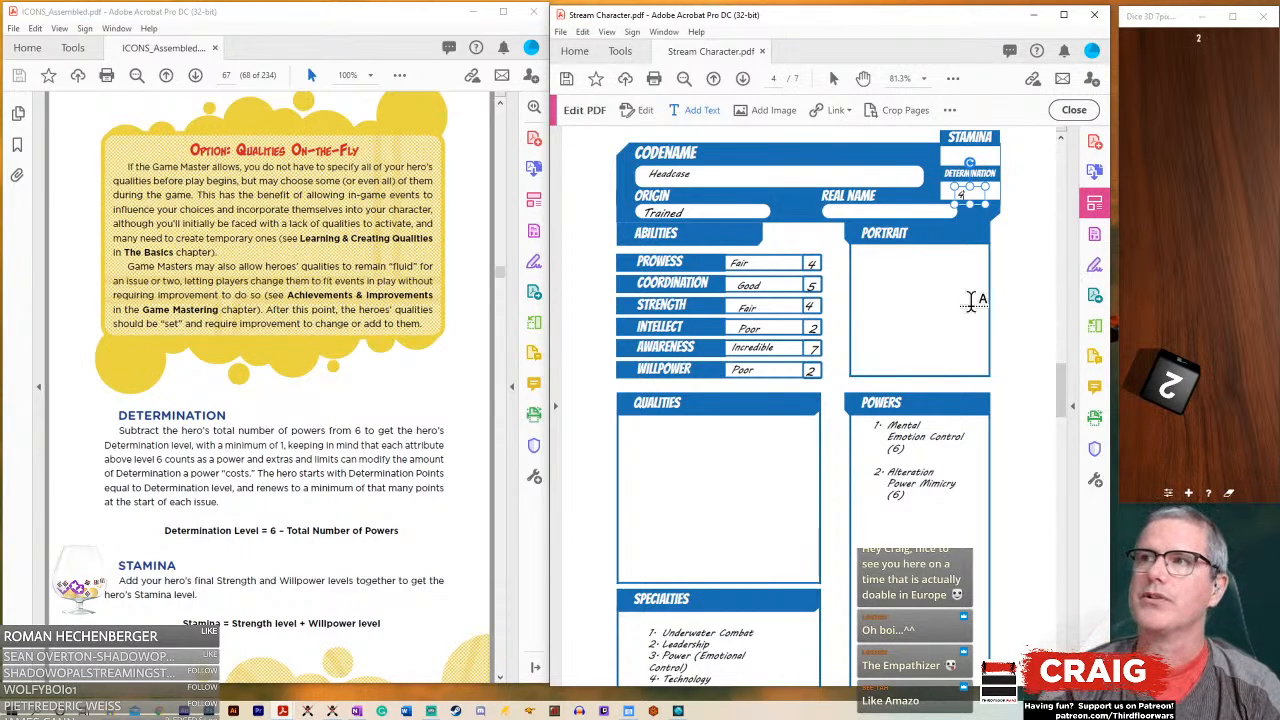
pyautogui.moveTo(395, 570)
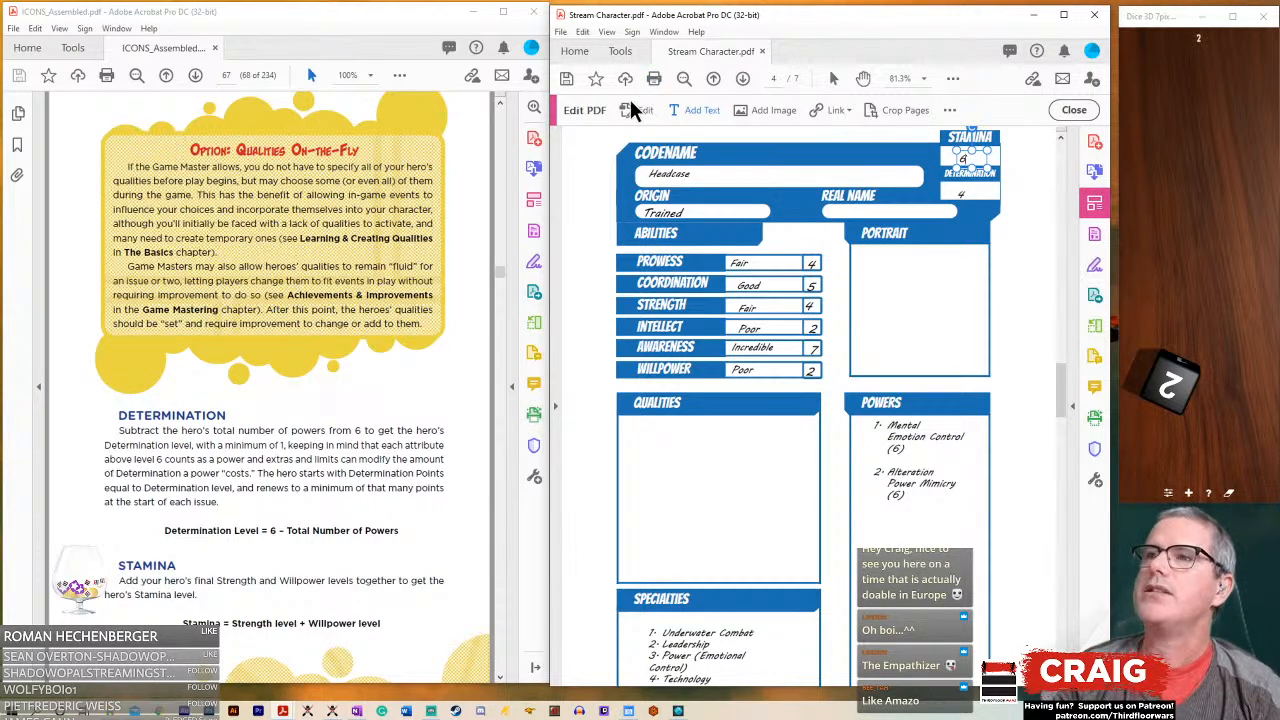
pyautogui.moveTo(950, 232)
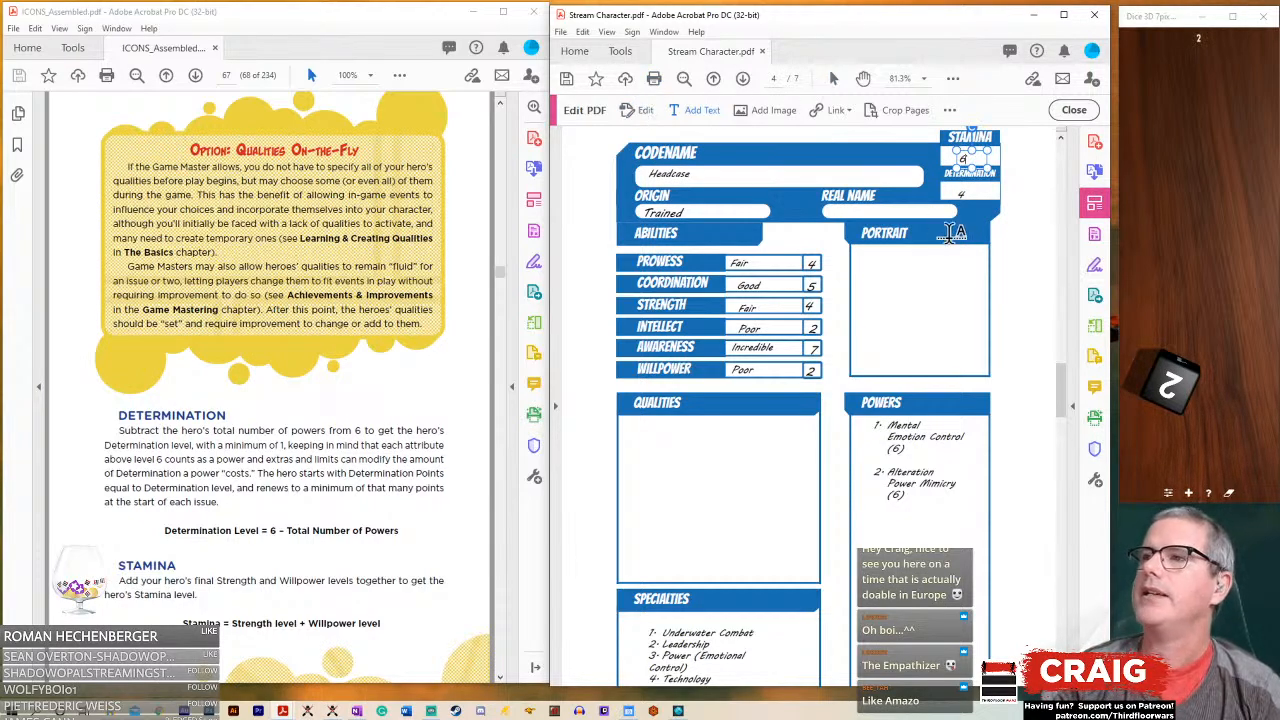
pyautogui.scroll(-3)
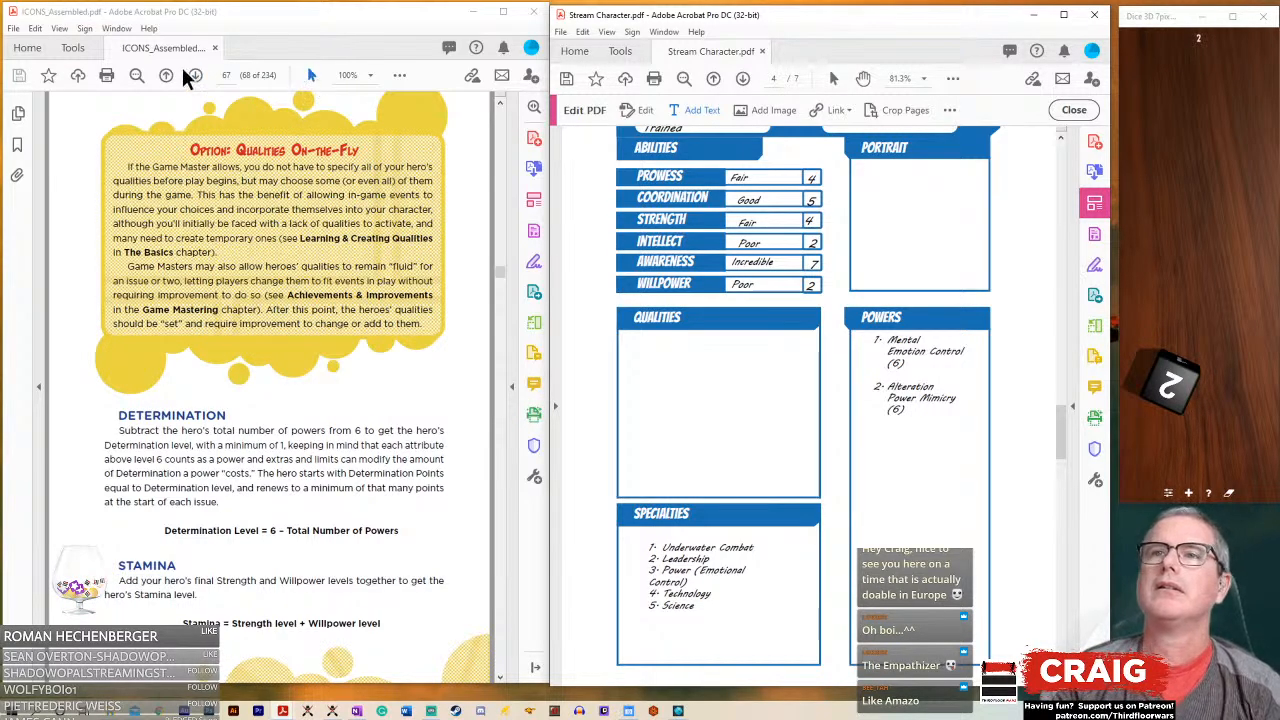
pyautogui.click(166, 75)
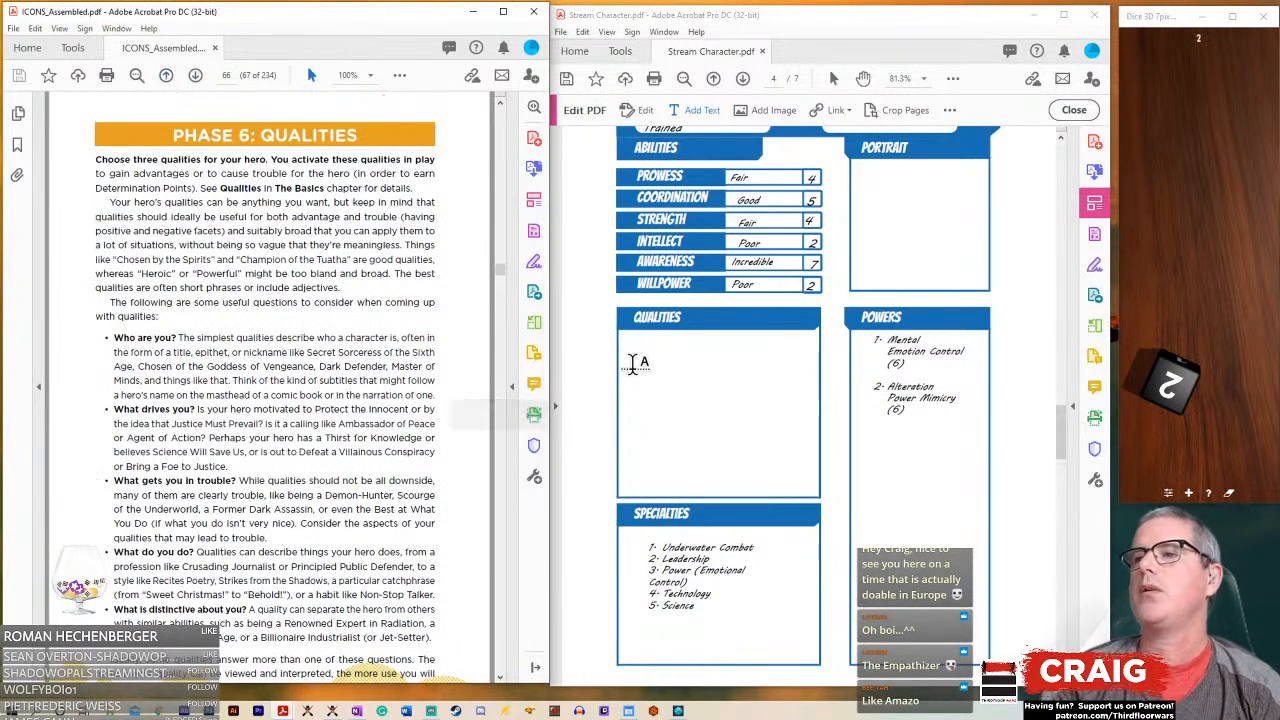
pyautogui.scroll(3)
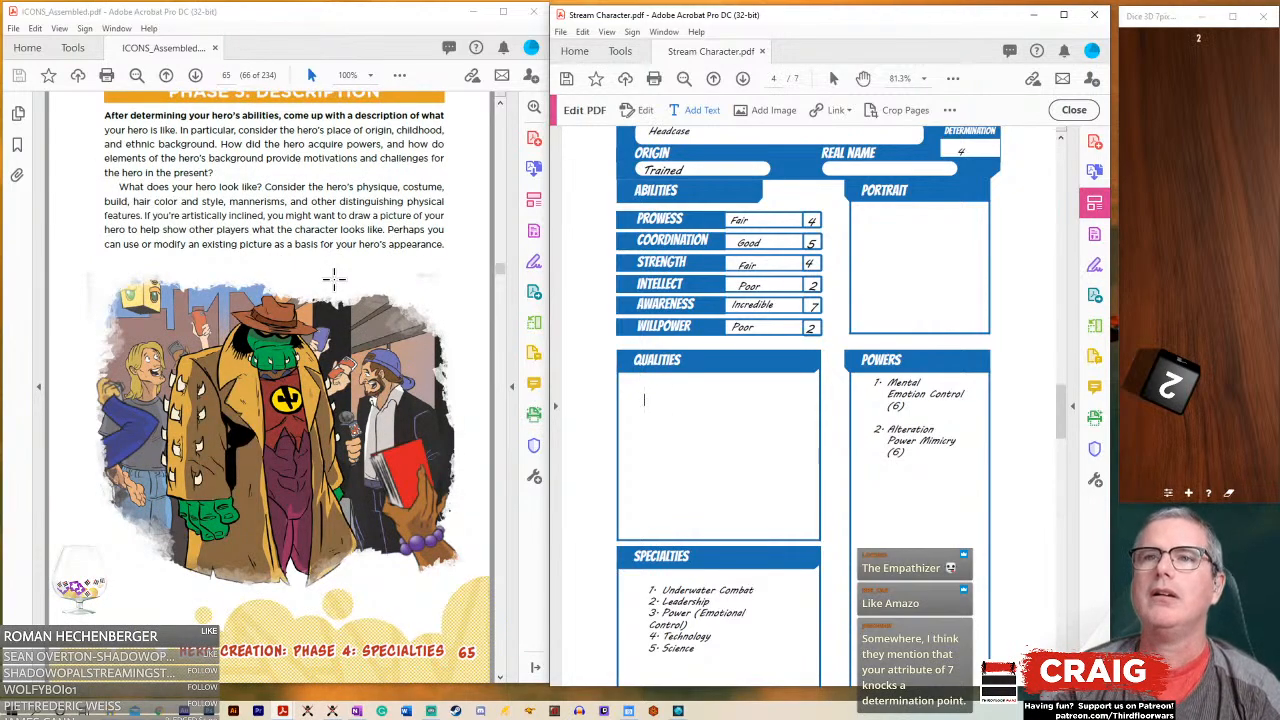
pyautogui.scroll(-3)
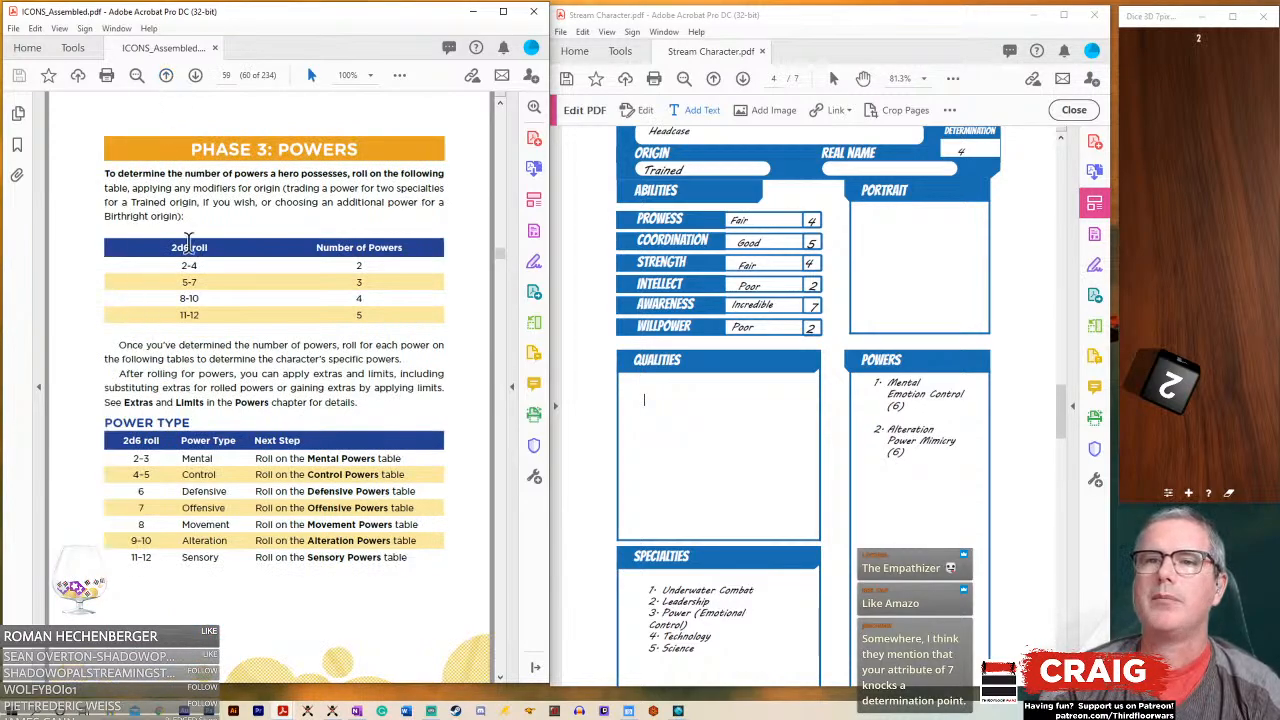
pyautogui.click(195, 75)
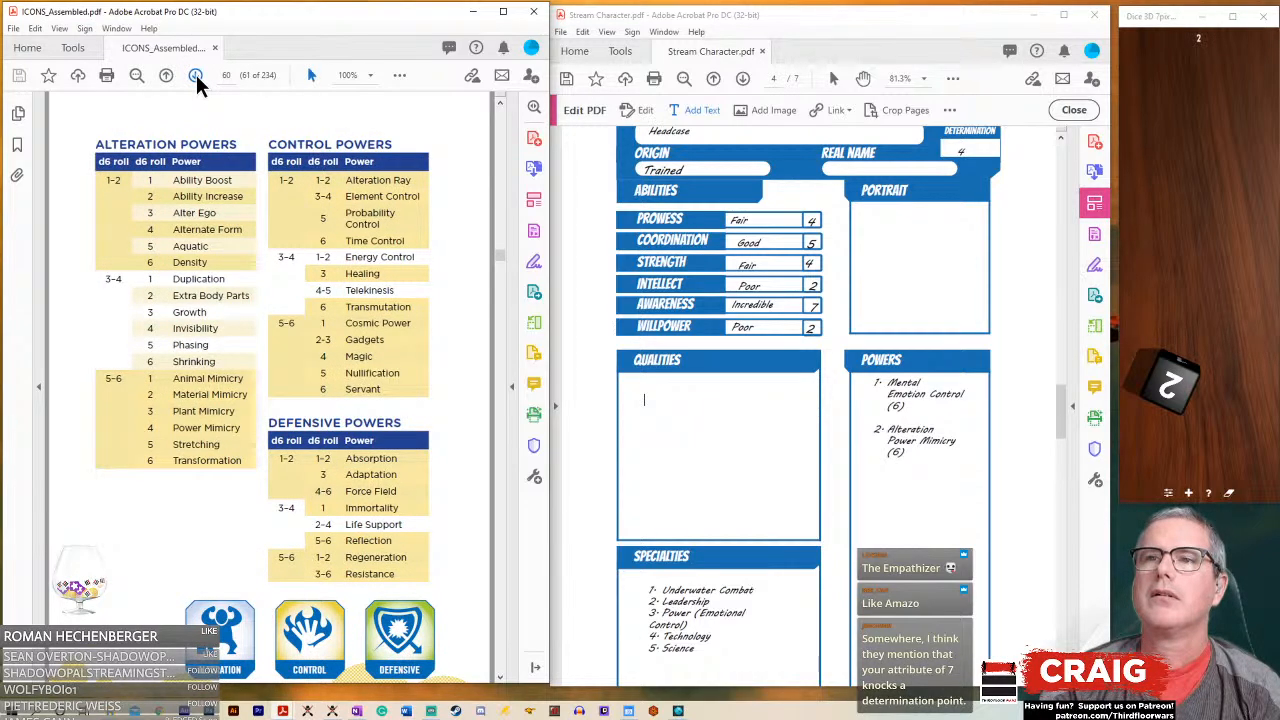
pyautogui.click(196, 75)
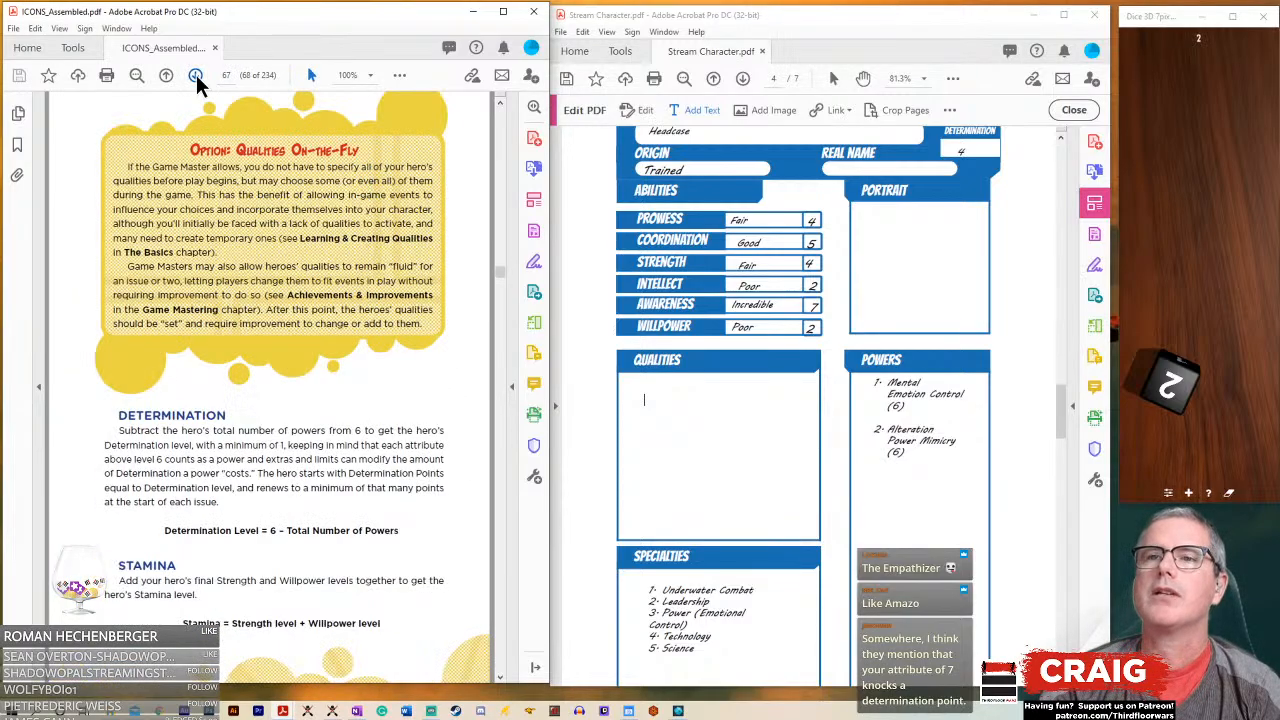
pyautogui.click(166, 75)
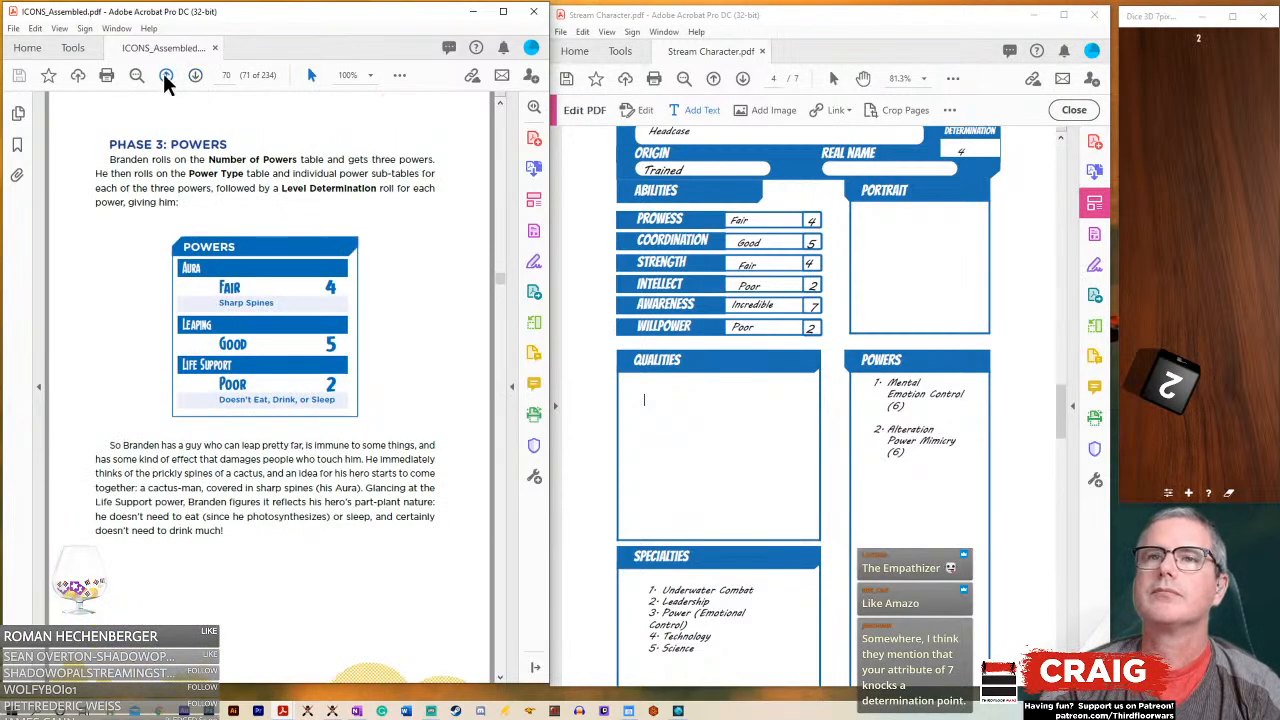
pyautogui.click(166, 75)
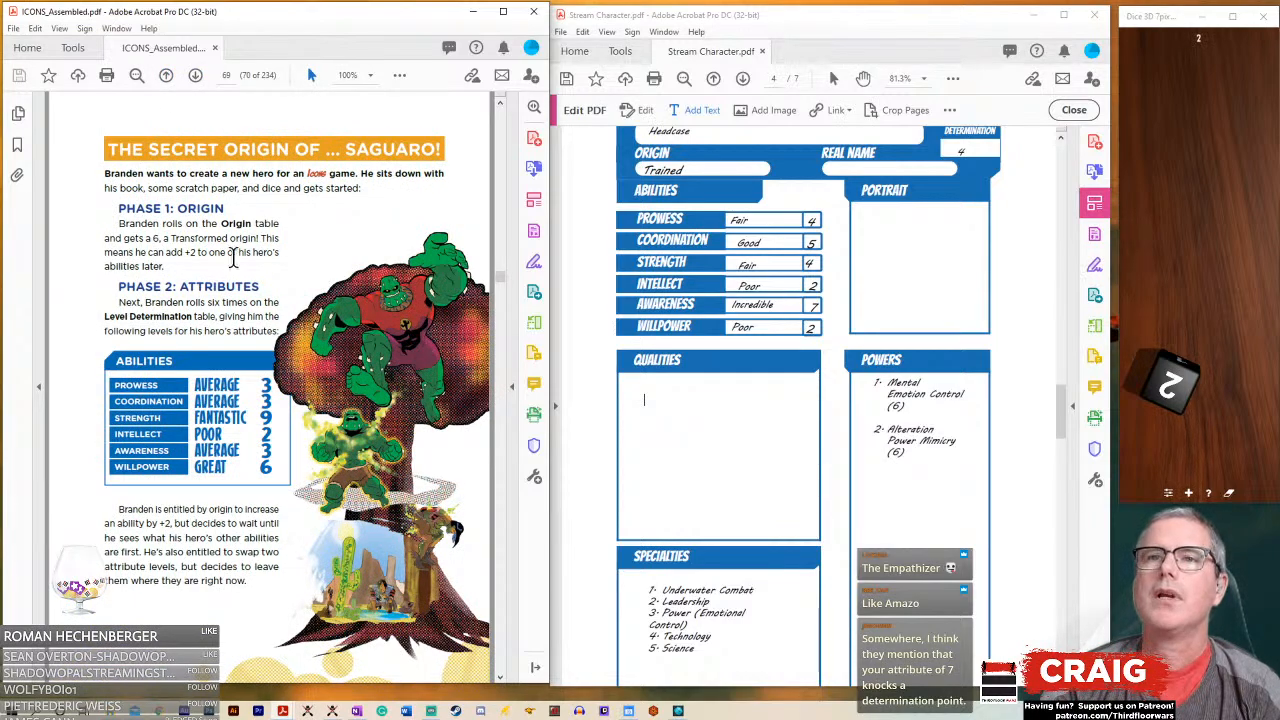
pyautogui.moveTo(193, 345)
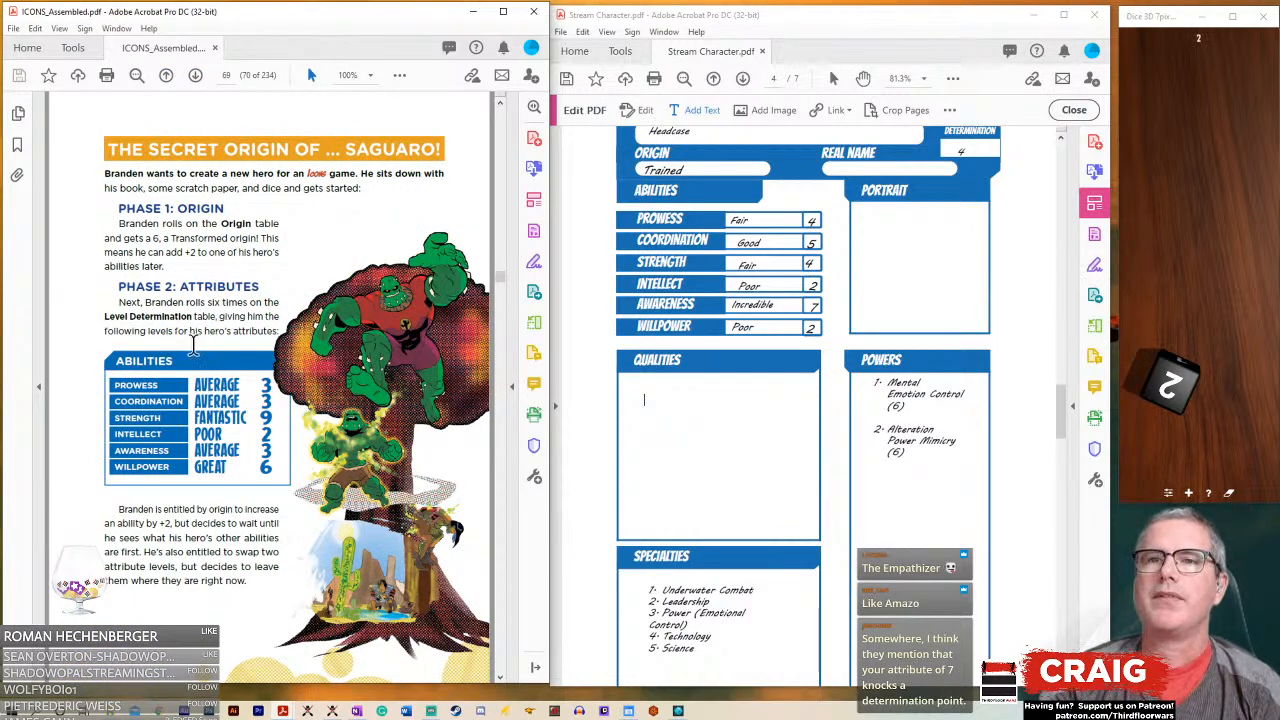
pyautogui.moveTo(194, 75)
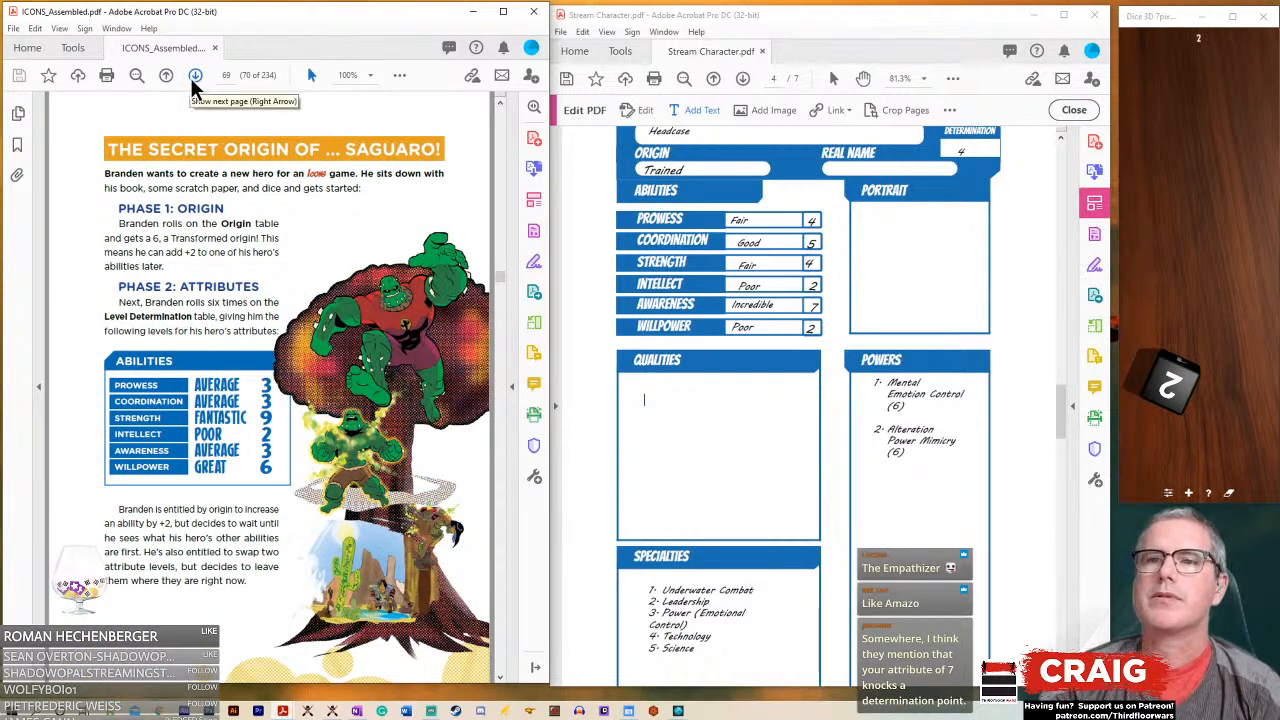
pyautogui.click(166, 75)
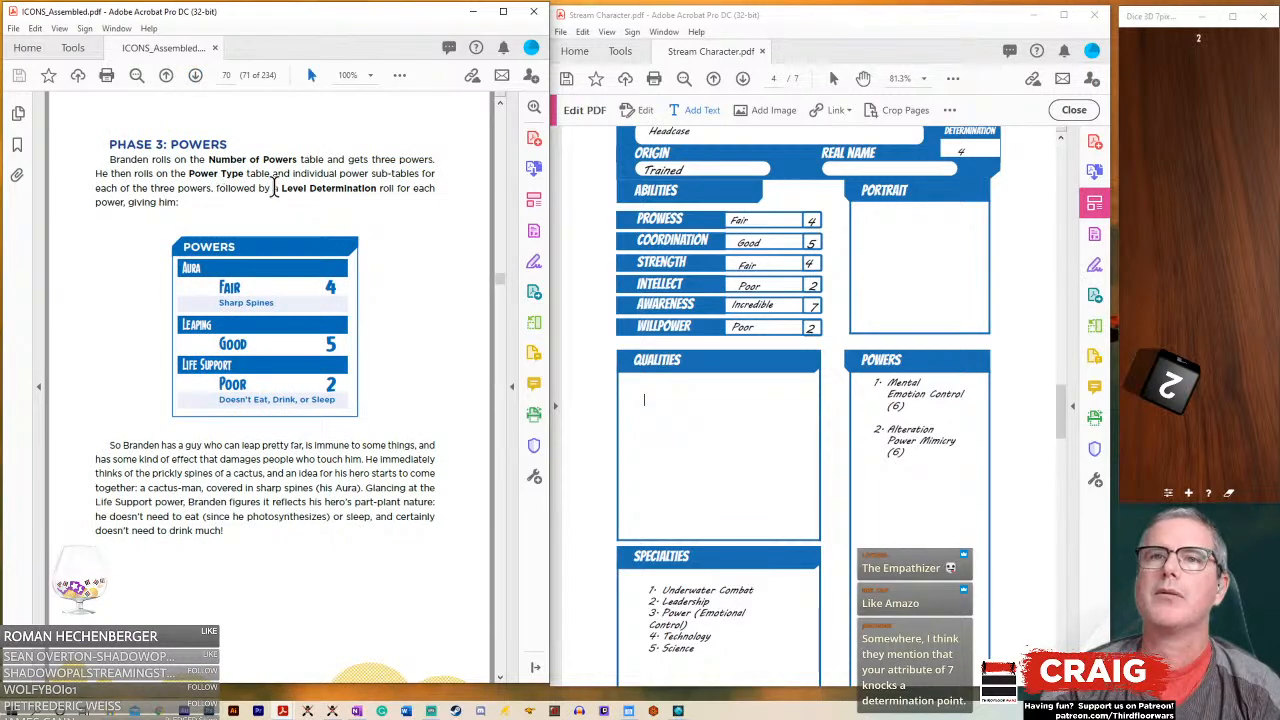
pyautogui.moveTo(305, 225)
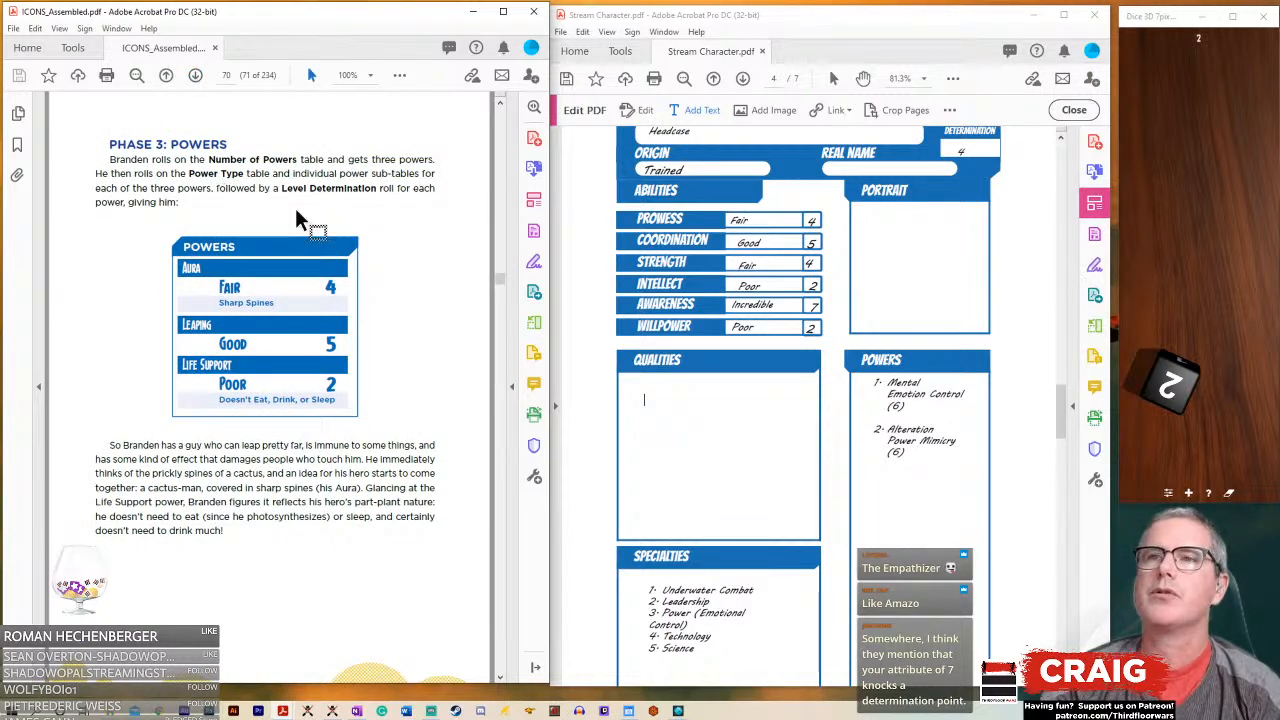
pyautogui.moveTo(310, 205)
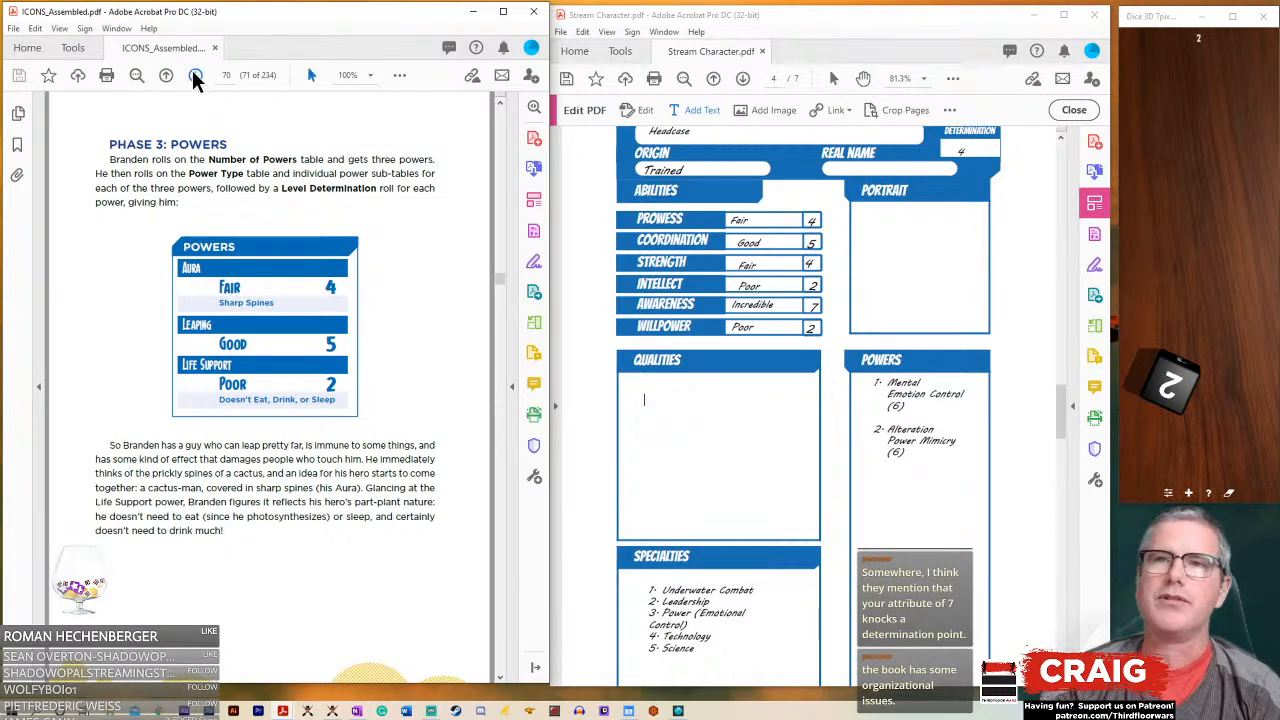
pyautogui.moveTo(197, 80)
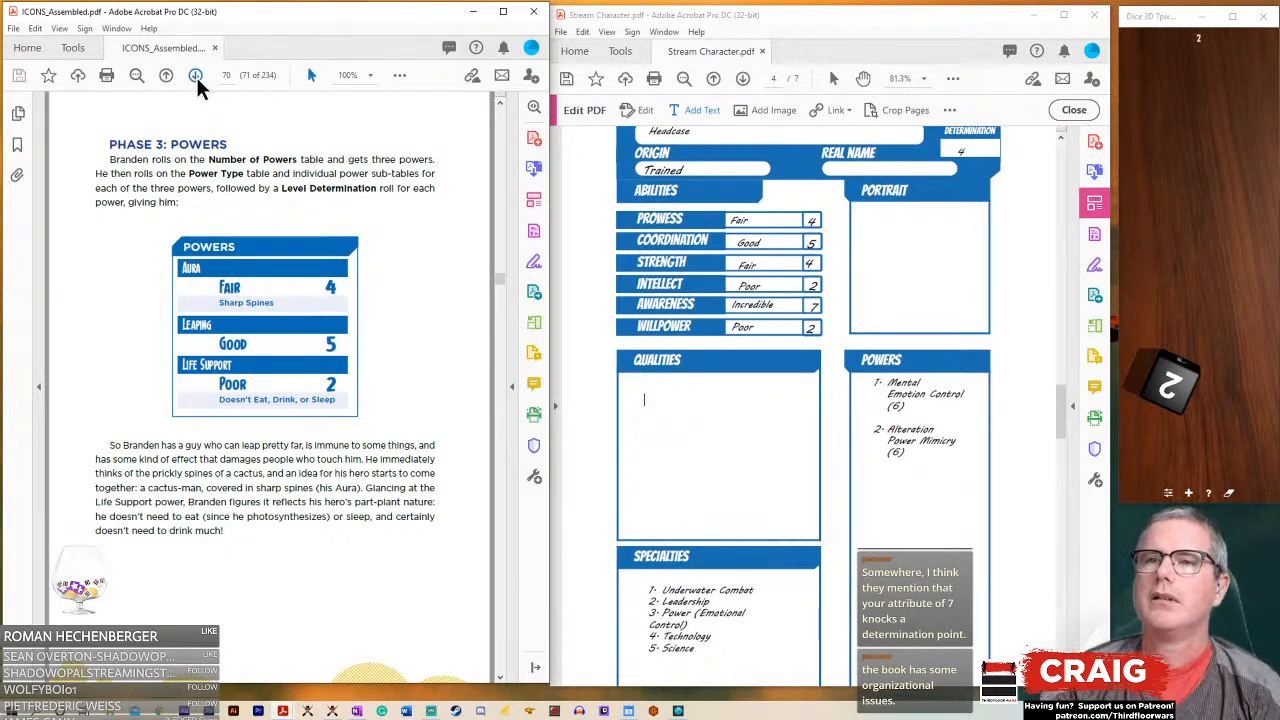
pyautogui.click(195, 75)
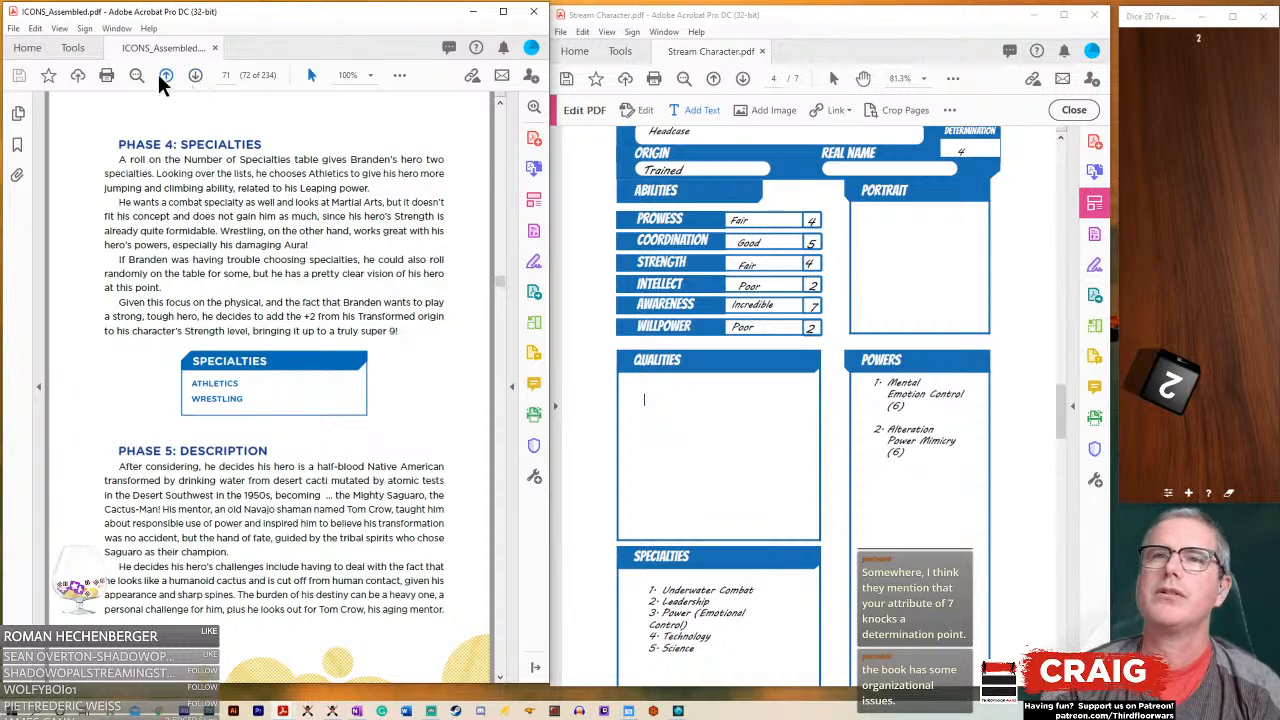
pyautogui.click(166, 75)
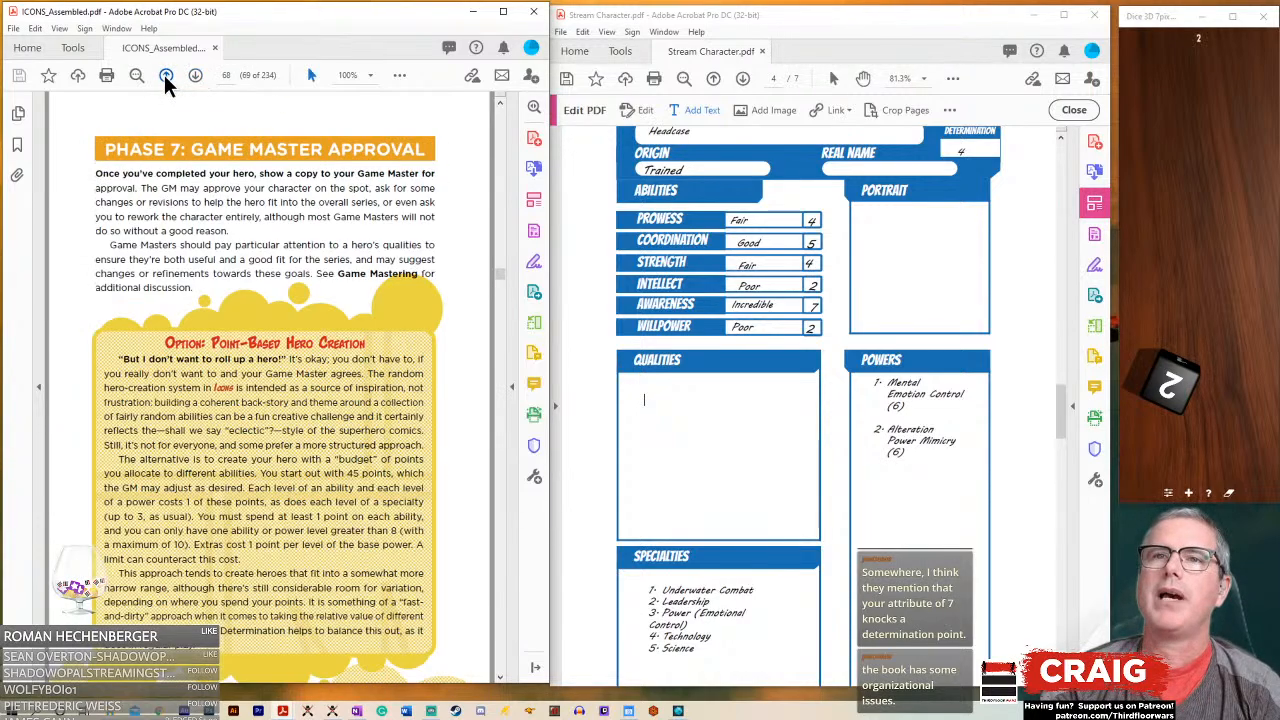
pyautogui.click(166, 75)
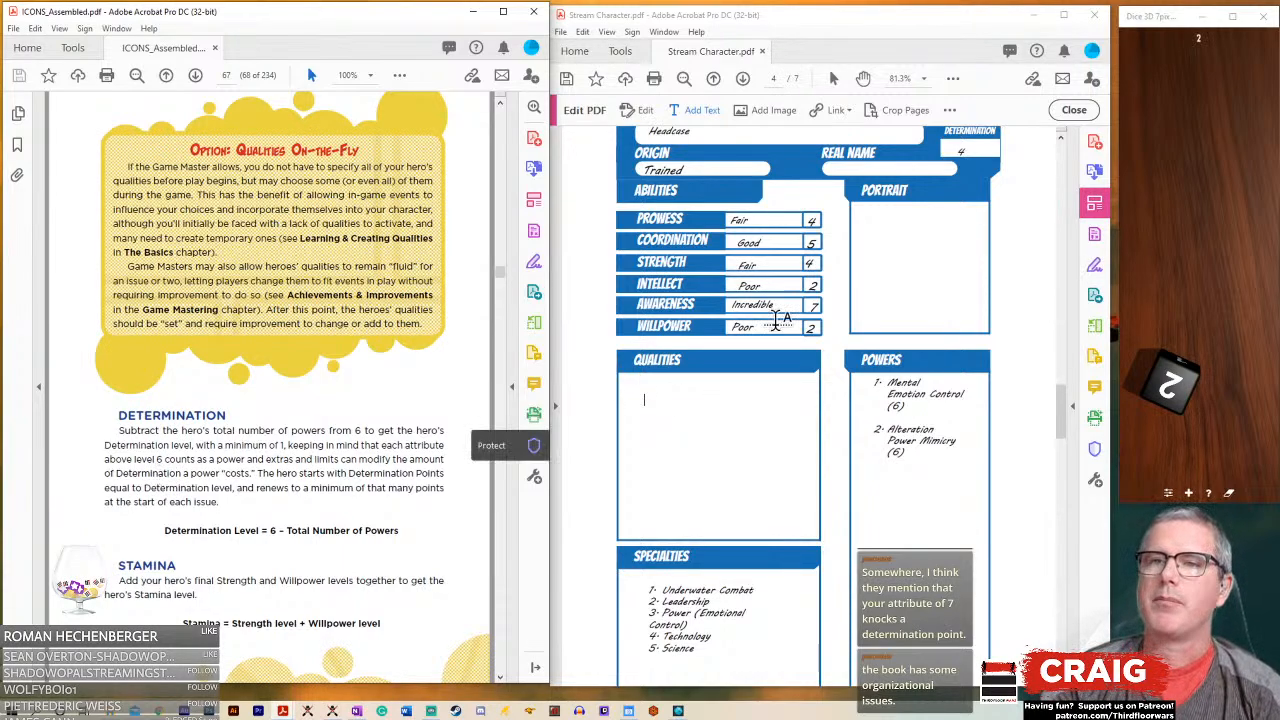
# - Select the sheet's Determination value 4 for editing to change it to 3
pyautogui.scroll(3)
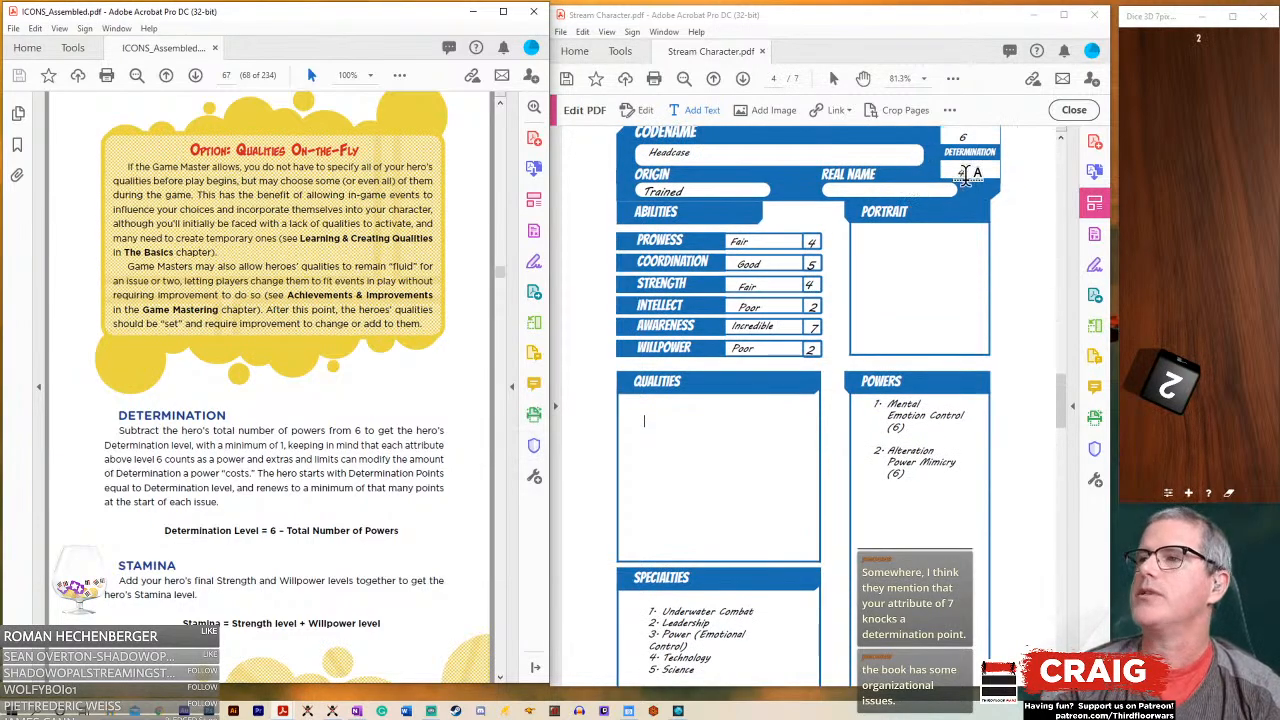
pyautogui.click(970, 172)
pyautogui.write('3')
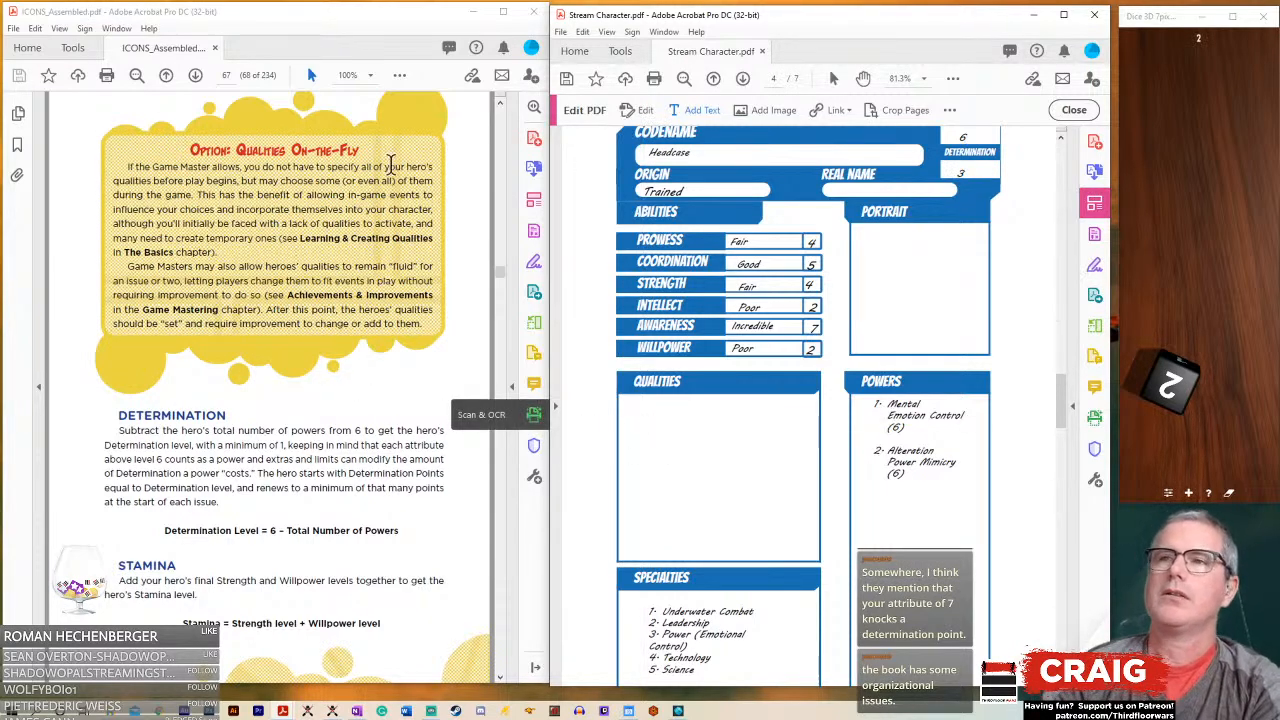
# - Page the rulebook back to page 66, Phase 6: Qualities
pyautogui.click(195, 75)
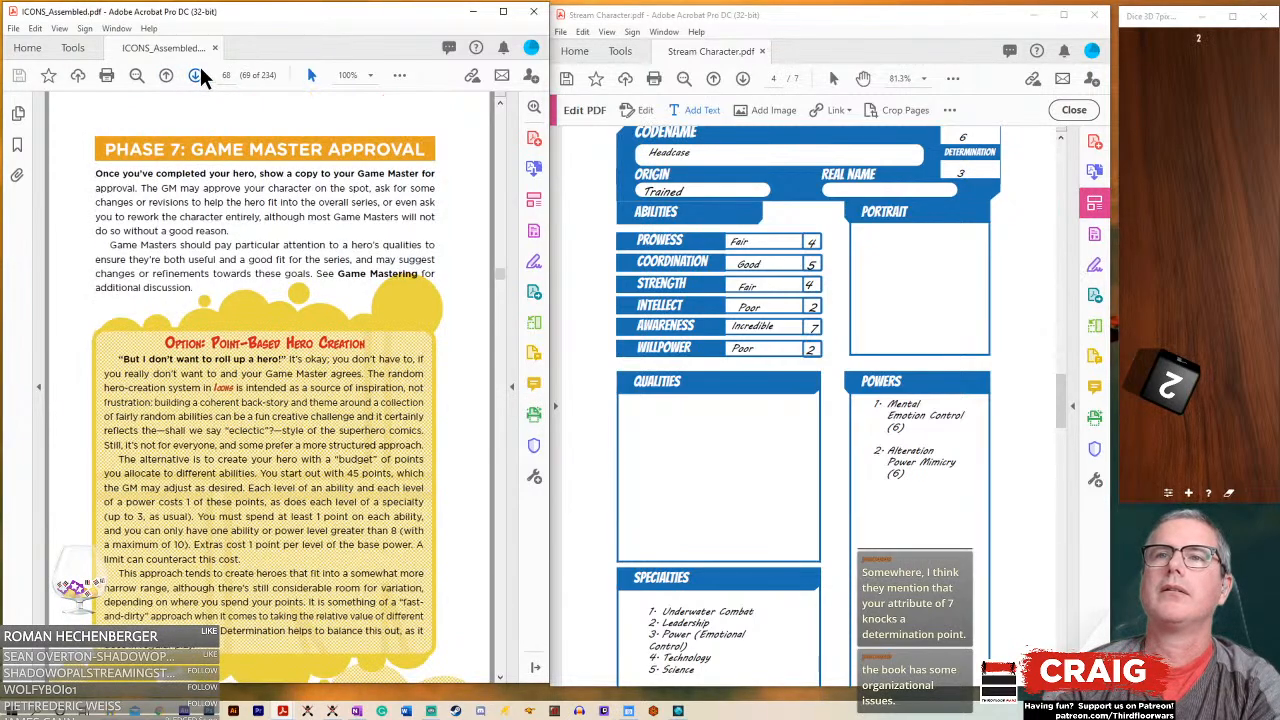
pyautogui.click(165, 75)
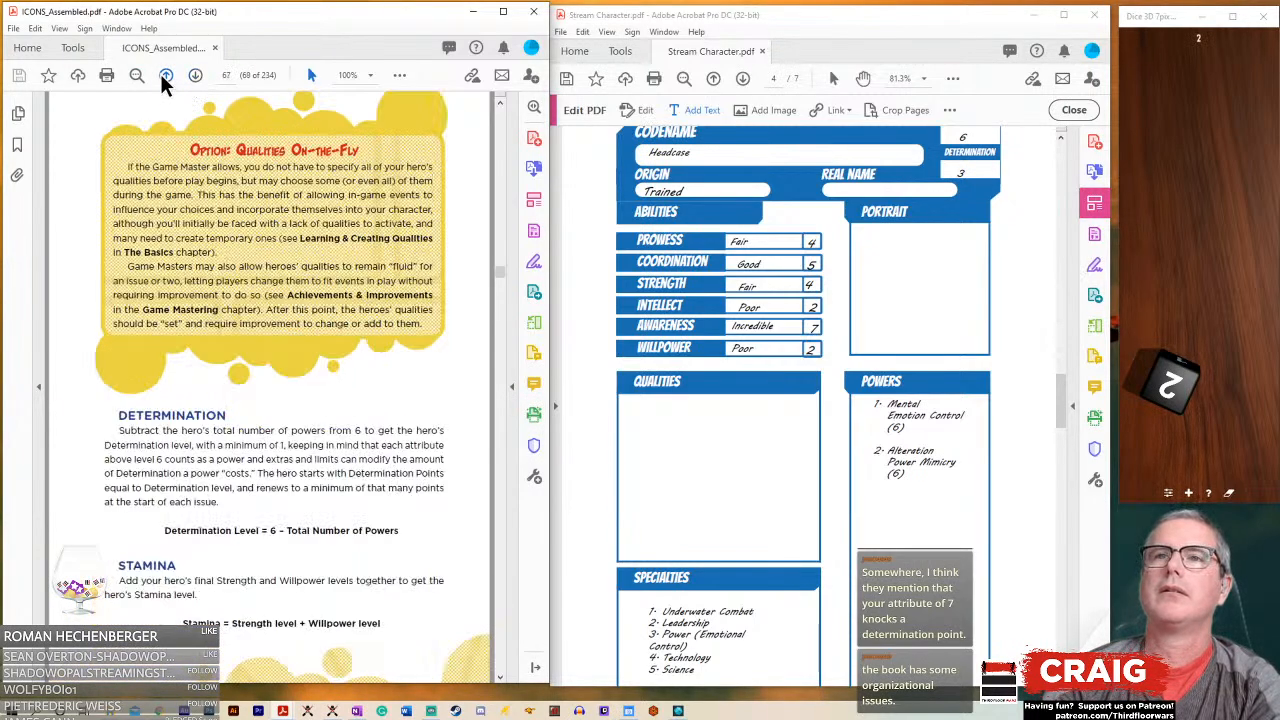
pyautogui.click(166, 75)
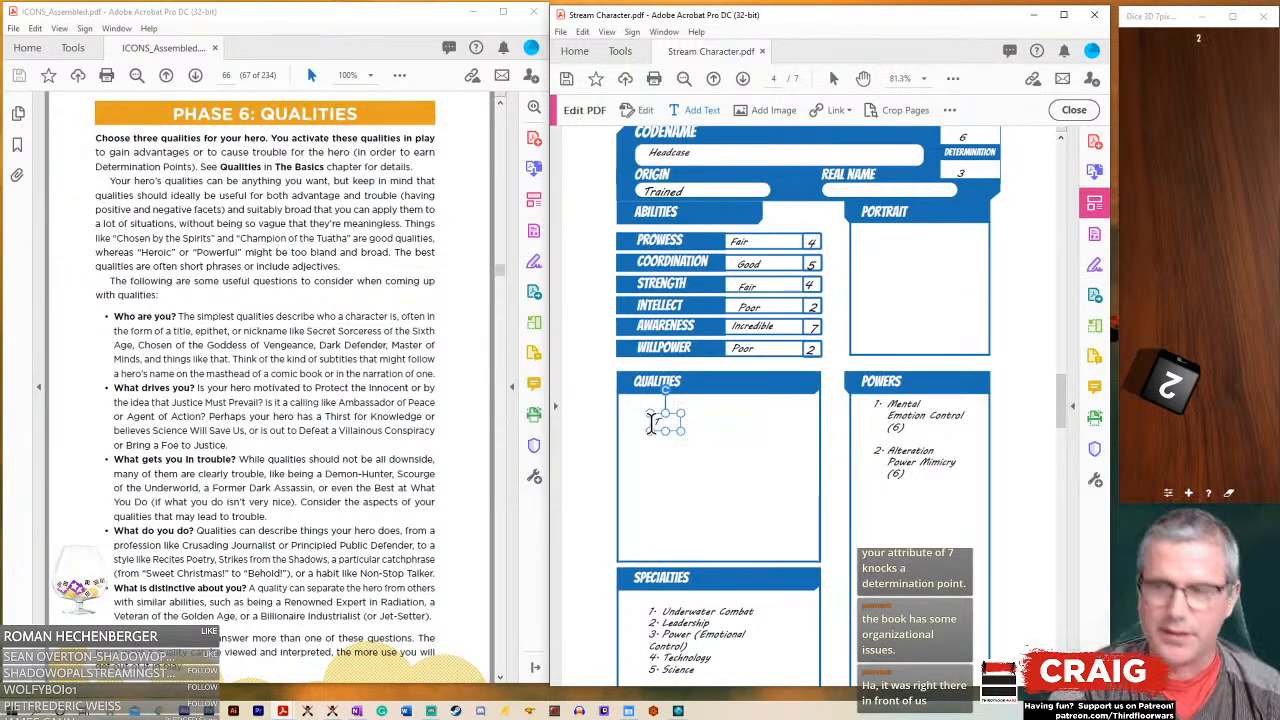
# - Type the qualities Thin skinned, Empathic and Fight for the helpless into the Qualities box
pyautogui.write('Thin skinn')
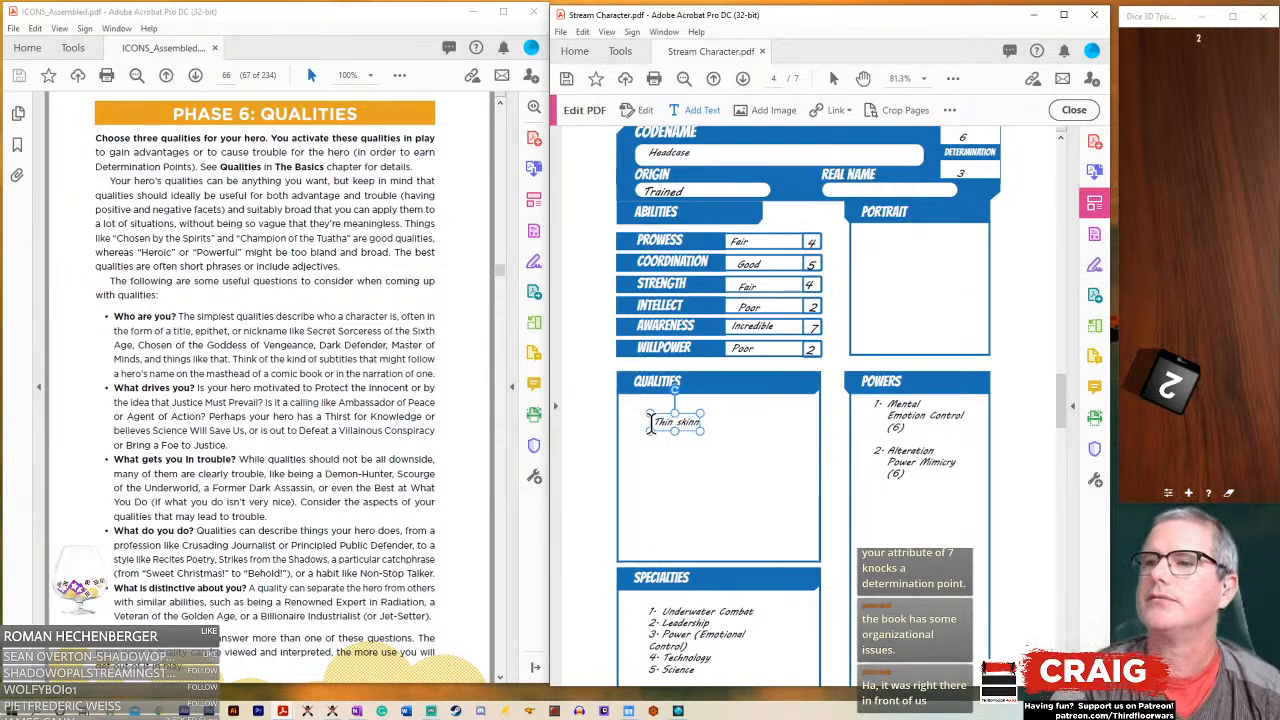
pyautogui.write('ed')
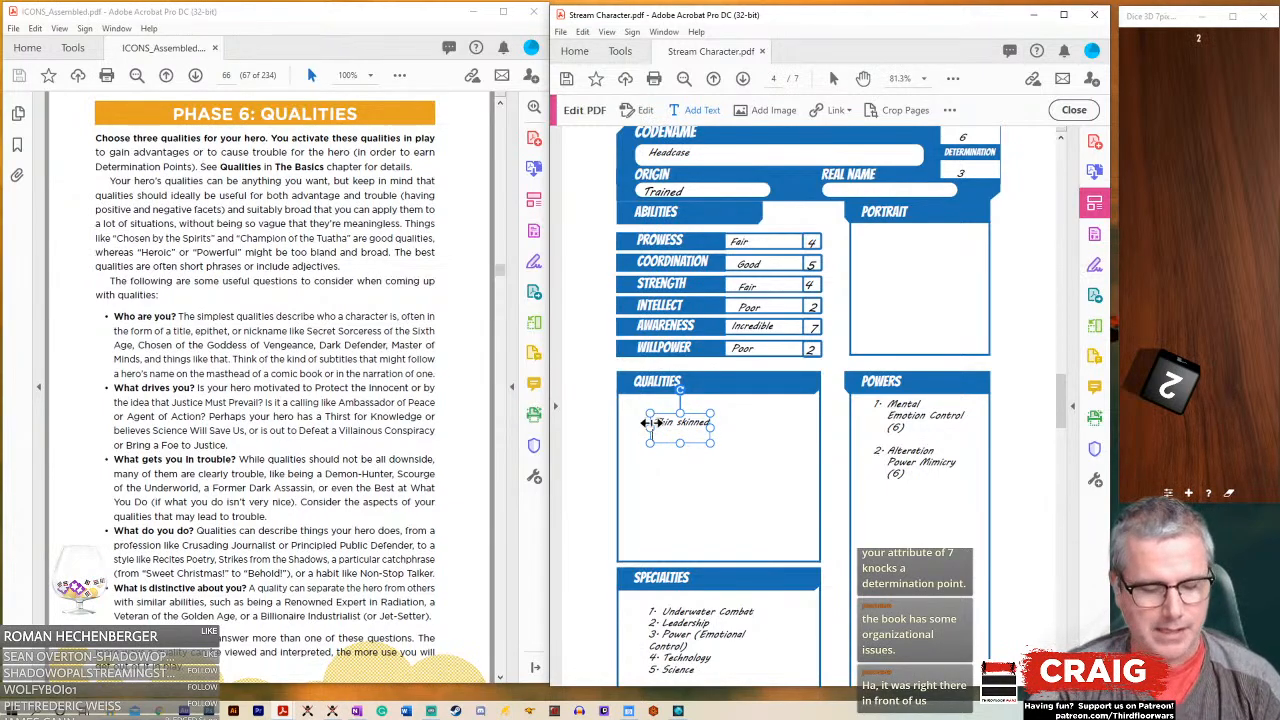
pyautogui.write('Empathic')
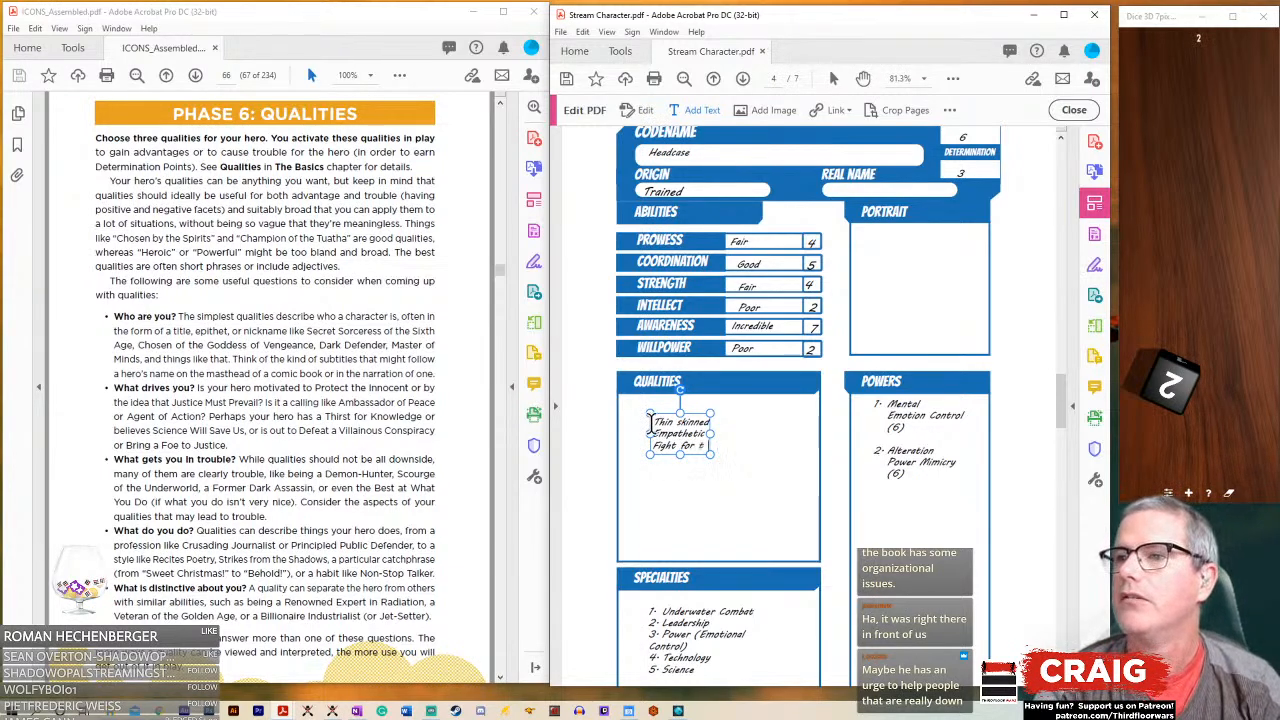
pyautogui.write('the')
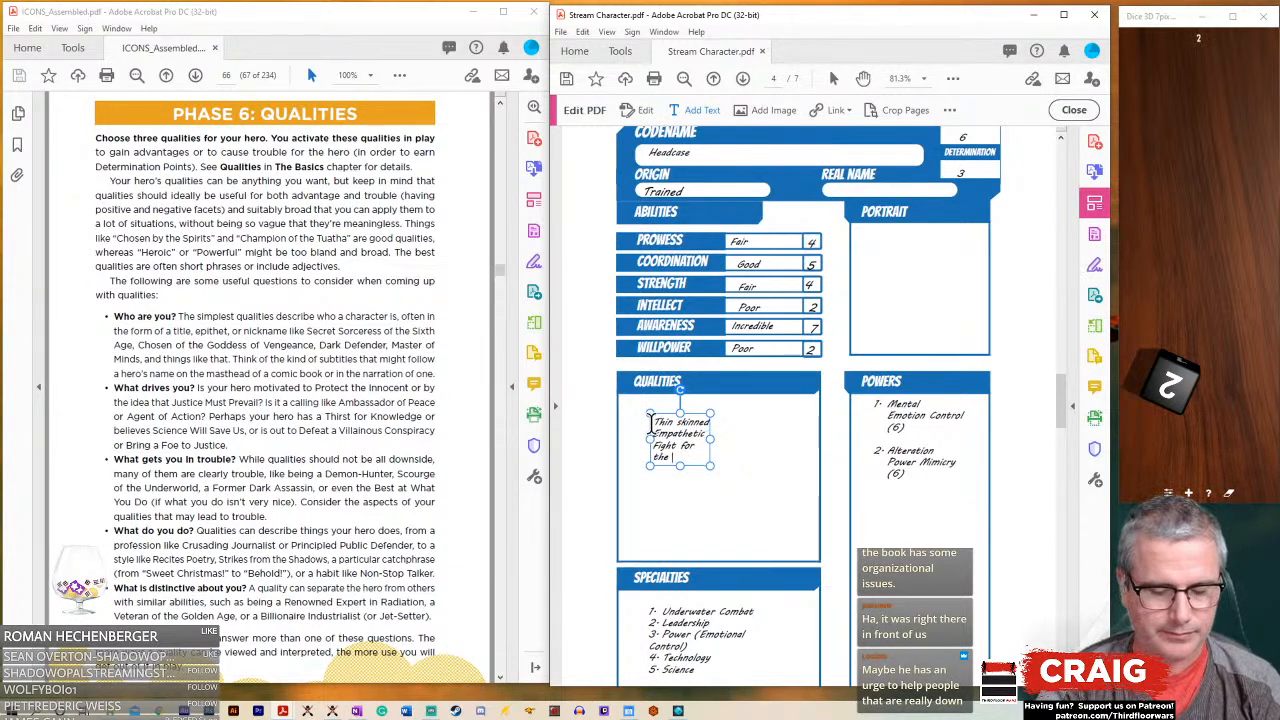
pyautogui.write('helpless')
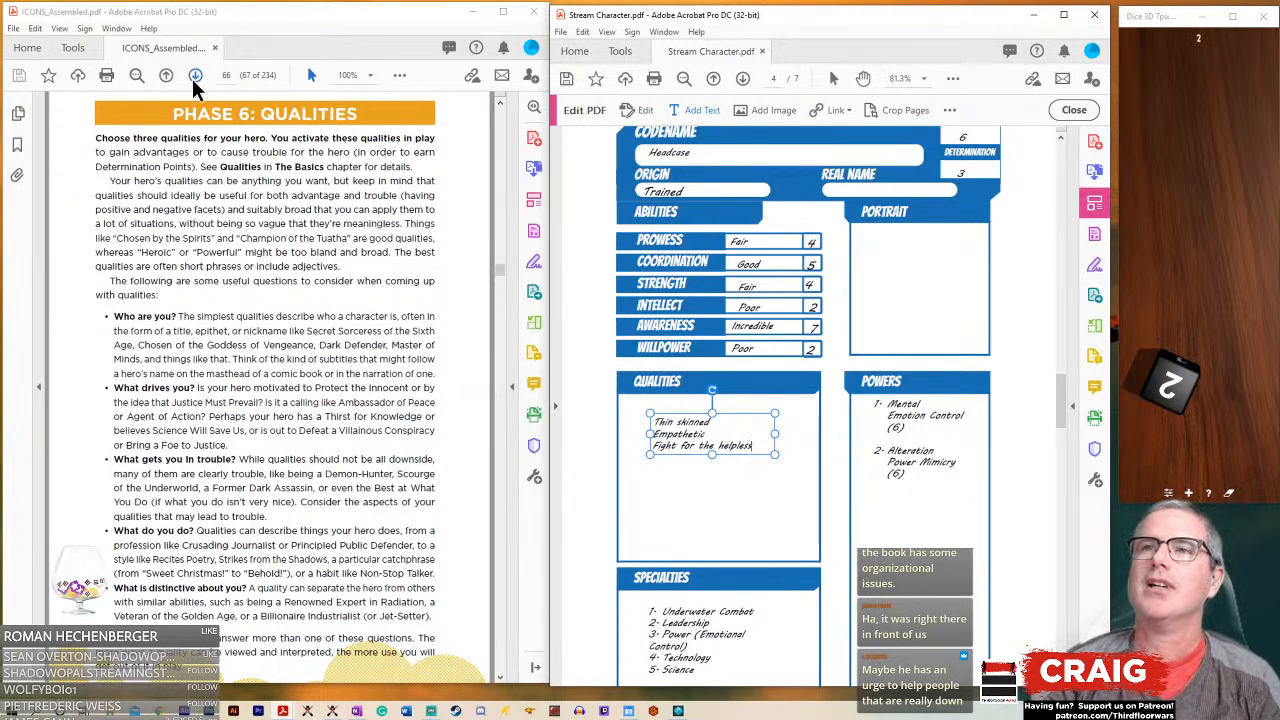
# - Page the rulebook from the origin table through attributes and powers to the power type tables
pyautogui.click(195, 75)
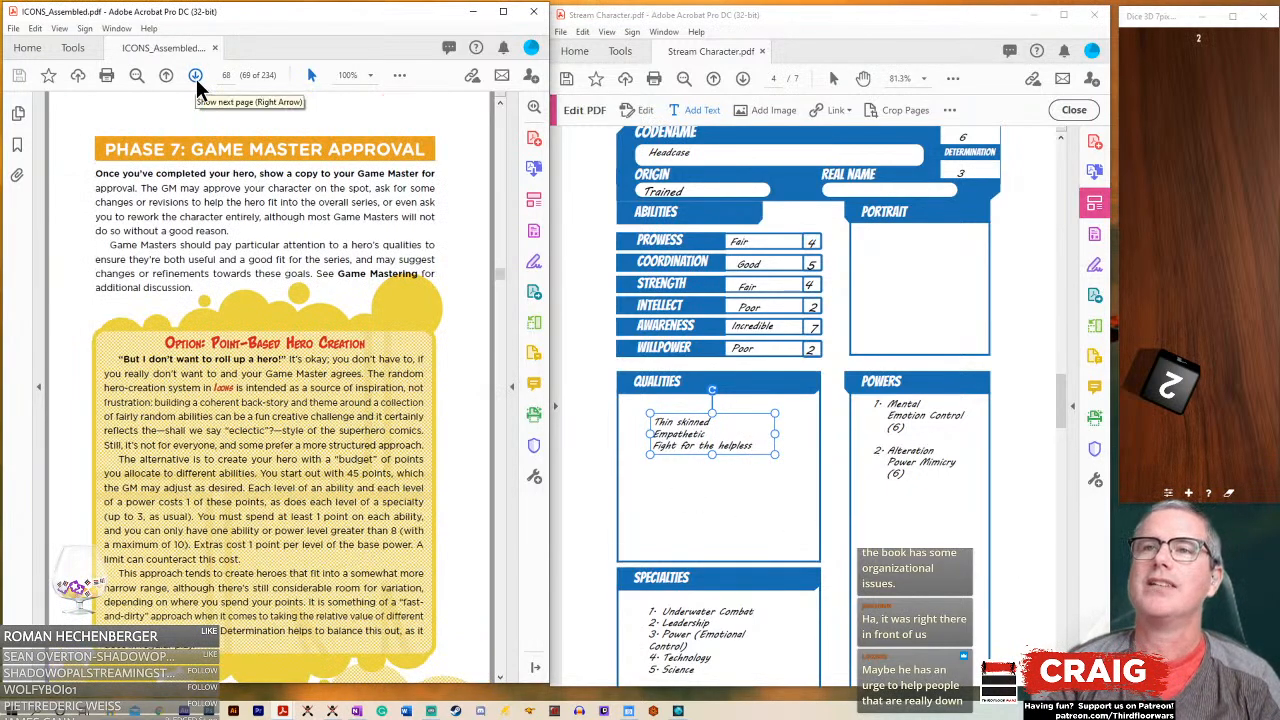
pyautogui.moveTo(170, 495)
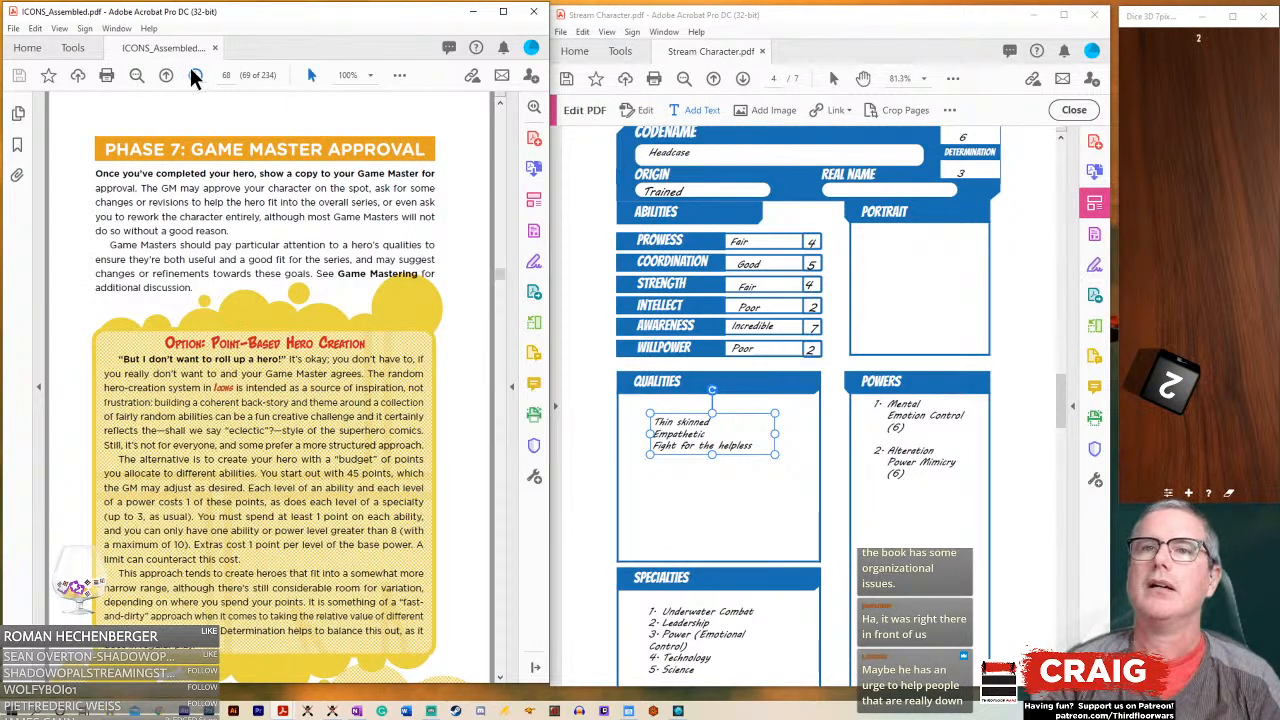
pyautogui.click(196, 75)
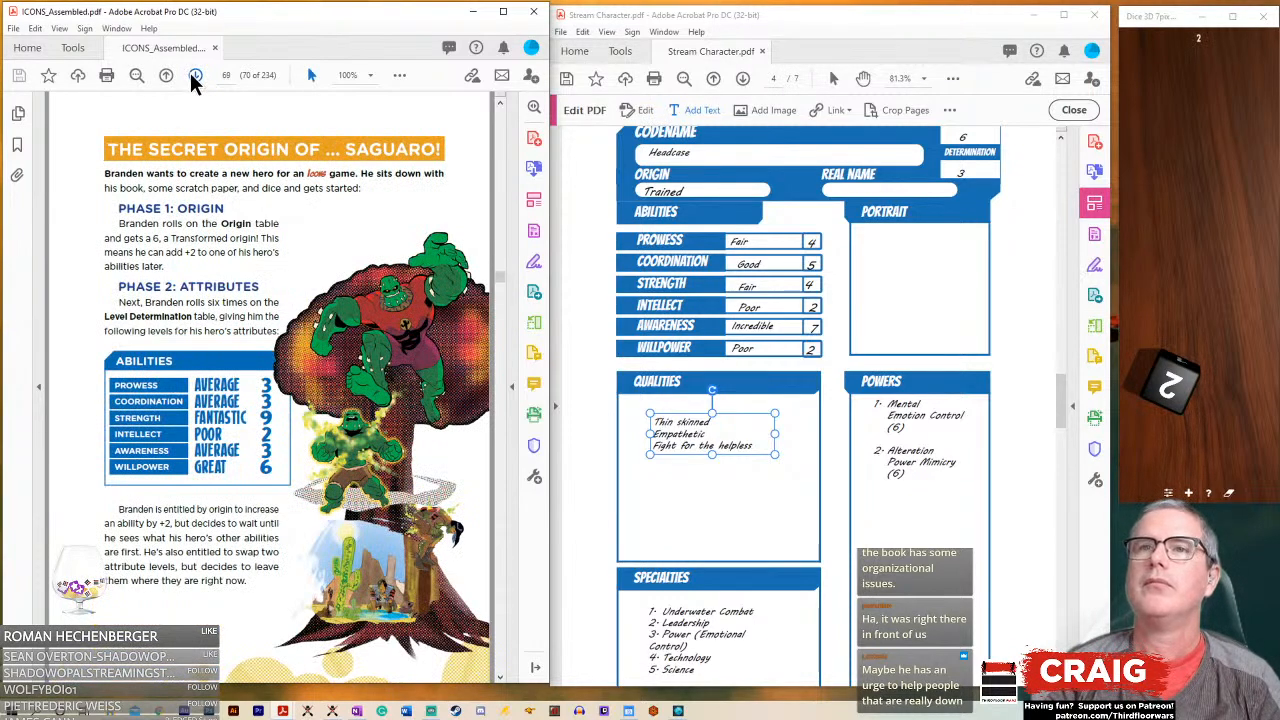
pyautogui.click(166, 75)
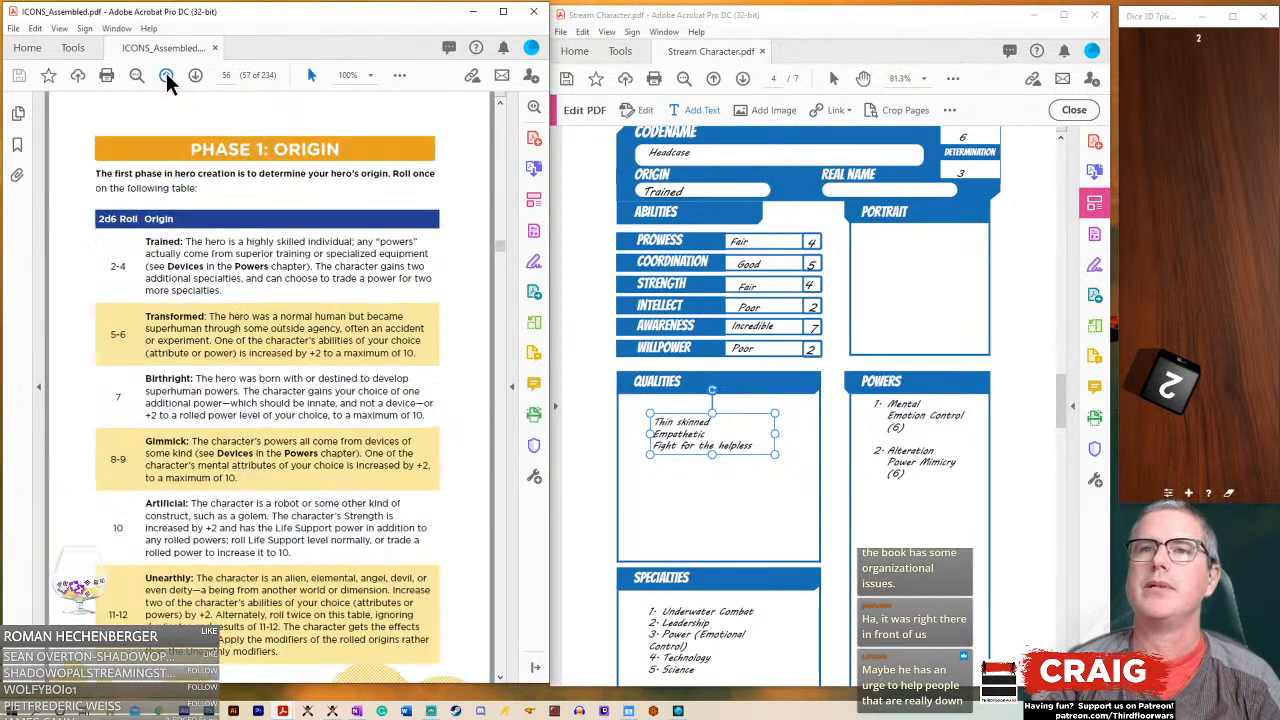
pyautogui.click(166, 76)
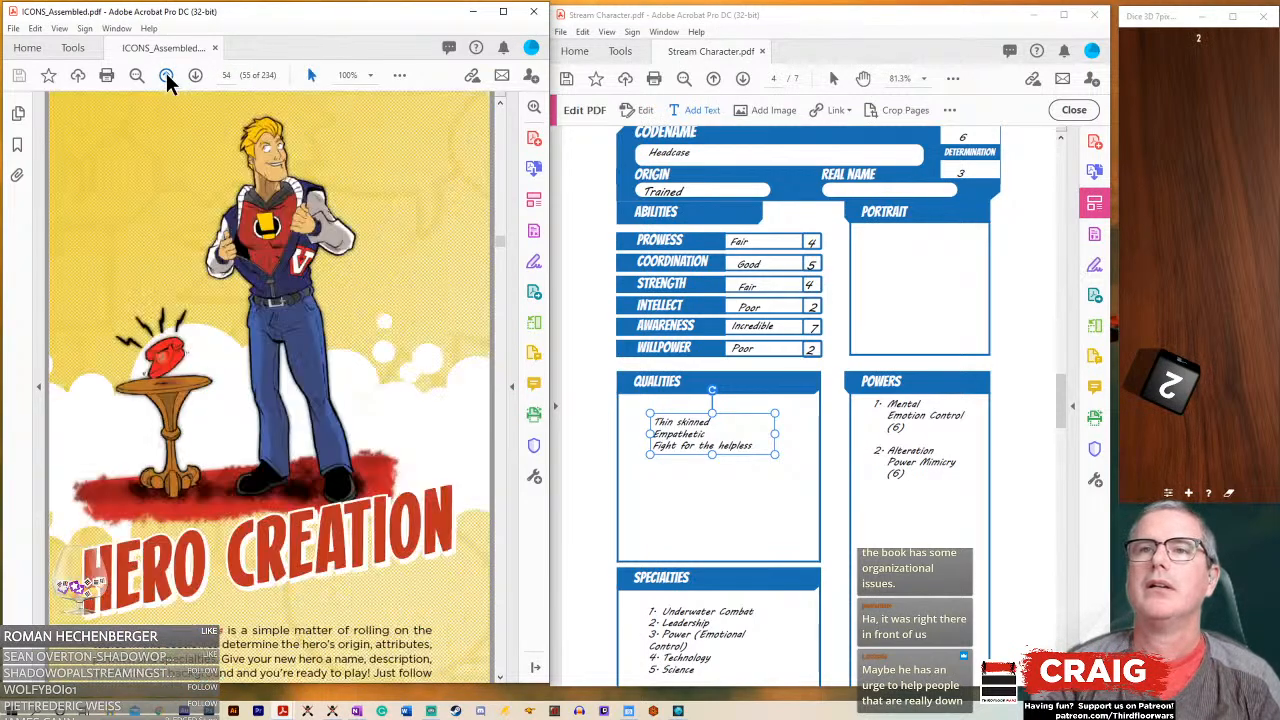
pyautogui.click(196, 75)
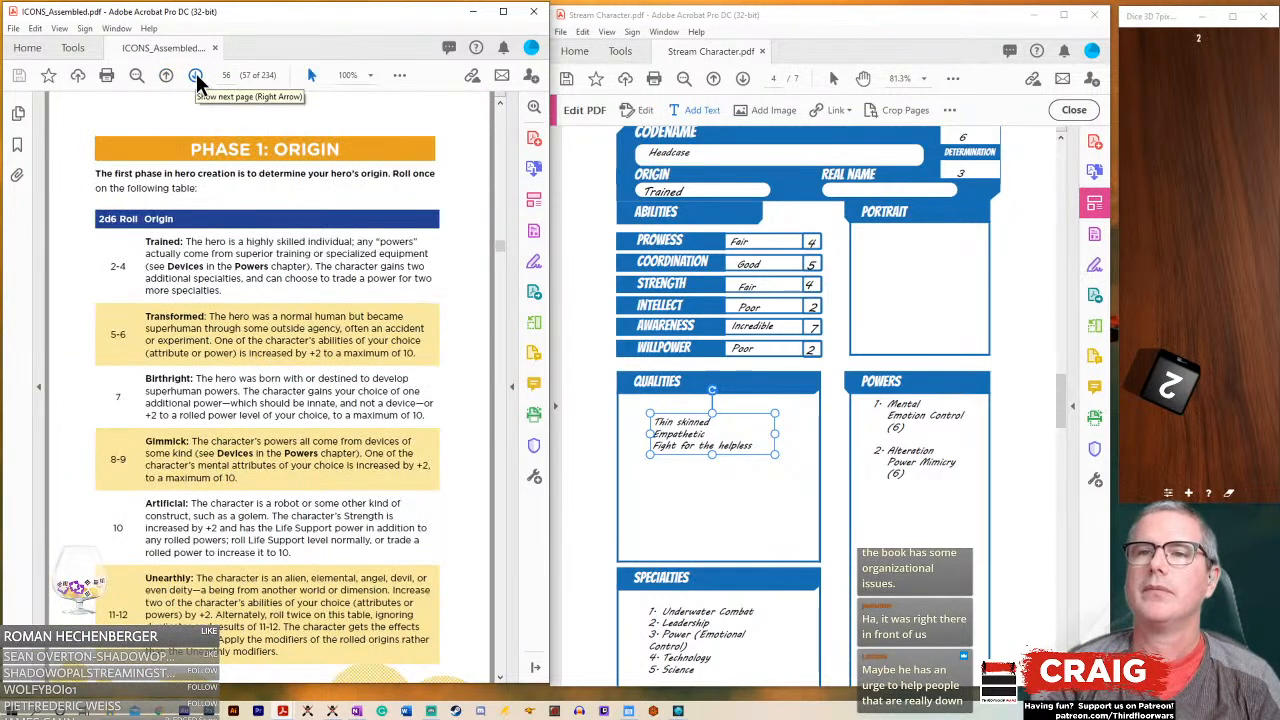
pyautogui.click(196, 75)
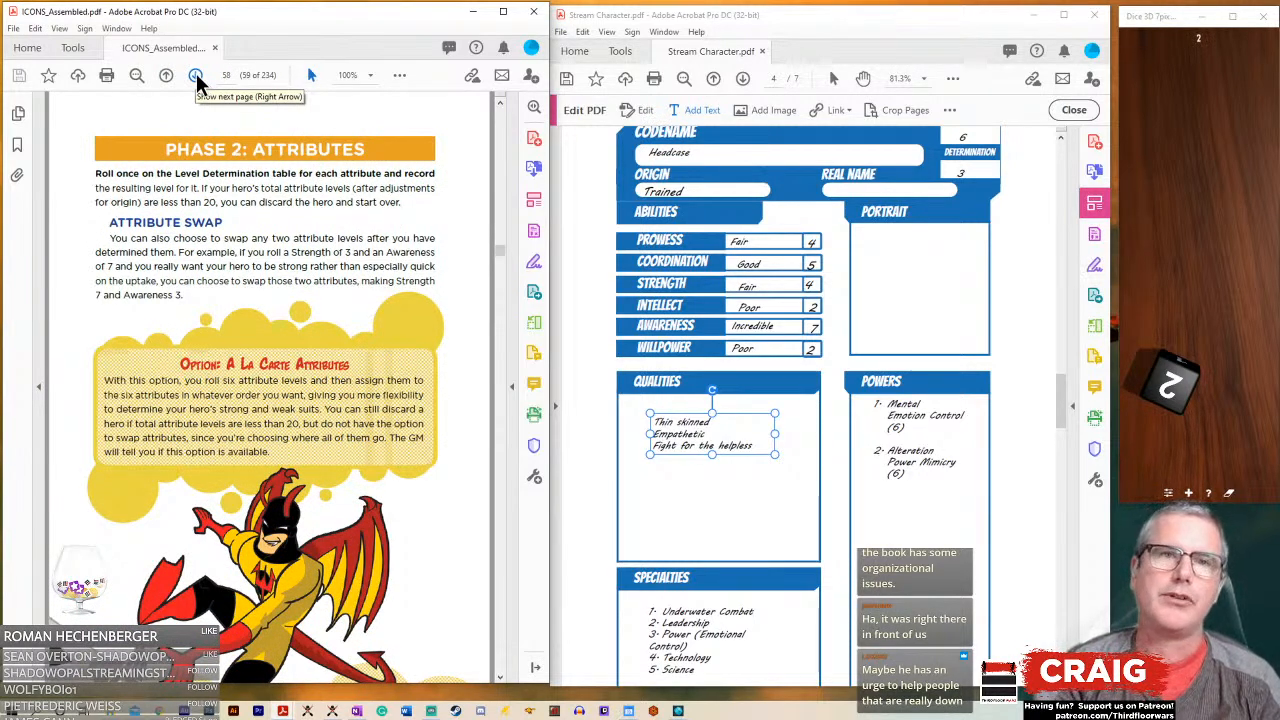
pyautogui.click(196, 75)
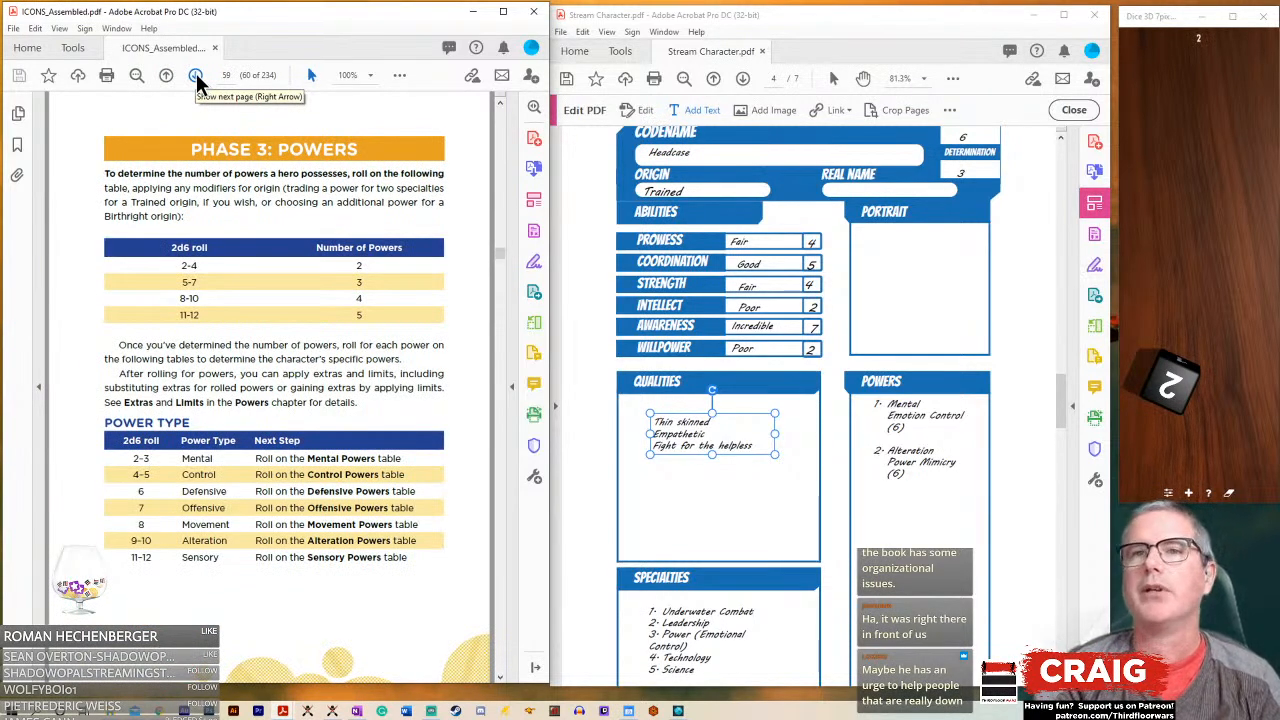
pyautogui.click(196, 75)
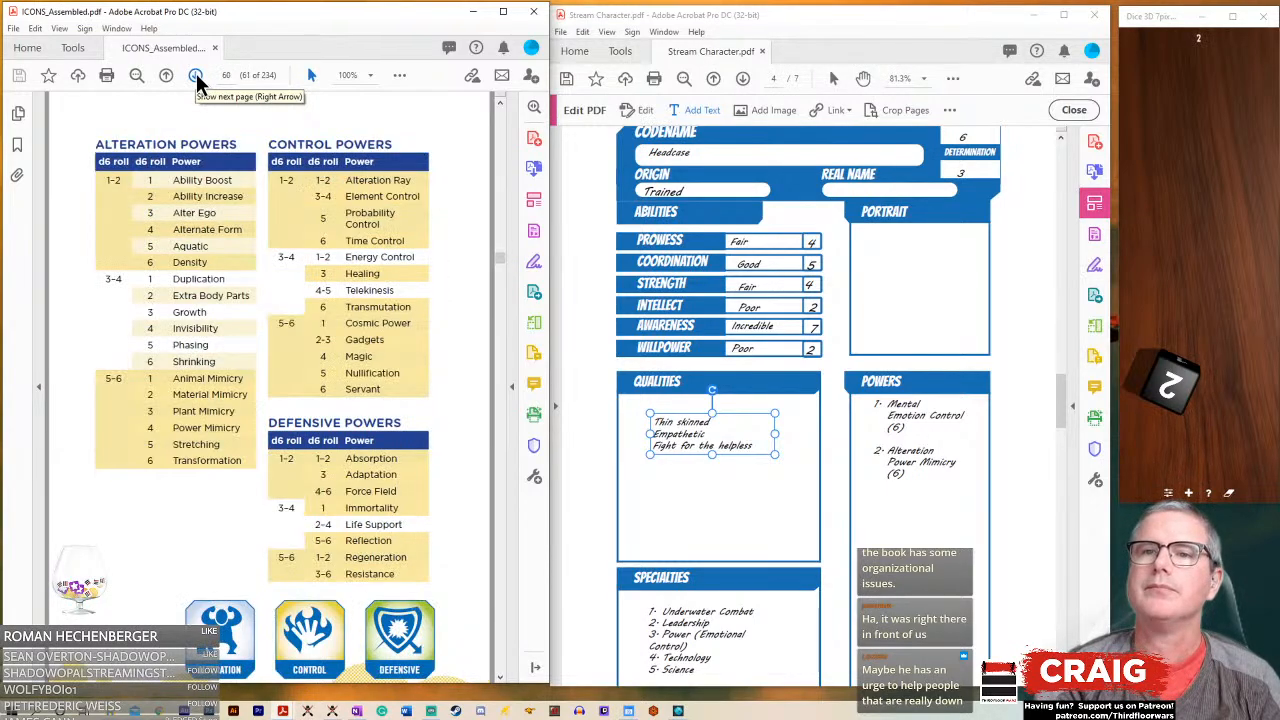
pyautogui.click(197, 75)
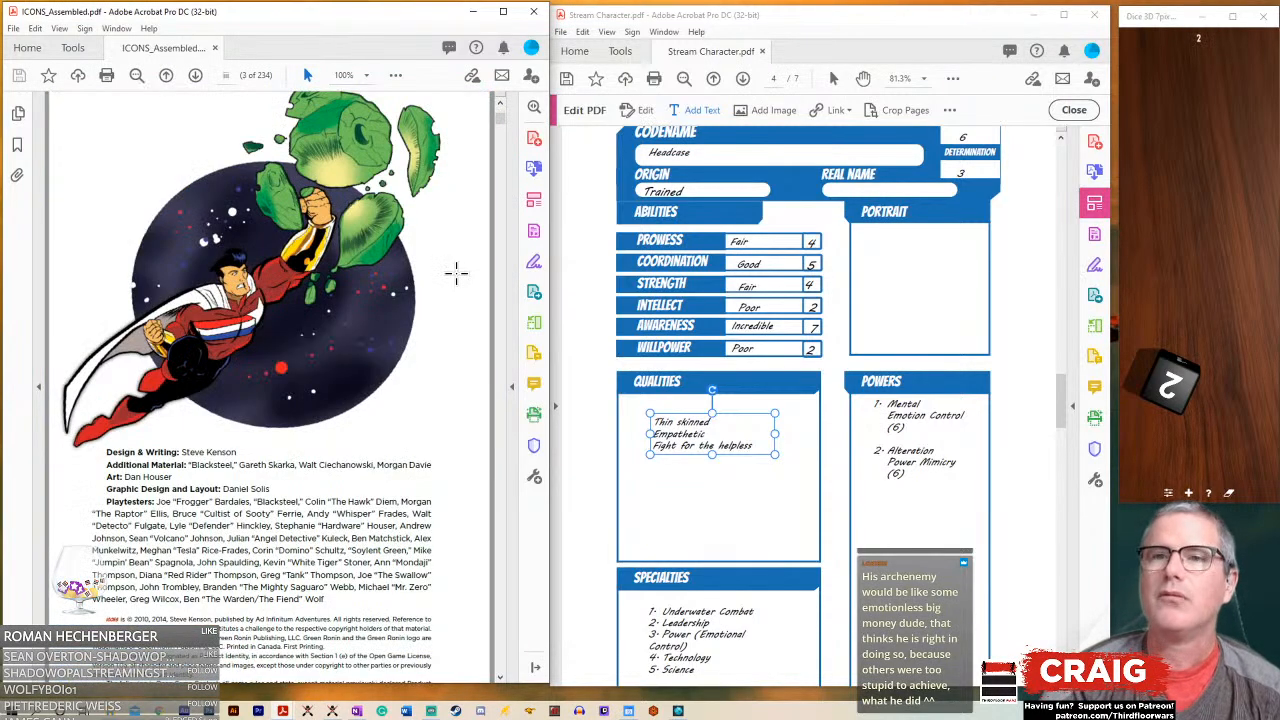
# - Jump to the rulebook's villain pages and set the zoom to Fit Visible
pyautogui.click(194, 75)
pyautogui.write('219')
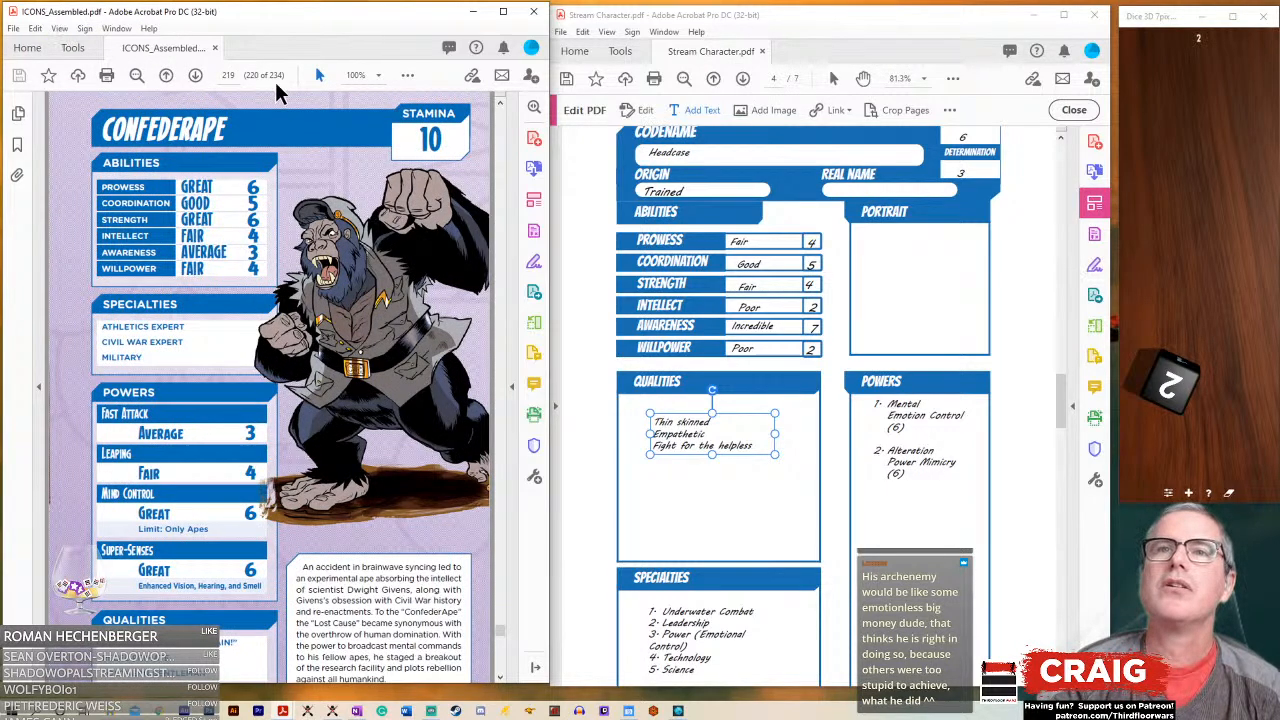
pyautogui.click(371, 75)
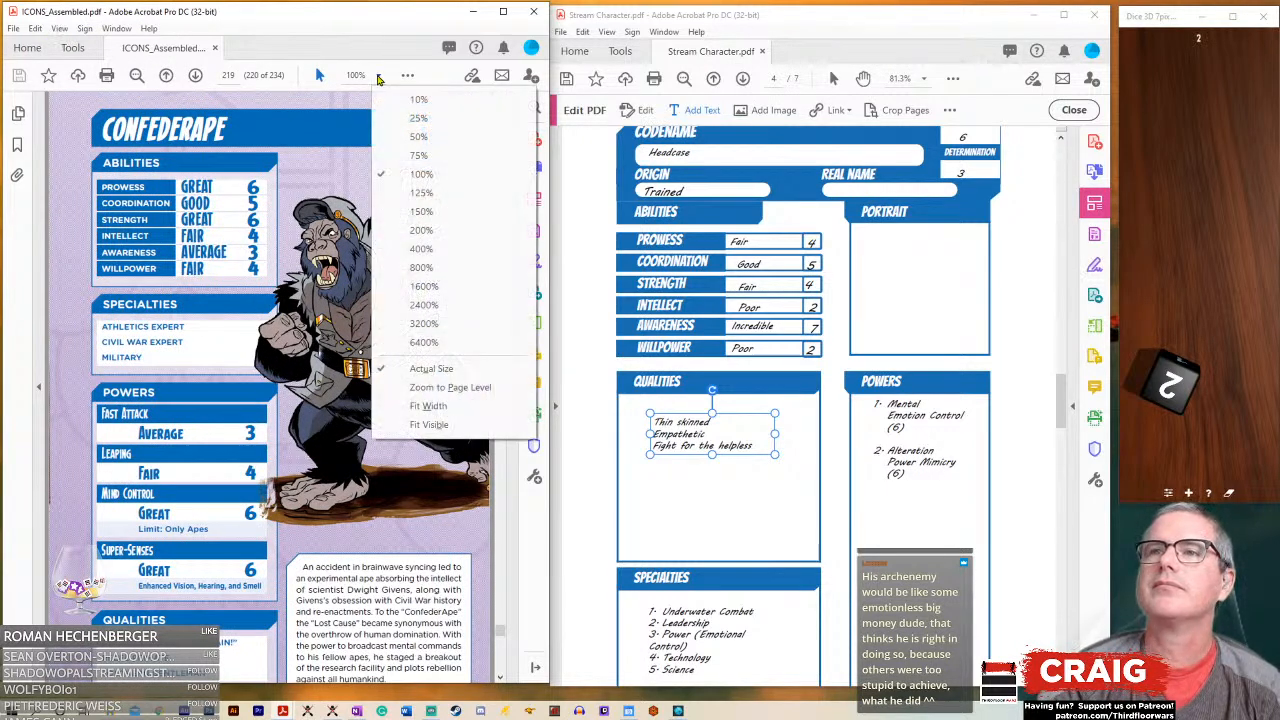
pyautogui.moveTo(430, 405)
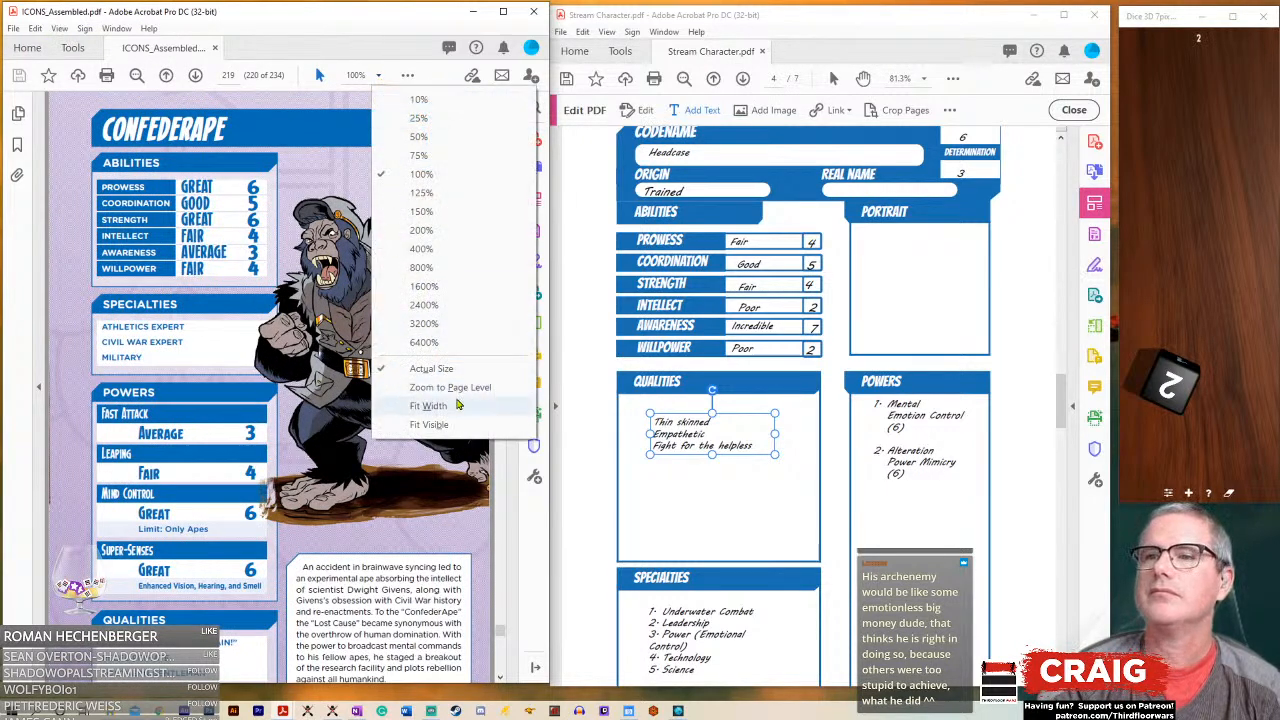
pyautogui.moveTo(428, 424)
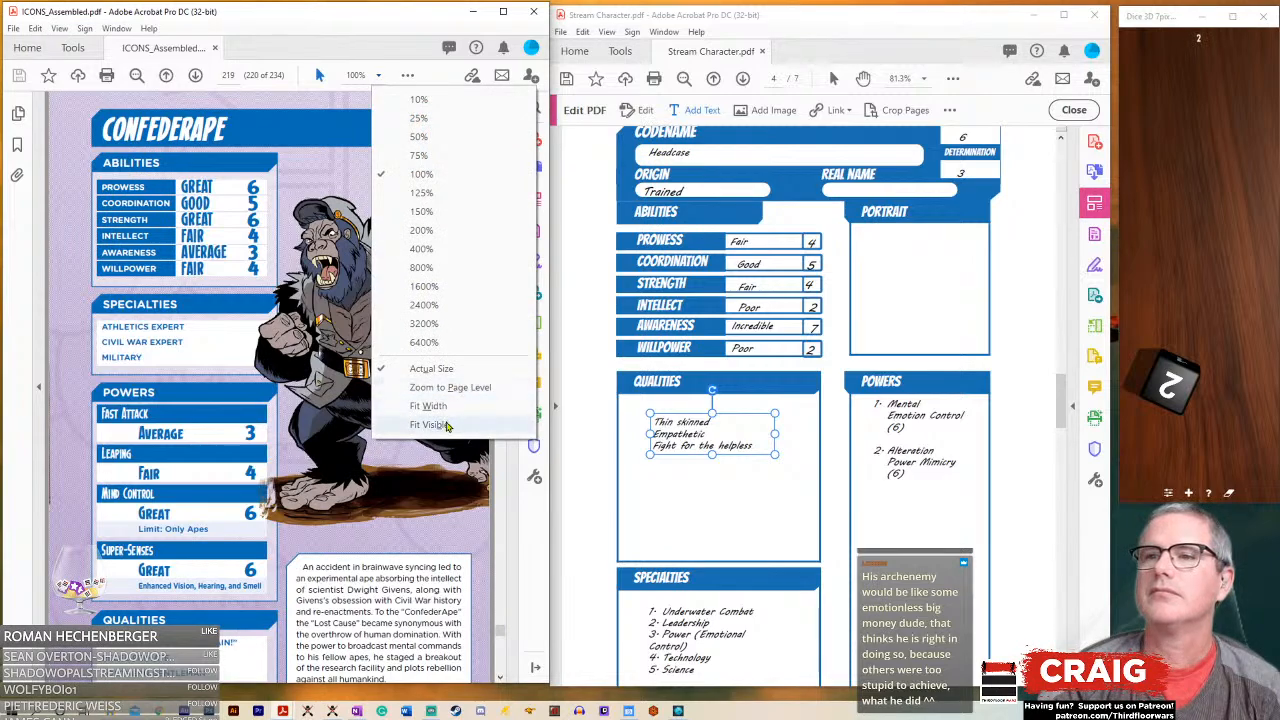
pyautogui.click(431, 424)
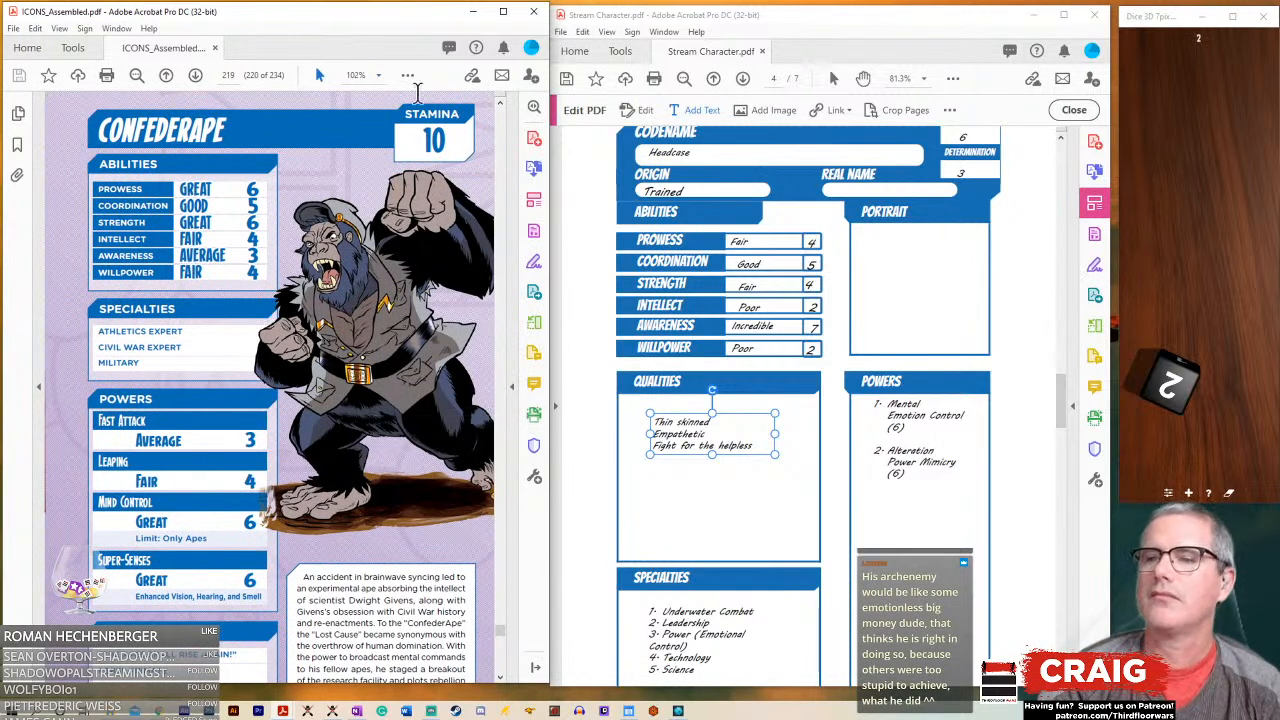
# - Scroll past Confederape and Count Malocchio to Speed Demon's villain profile
pyautogui.scroll(-3)
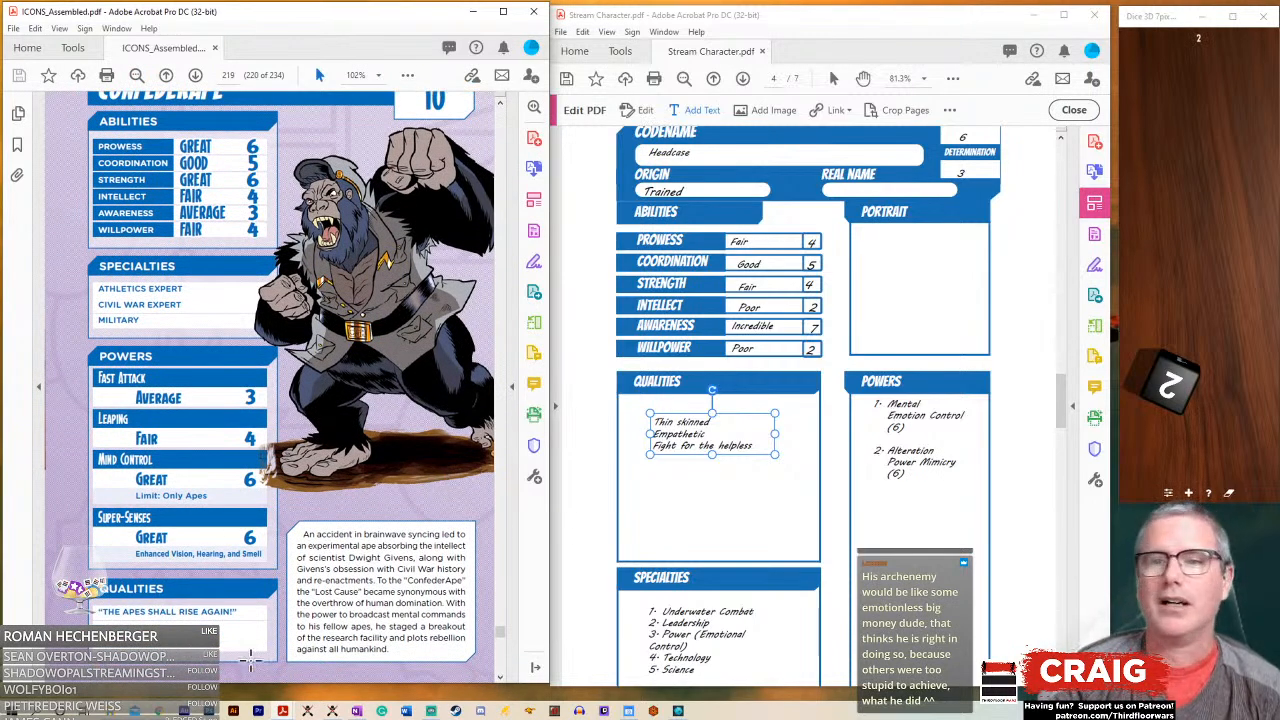
pyautogui.scroll(3)
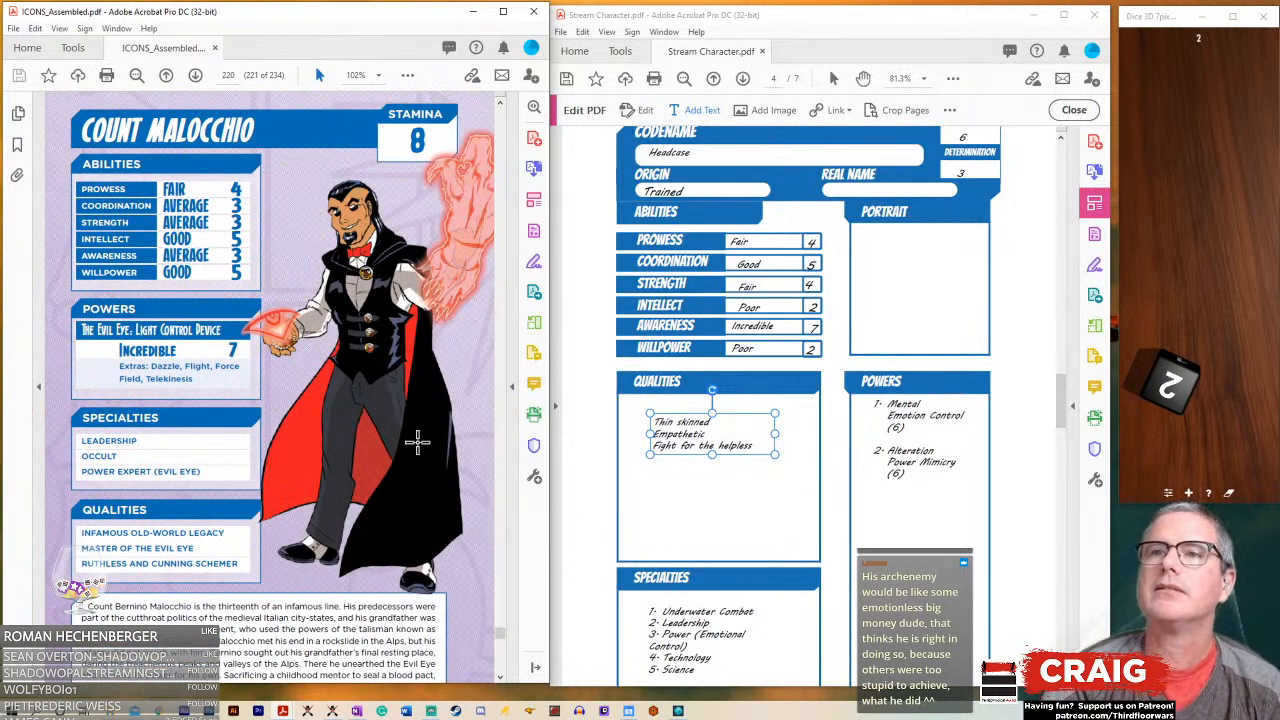
pyautogui.moveTo(290, 558)
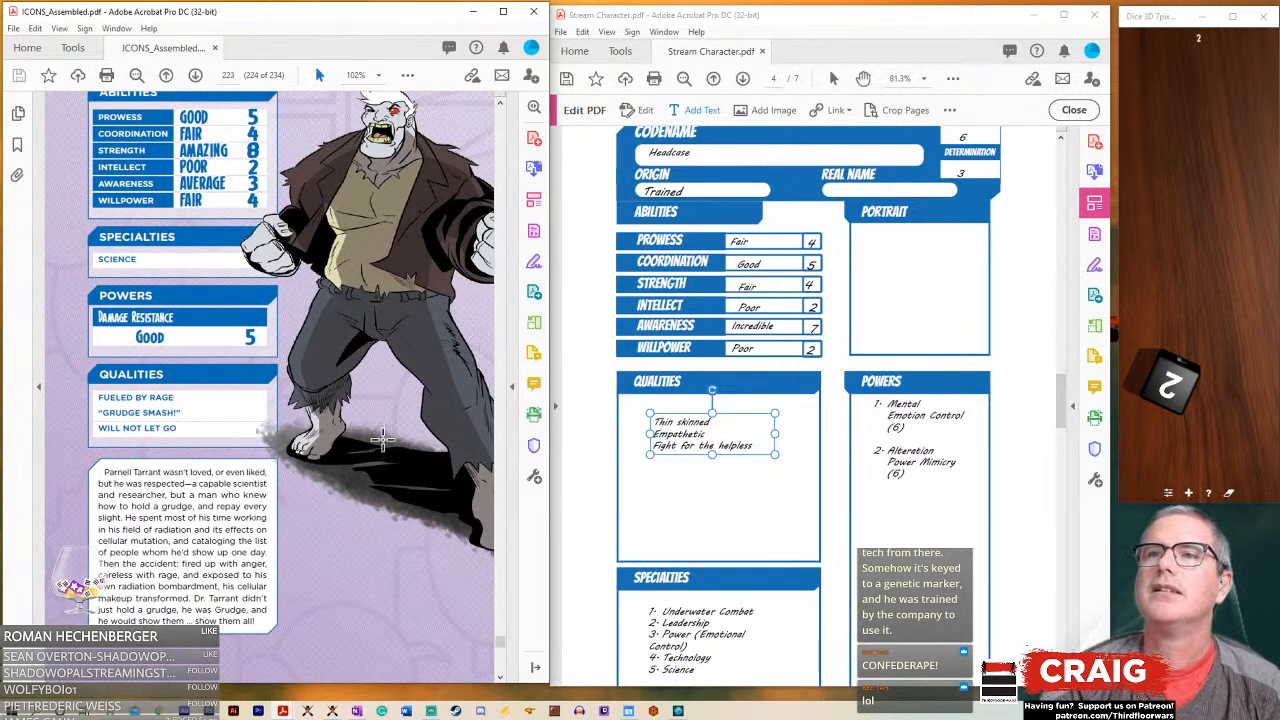
pyautogui.scroll(-3)
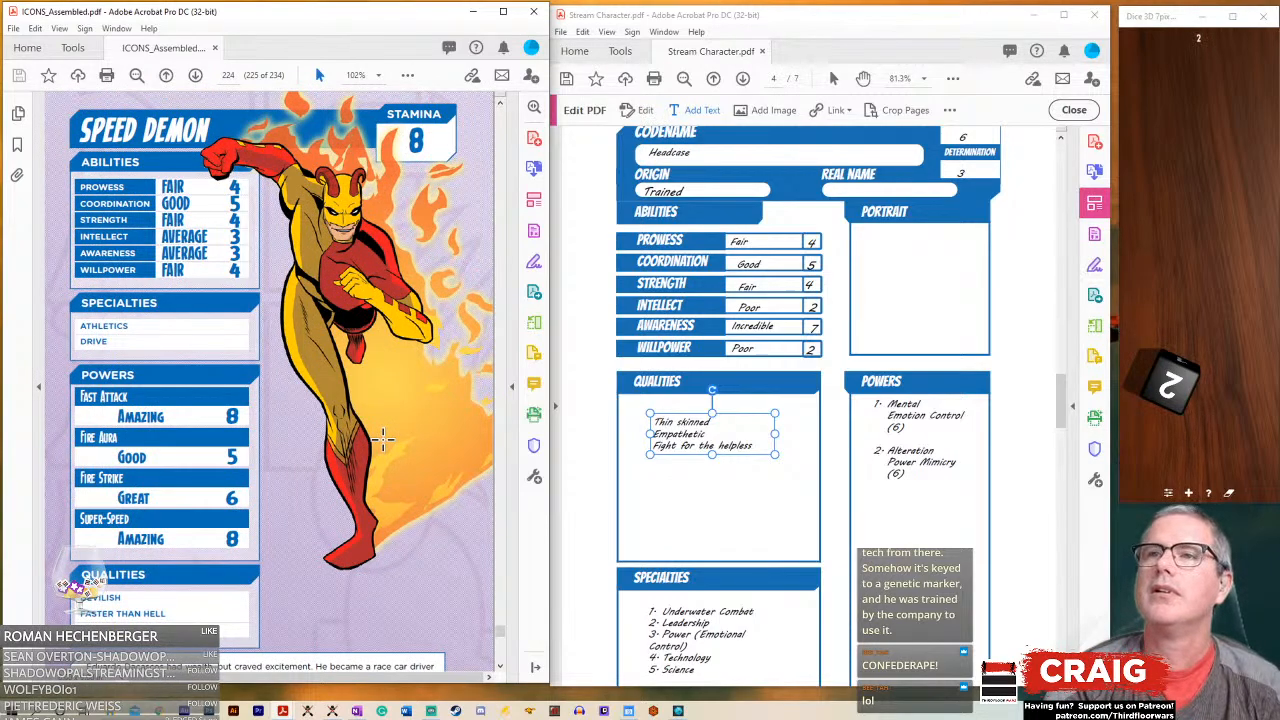
pyautogui.scroll(-3)
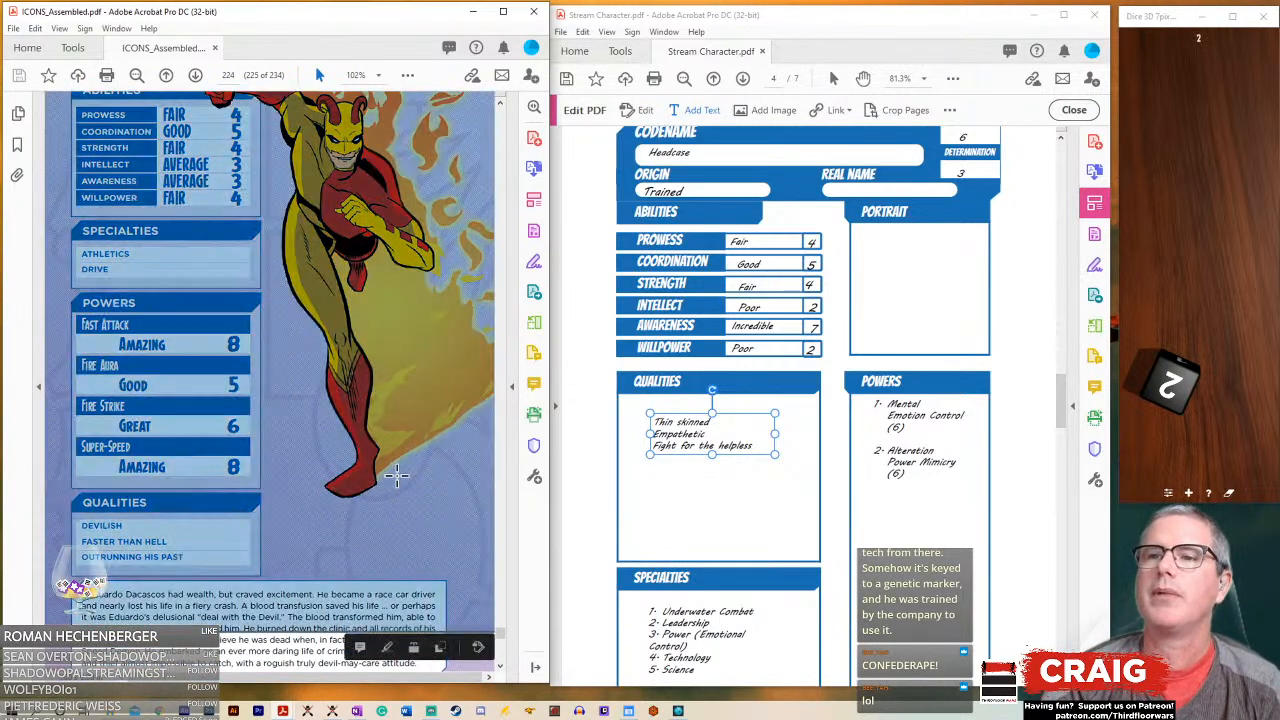
# - Close Edit PDF on the Headcase sheet and return focus to the rulebook
pyautogui.rightClick(398, 480)
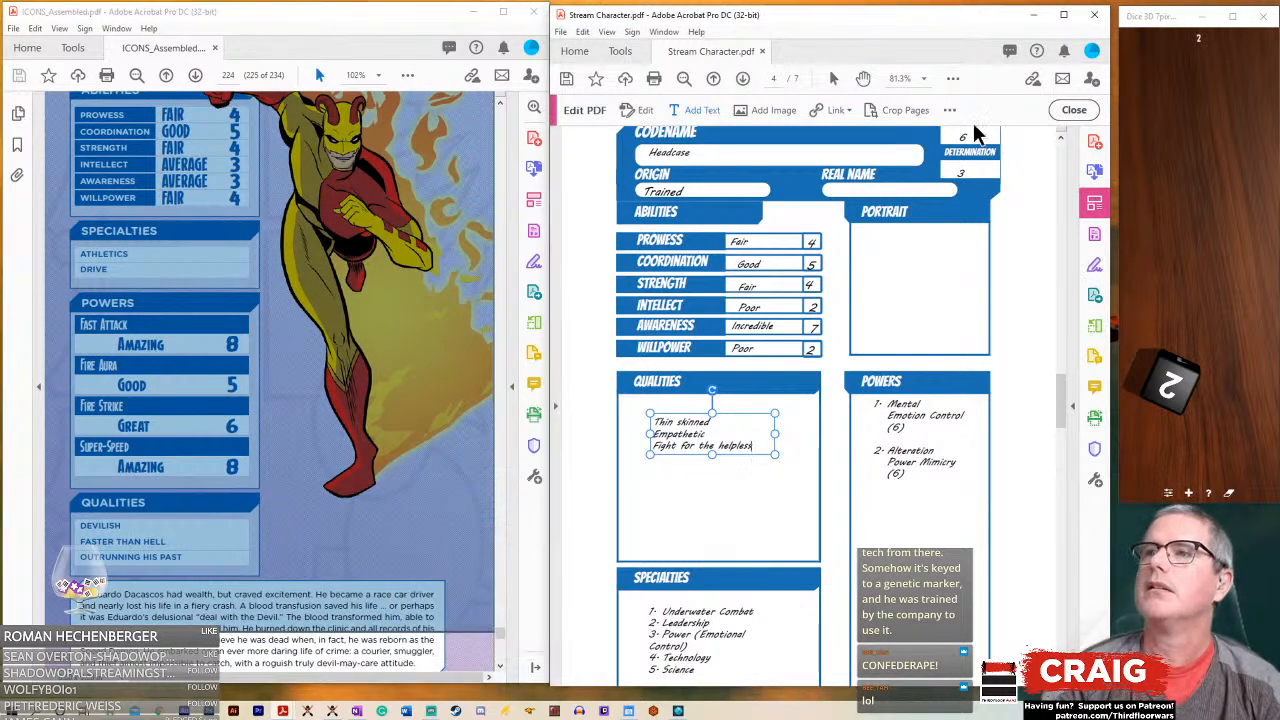
pyautogui.click(1073, 110)
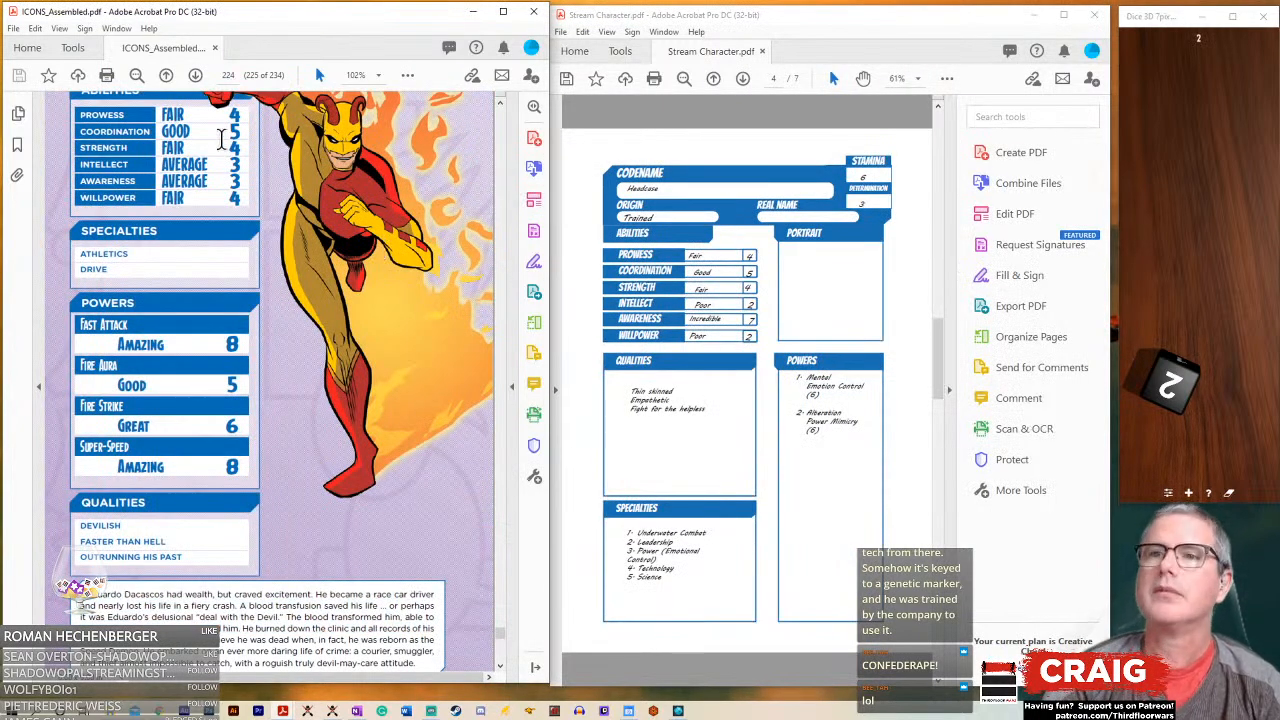
pyautogui.click(166, 75)
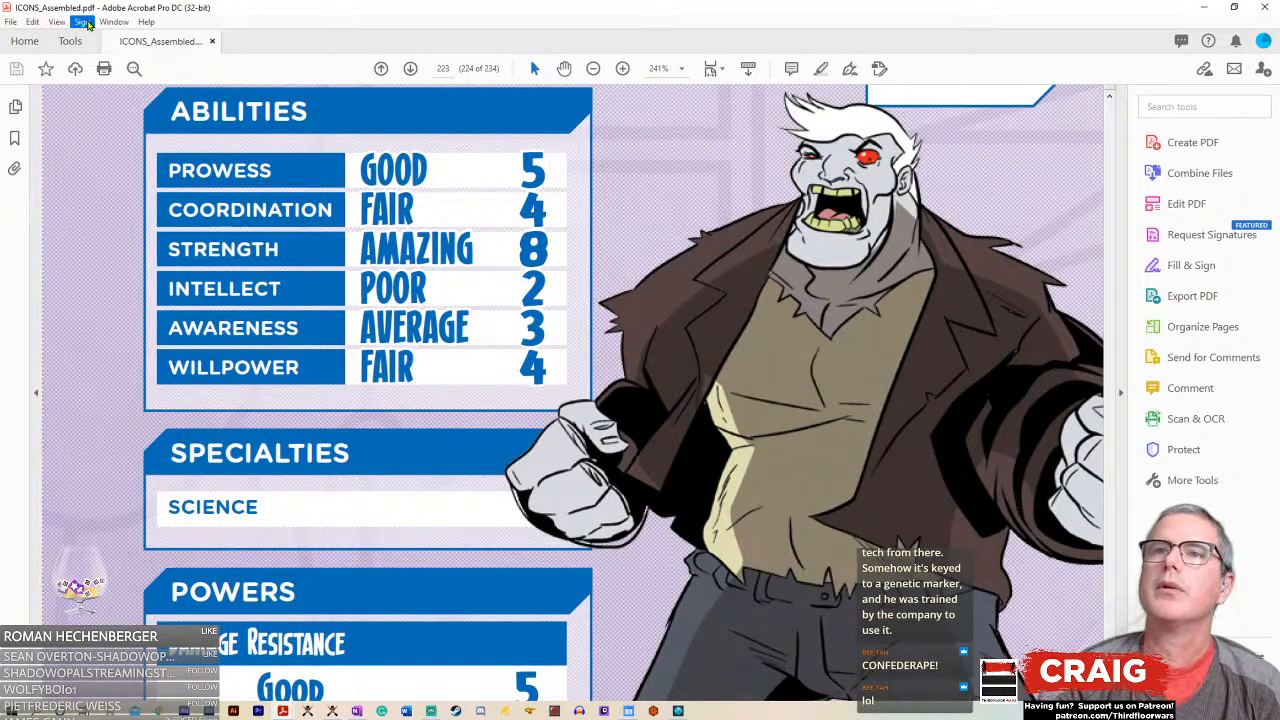
# - Adjust the rulebook zoom from the View menu to show Troll's full page
pyautogui.click(57, 21)
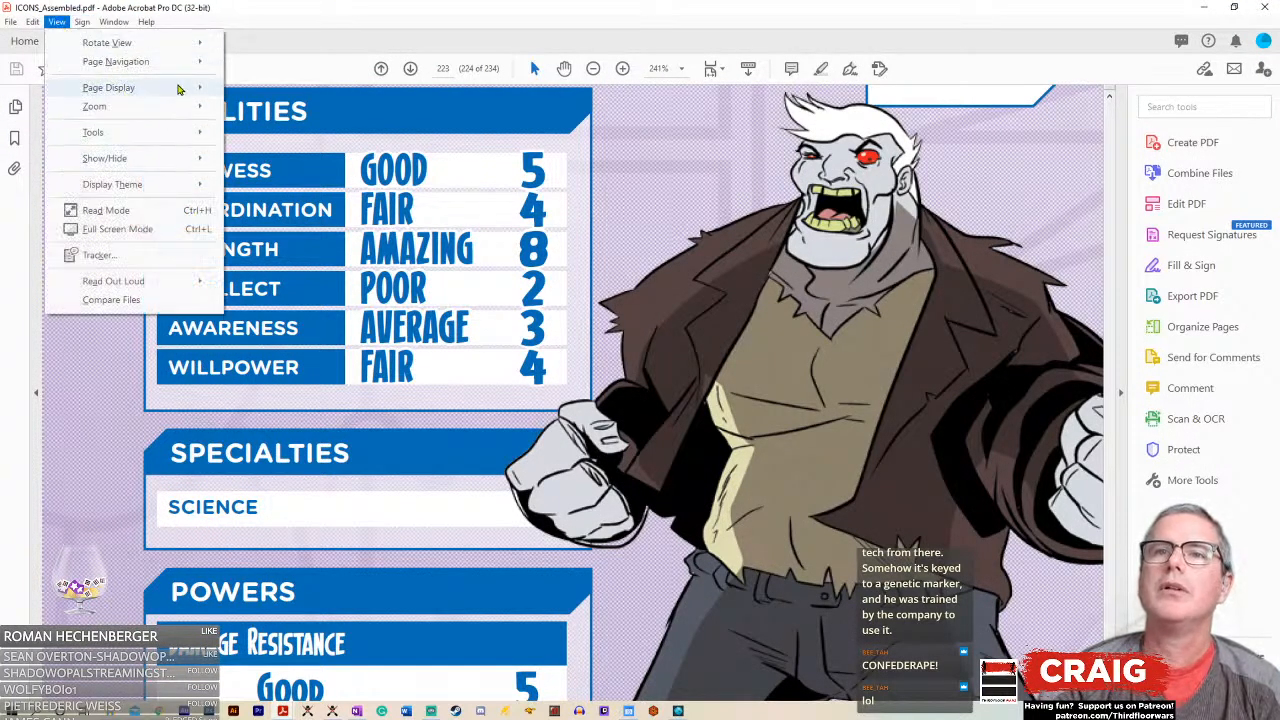
pyautogui.click(94, 106)
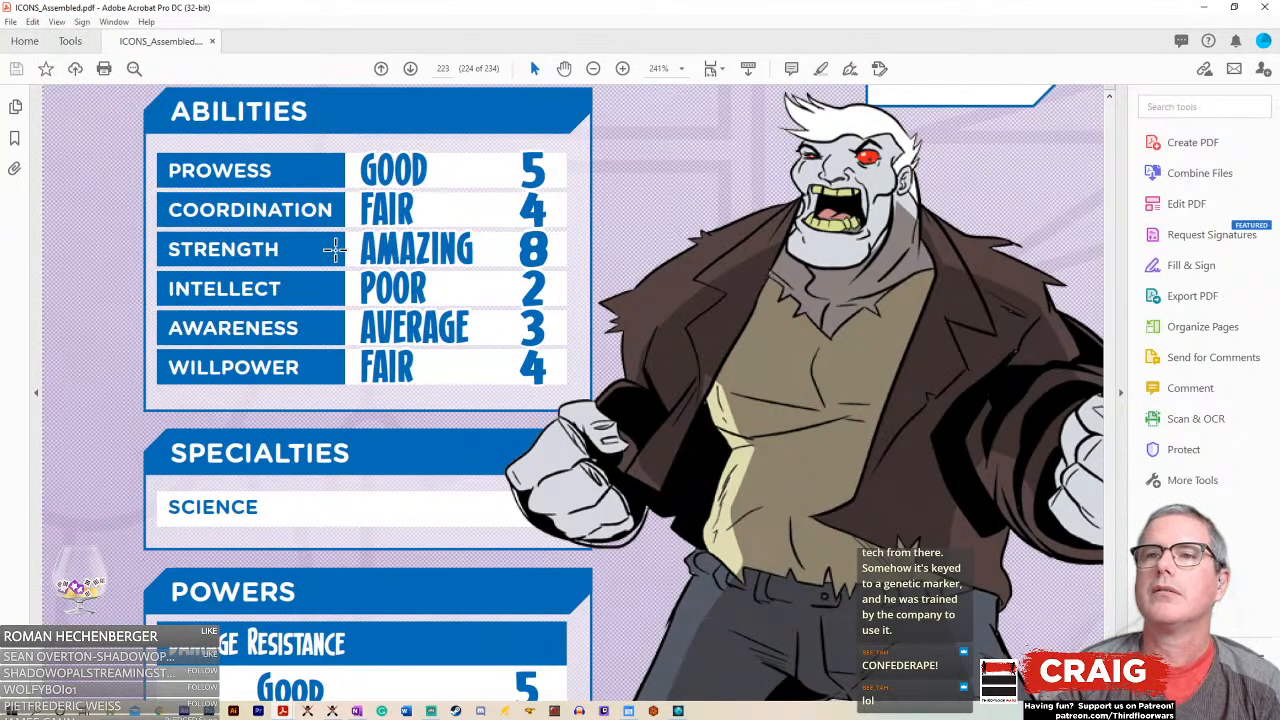
pyautogui.click(57, 21)
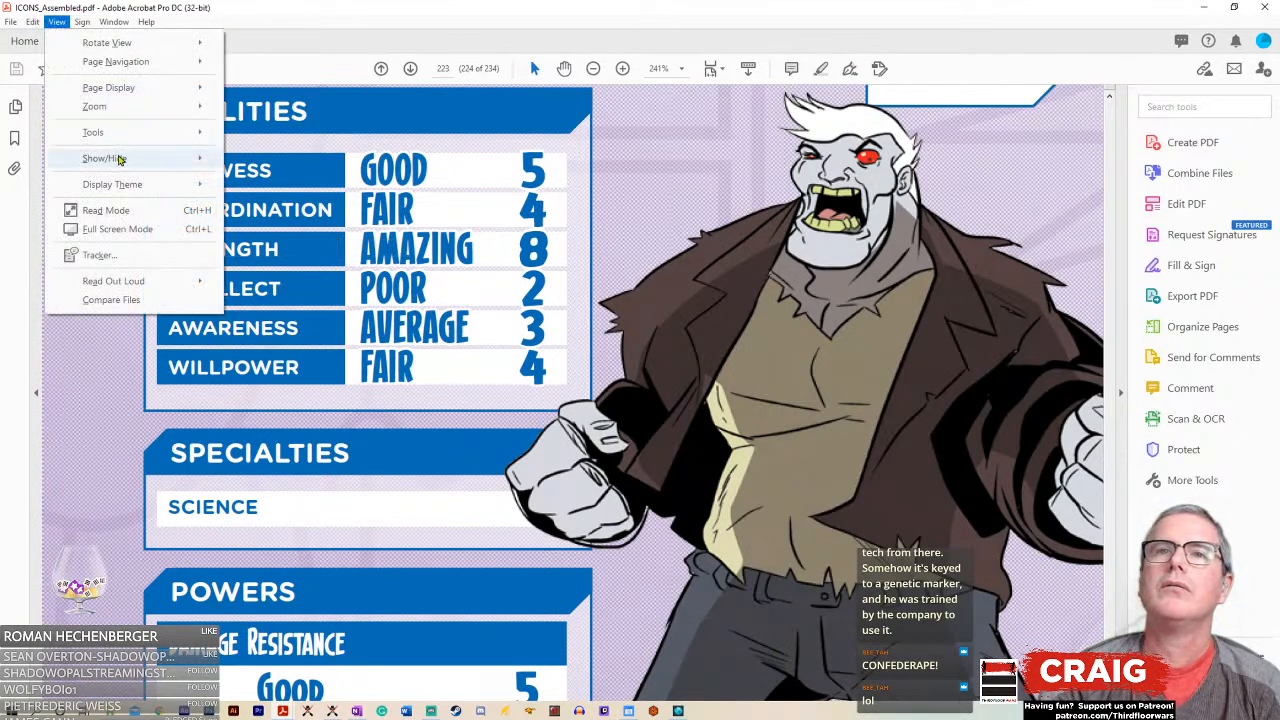
pyautogui.click(94, 106)
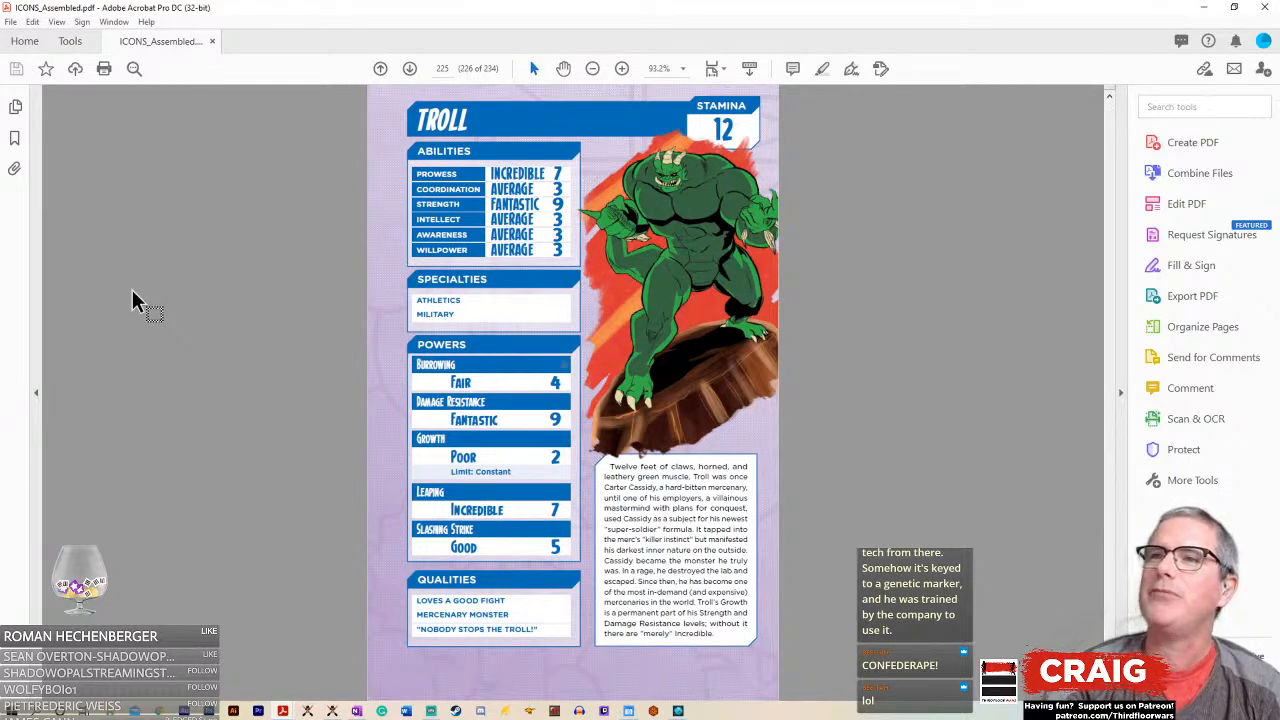
# - Page past Ultra-Mind and Warbride, then bring the Stream Character sheet into view
pyautogui.click(409, 68)
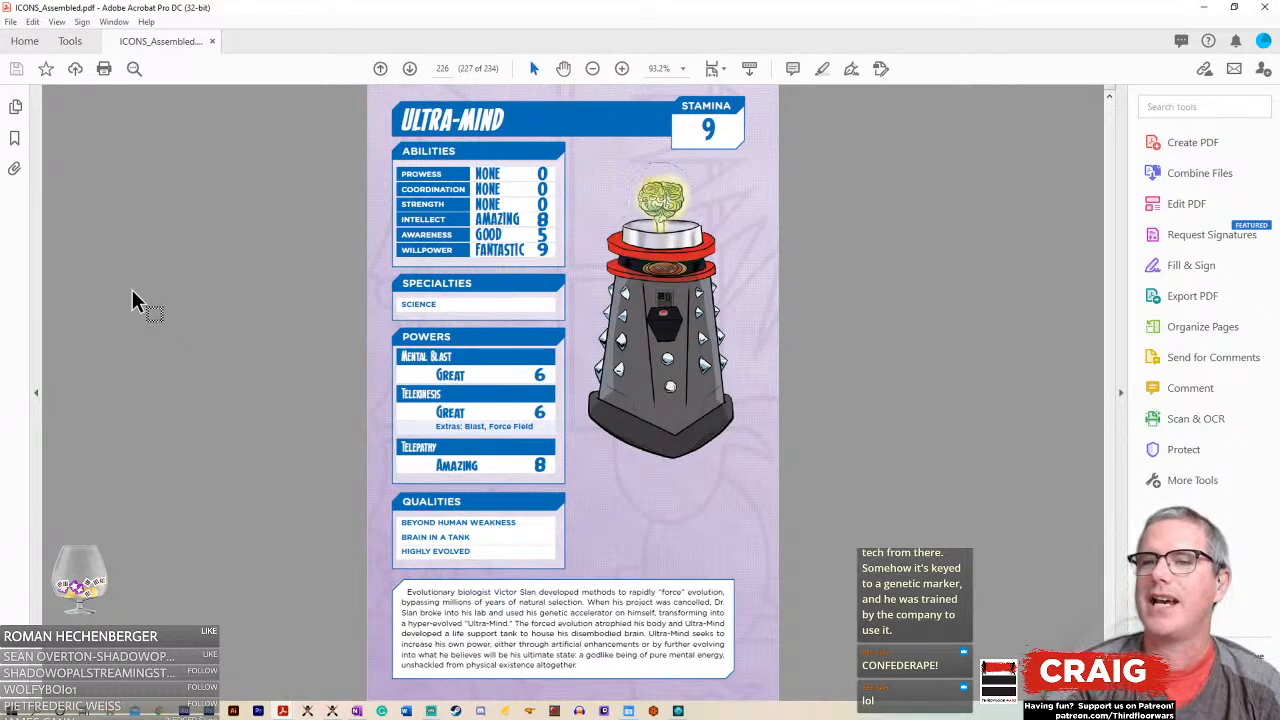
pyautogui.moveTo(335, 585)
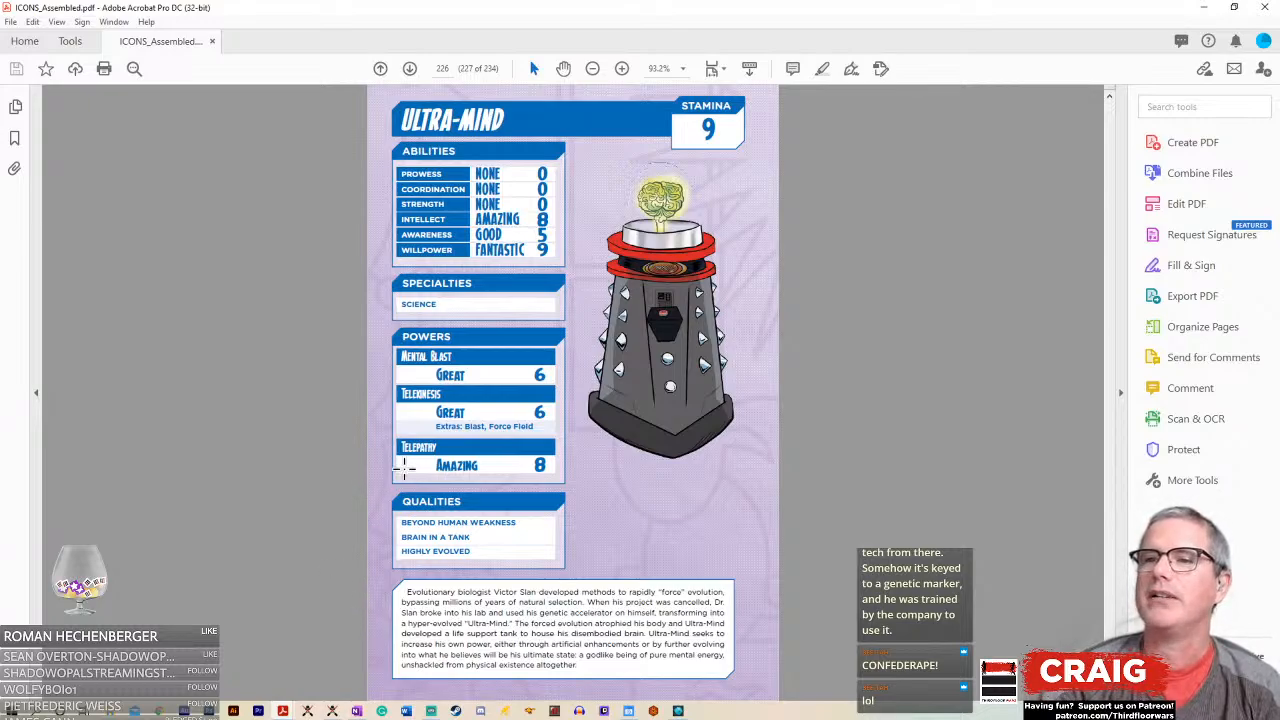
pyautogui.moveTo(360, 415)
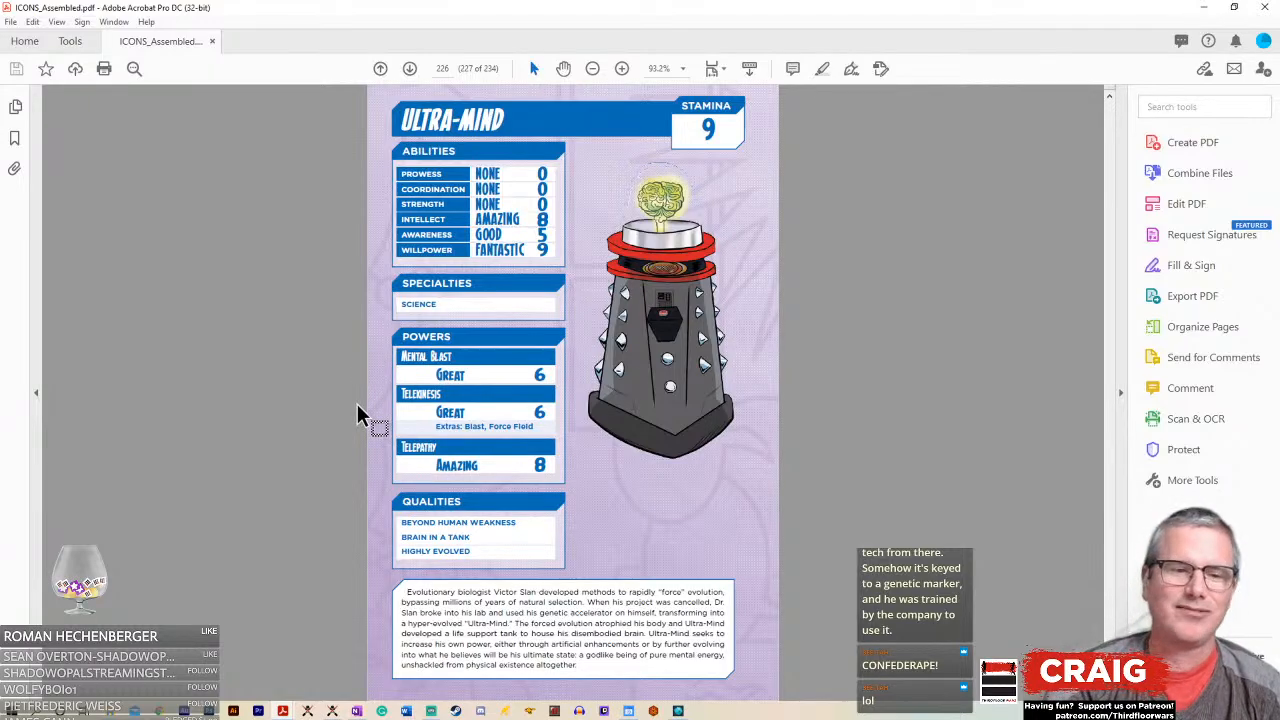
pyautogui.click(409, 68)
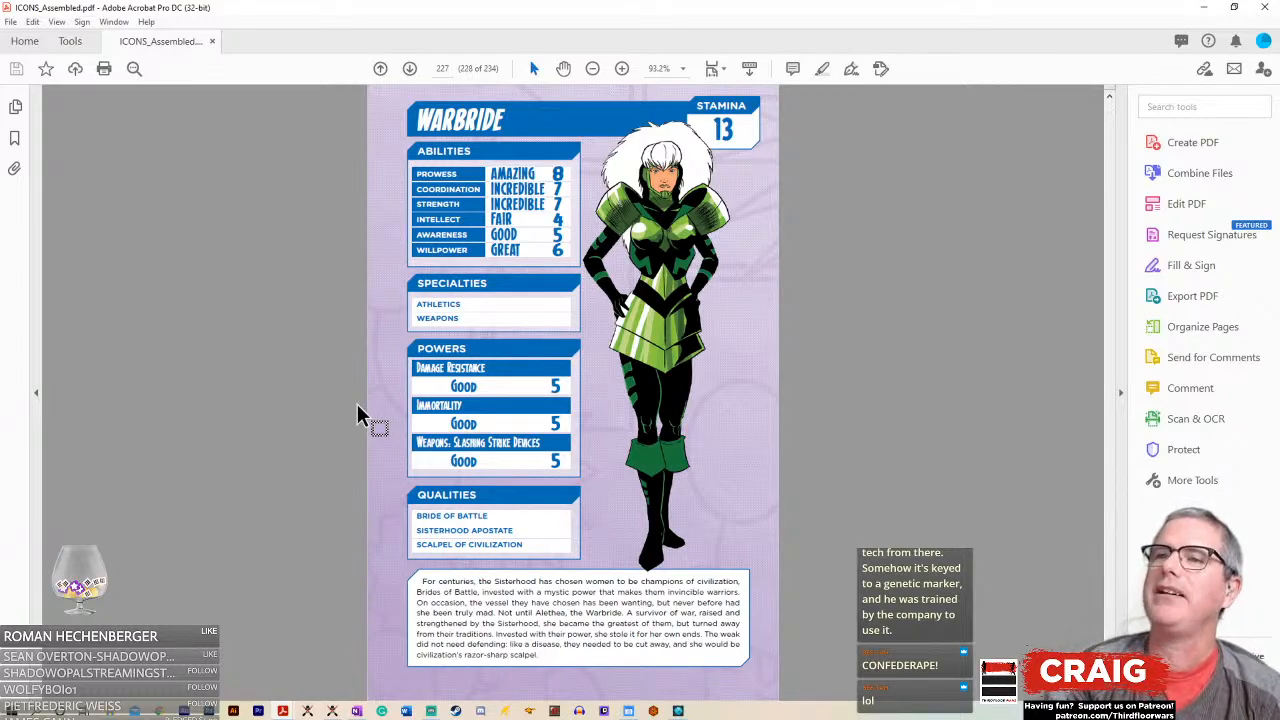
pyautogui.click(409, 68)
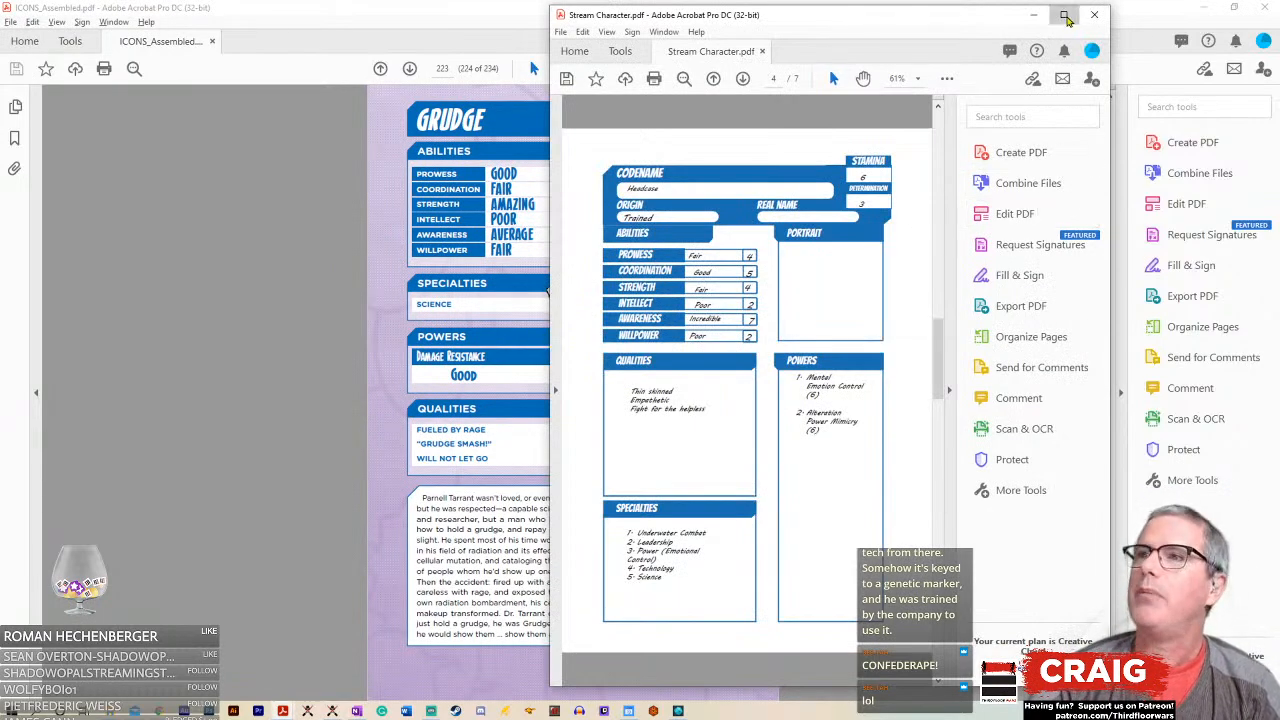
# - Maximize the Stream Character window and zoom to Fit Height so the whole Headcase sheet shows
pyautogui.click(1065, 15)
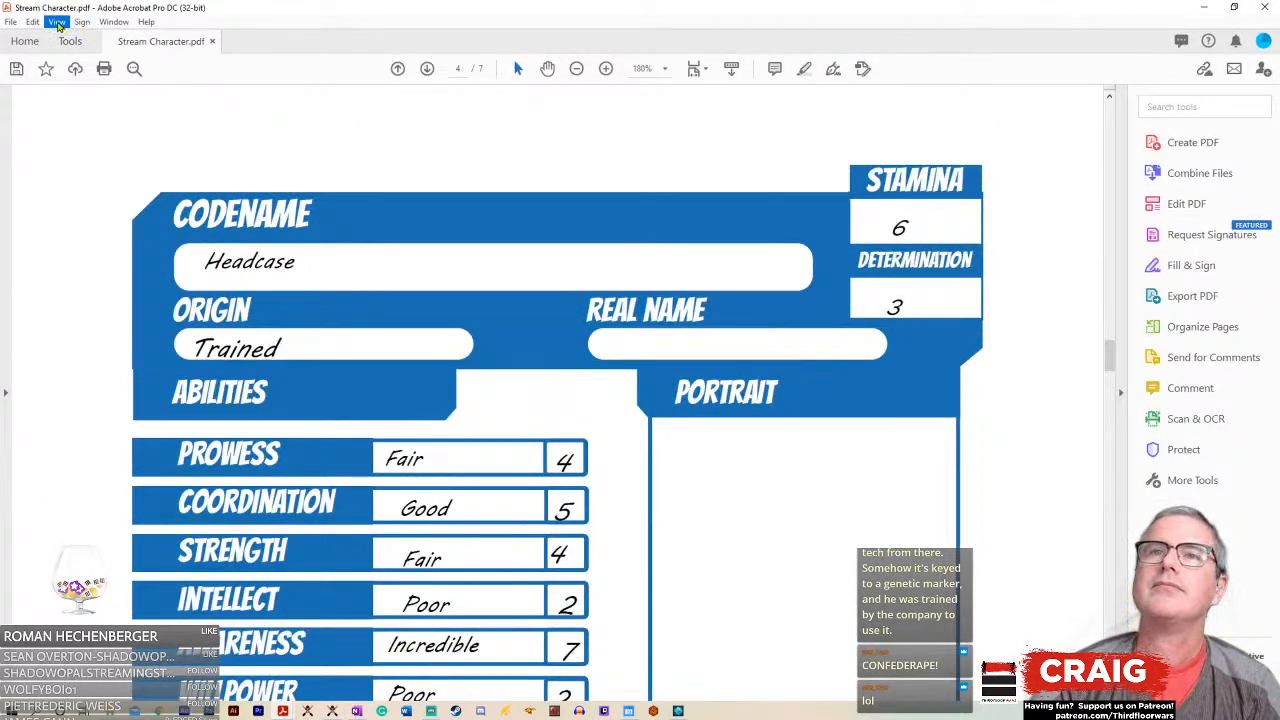
pyautogui.click(57, 22)
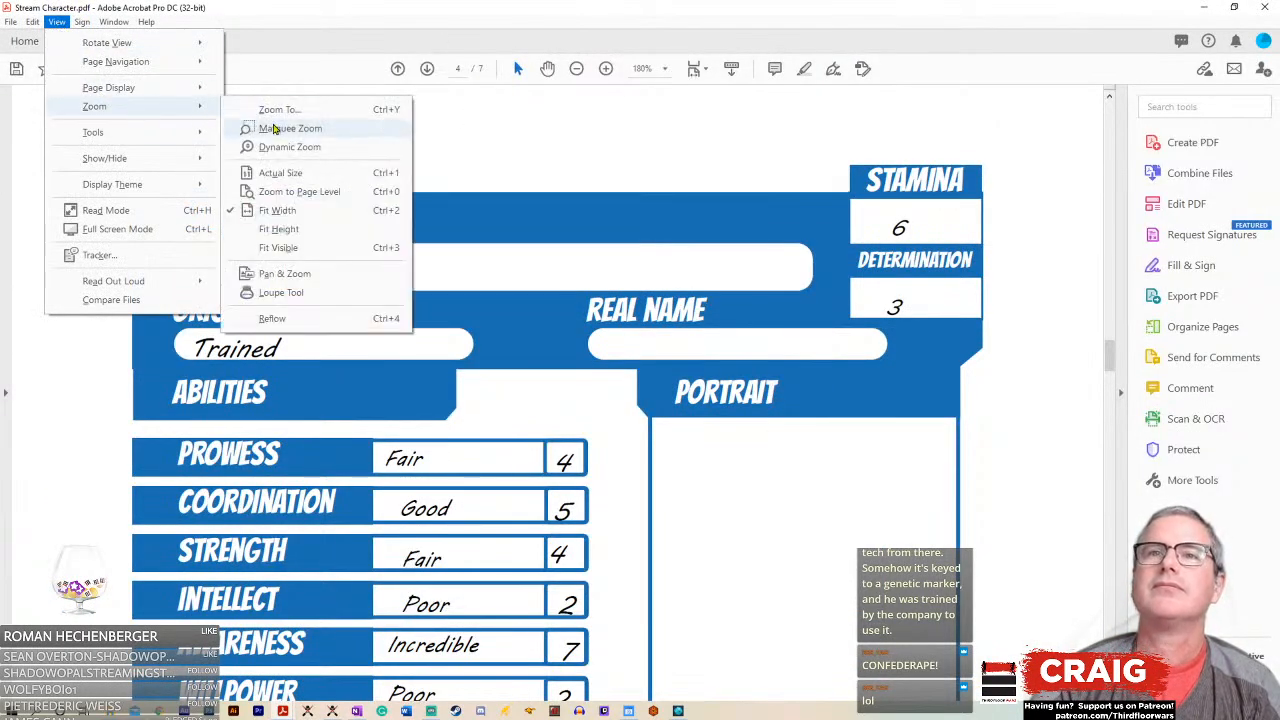
pyautogui.click(279, 229)
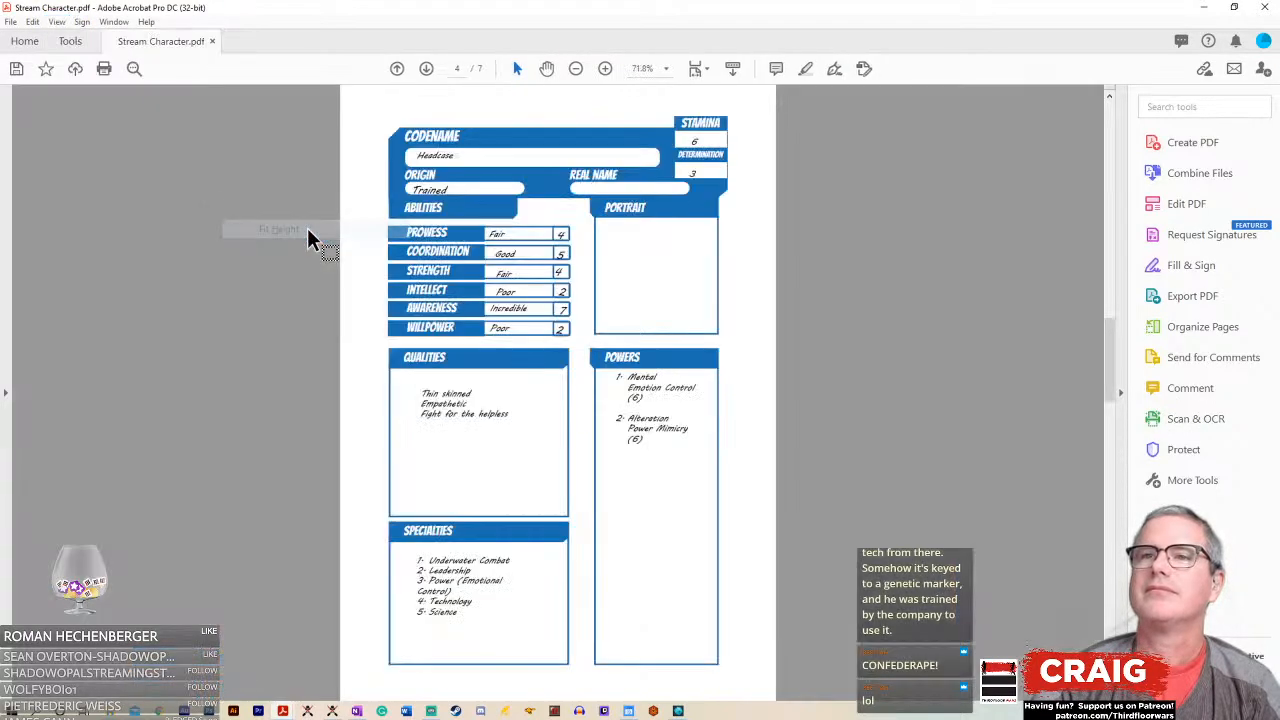
pyautogui.moveTo(215, 325)
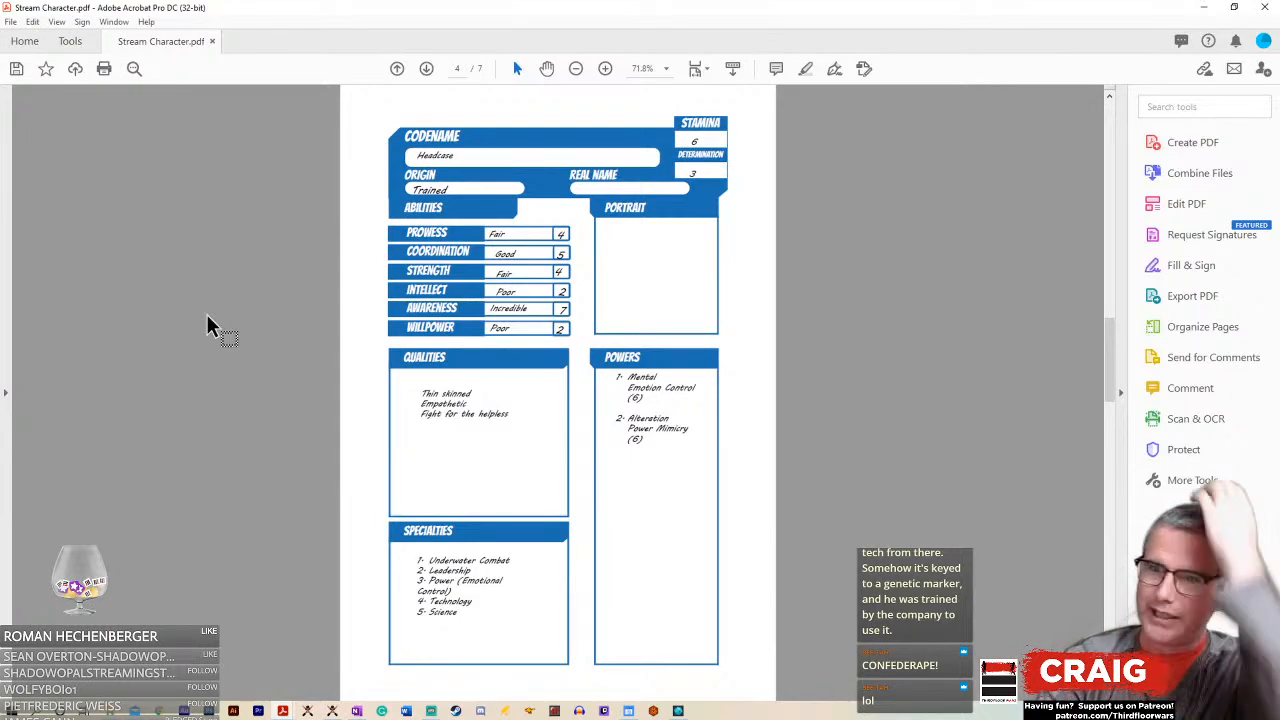
pyautogui.moveTo(530, 575)
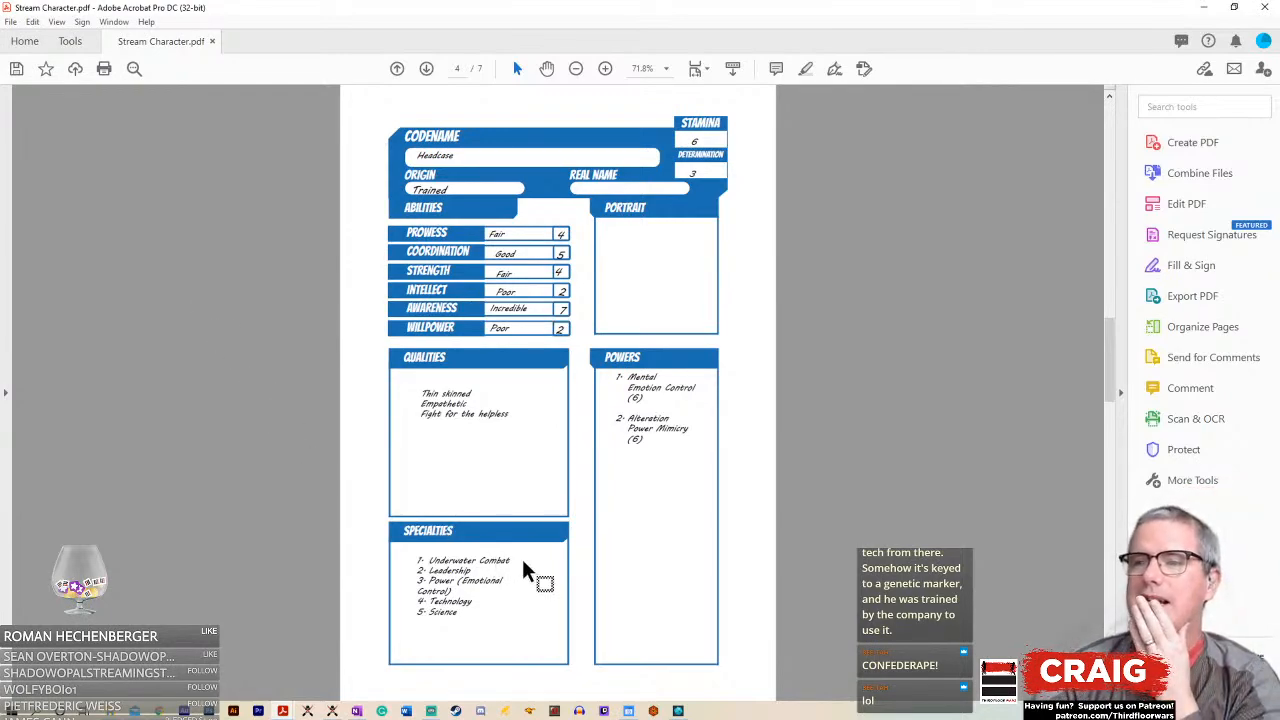
pyautogui.moveTo(458, 595)
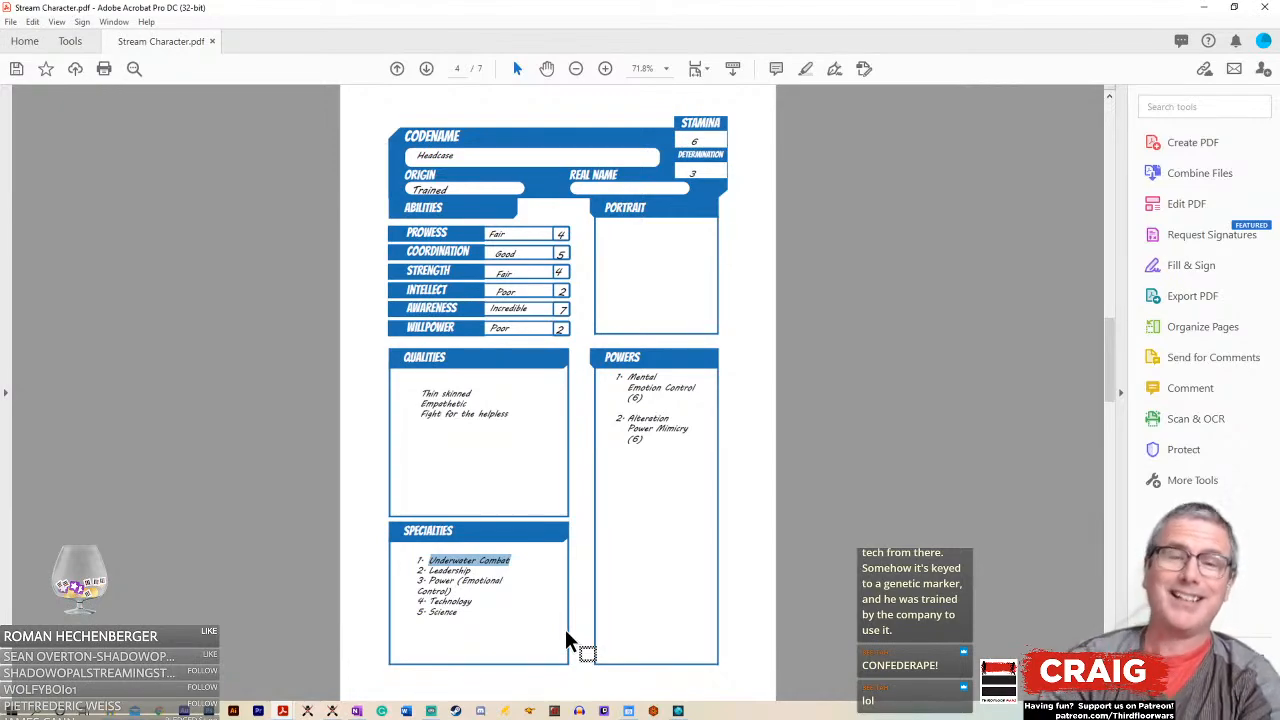
pyautogui.moveTo(385, 650)
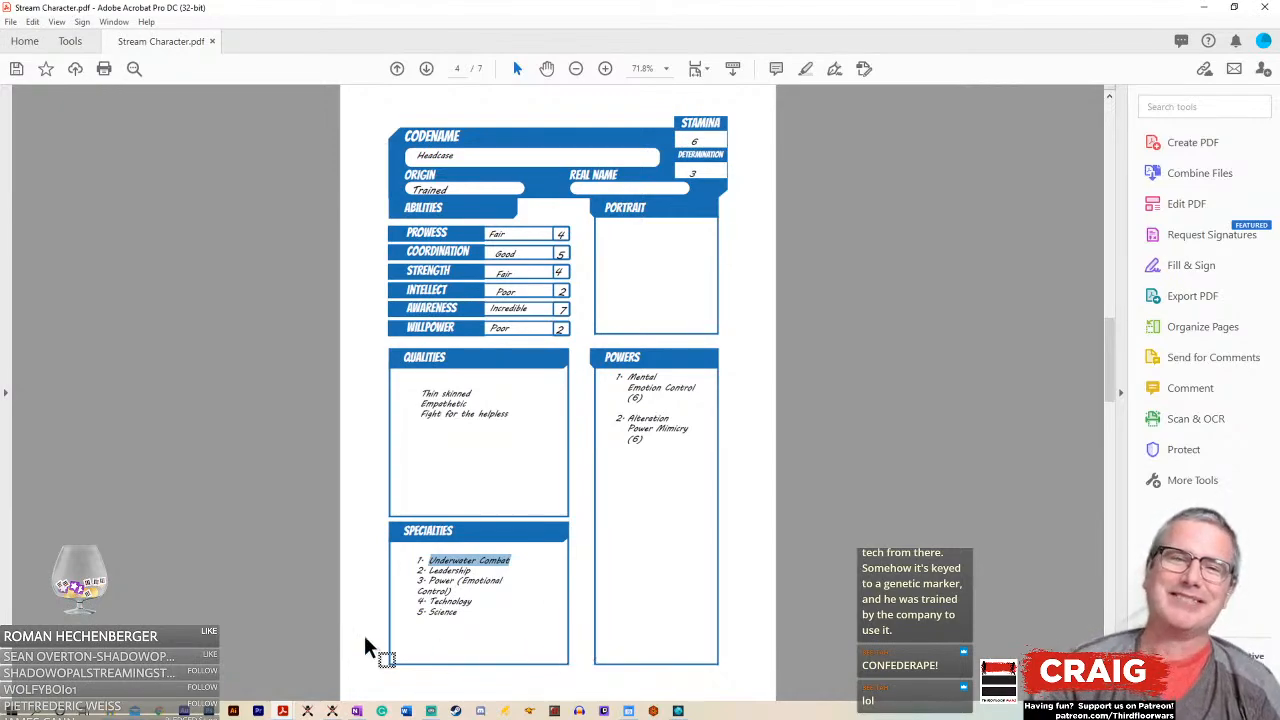